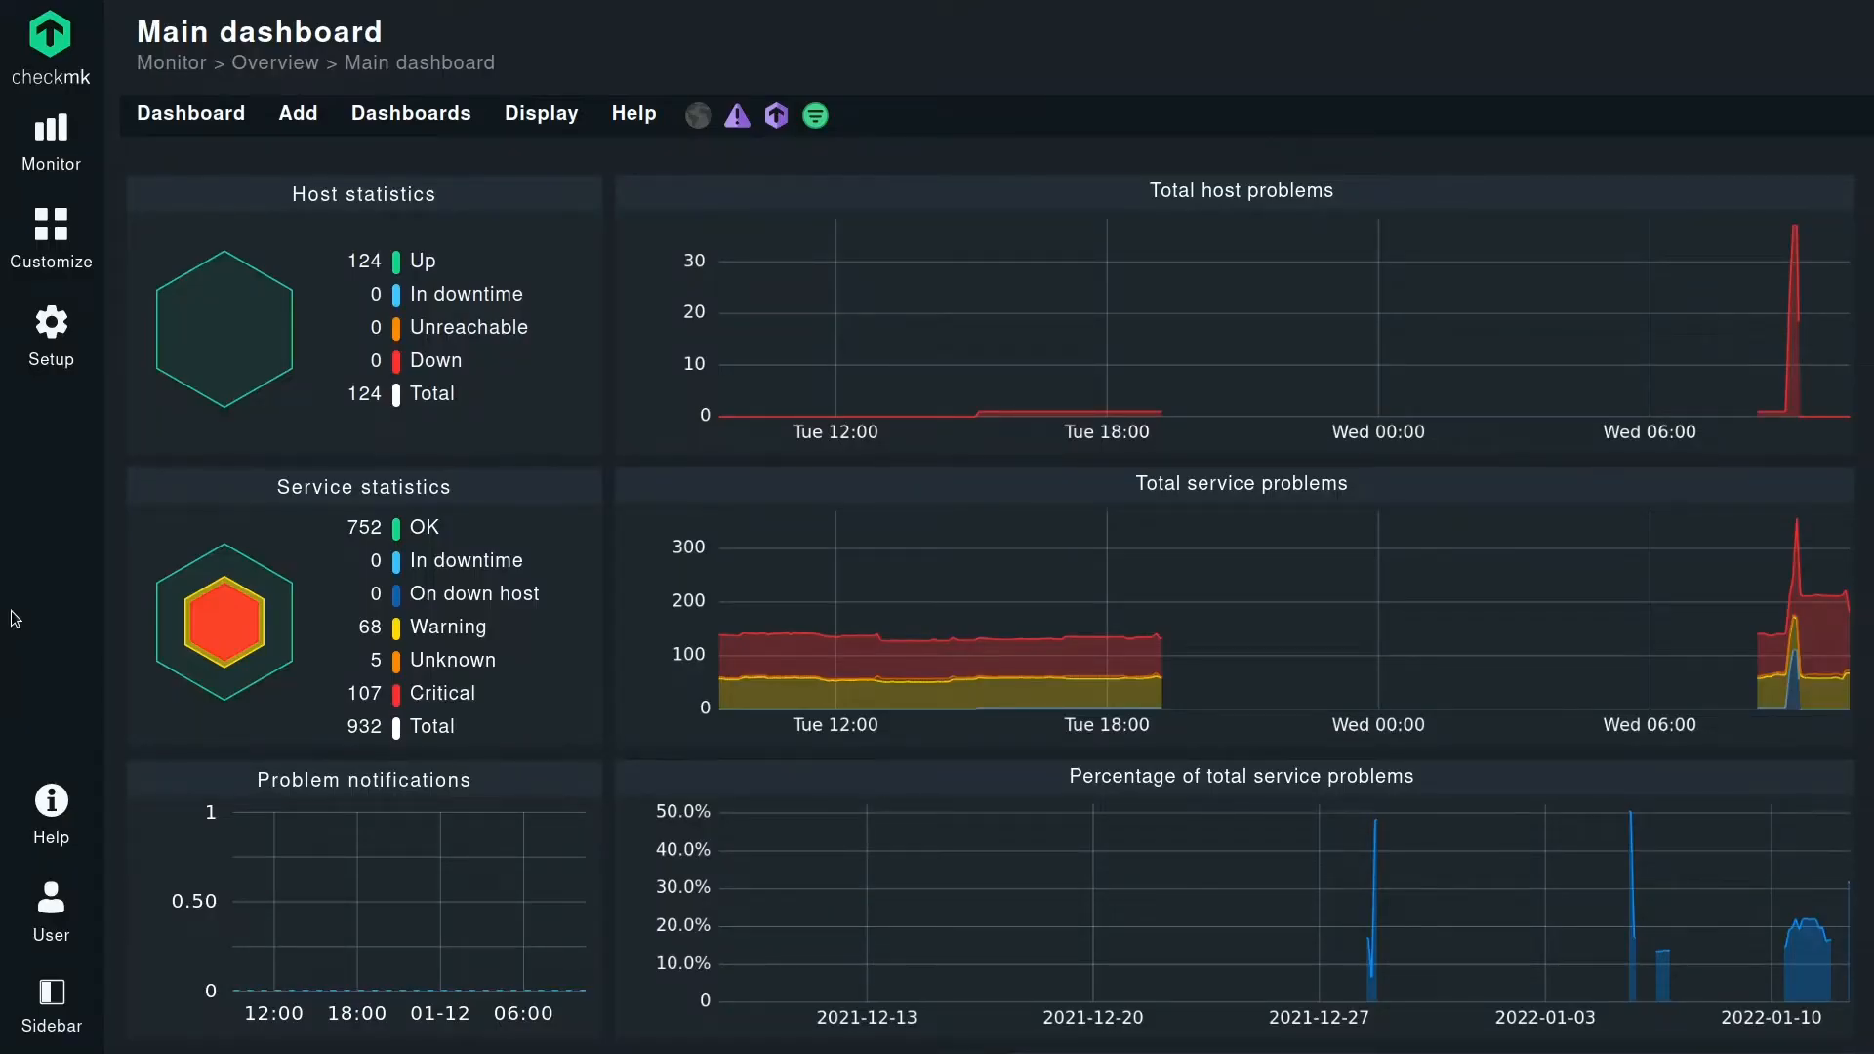
{"action": "mouse_move", "coordinate": [41, 455]}
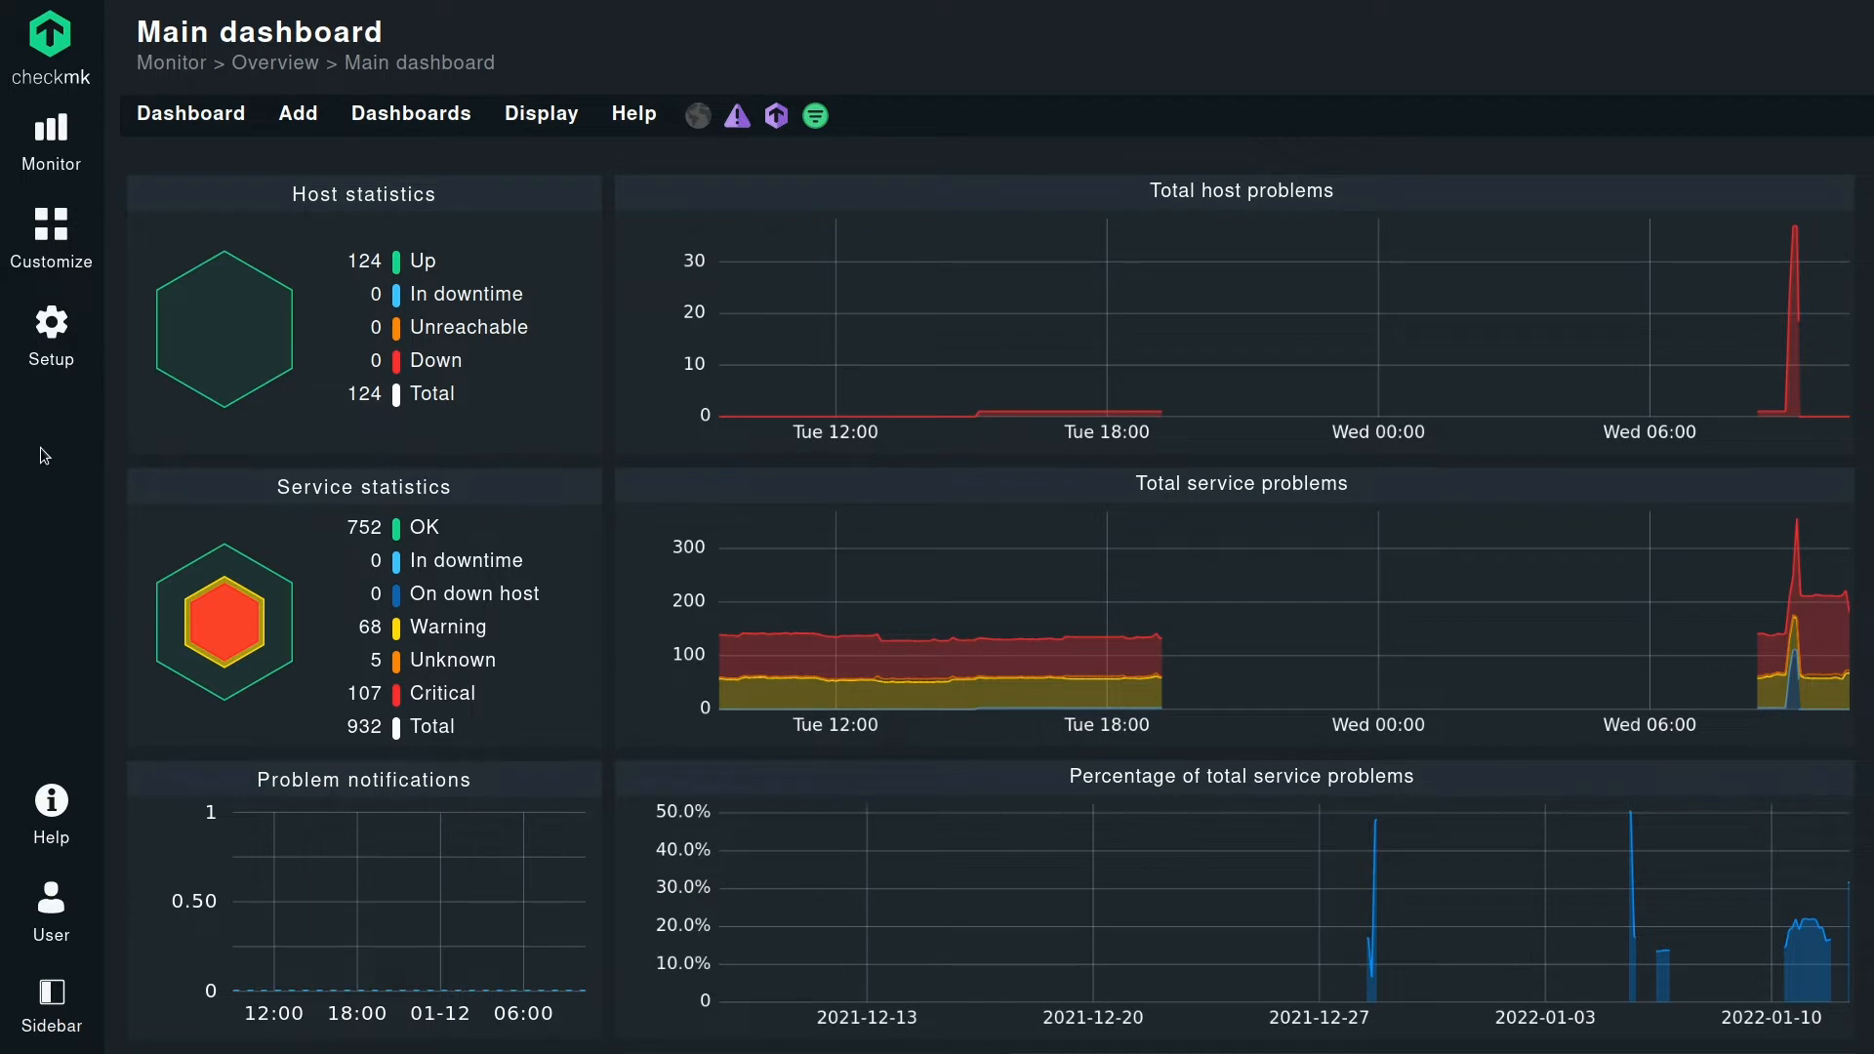
Go from Setup to the configured hosts list under Renaming > Manually.
{"action": "left_click", "coordinate": [50, 334]}
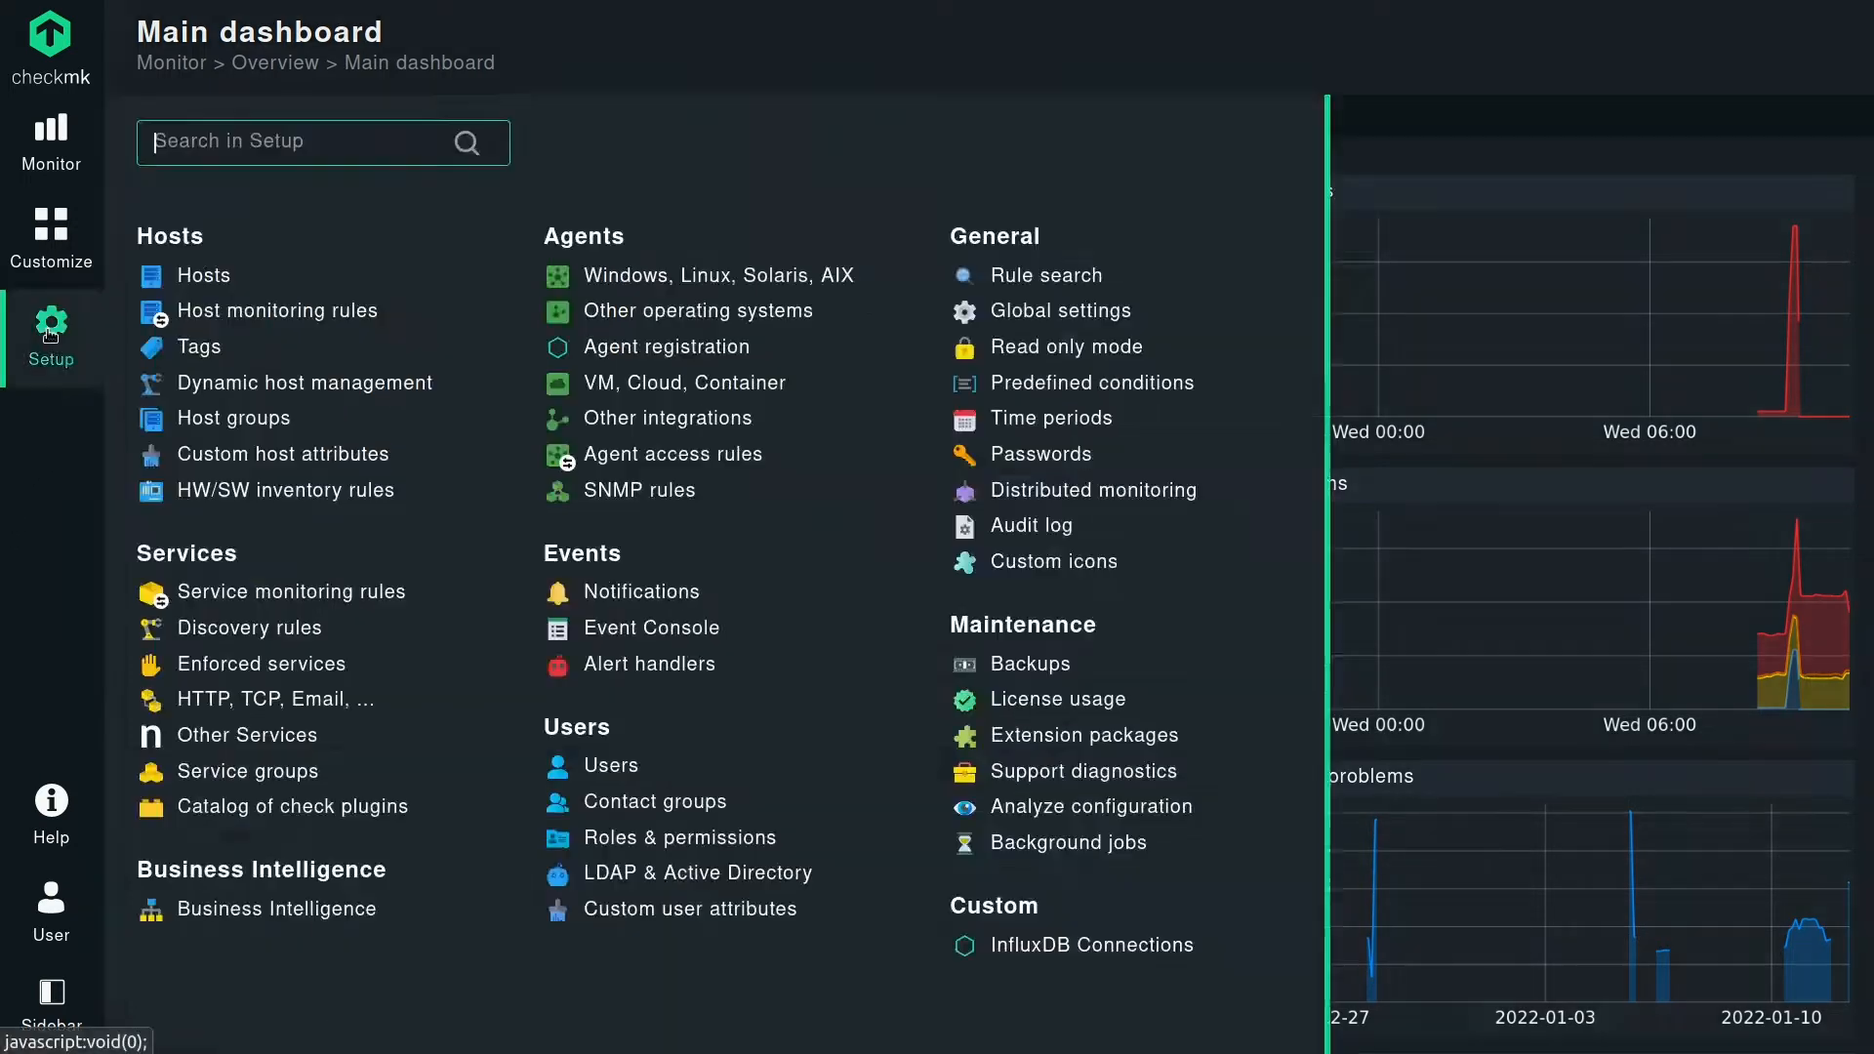
{"action": "left_click", "coordinate": [201, 275]}
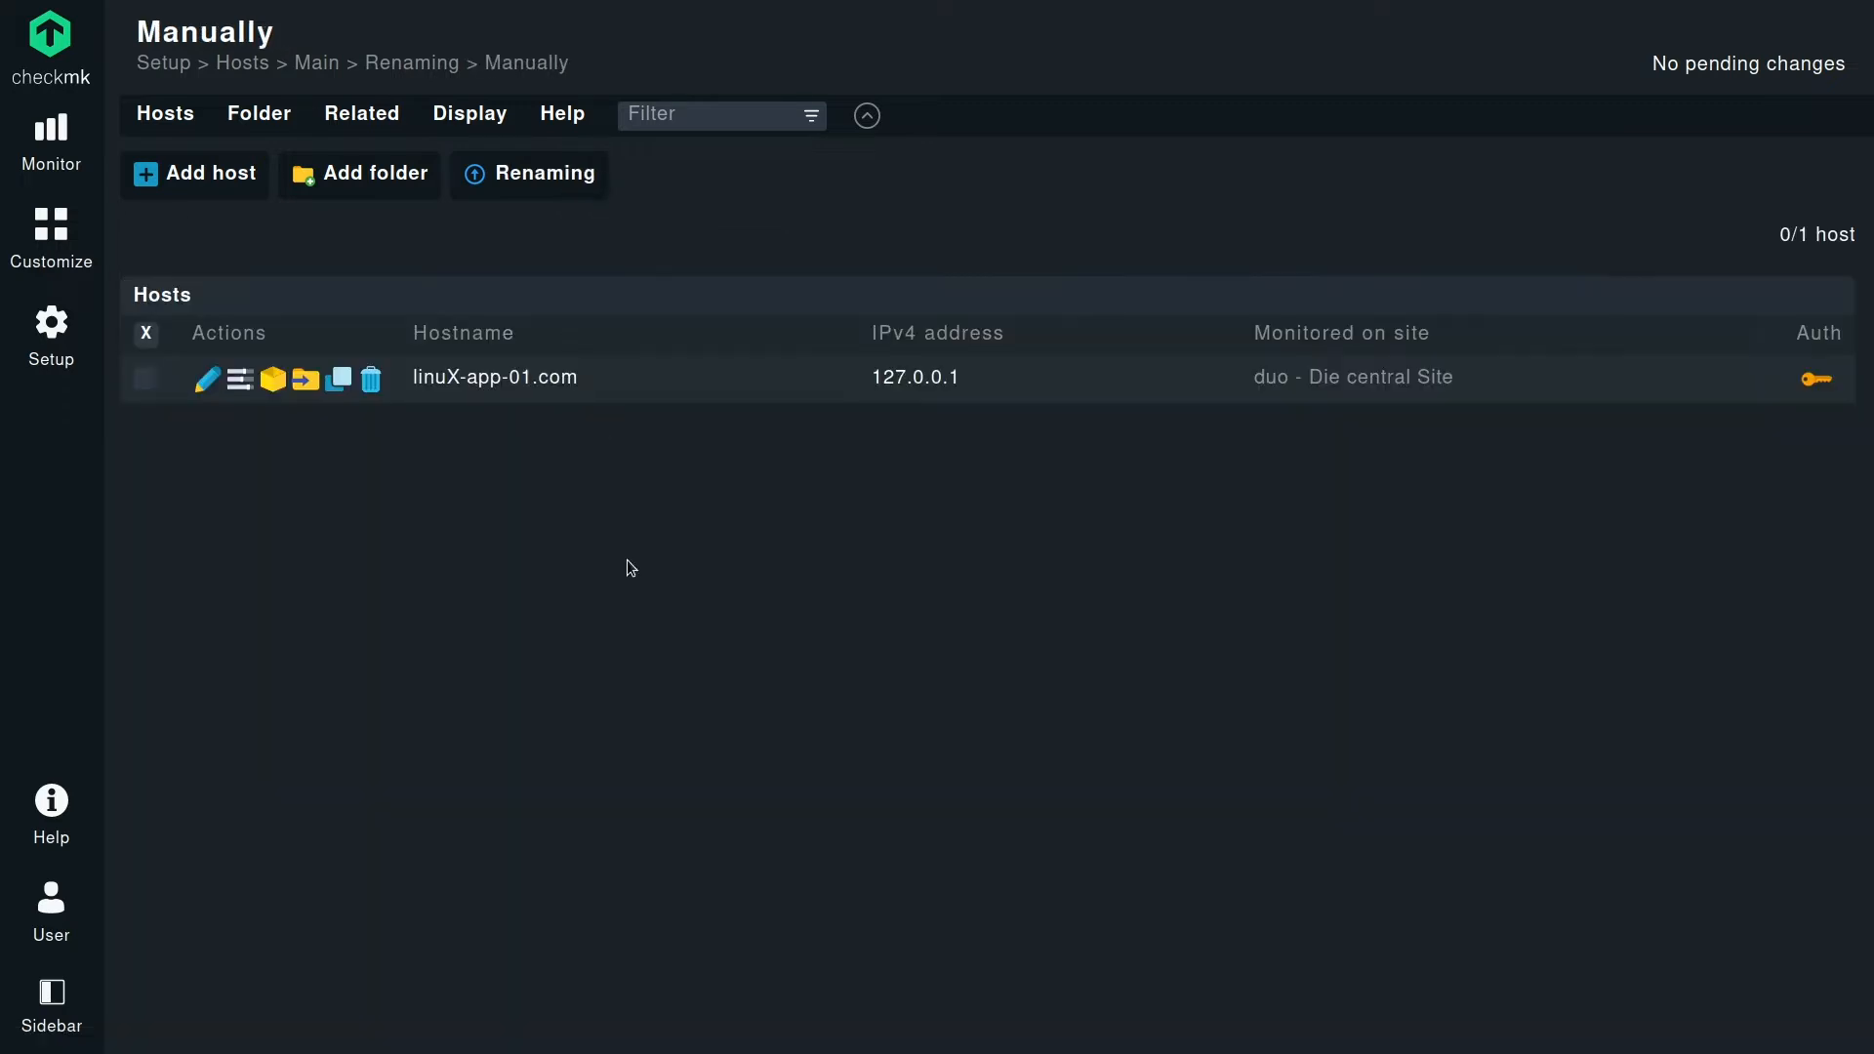
{"action": "mouse_move", "coordinate": [605, 638]}
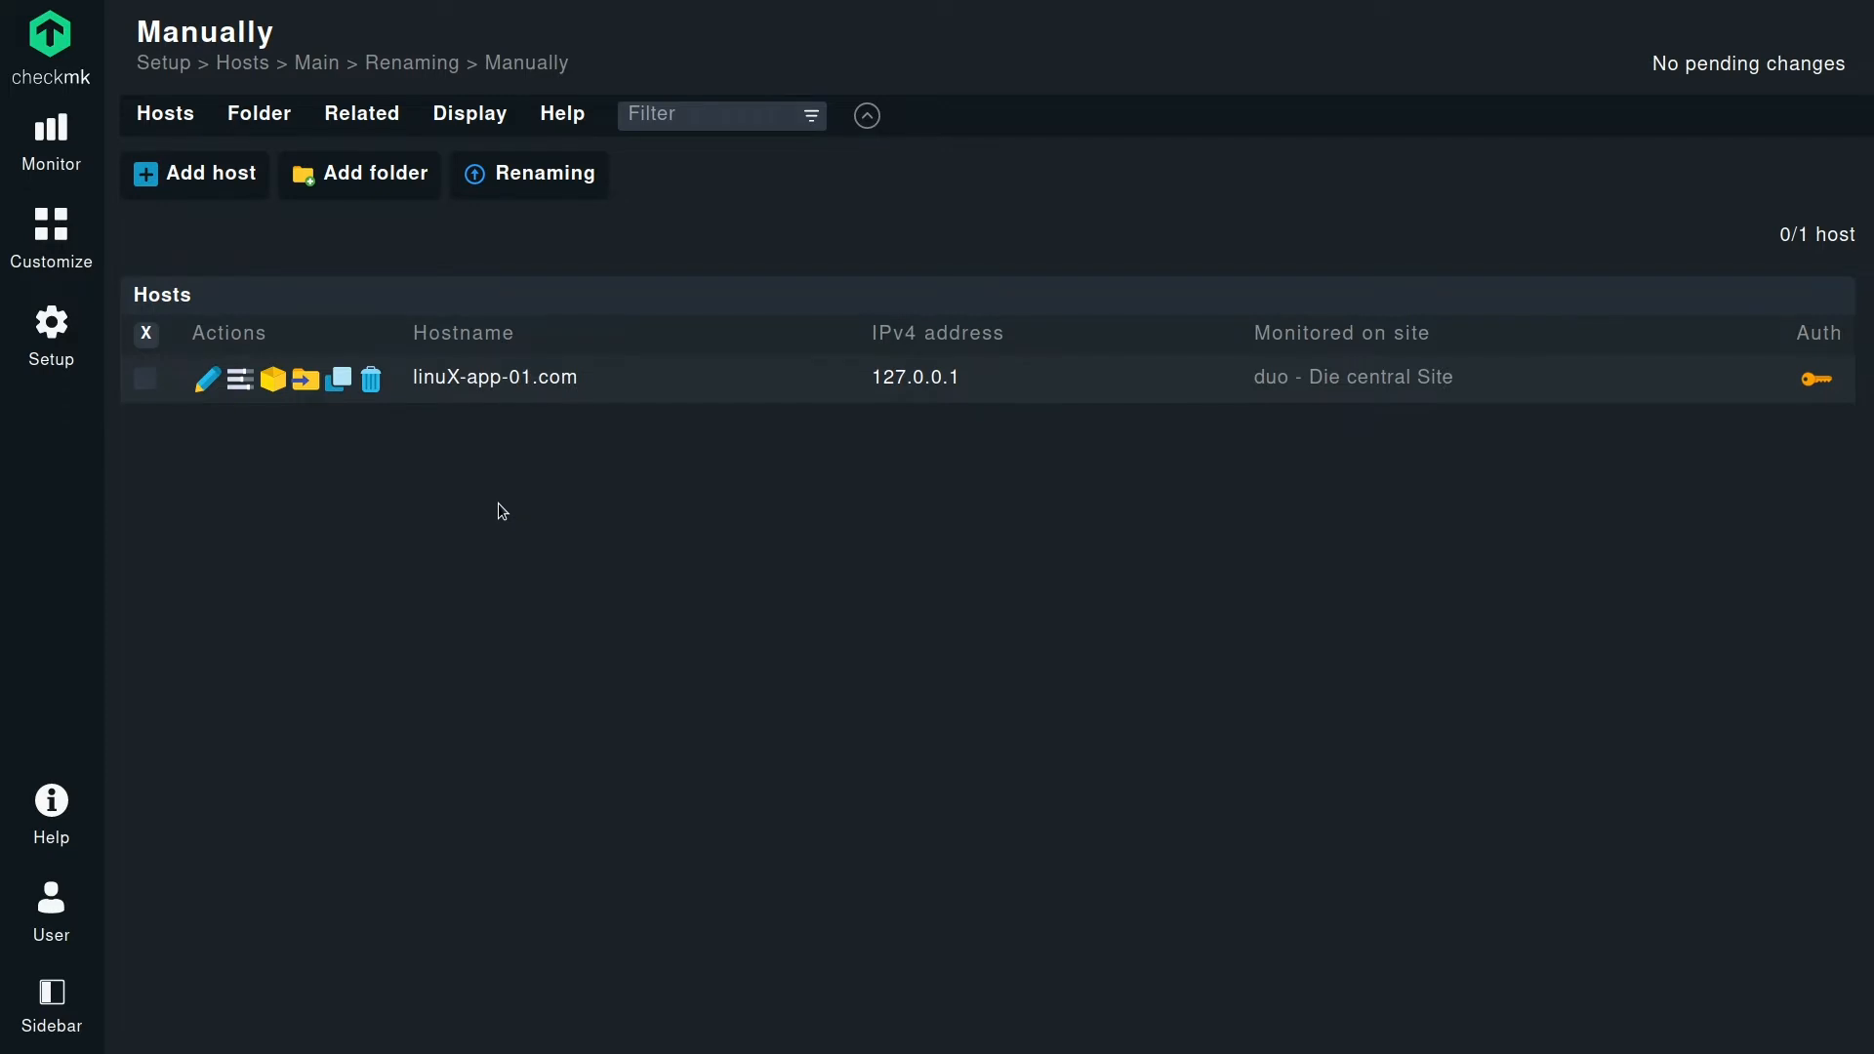
{"action": "mouse_move", "coordinate": [502, 410]}
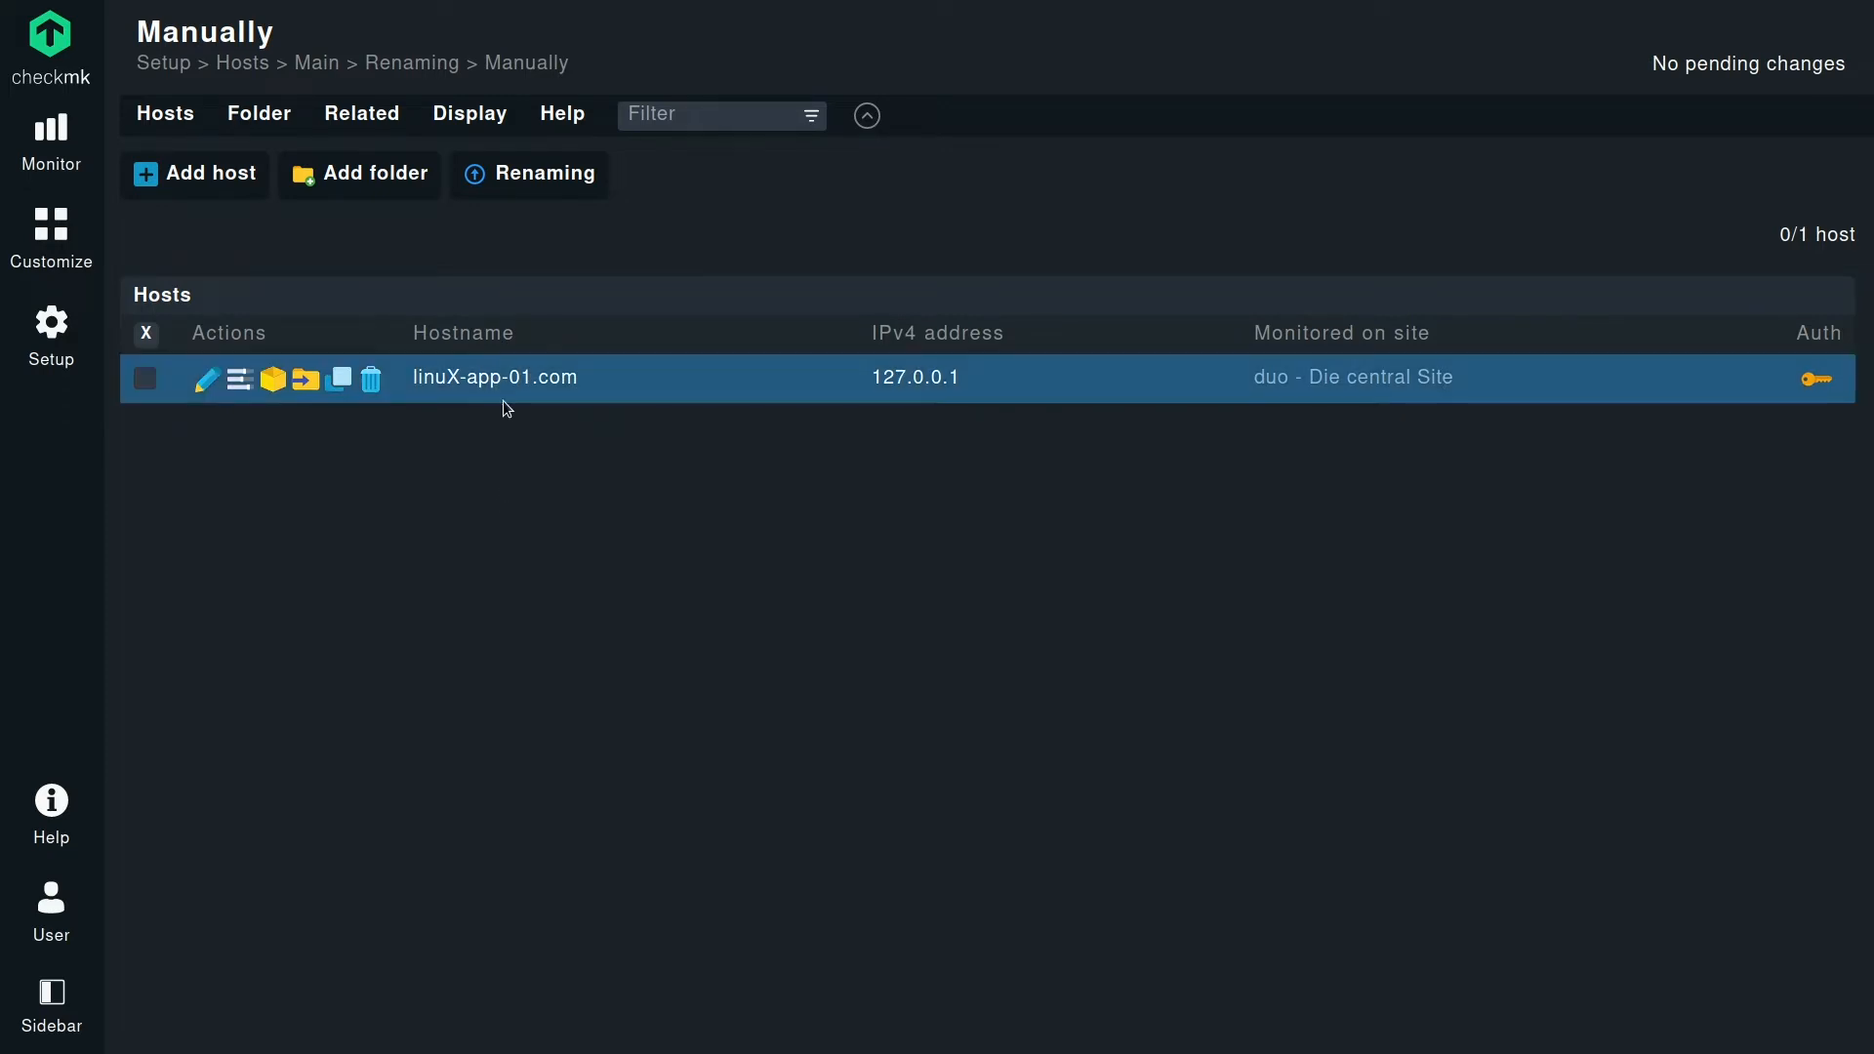
{"action": "mouse_move", "coordinate": [494, 377]}
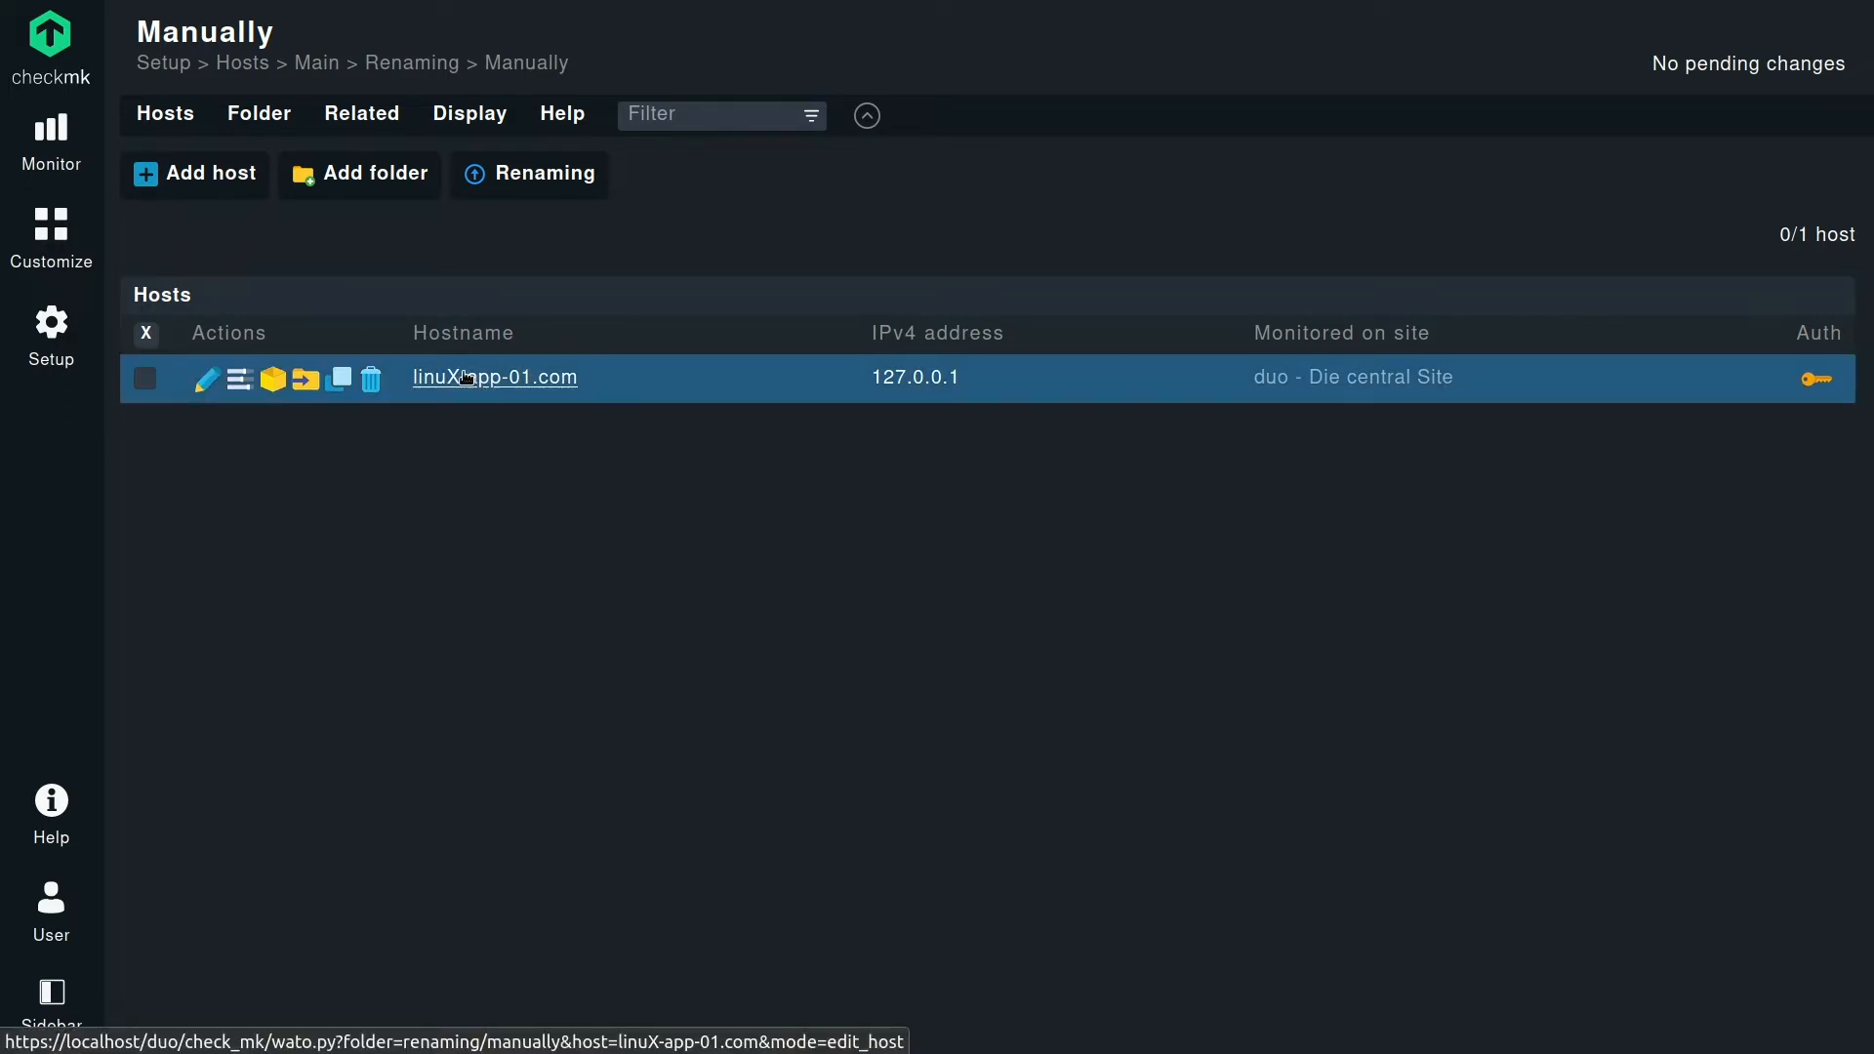
View the properties of host linuX-app-01.com, briefly visiting its Rename page and returning.
{"action": "left_click", "coordinate": [494, 377]}
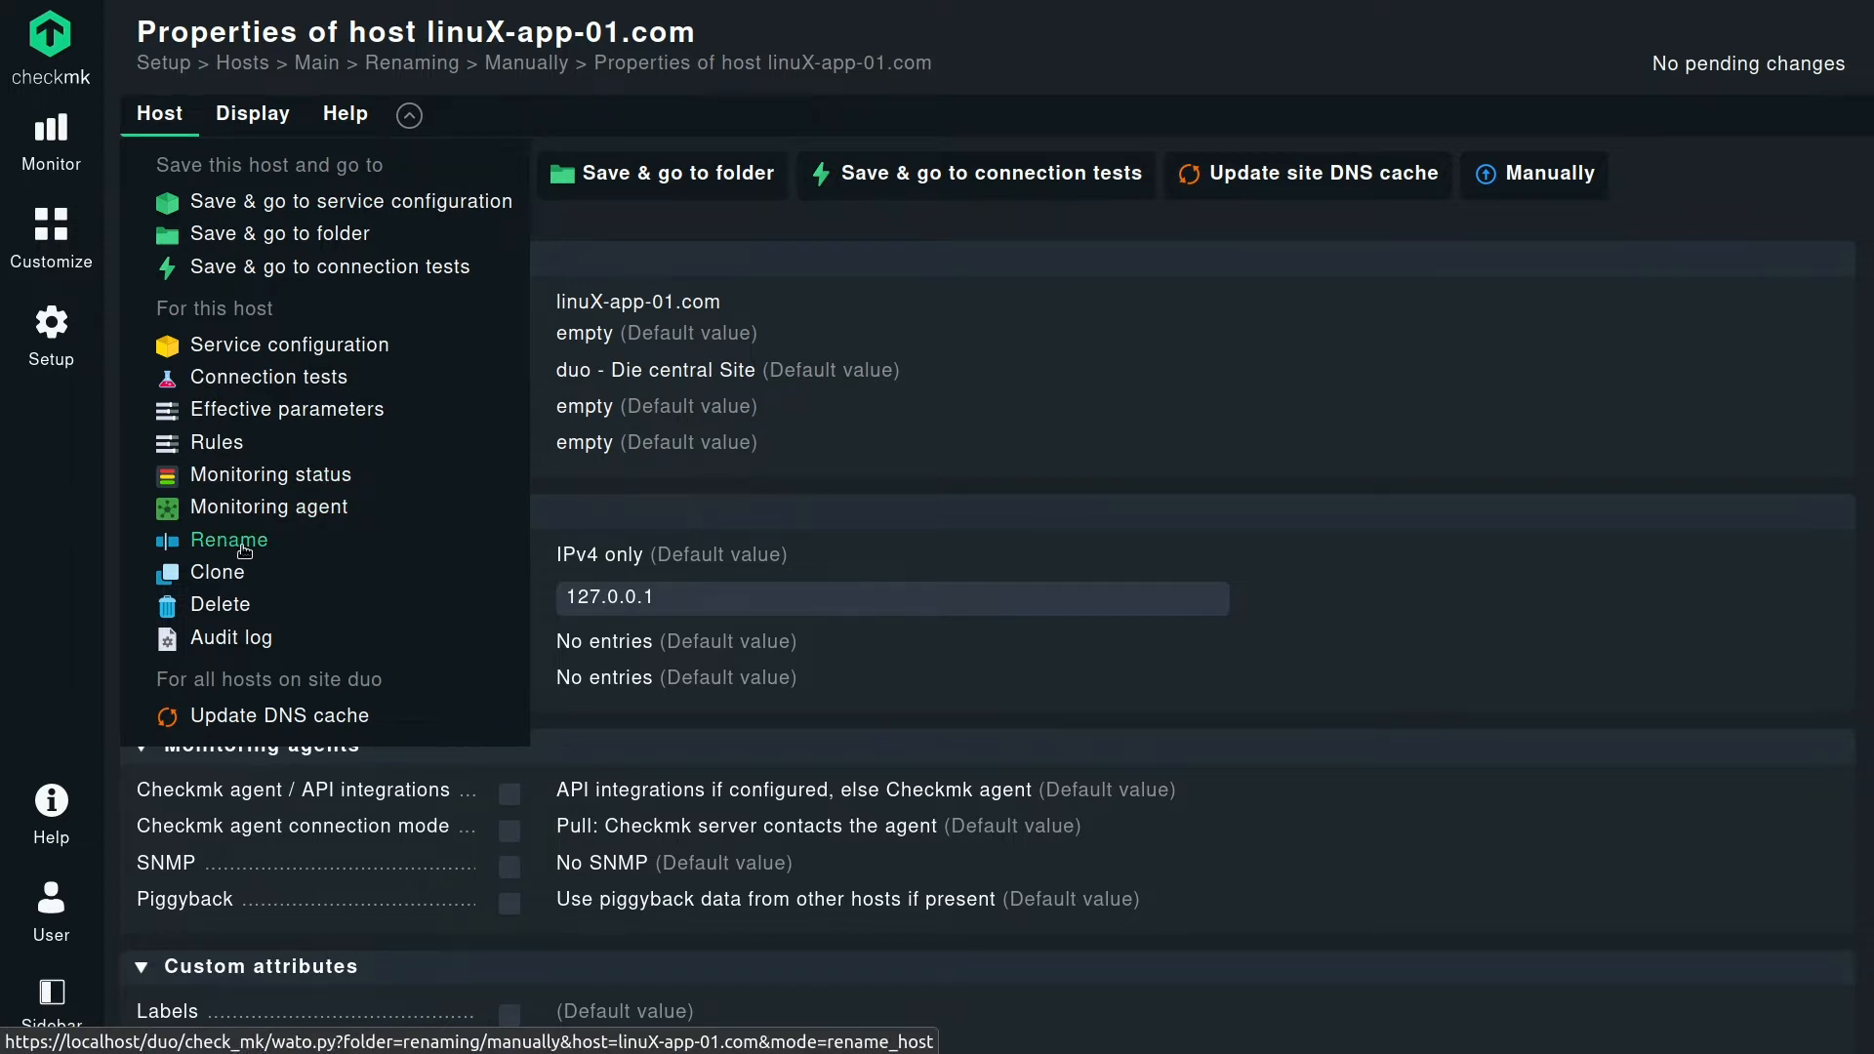
{"action": "left_click", "coordinate": [227, 539]}
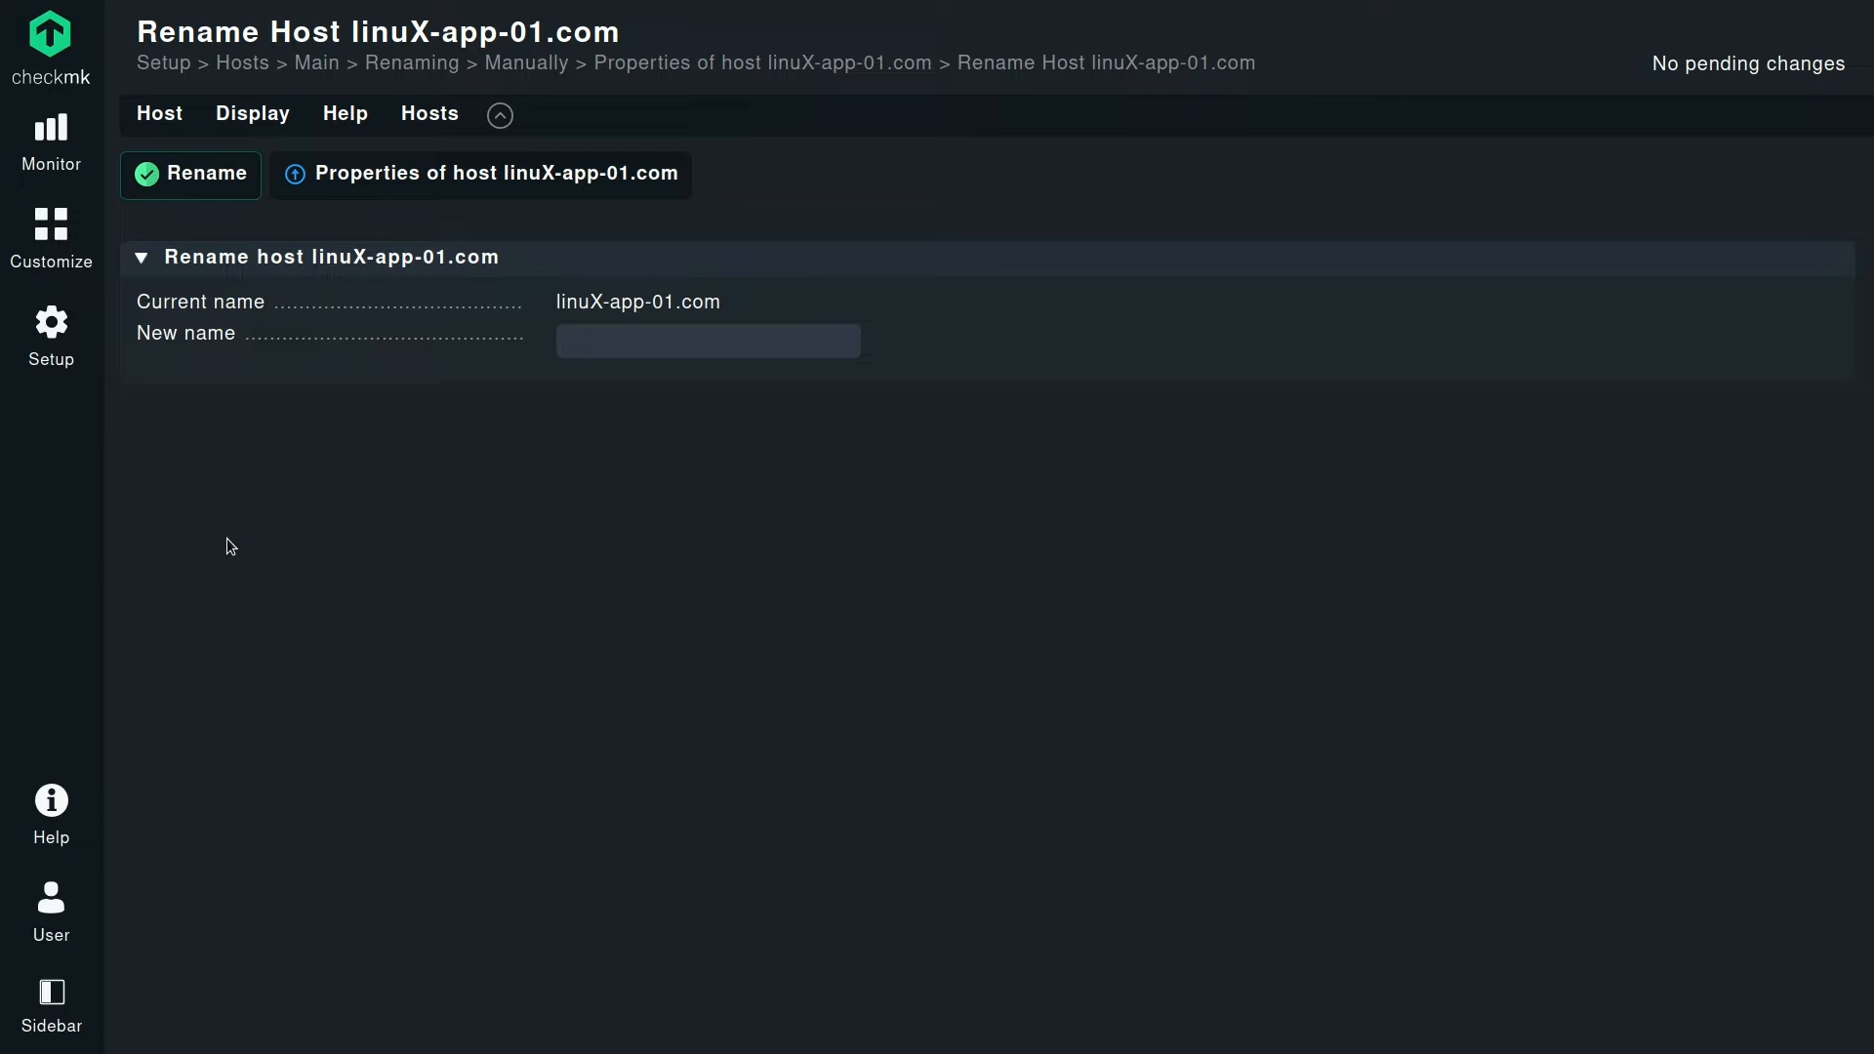
{"action": "left_click", "coordinate": [706, 339]}
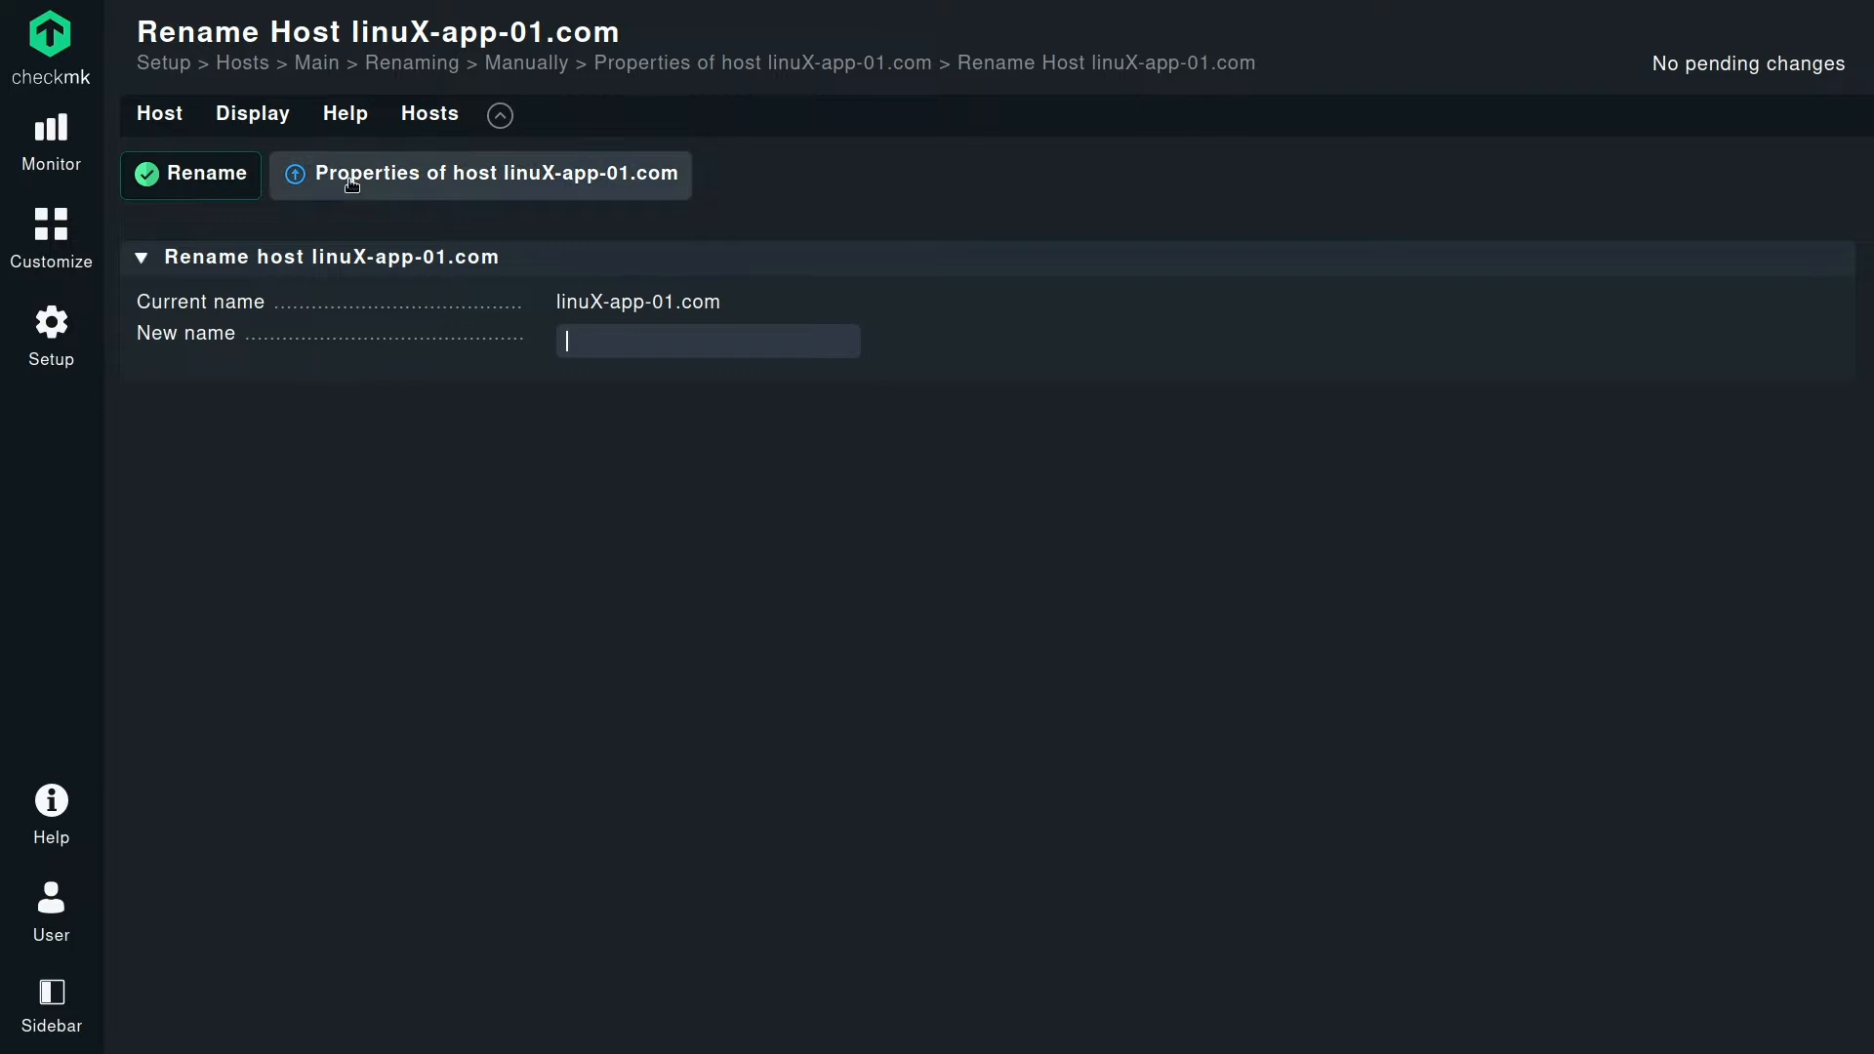
{"action": "left_click", "coordinate": [480, 173]}
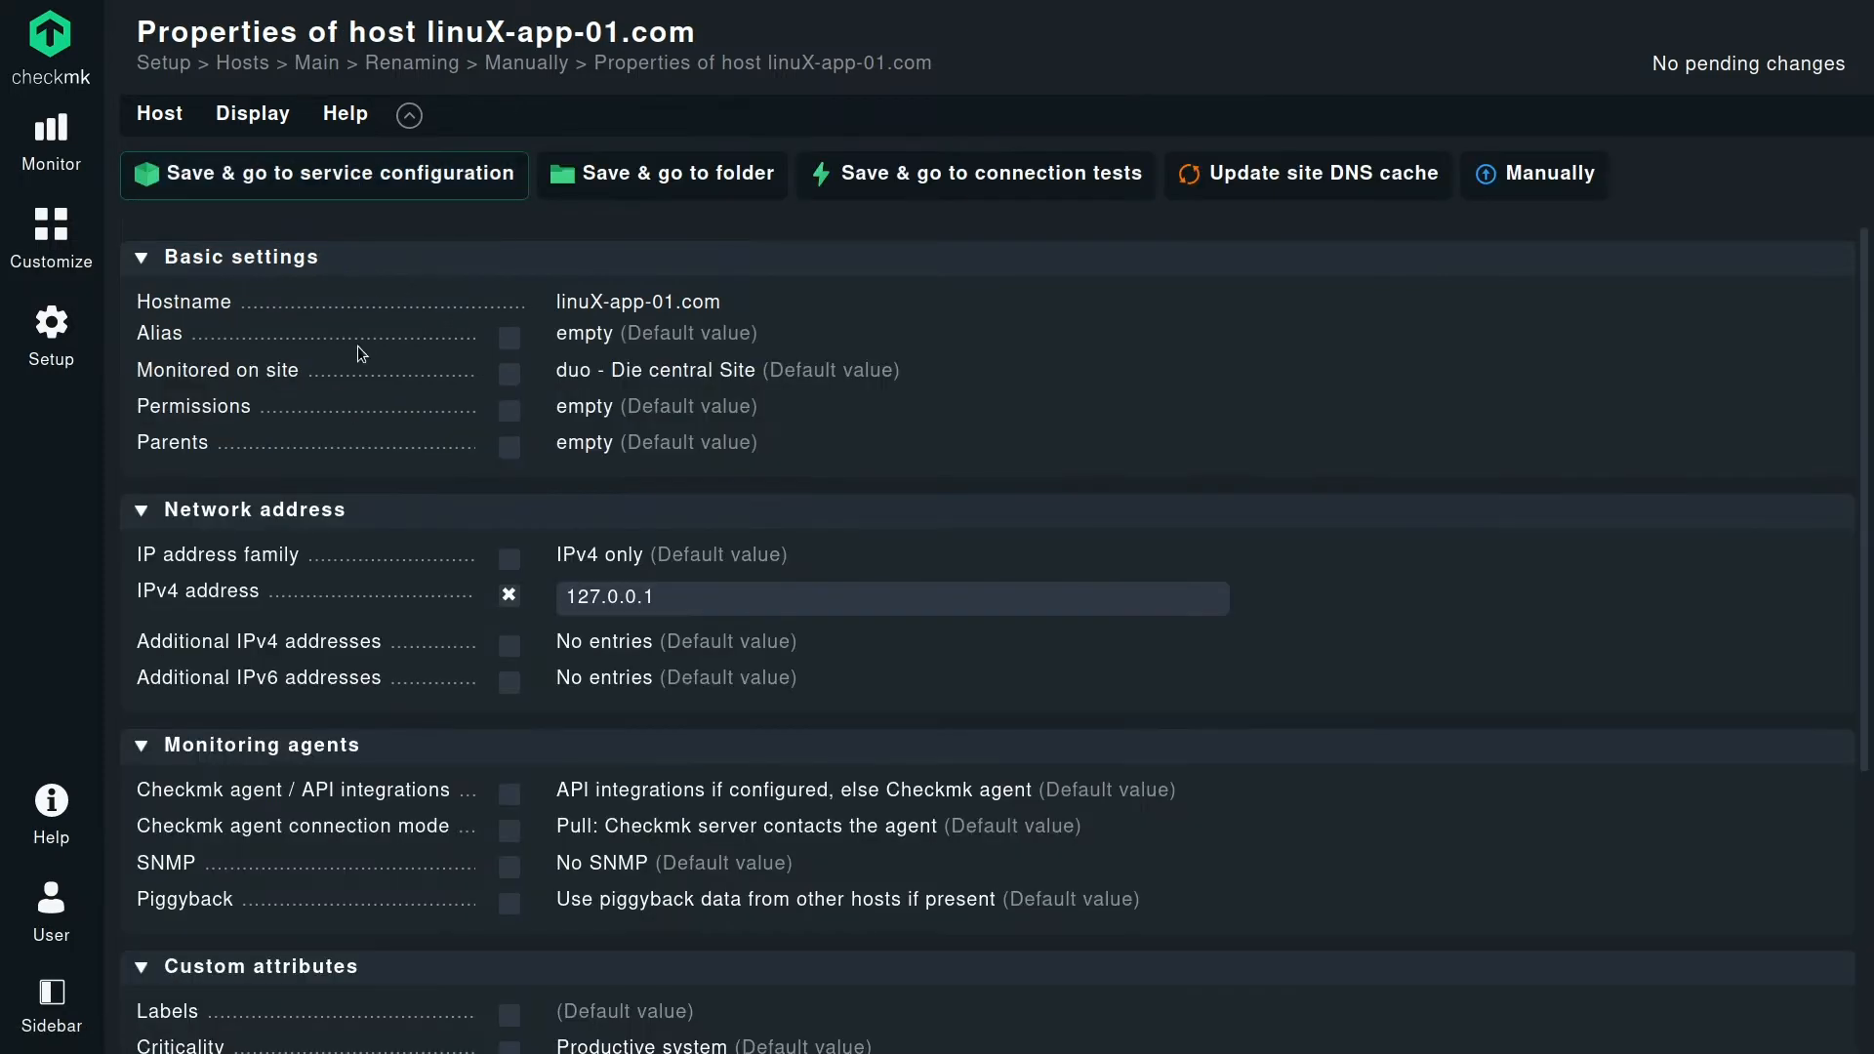
{"action": "mouse_move", "coordinate": [488, 322]}
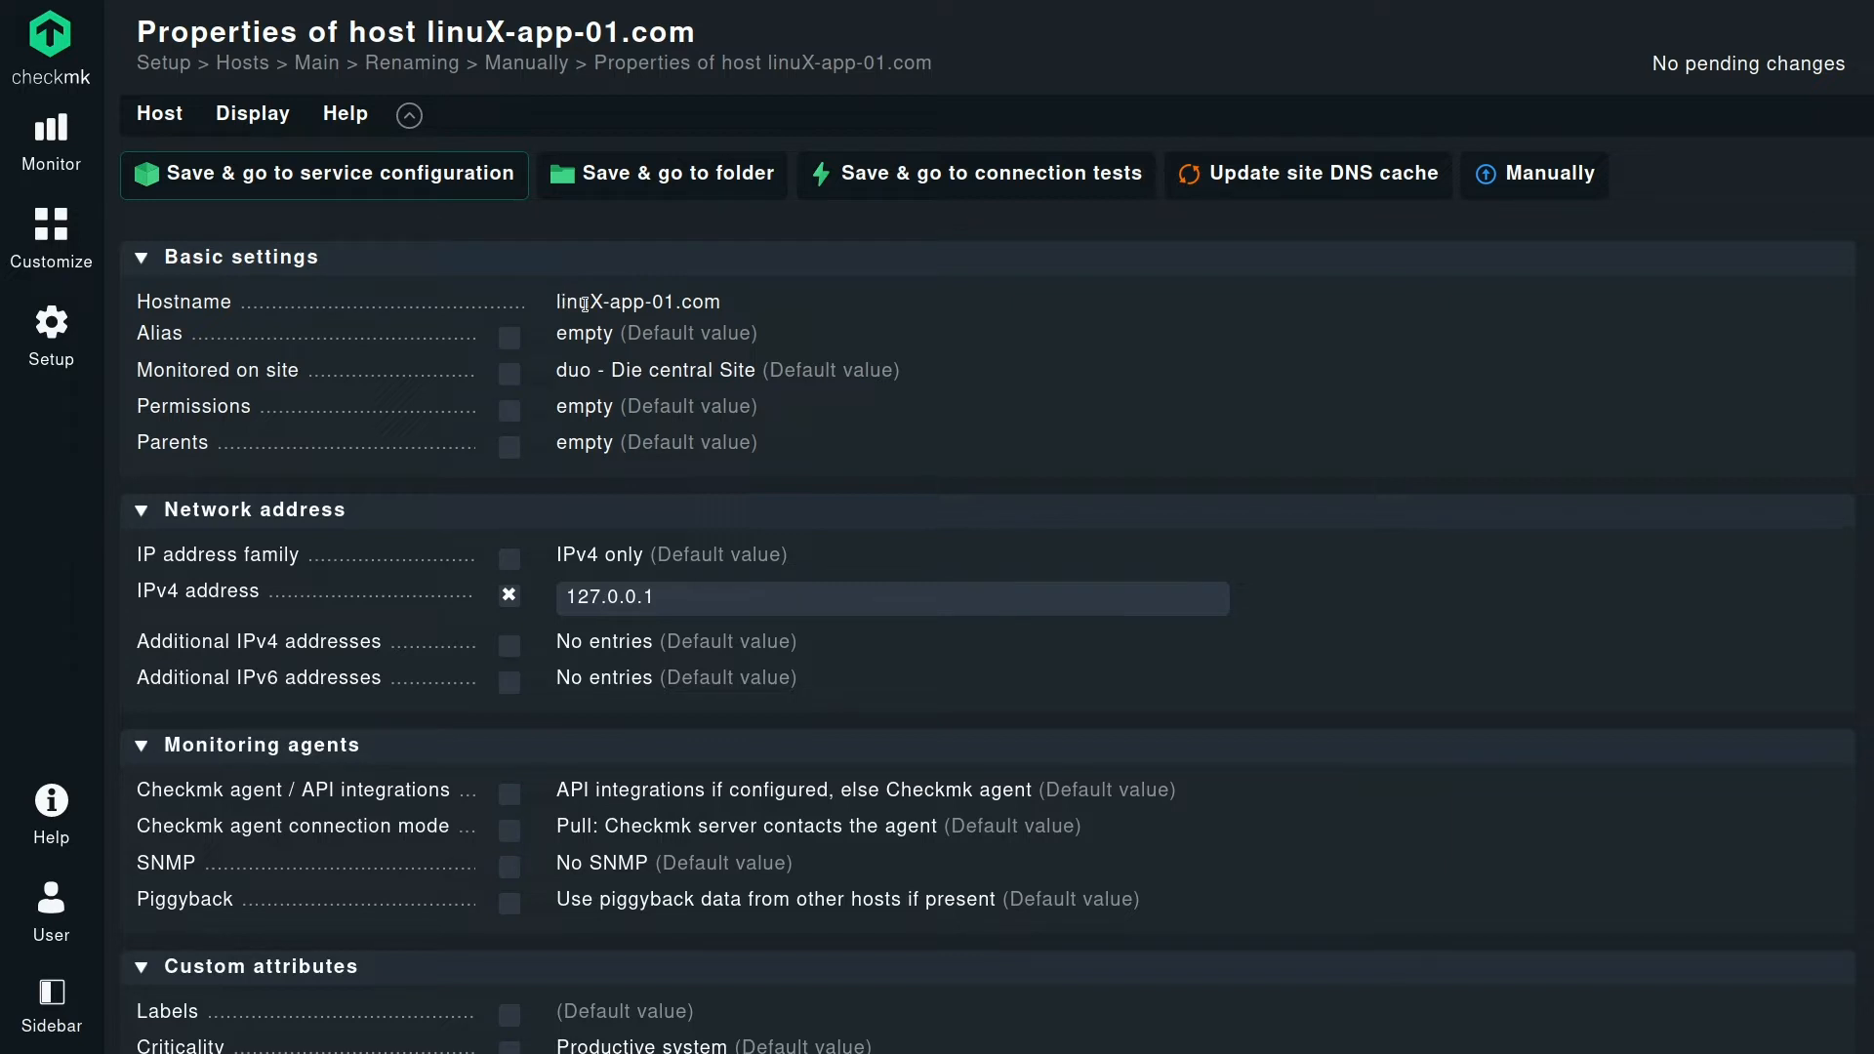
Select the current hostname text and bring up the Host action menu.
{"action": "double_click", "coordinate": [583, 597]}
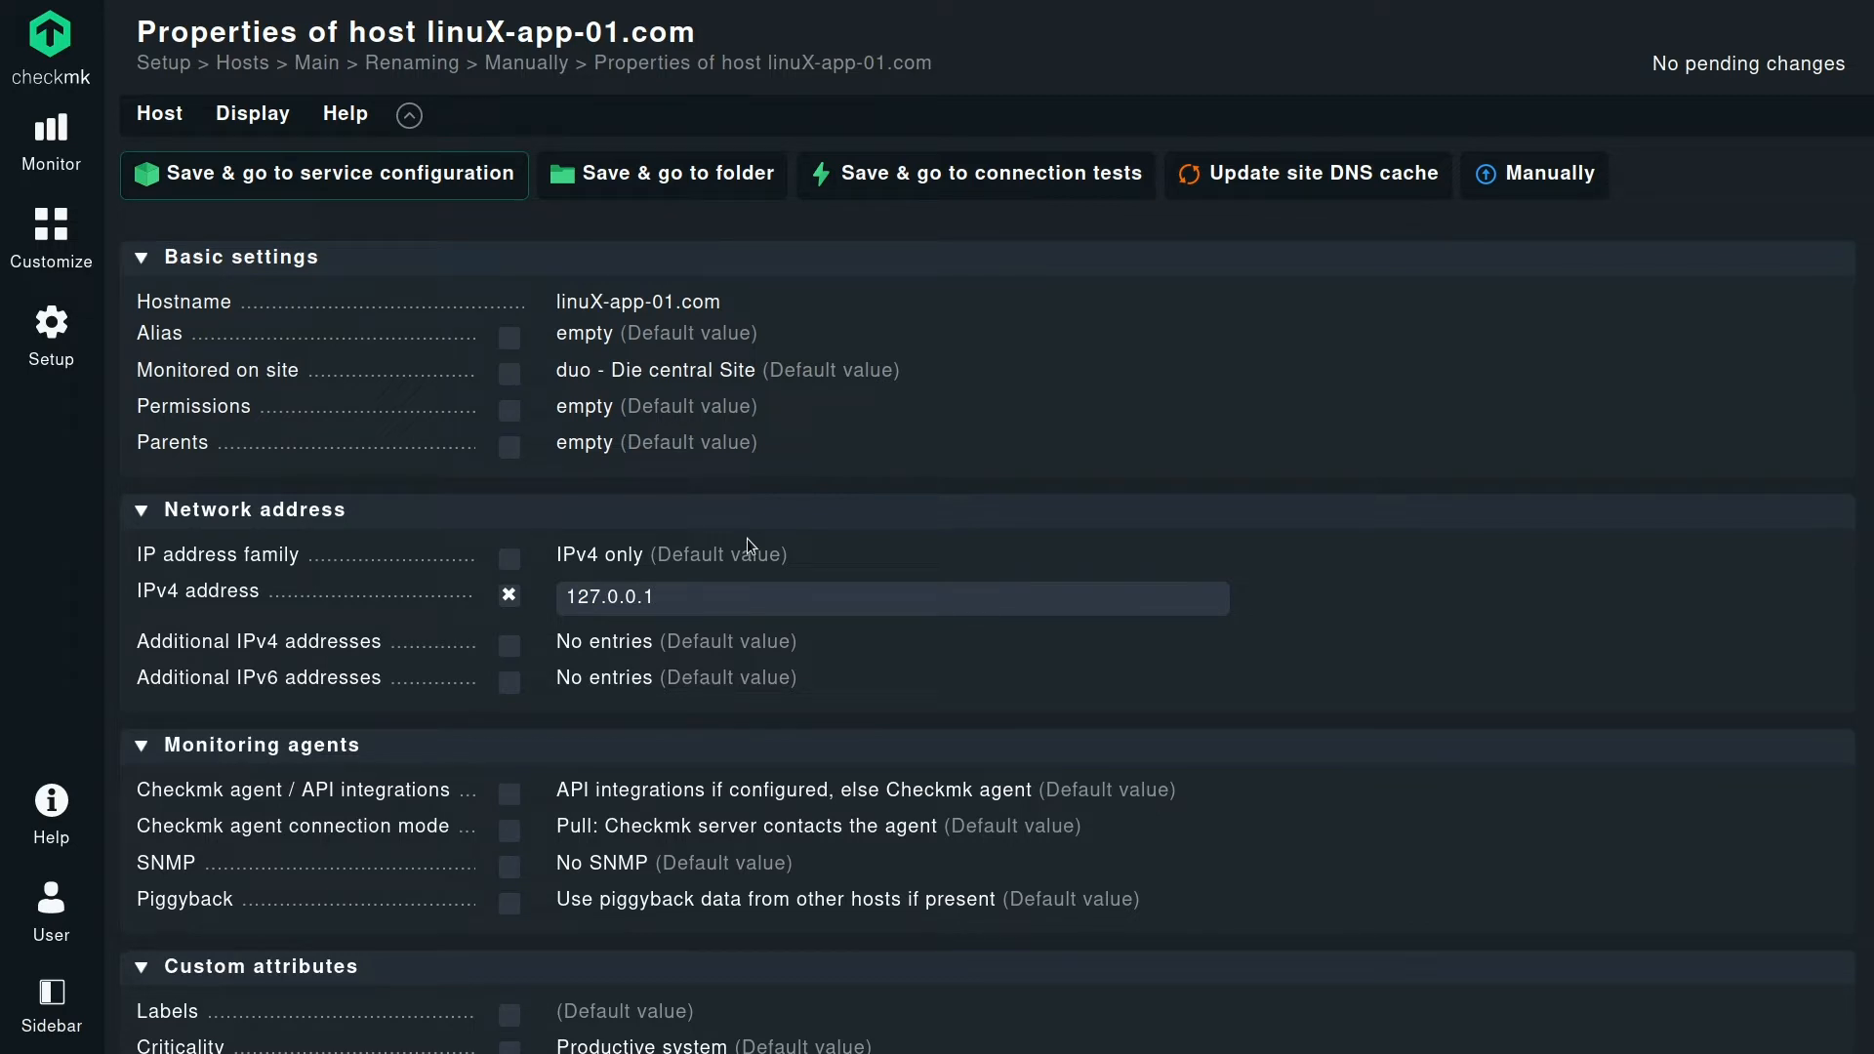
{"action": "mouse_move", "coordinate": [560, 328]}
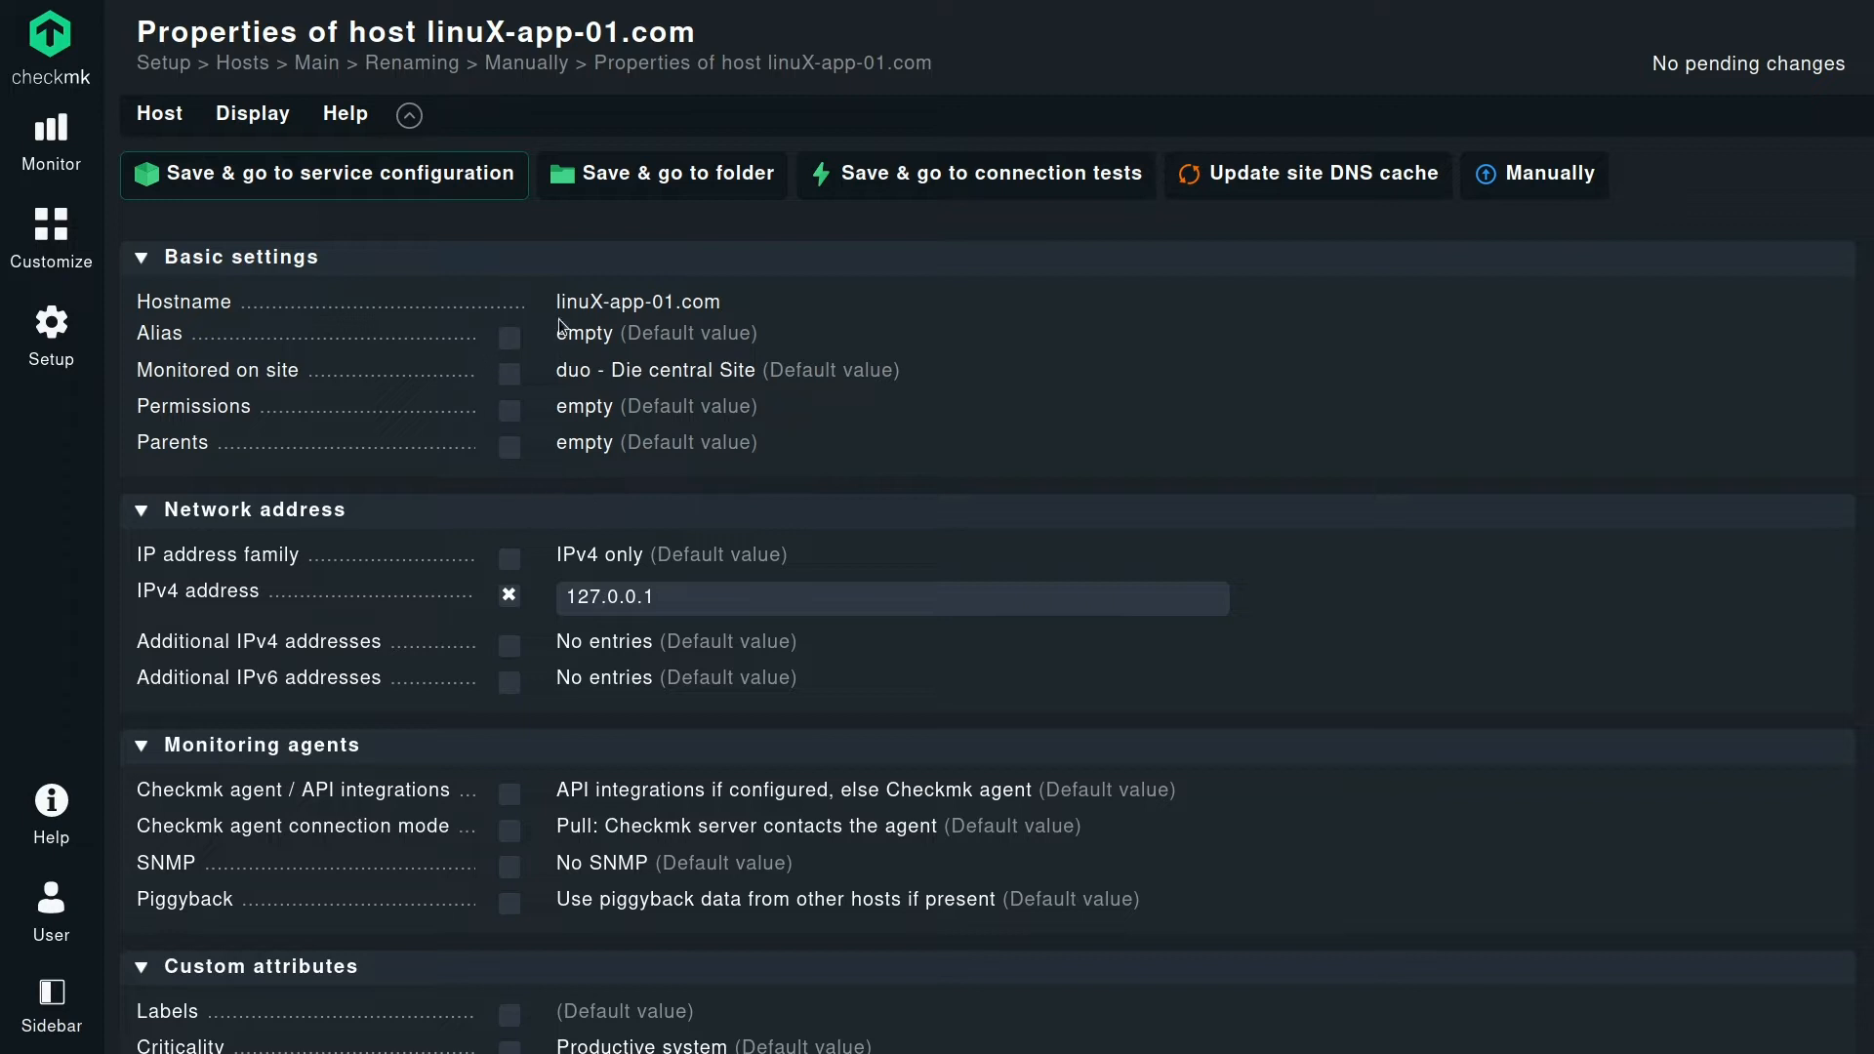
{"action": "left_click", "coordinate": [158, 113]}
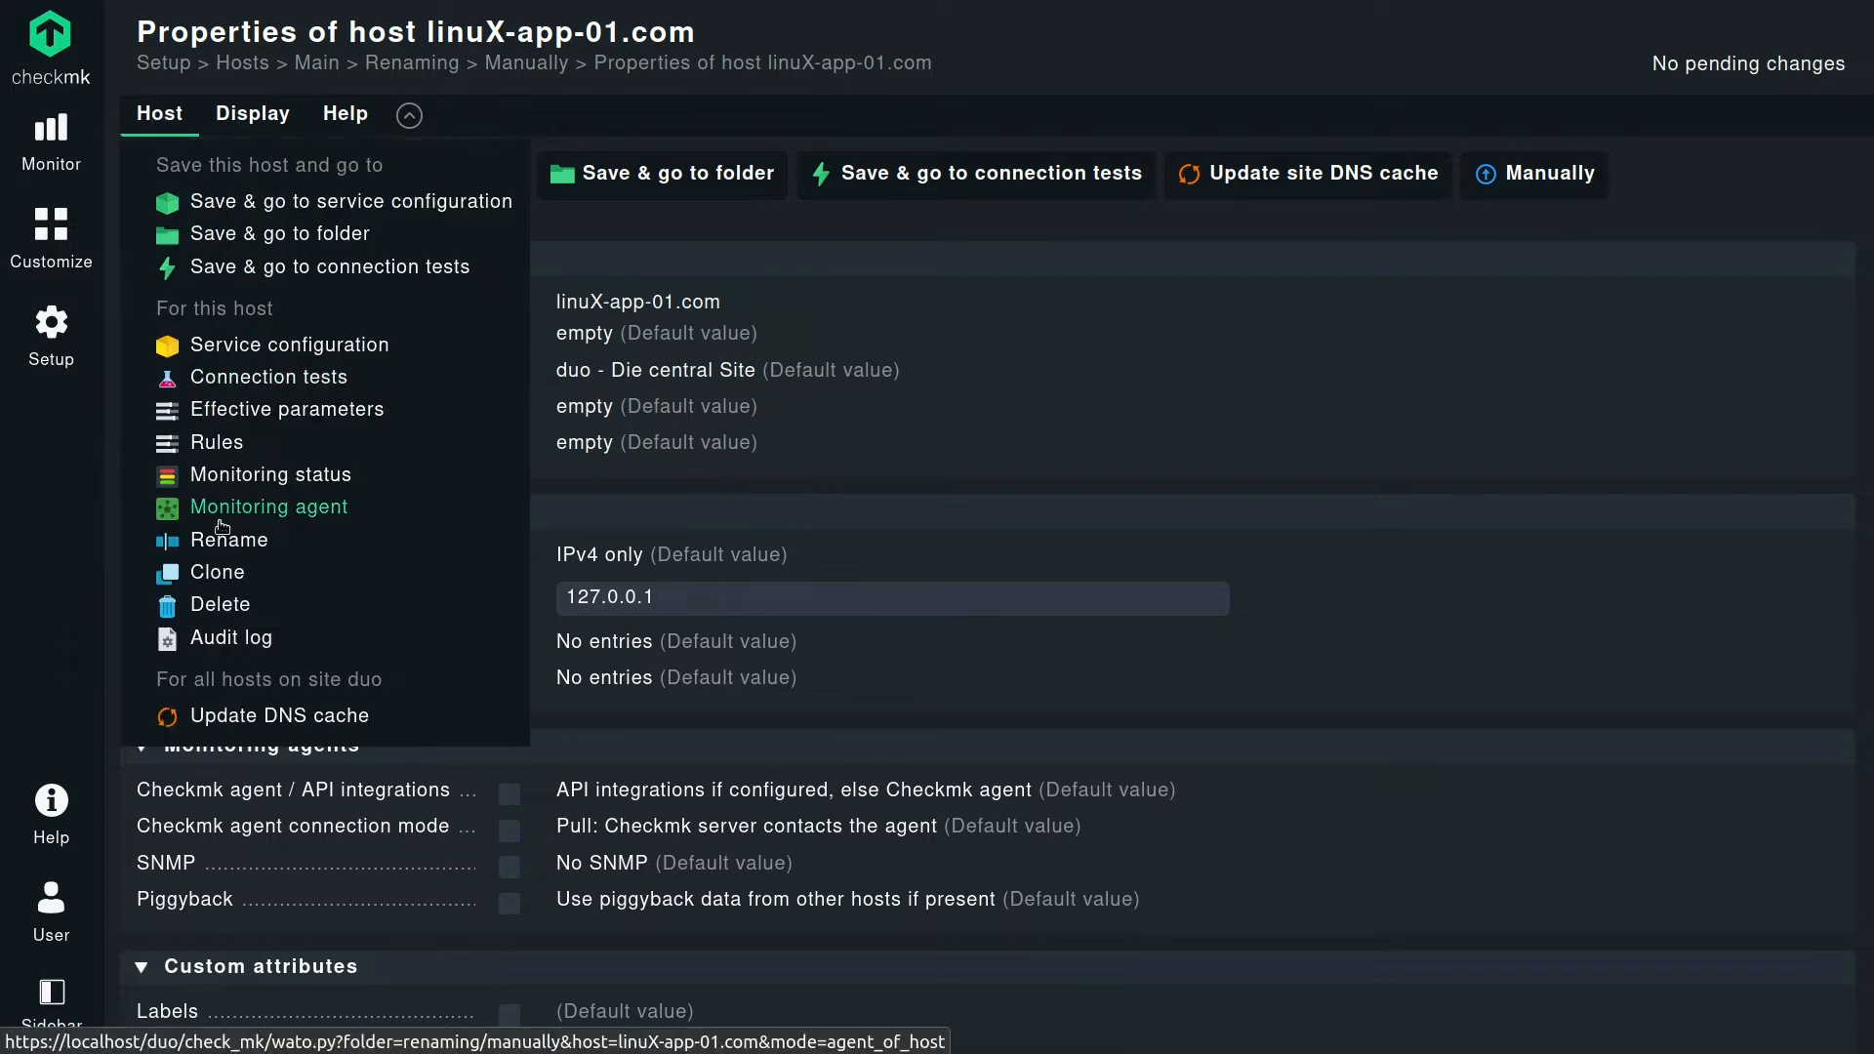
{"action": "mouse_move", "coordinate": [226, 539]}
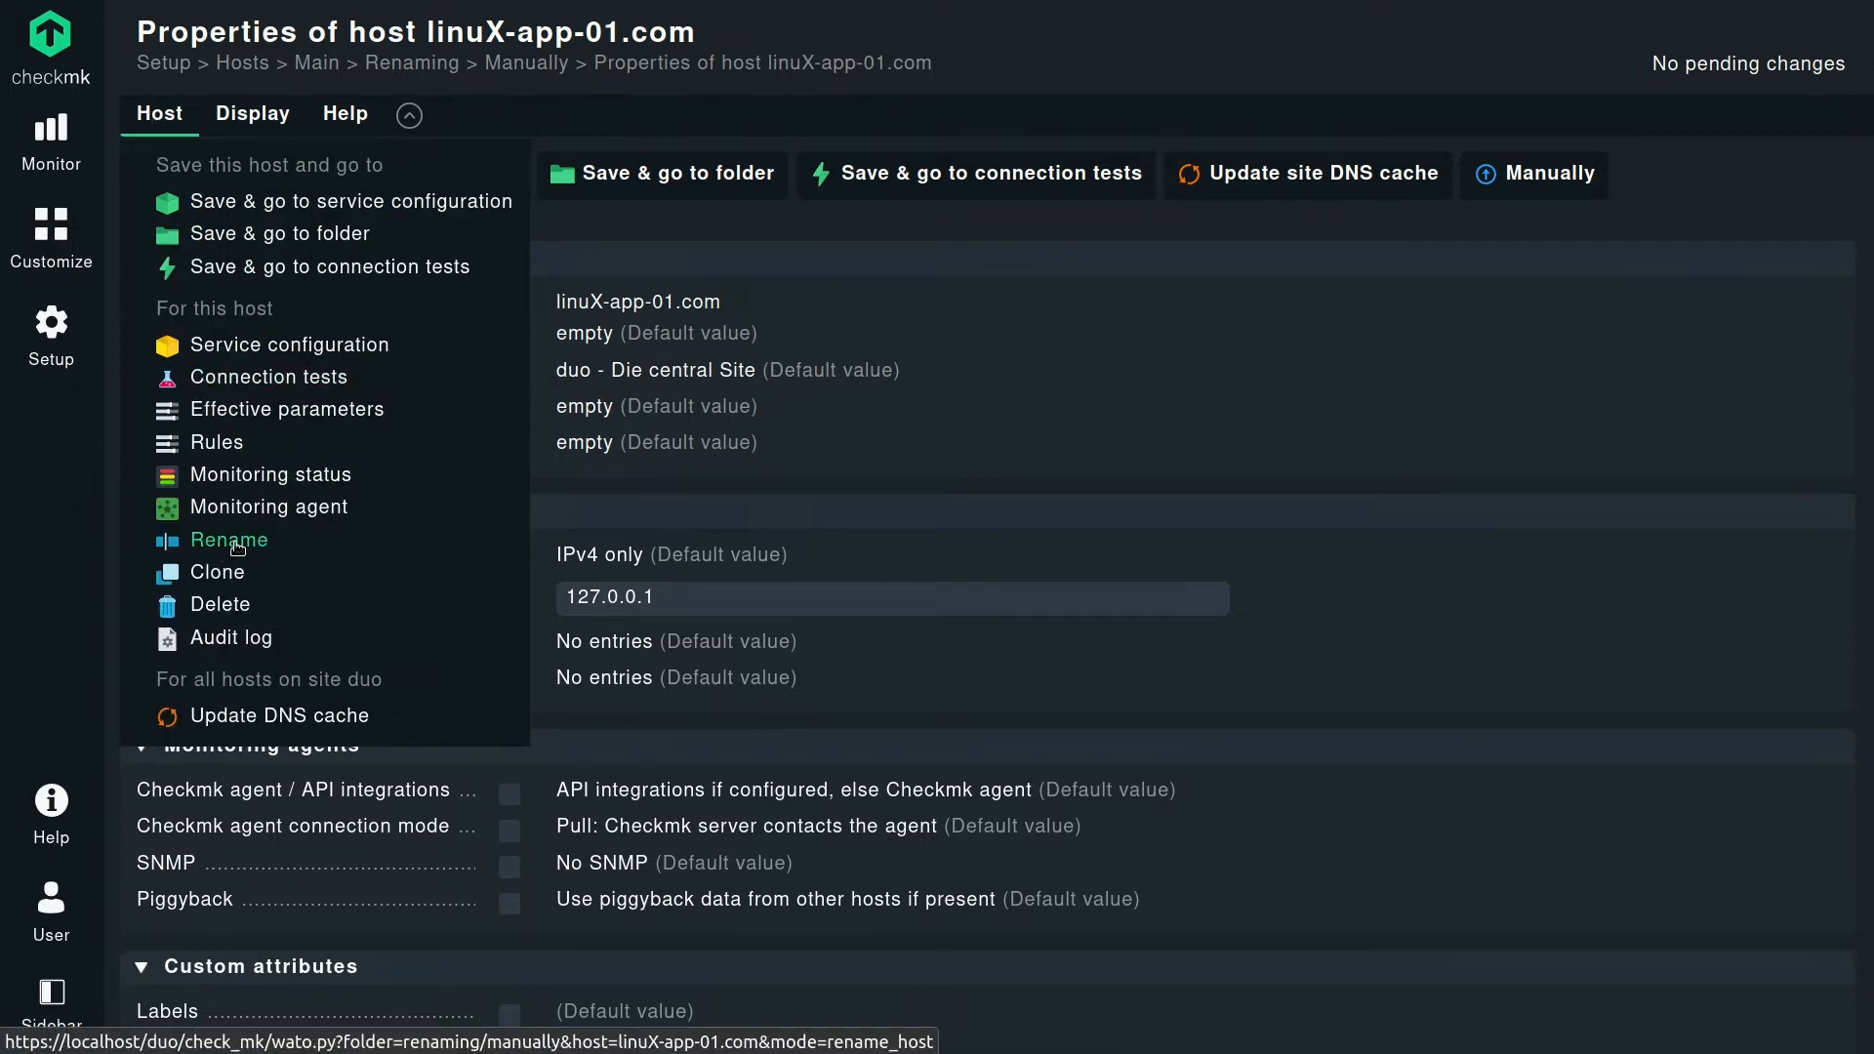
Rename host linuX-app-01.com to linux-app-01.com and submit the rename.
{"action": "left_click", "coordinate": [226, 540]}
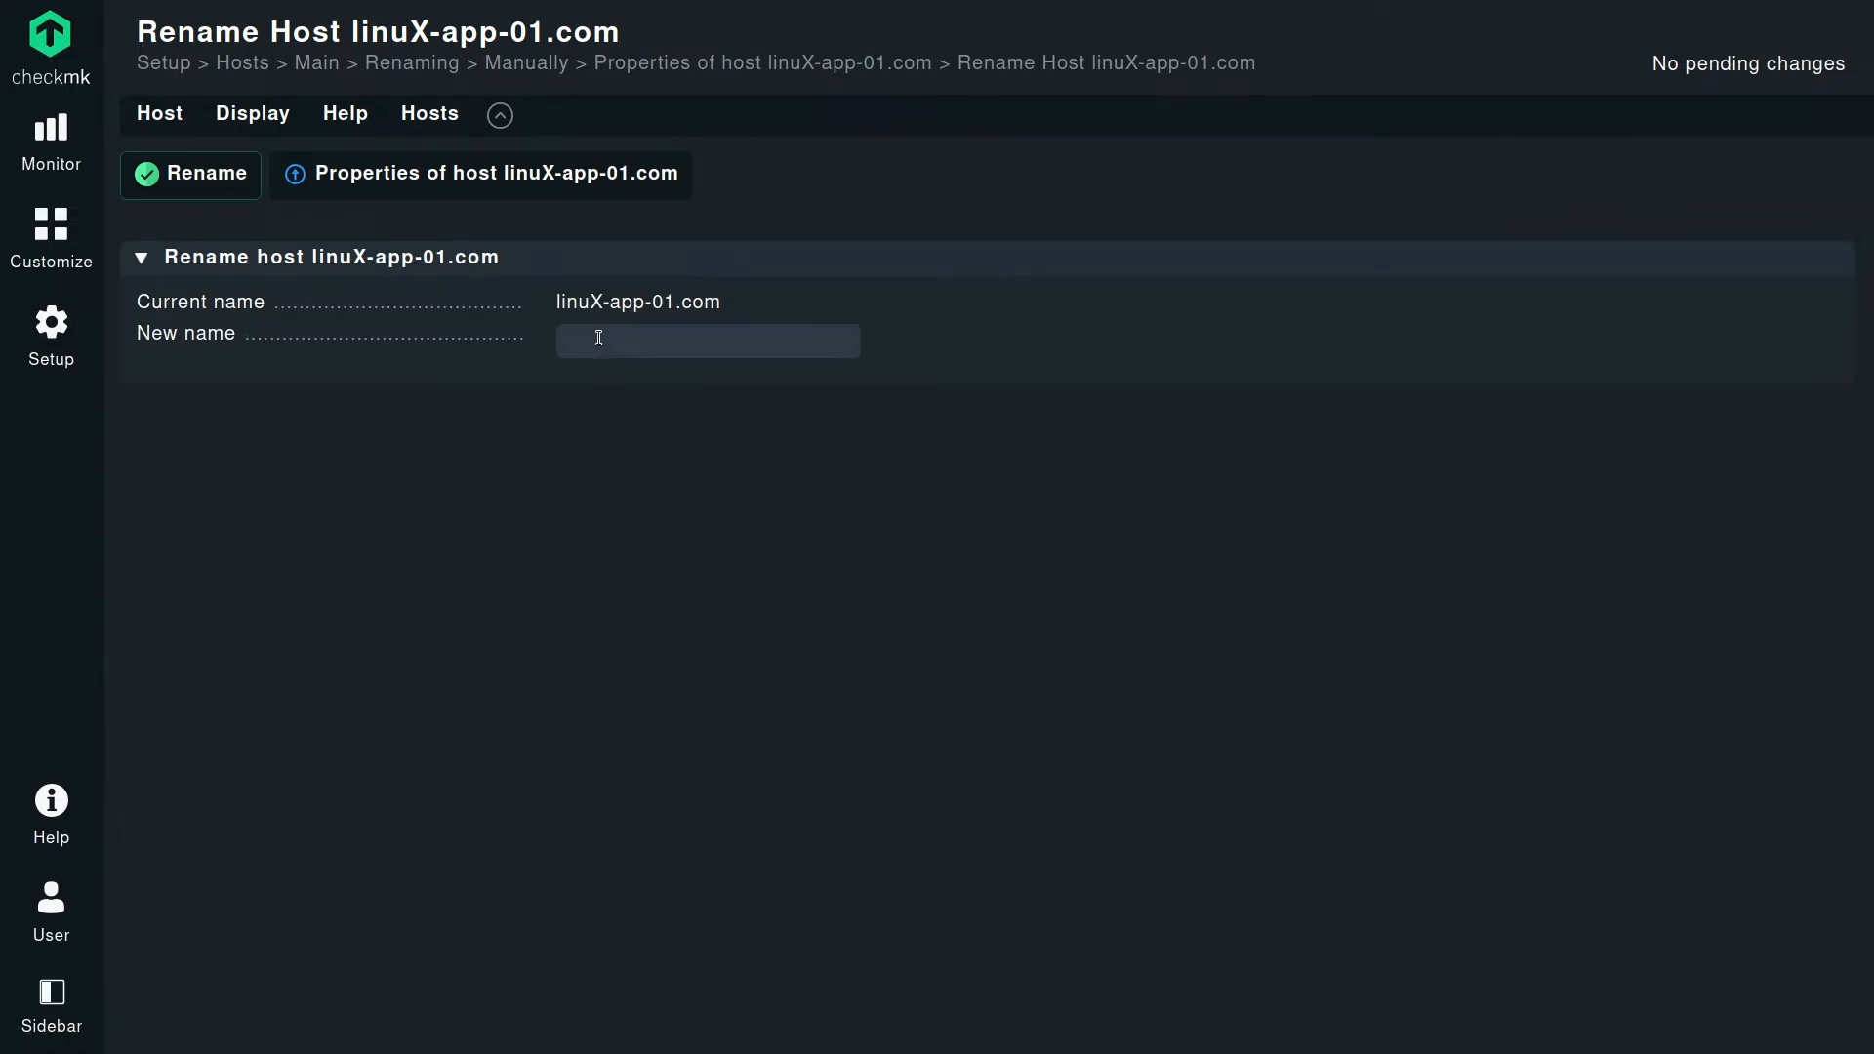
{"action": "double_click", "coordinate": [637, 301]}
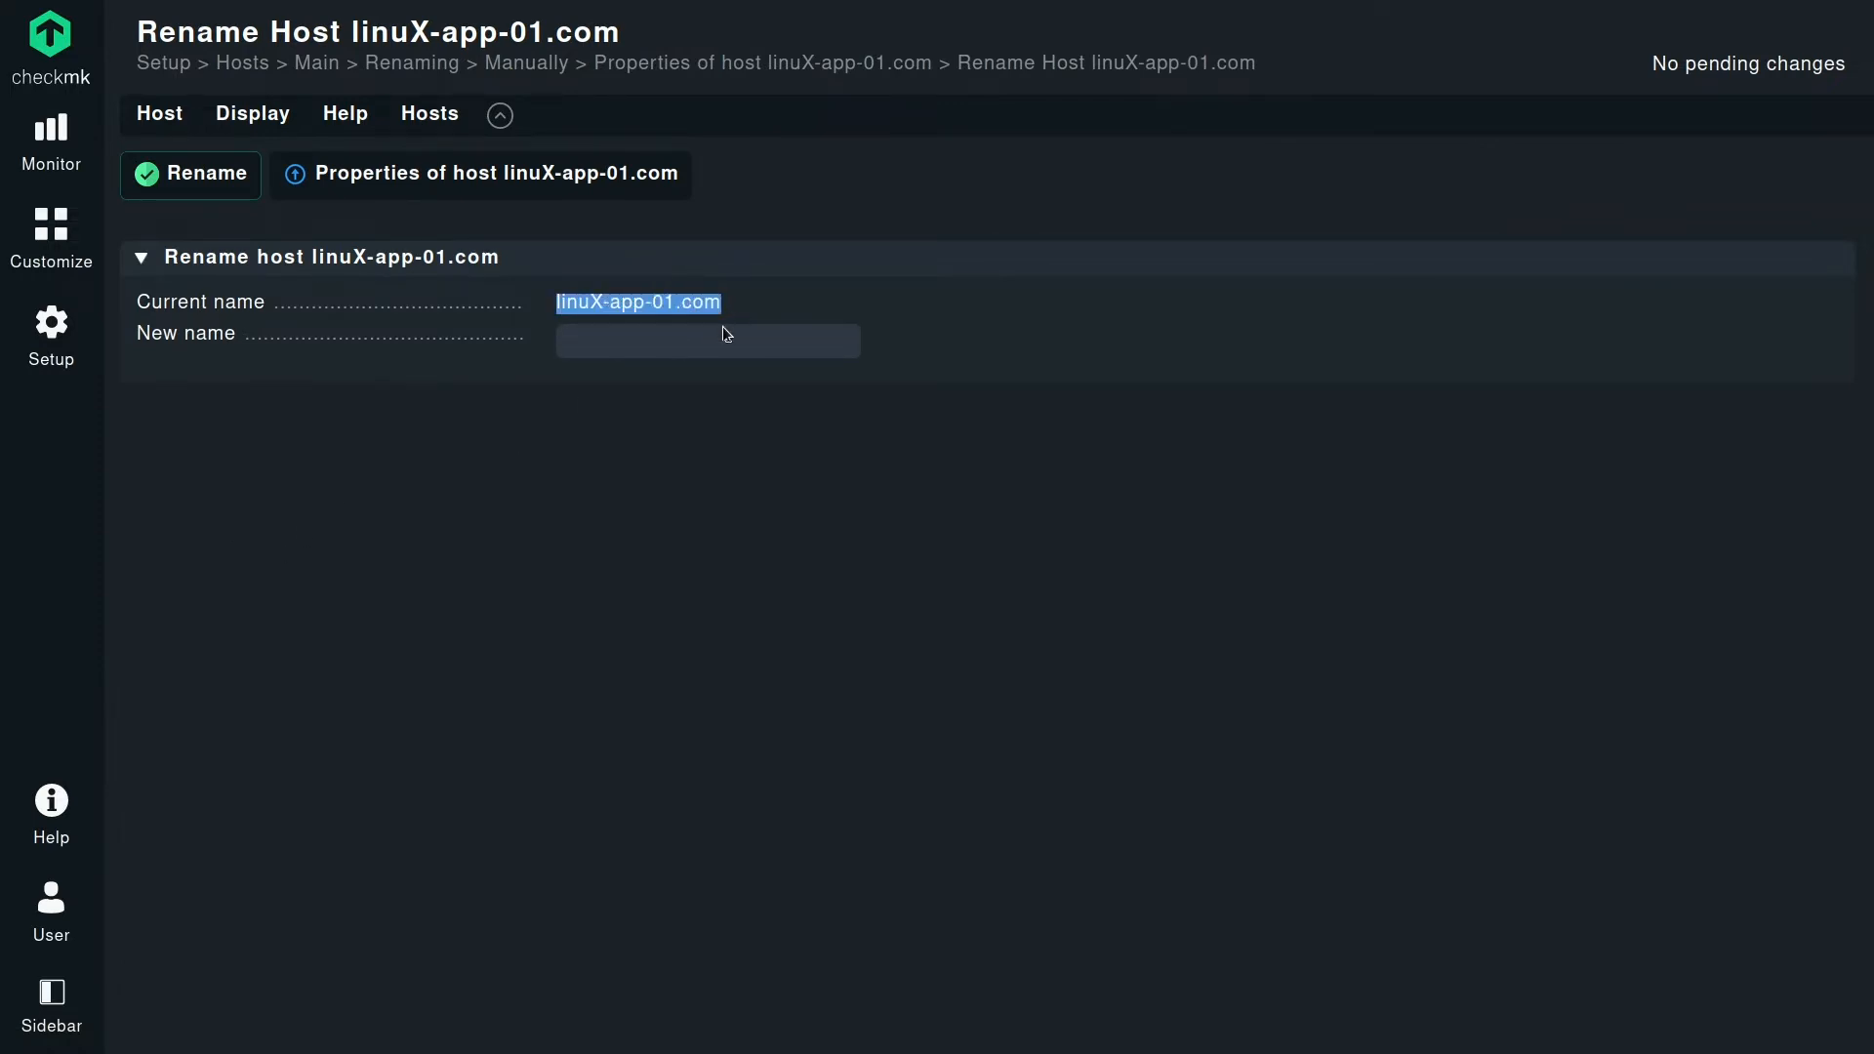
{"action": "left_click", "coordinate": [707, 340]}
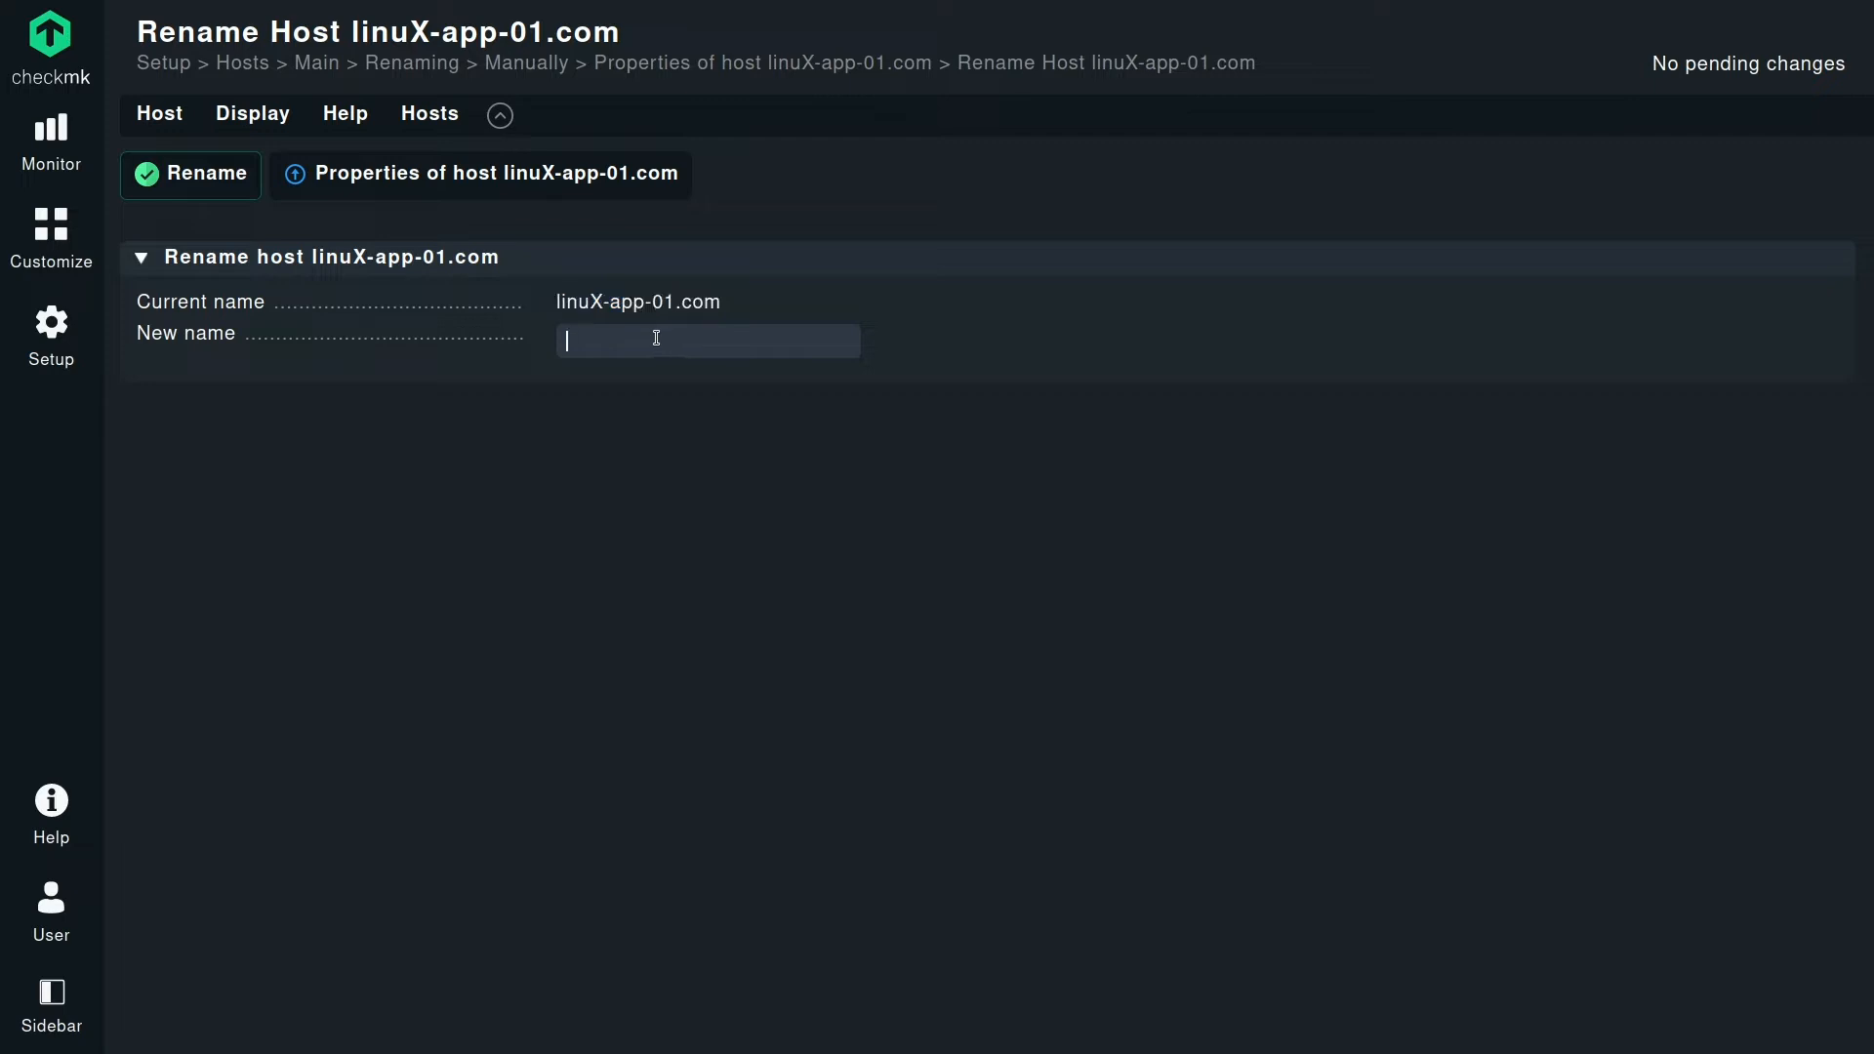
{"action": "type", "text": "linuX-app-01.com"}
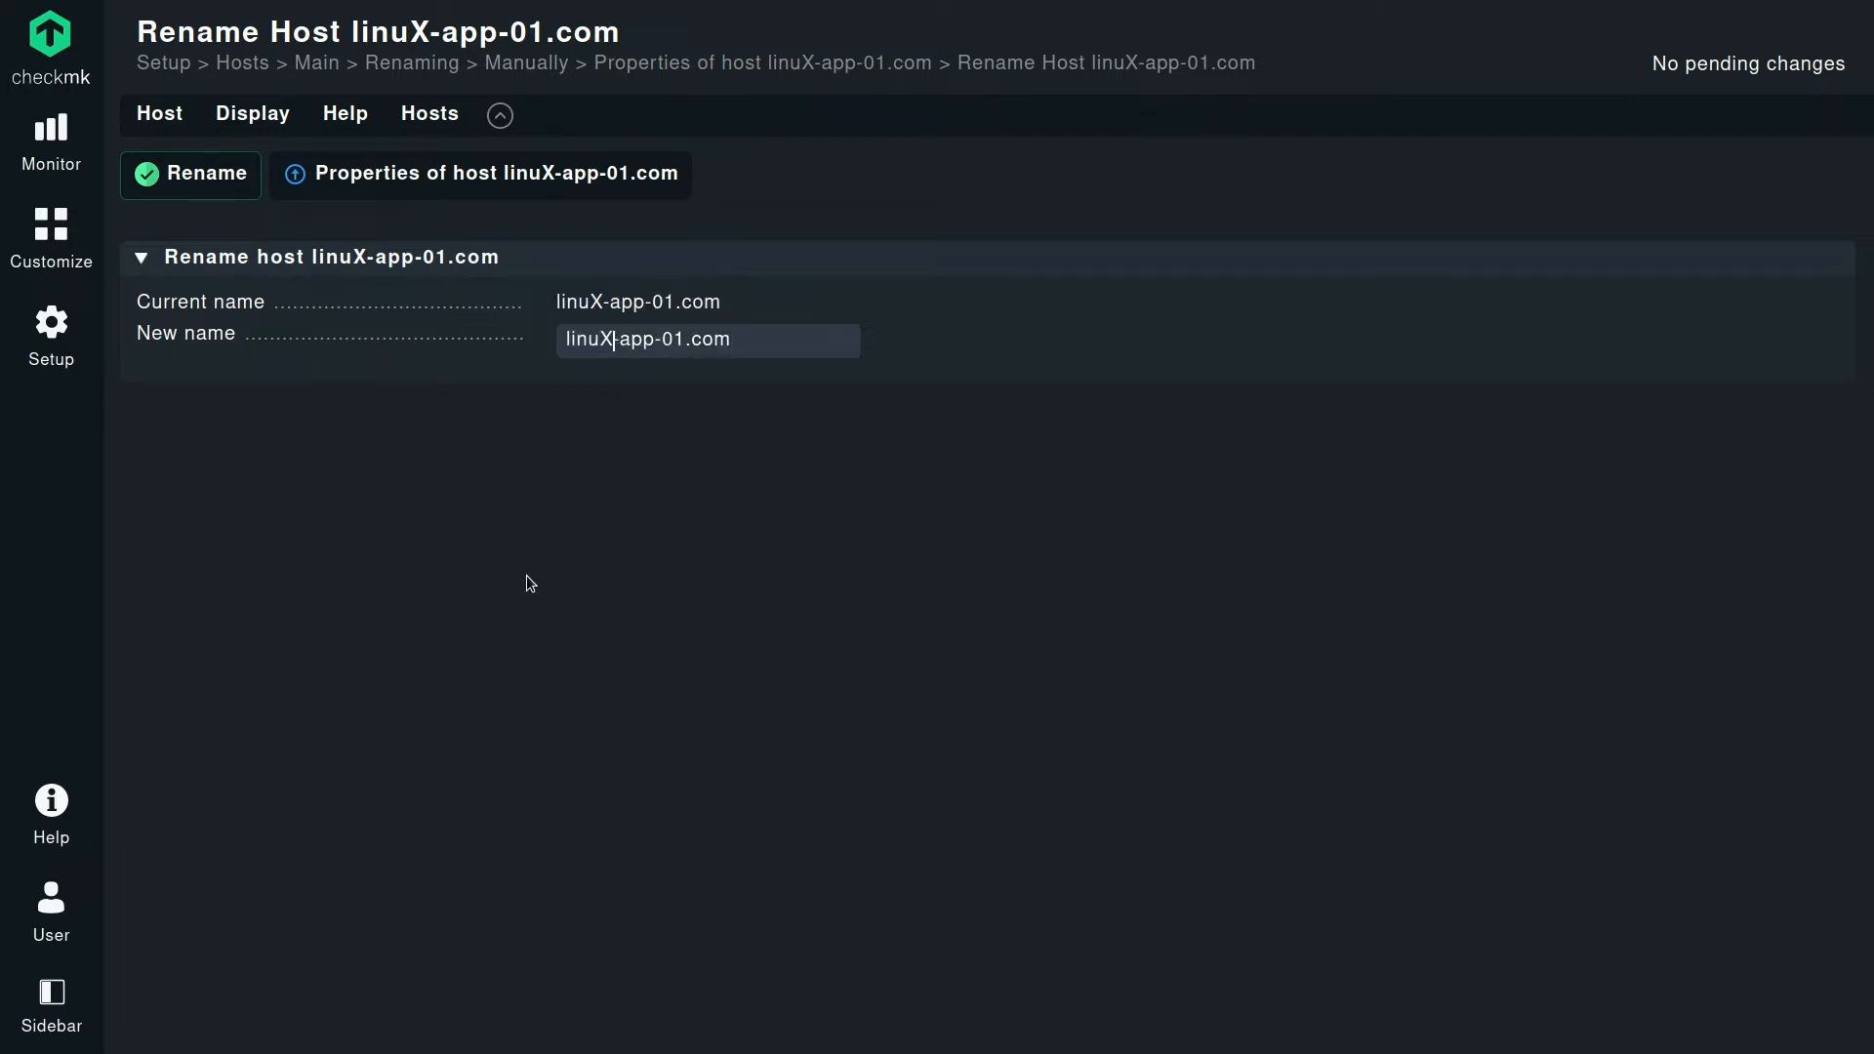
{"action": "type", "text": "linux-app-01.com"}
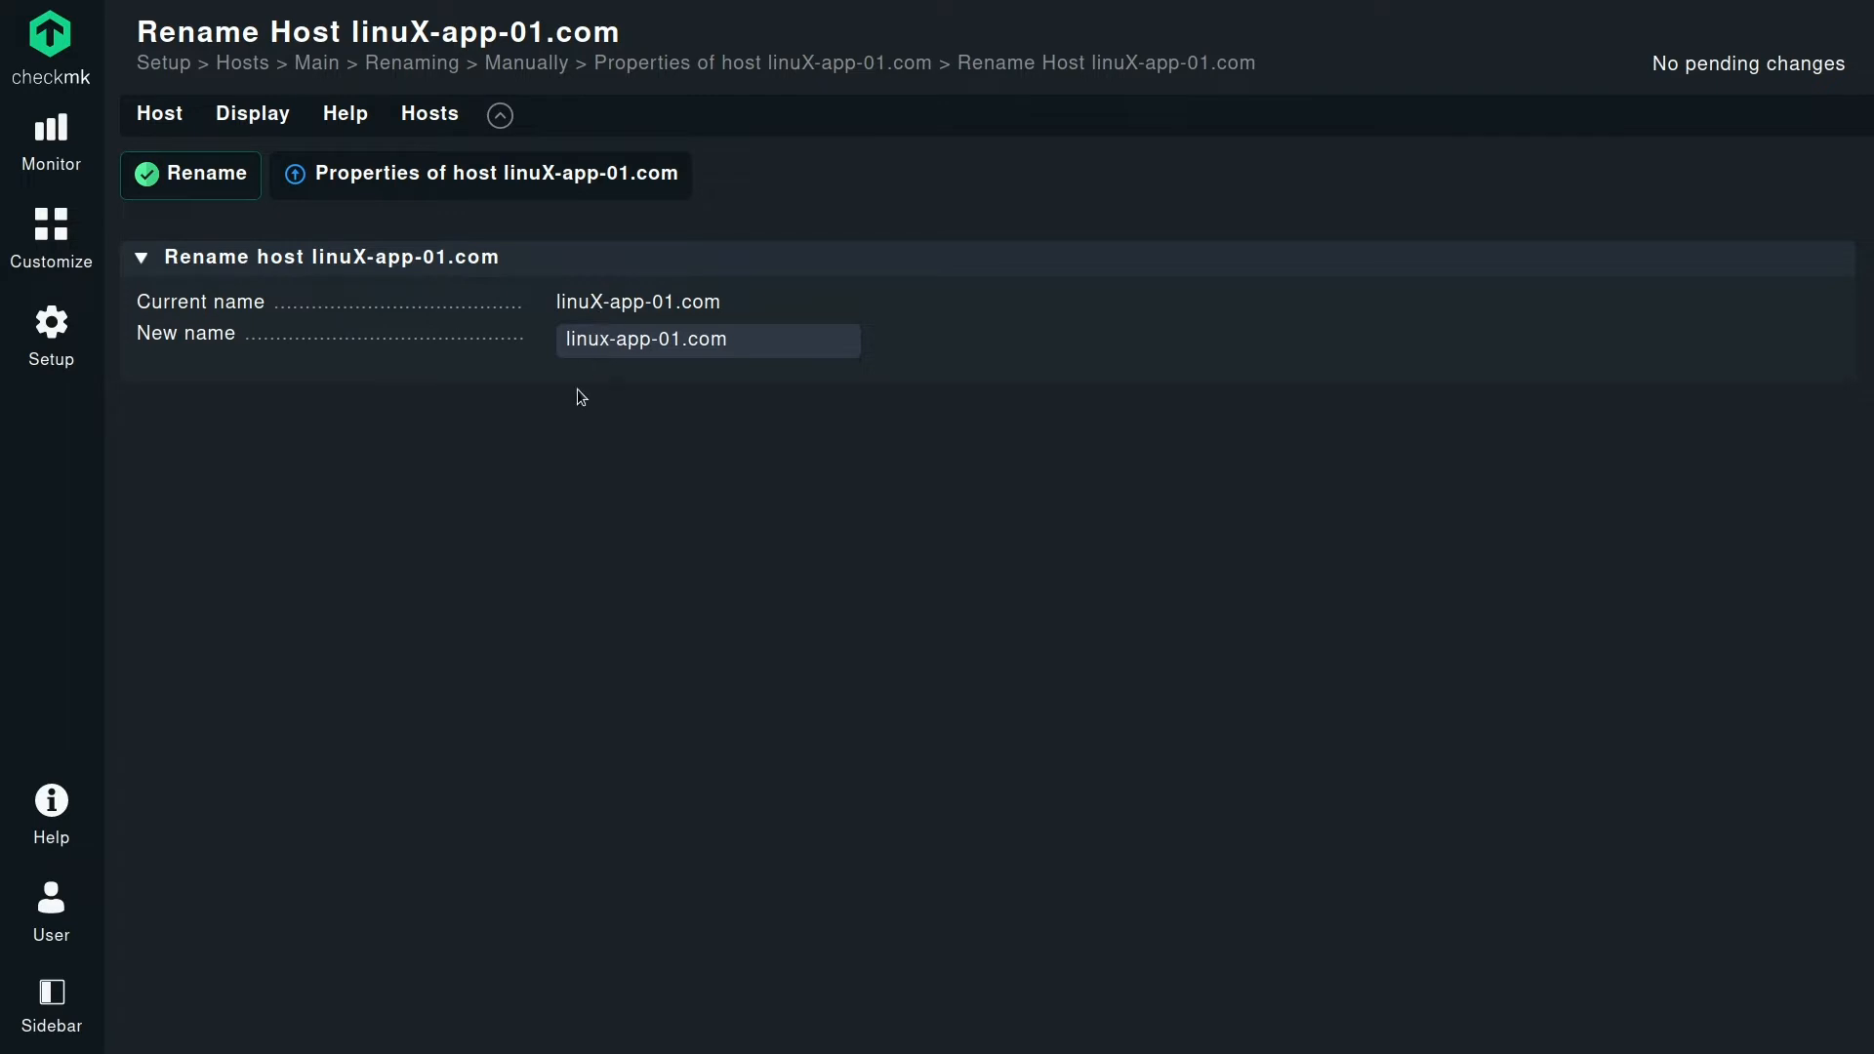
{"action": "mouse_move", "coordinate": [490, 412]}
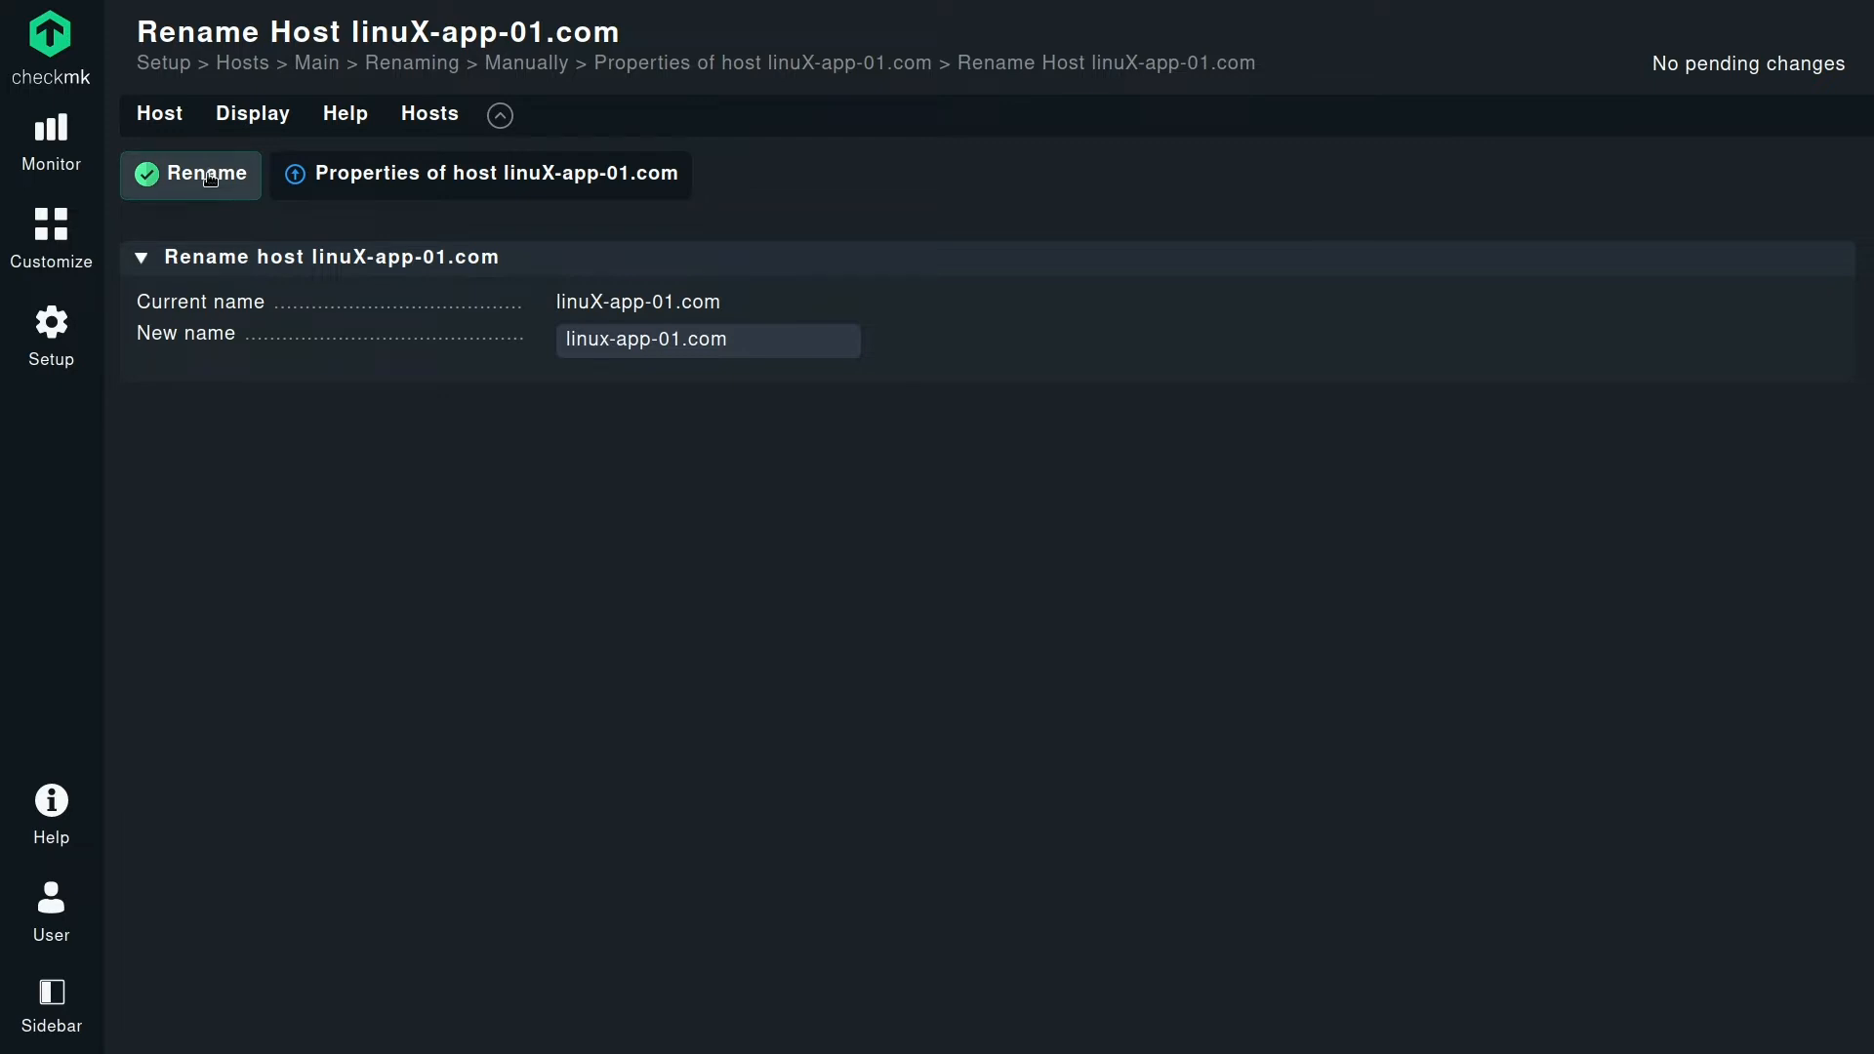
{"action": "left_click", "coordinate": [190, 173]}
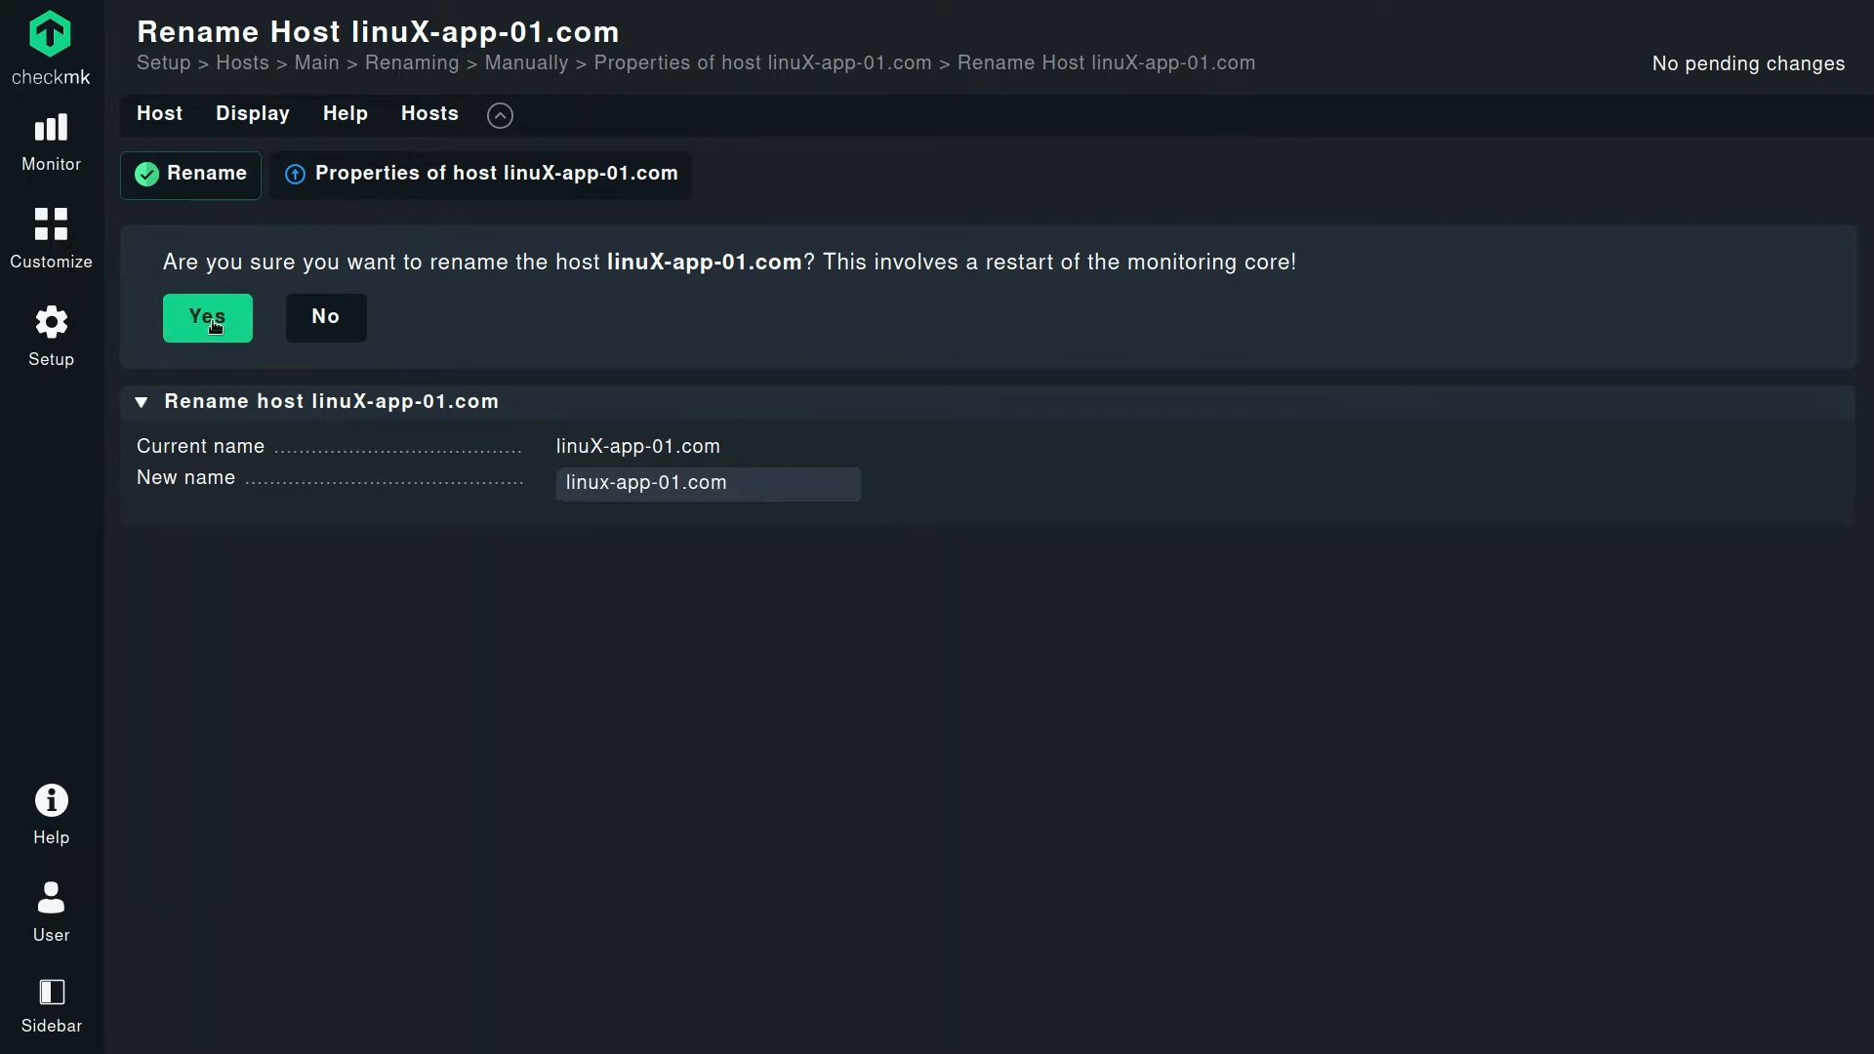
{"action": "left_click", "coordinate": [207, 316]}
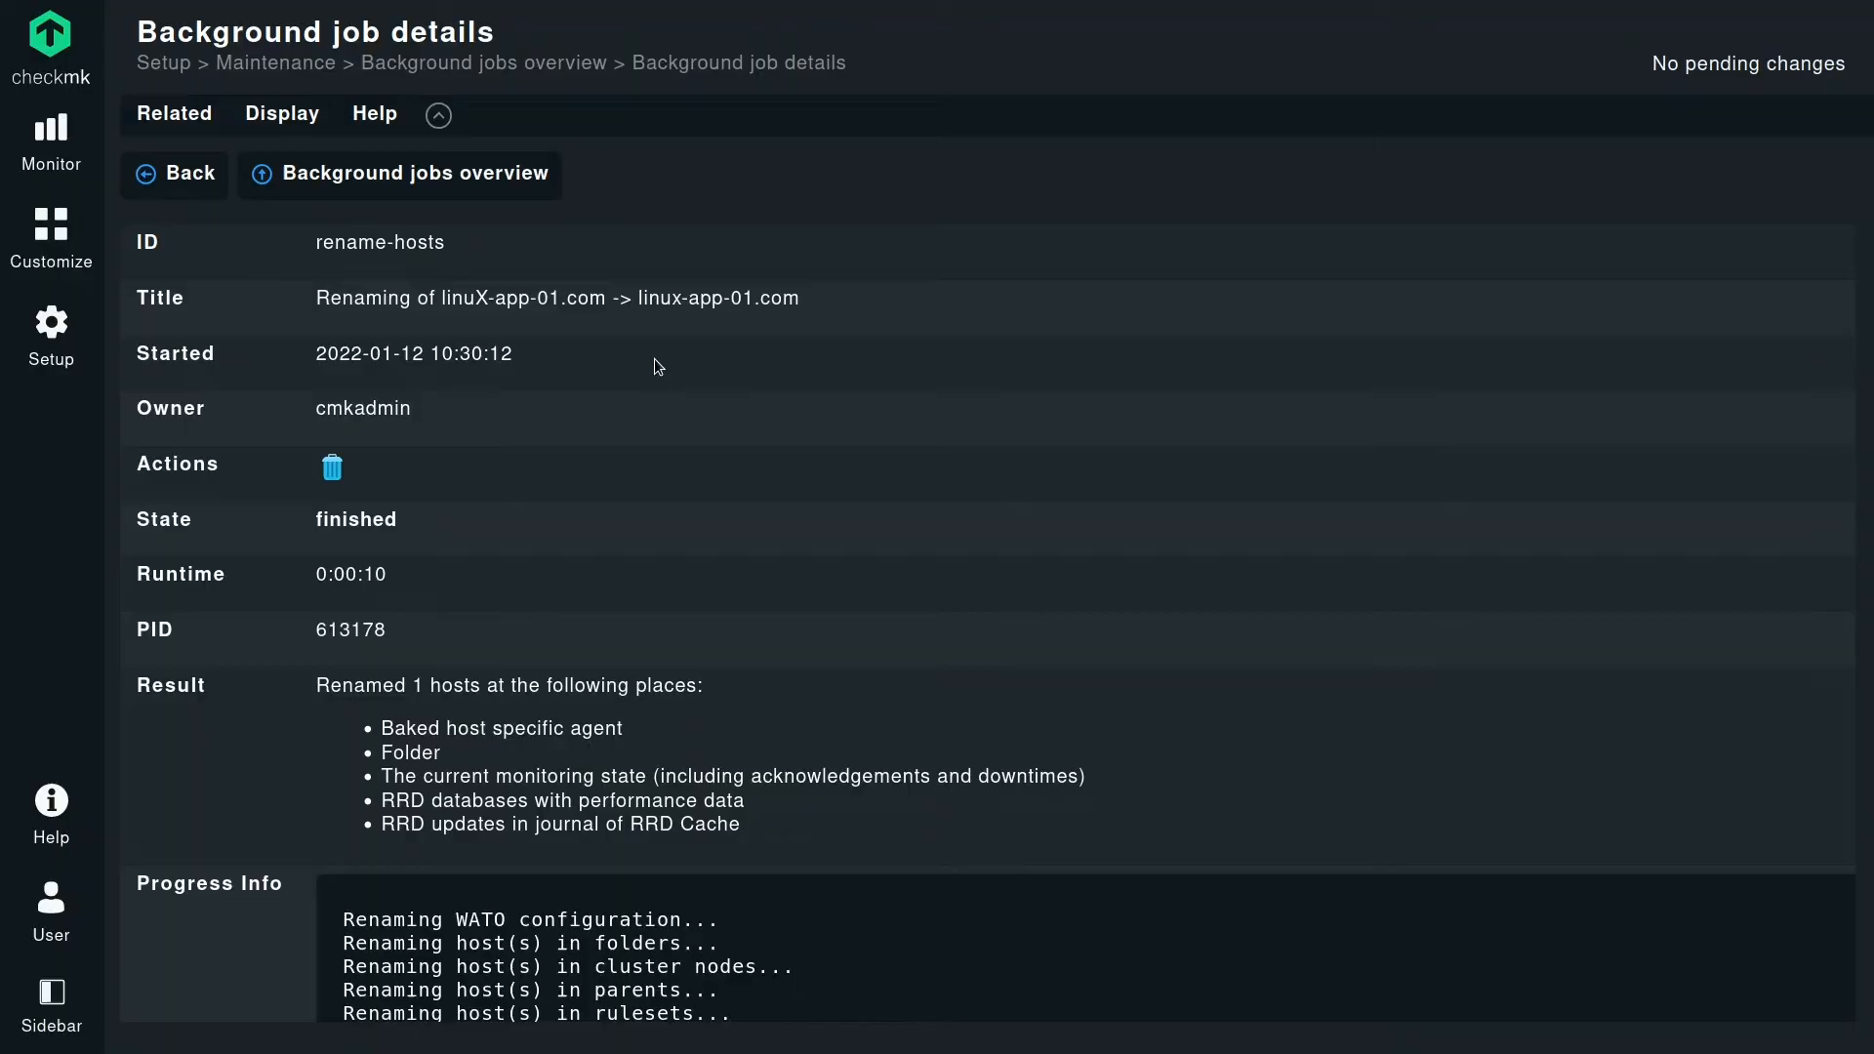
{"action": "mouse_move", "coordinate": [586, 527]}
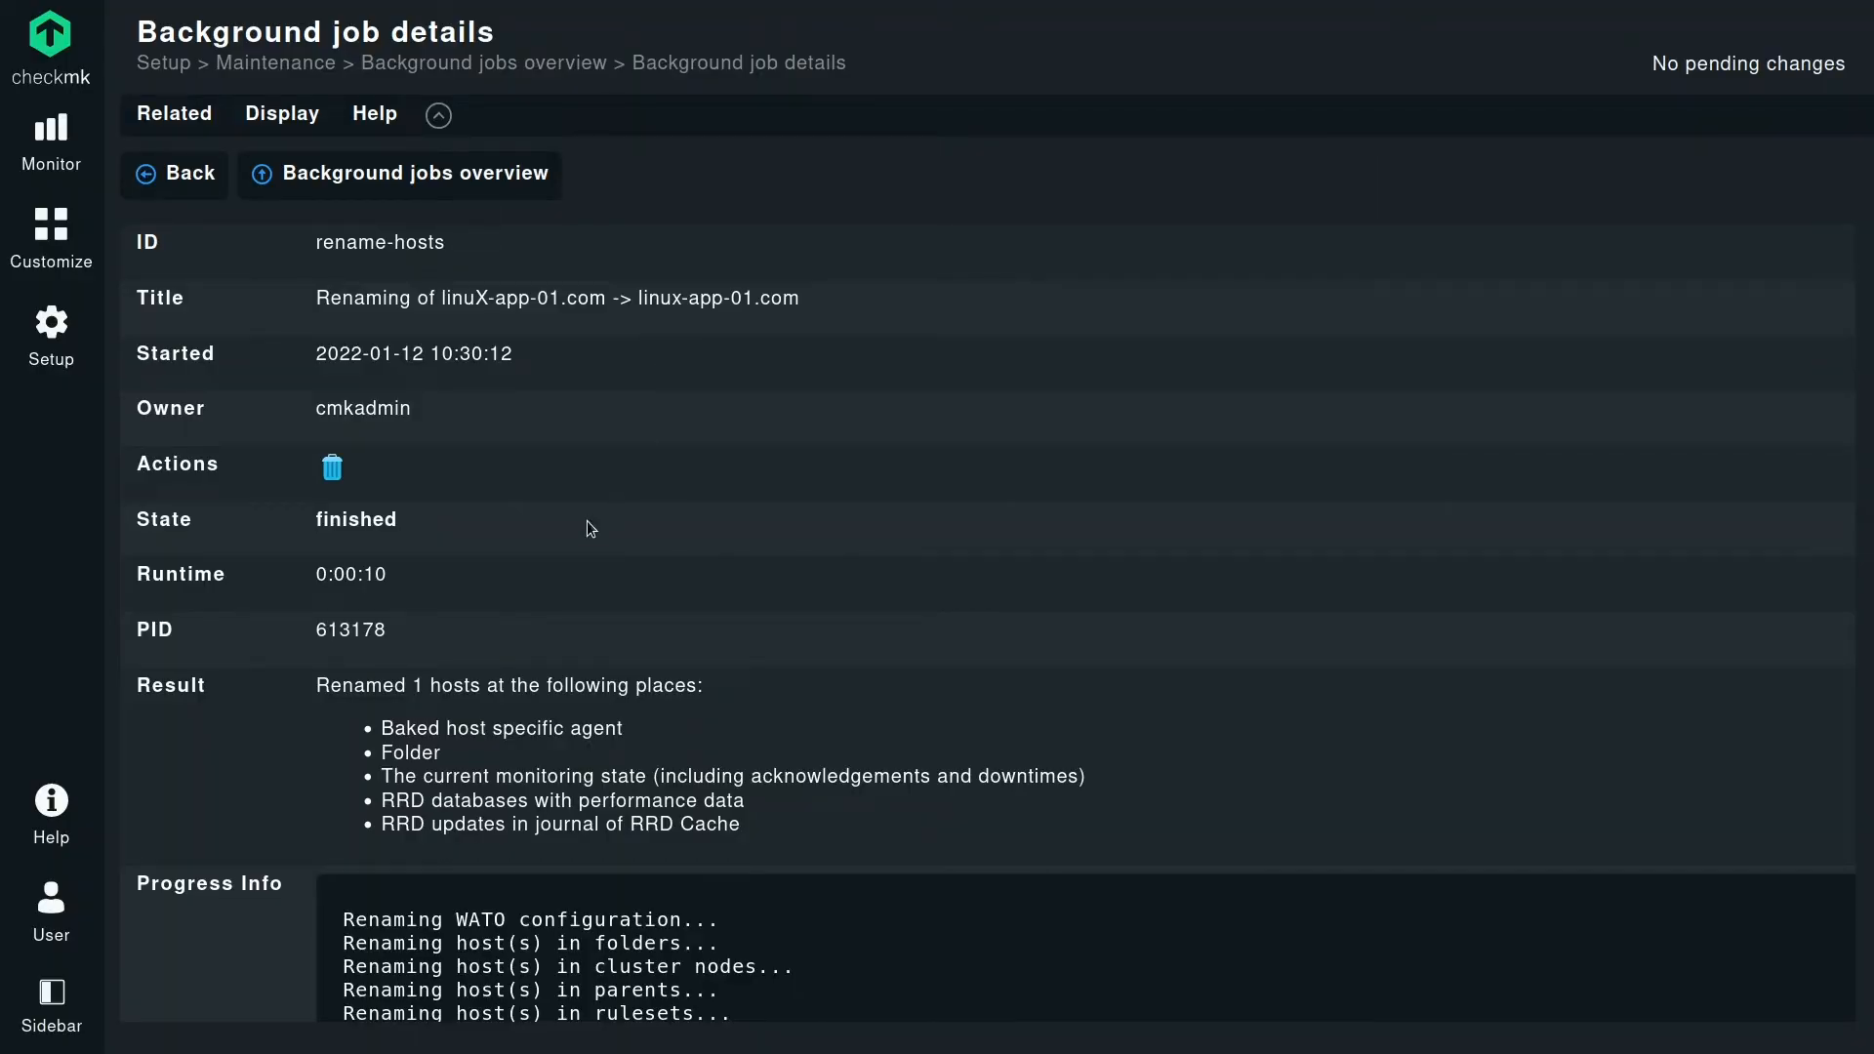
{"action": "mouse_move", "coordinate": [652, 502]}
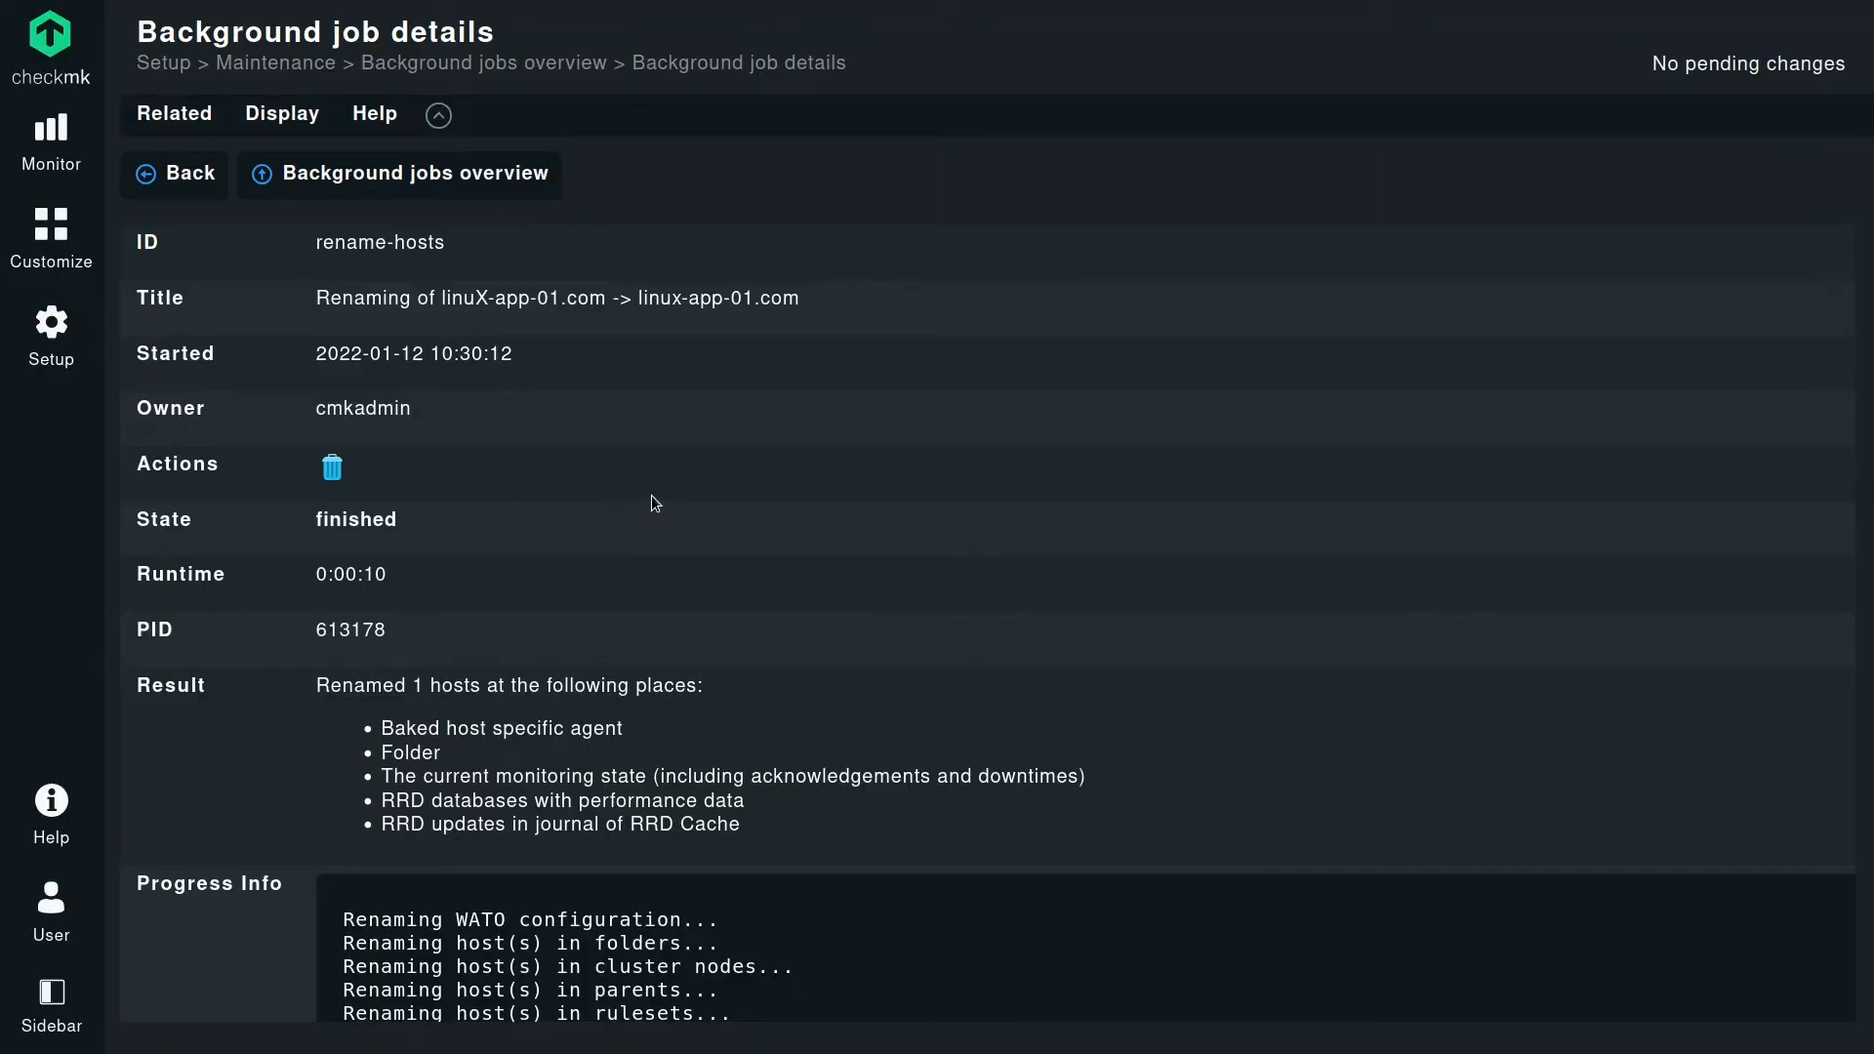
{"action": "mouse_move", "coordinate": [535, 821]}
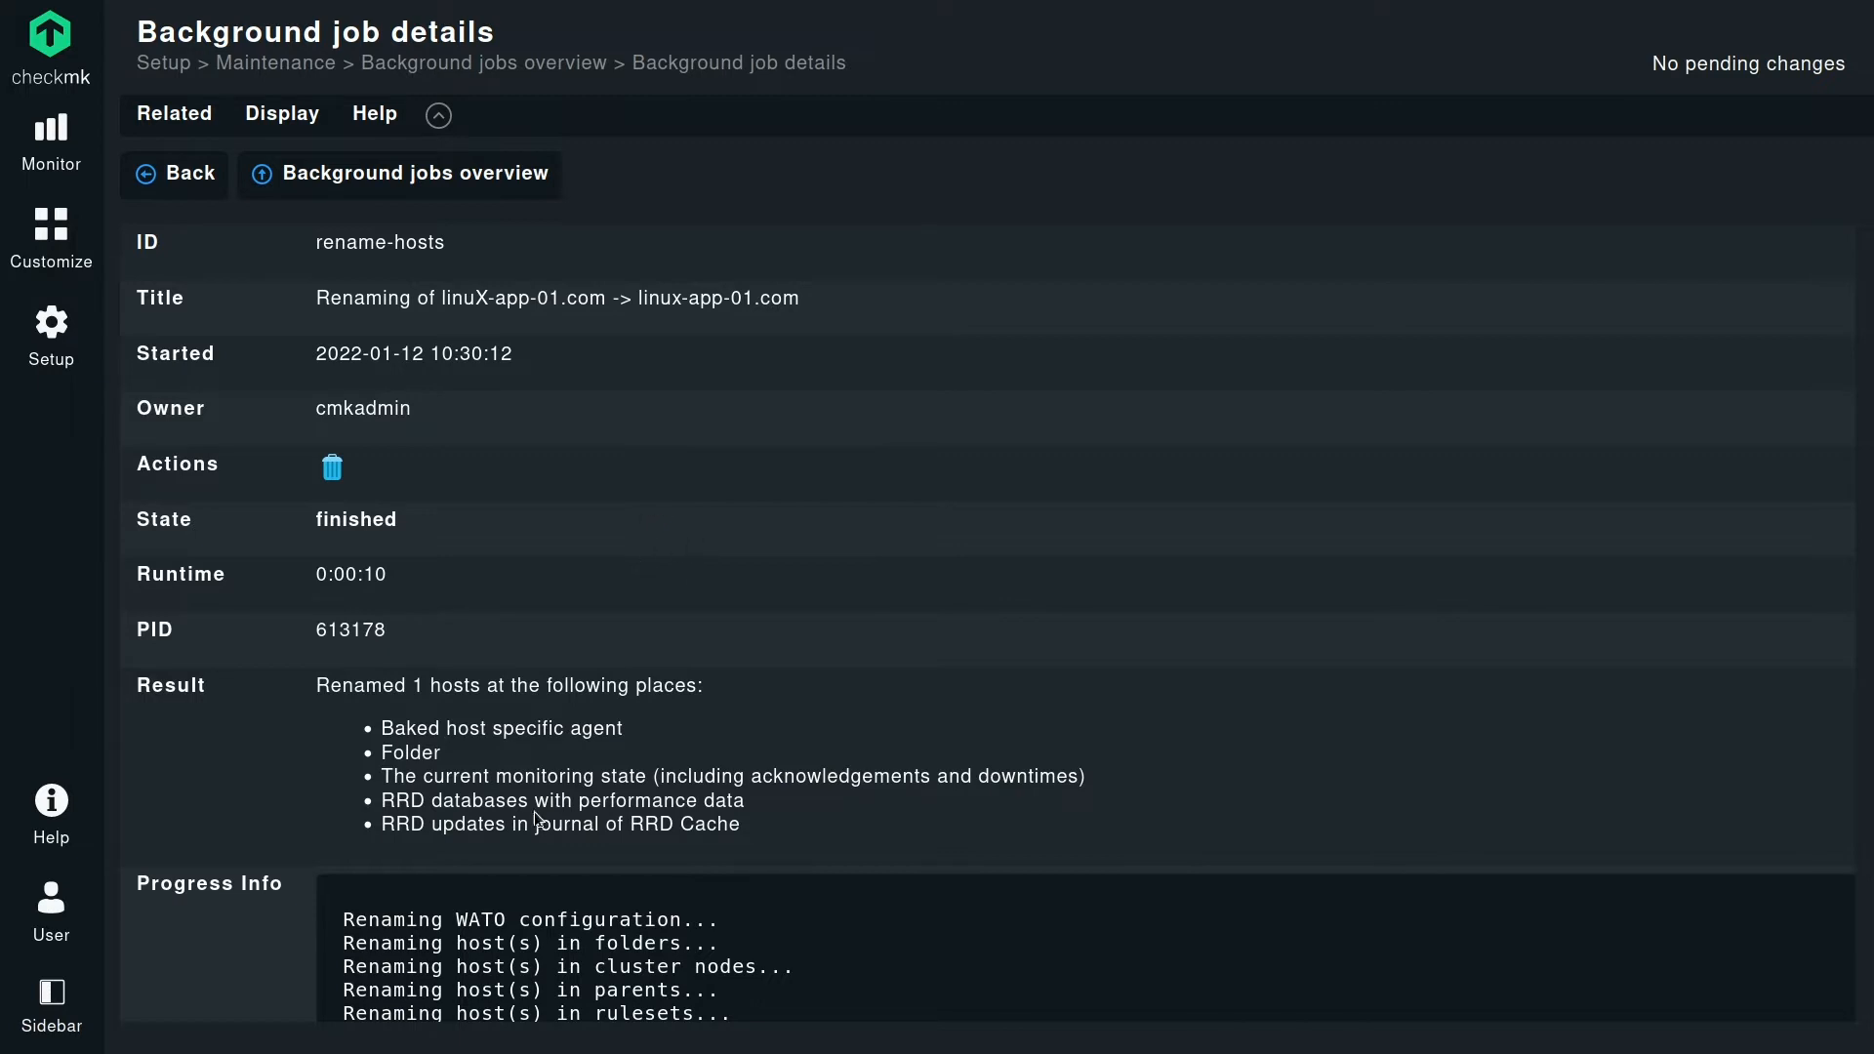
{"action": "mouse_move", "coordinate": [509, 911]}
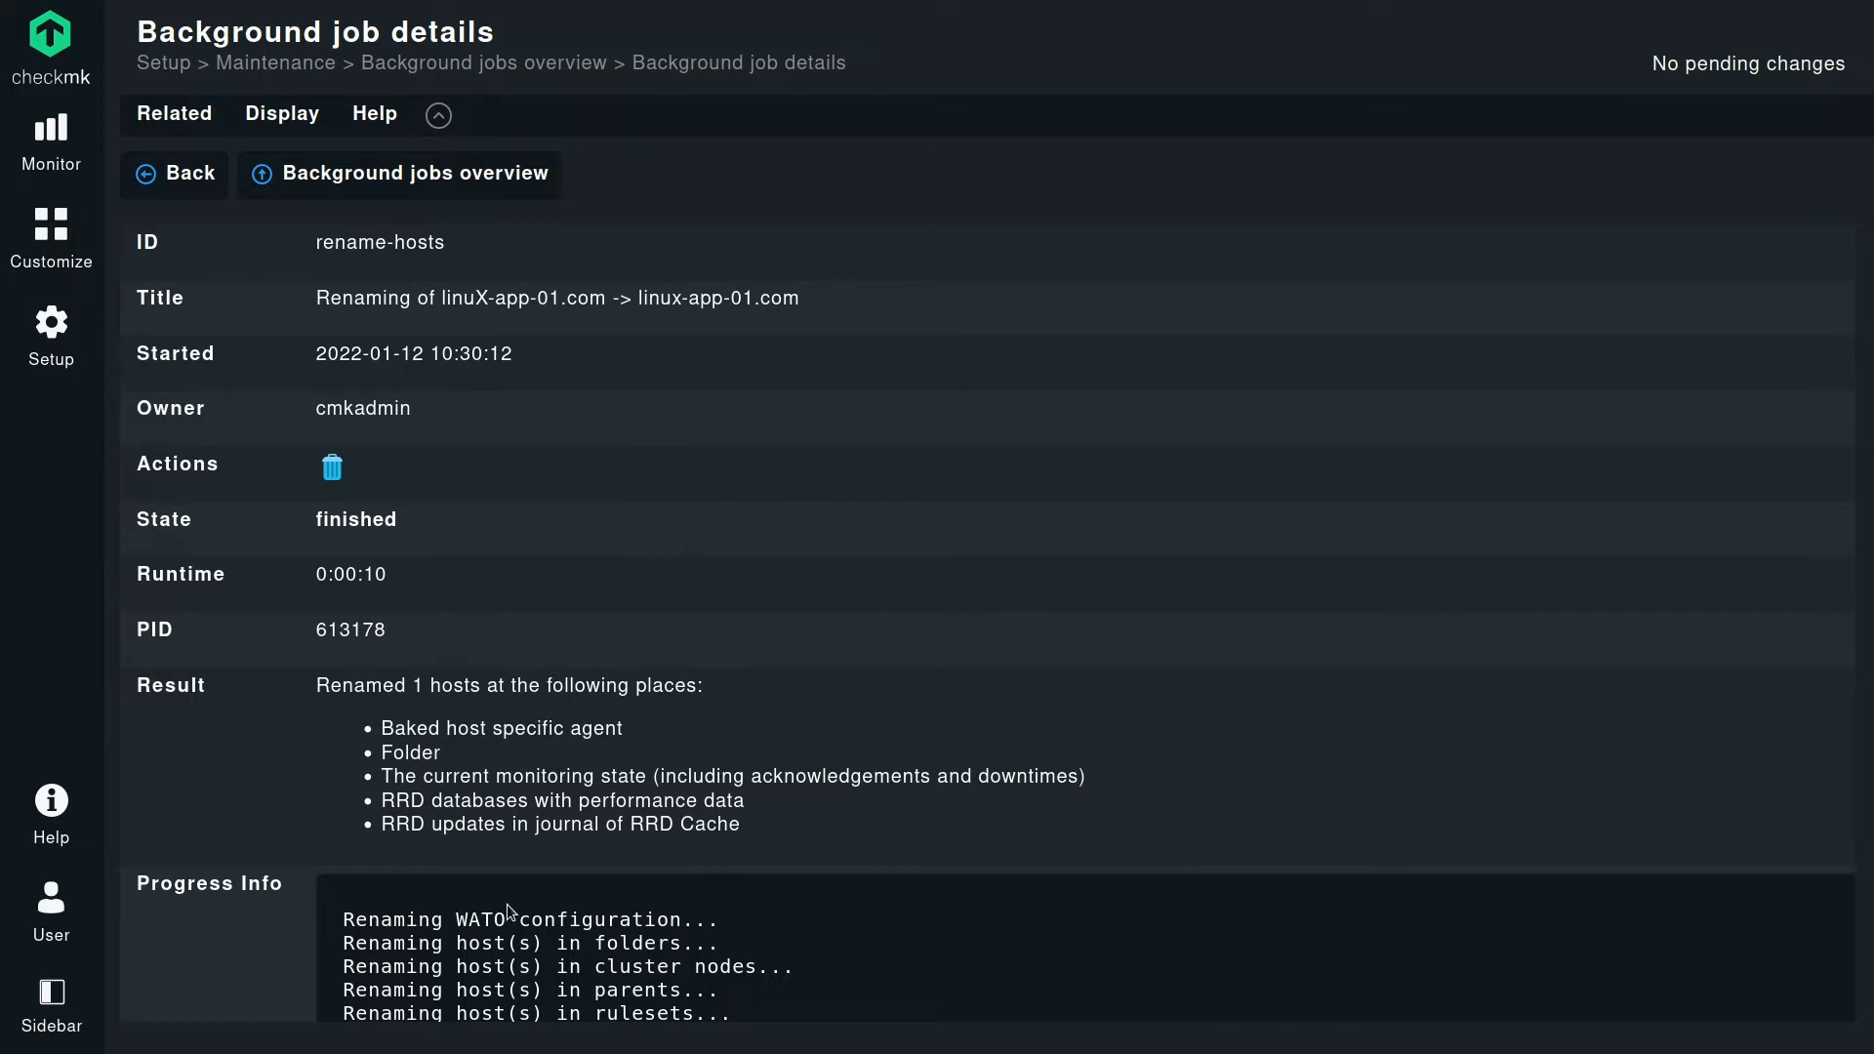
{"action": "mouse_move", "coordinate": [287, 939]}
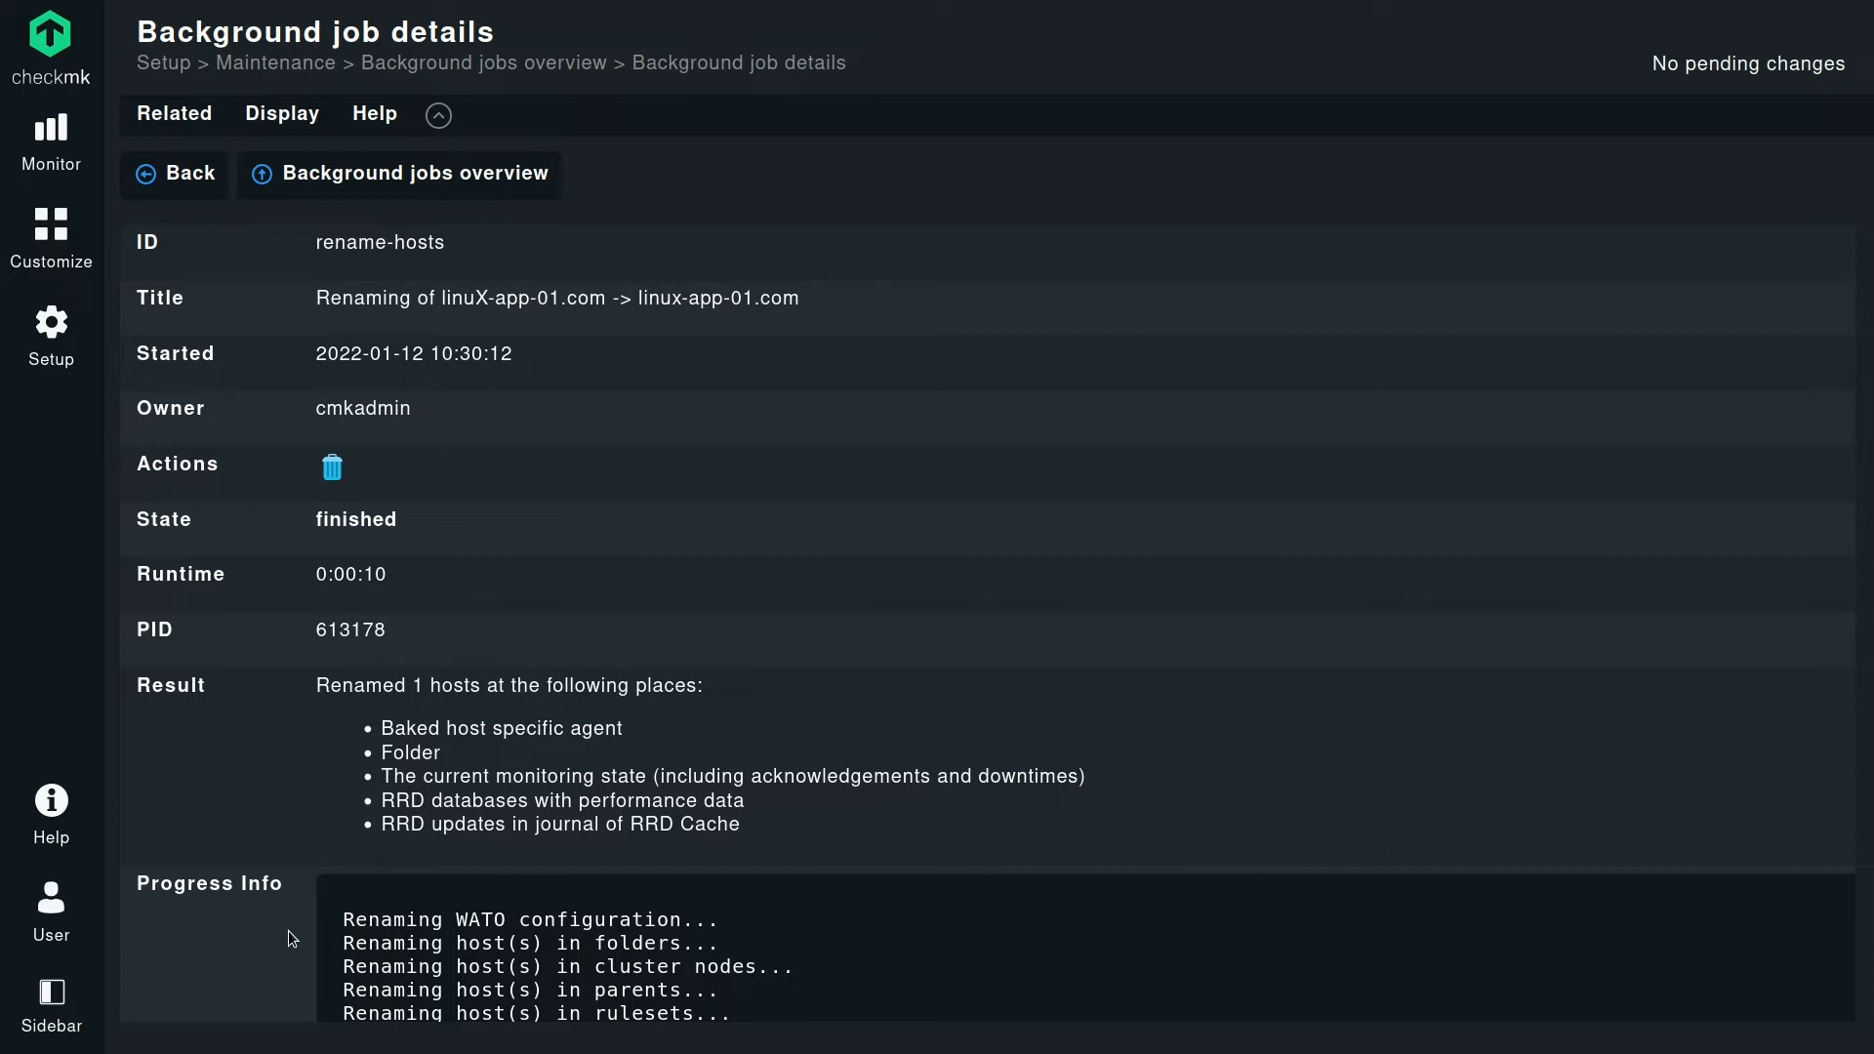
{"action": "mouse_move", "coordinate": [260, 938]}
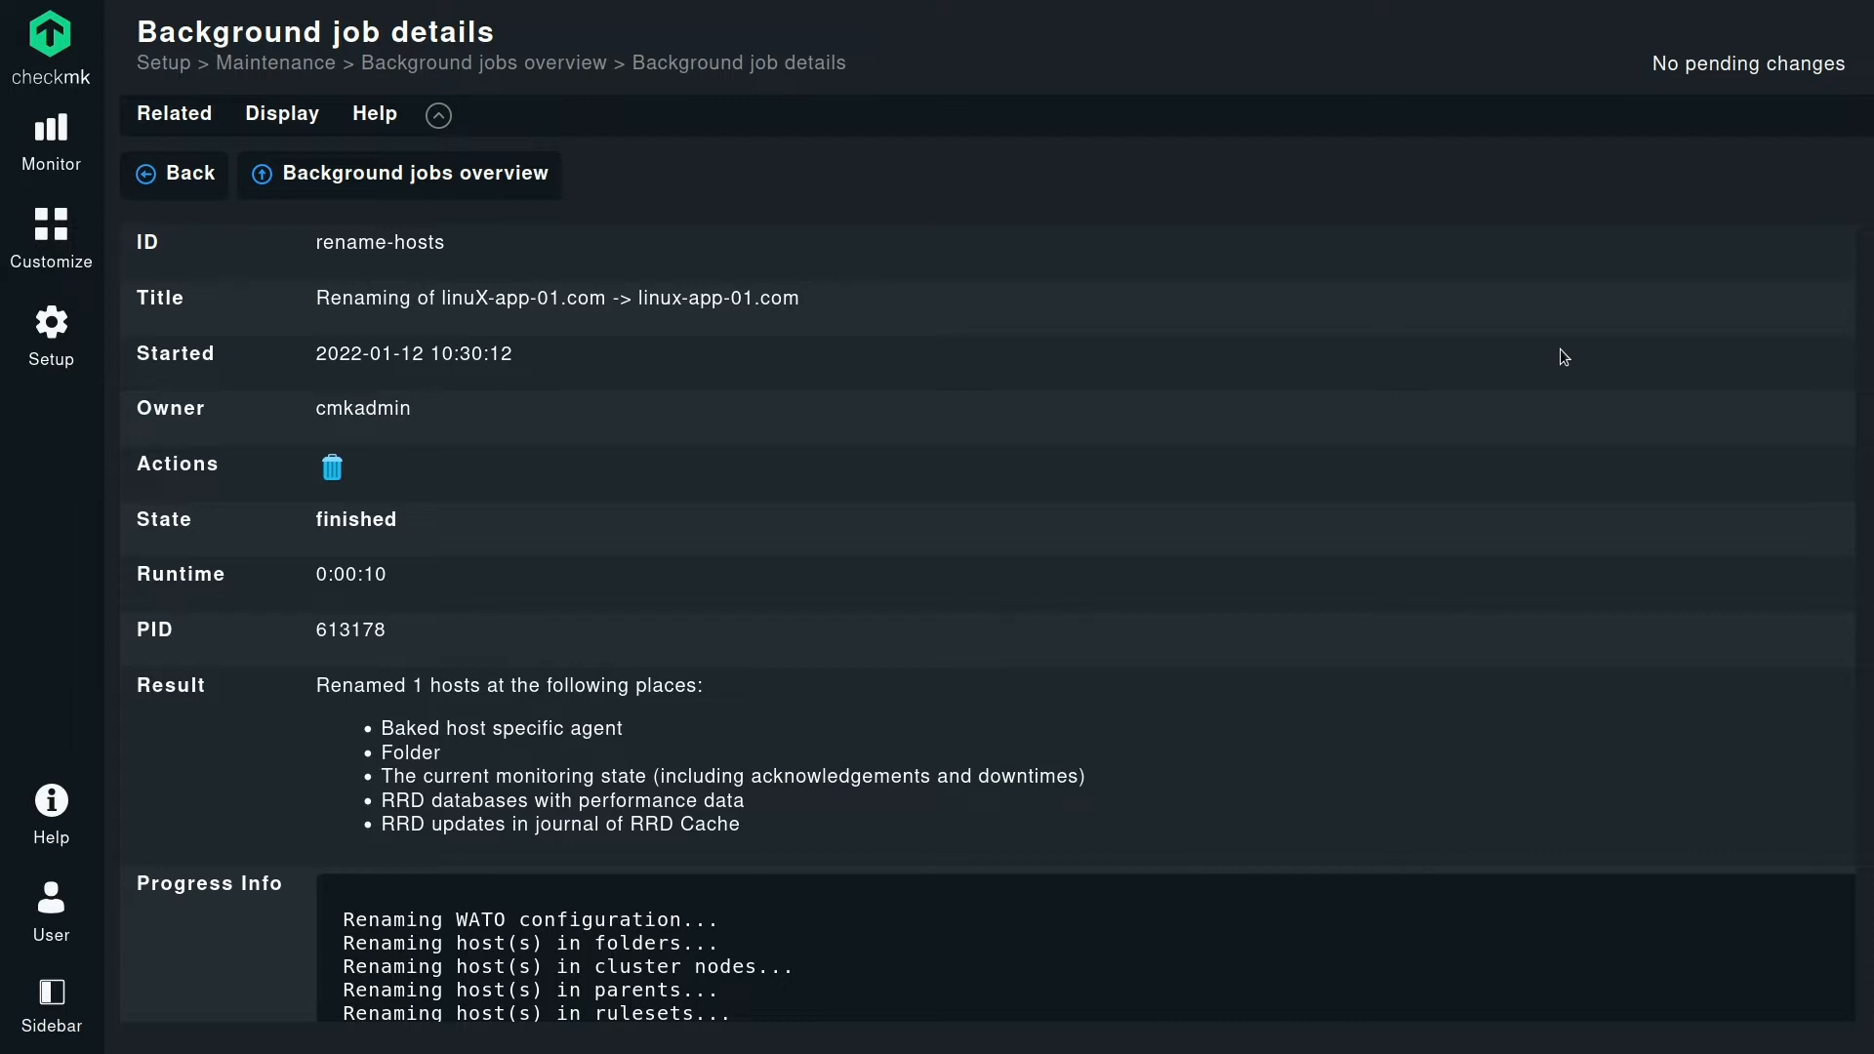
{"action": "mouse_move", "coordinate": [1015, 668]}
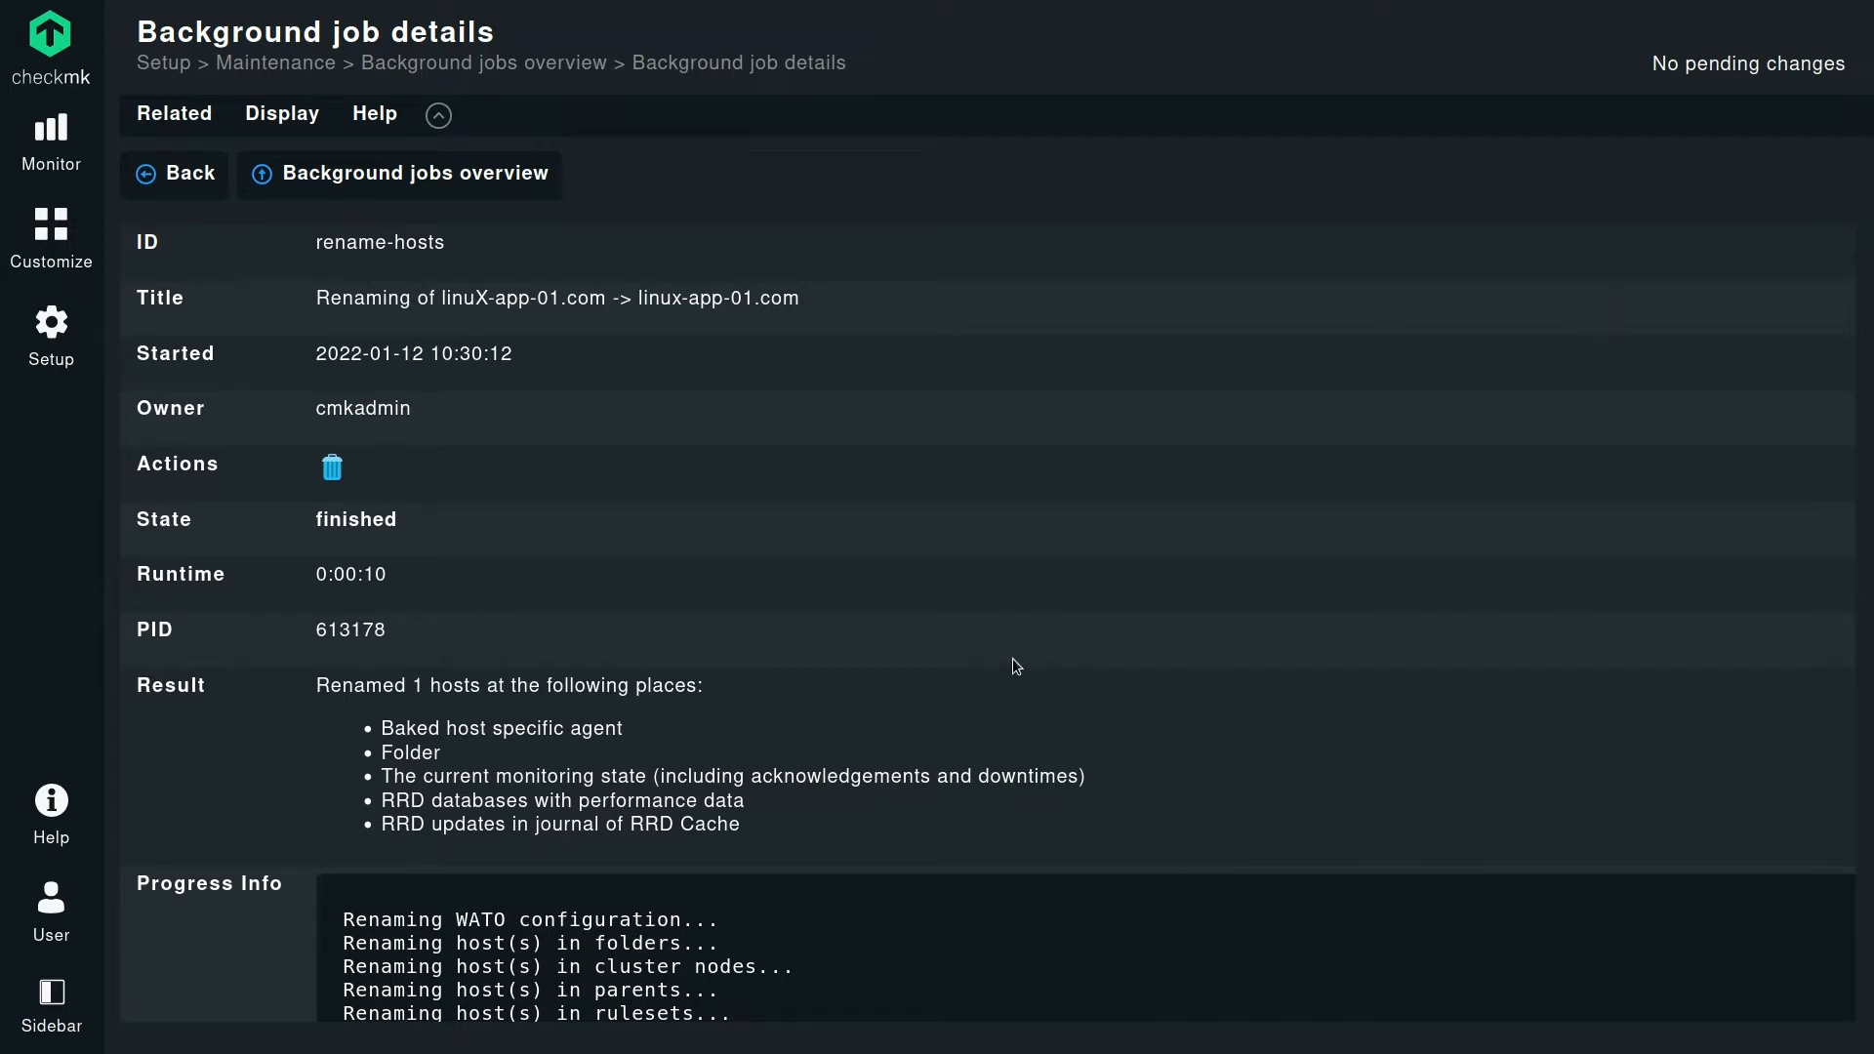
{"action": "mouse_move", "coordinate": [482, 476]}
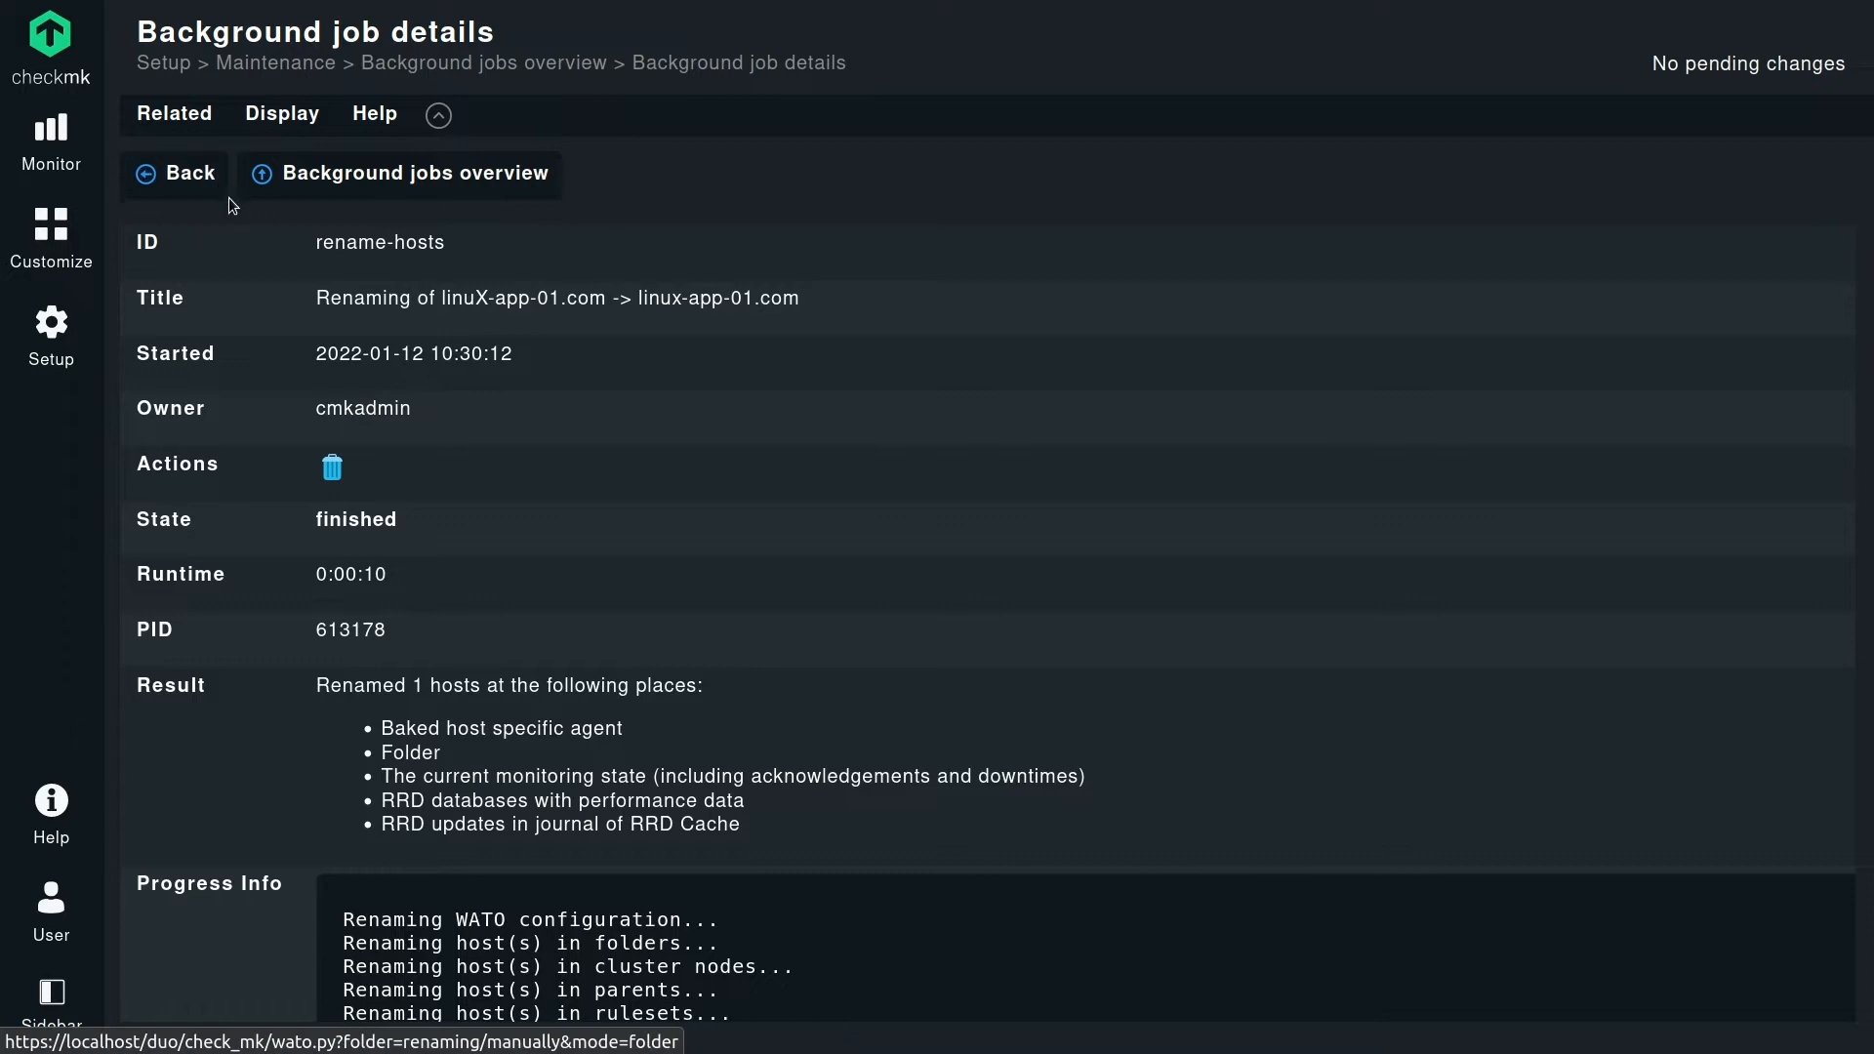
{"action": "mouse_move", "coordinate": [203, 216]}
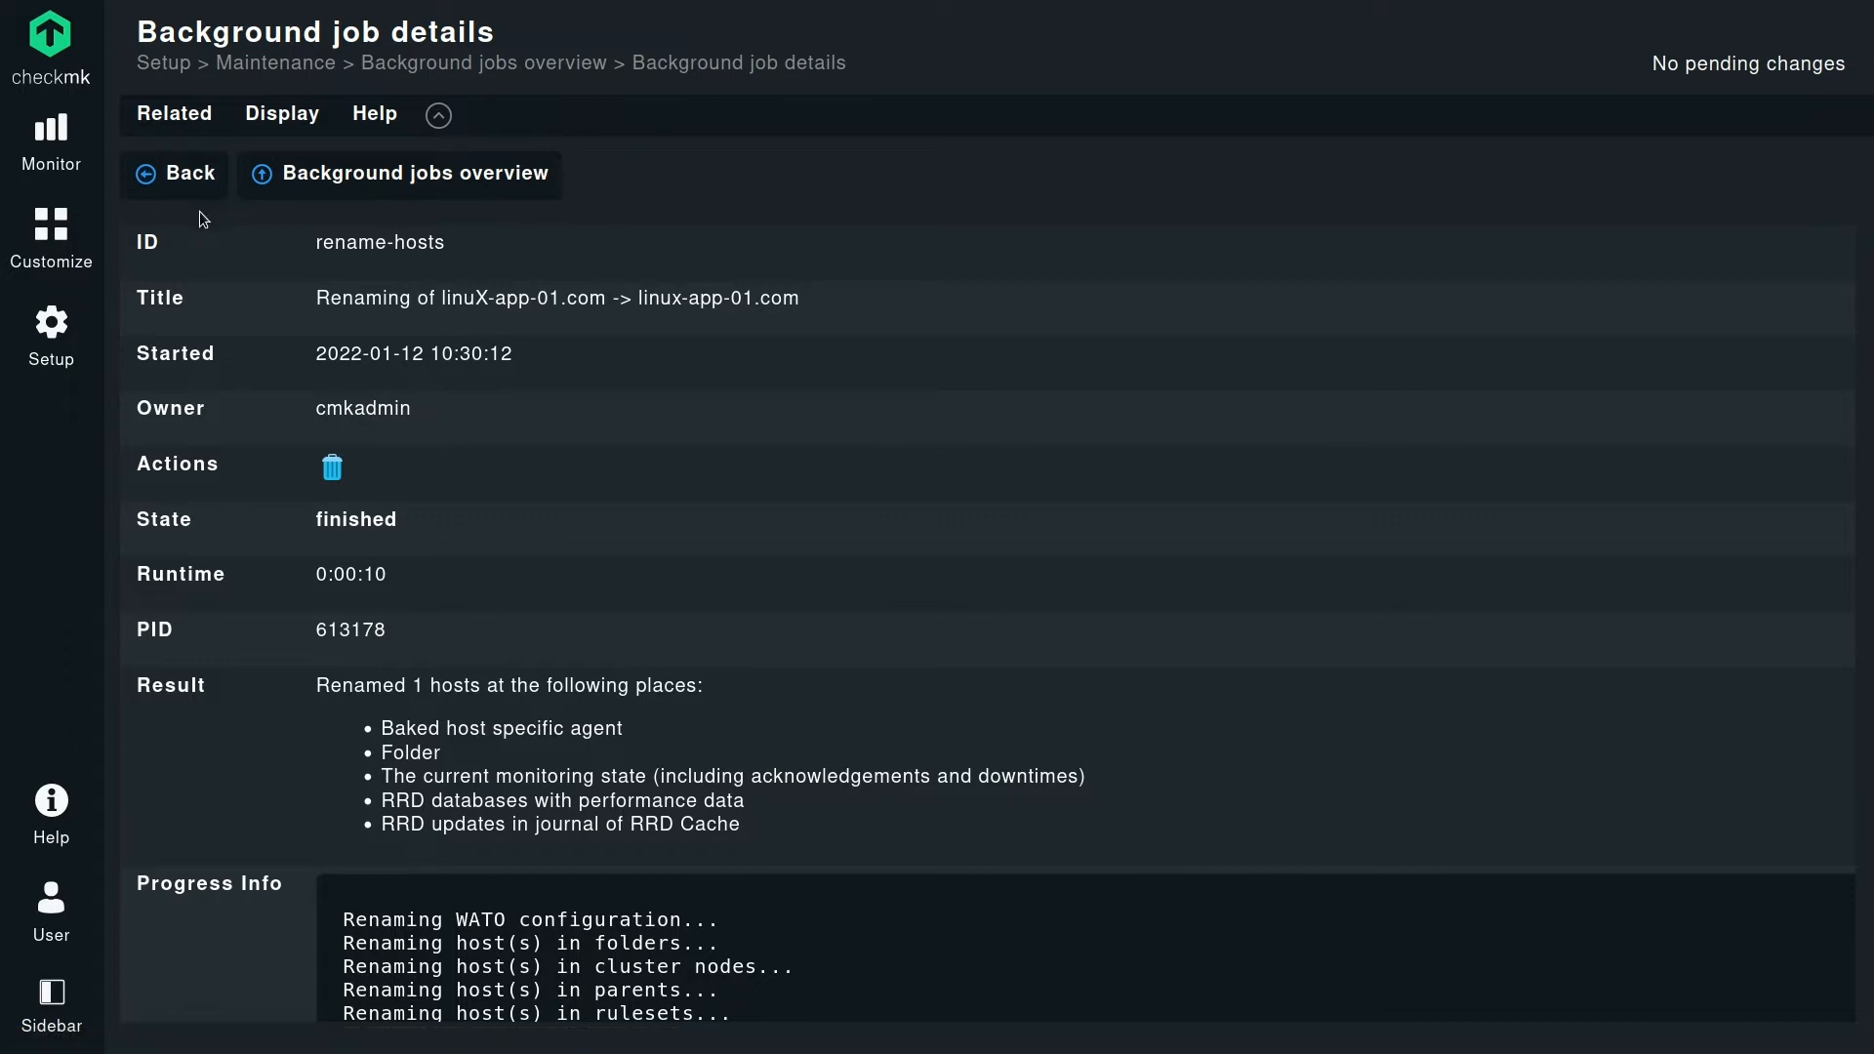
{"action": "mouse_move", "coordinate": [232, 225]}
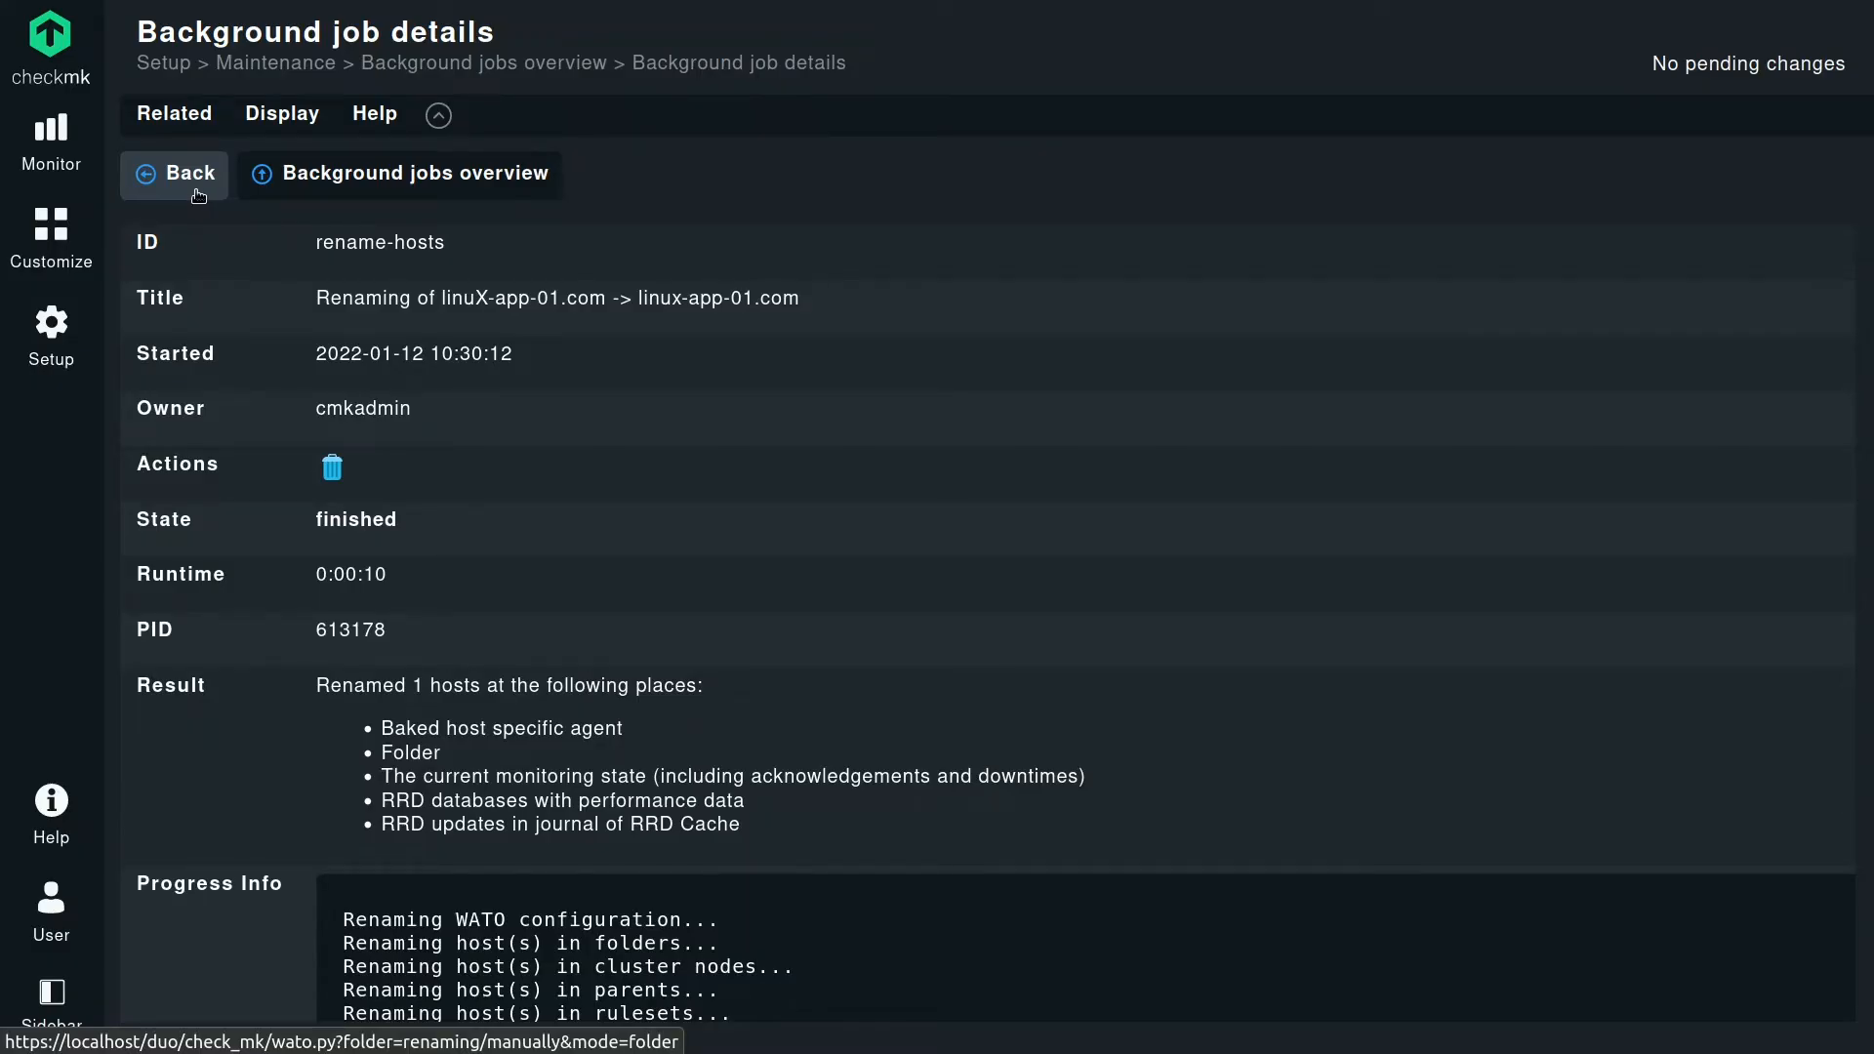
Navigate back up to the Renaming folder and into the Simple folder with its four hosts.
{"action": "left_click", "coordinate": [174, 174]}
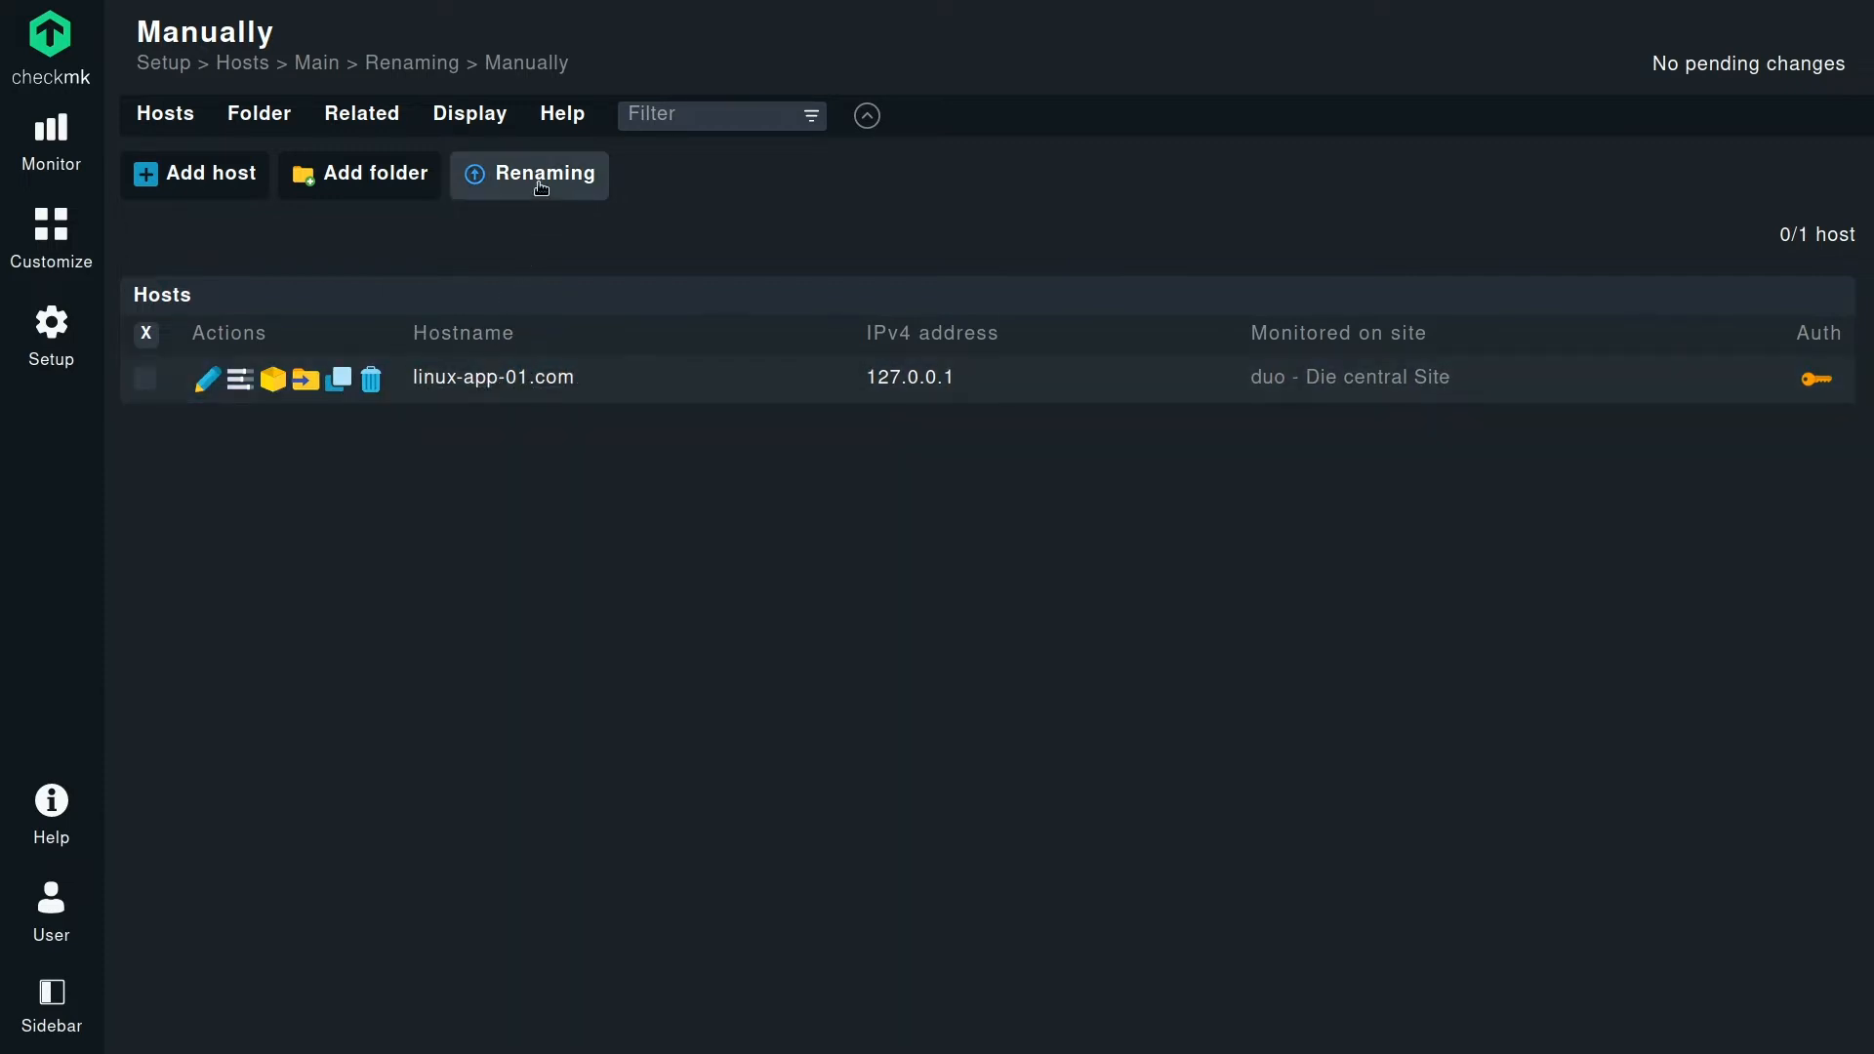
{"action": "left_click", "coordinate": [529, 174]}
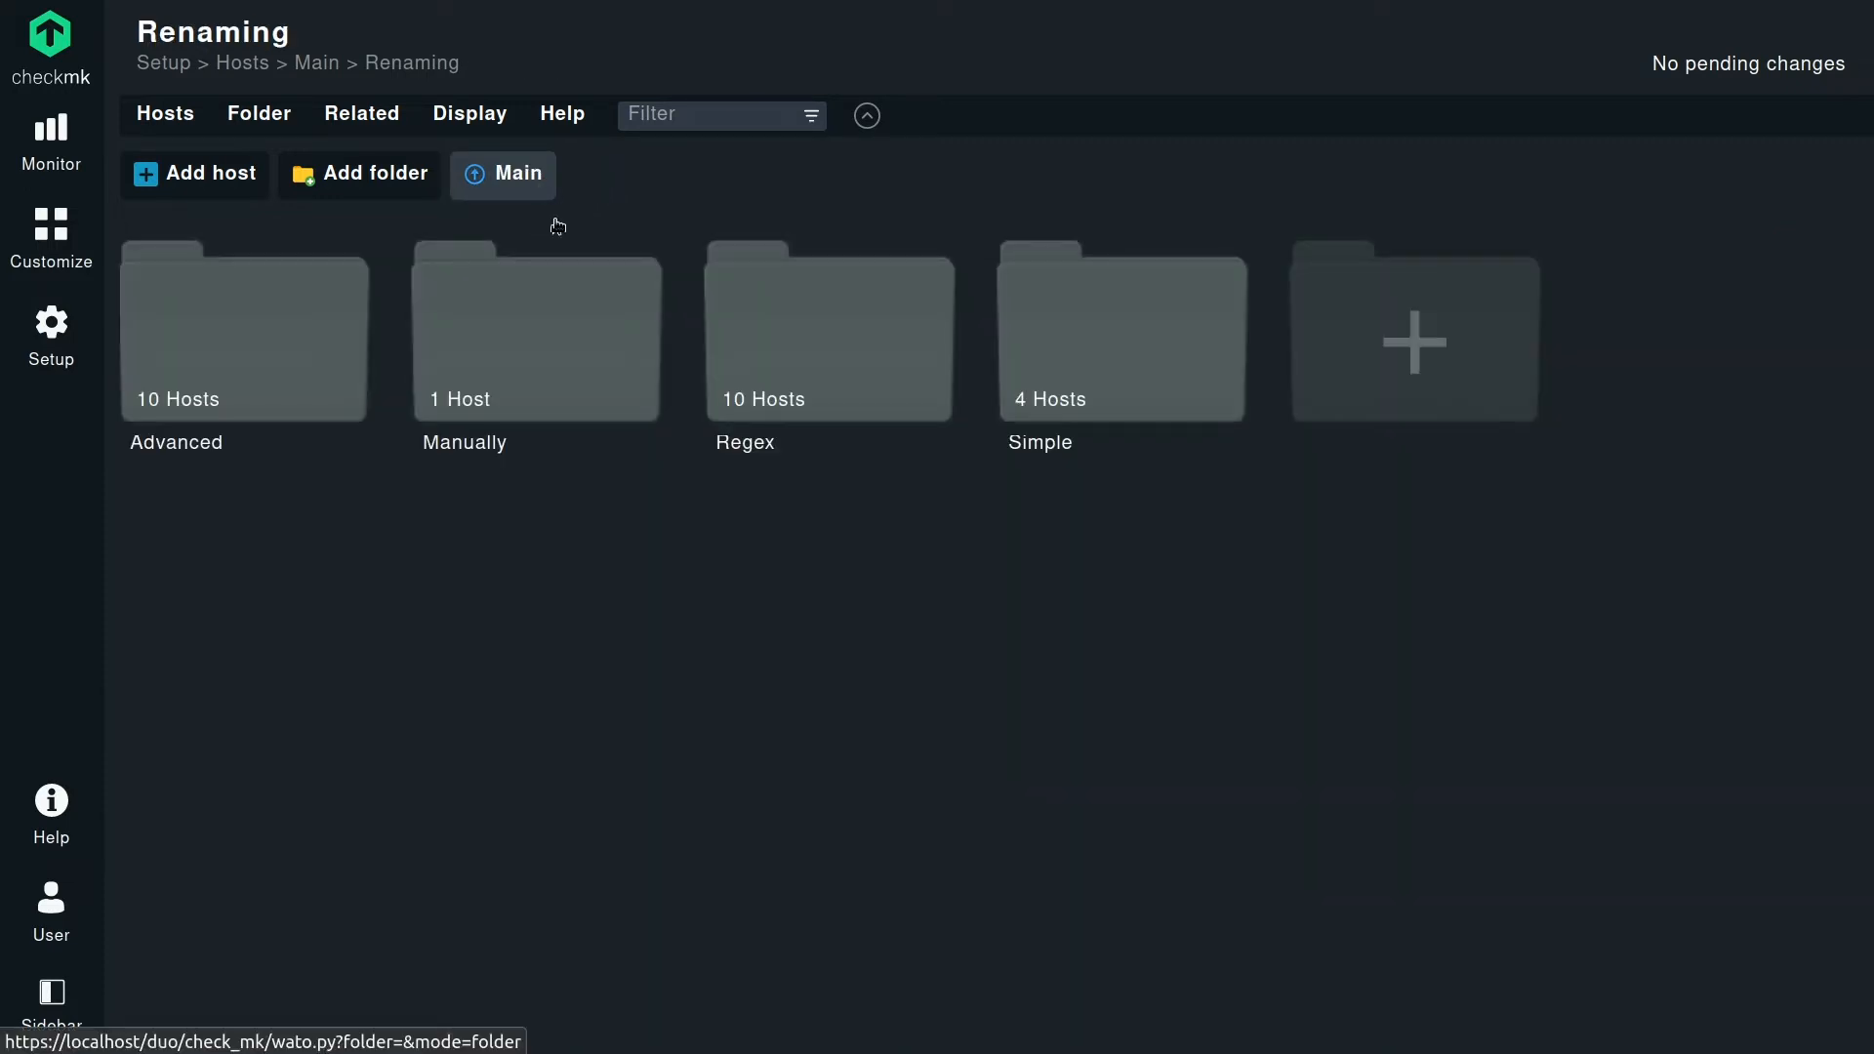
{"action": "mouse_move", "coordinate": [644, 578]}
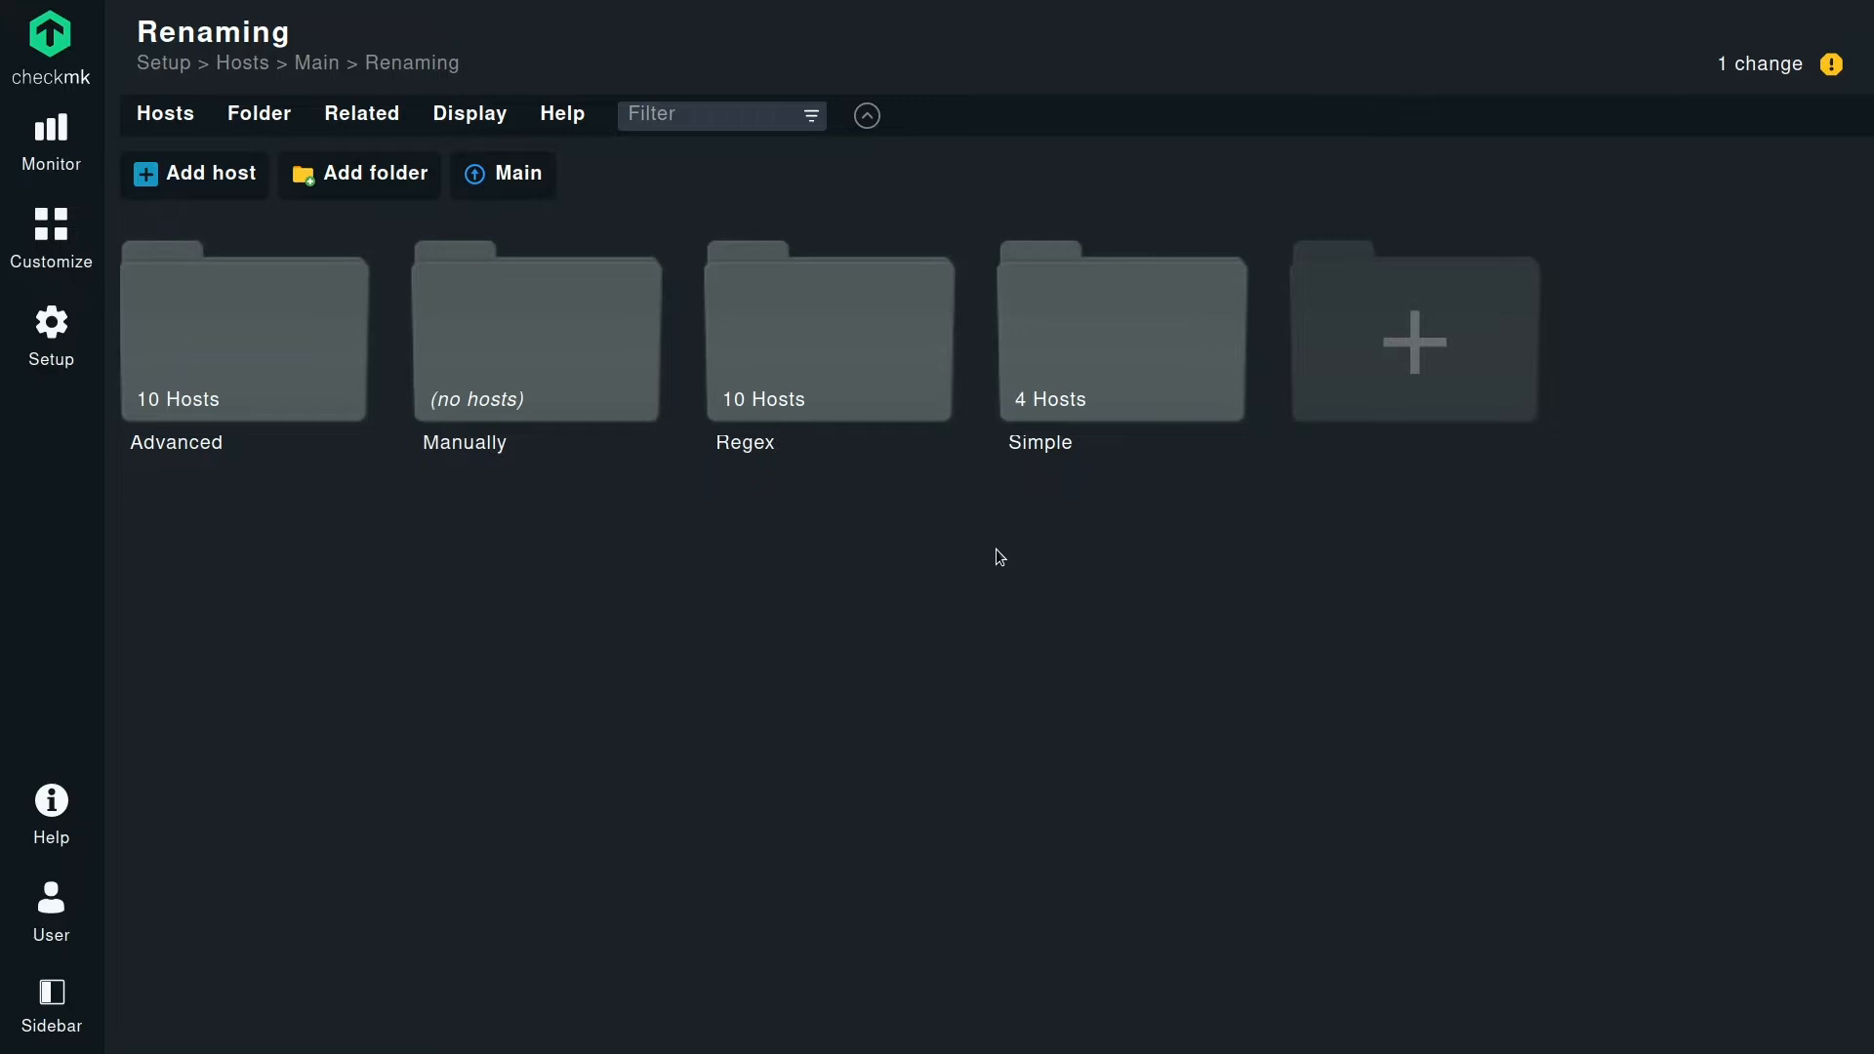
{"action": "left_click", "coordinate": [1121, 334]}
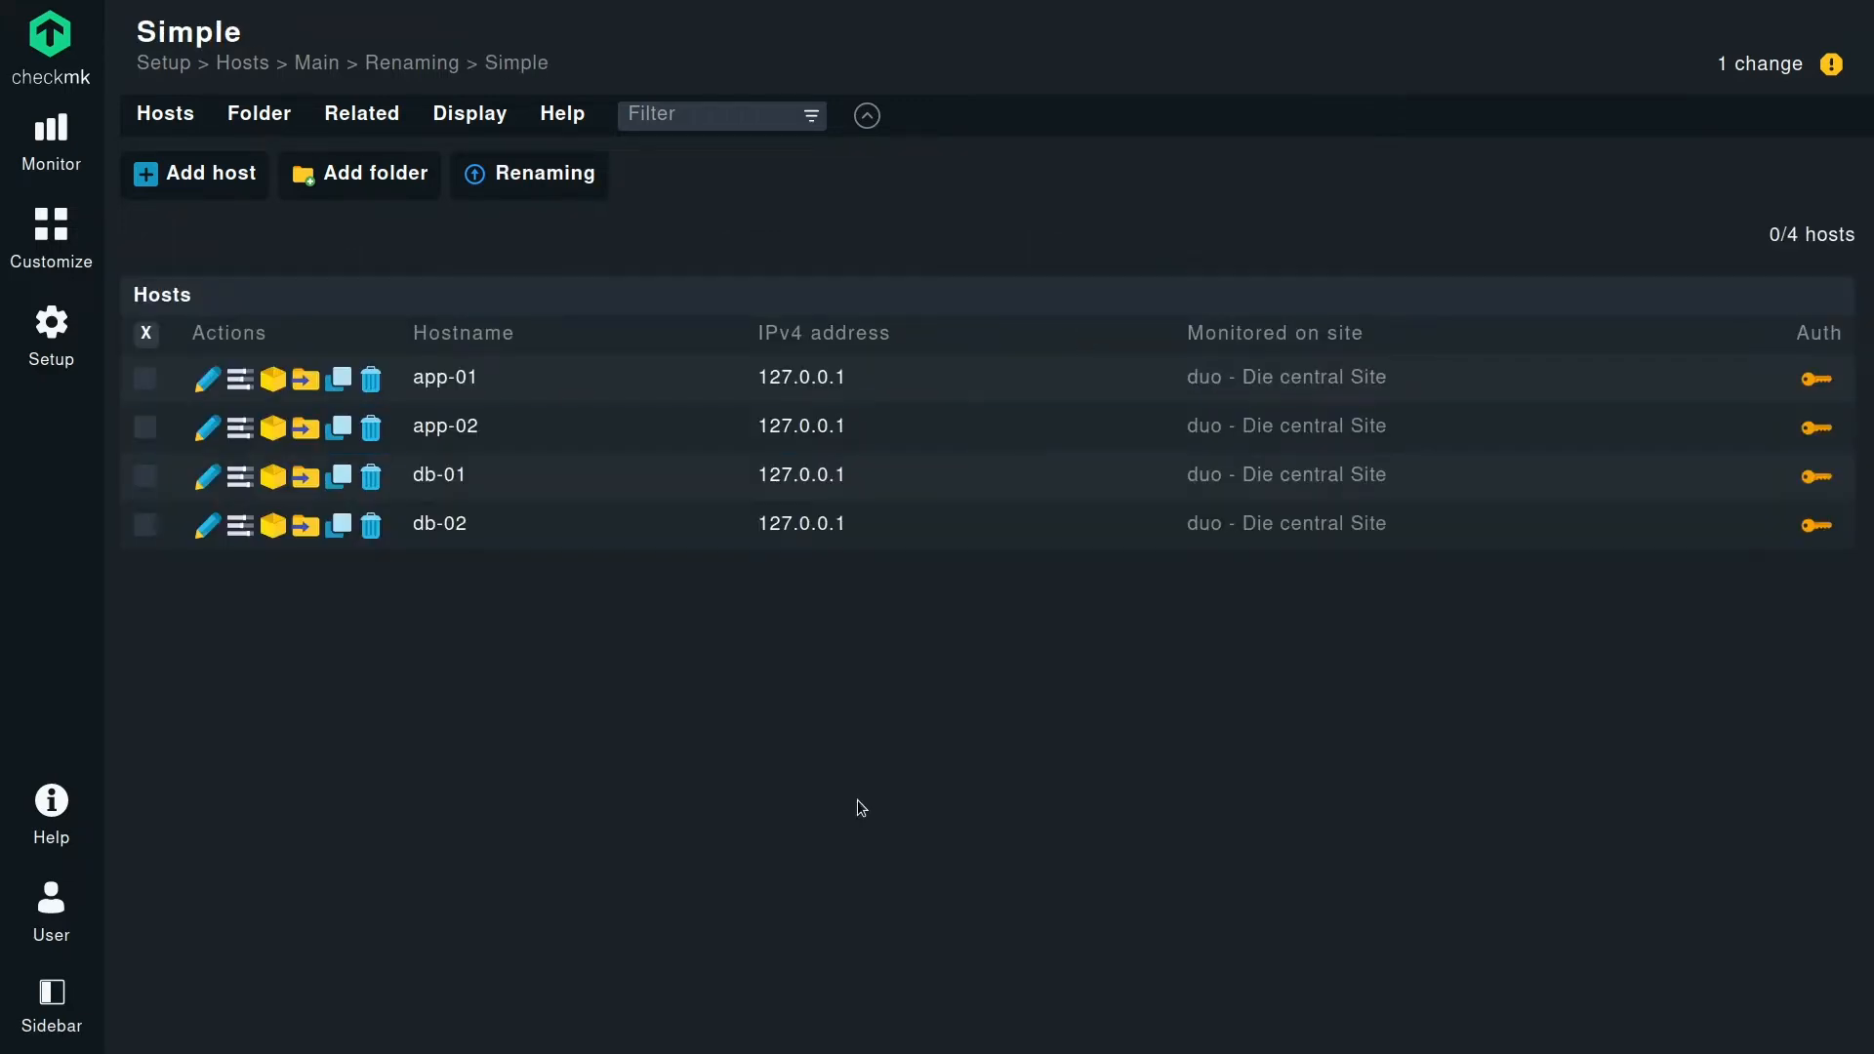
{"action": "mouse_move", "coordinate": [861, 803]}
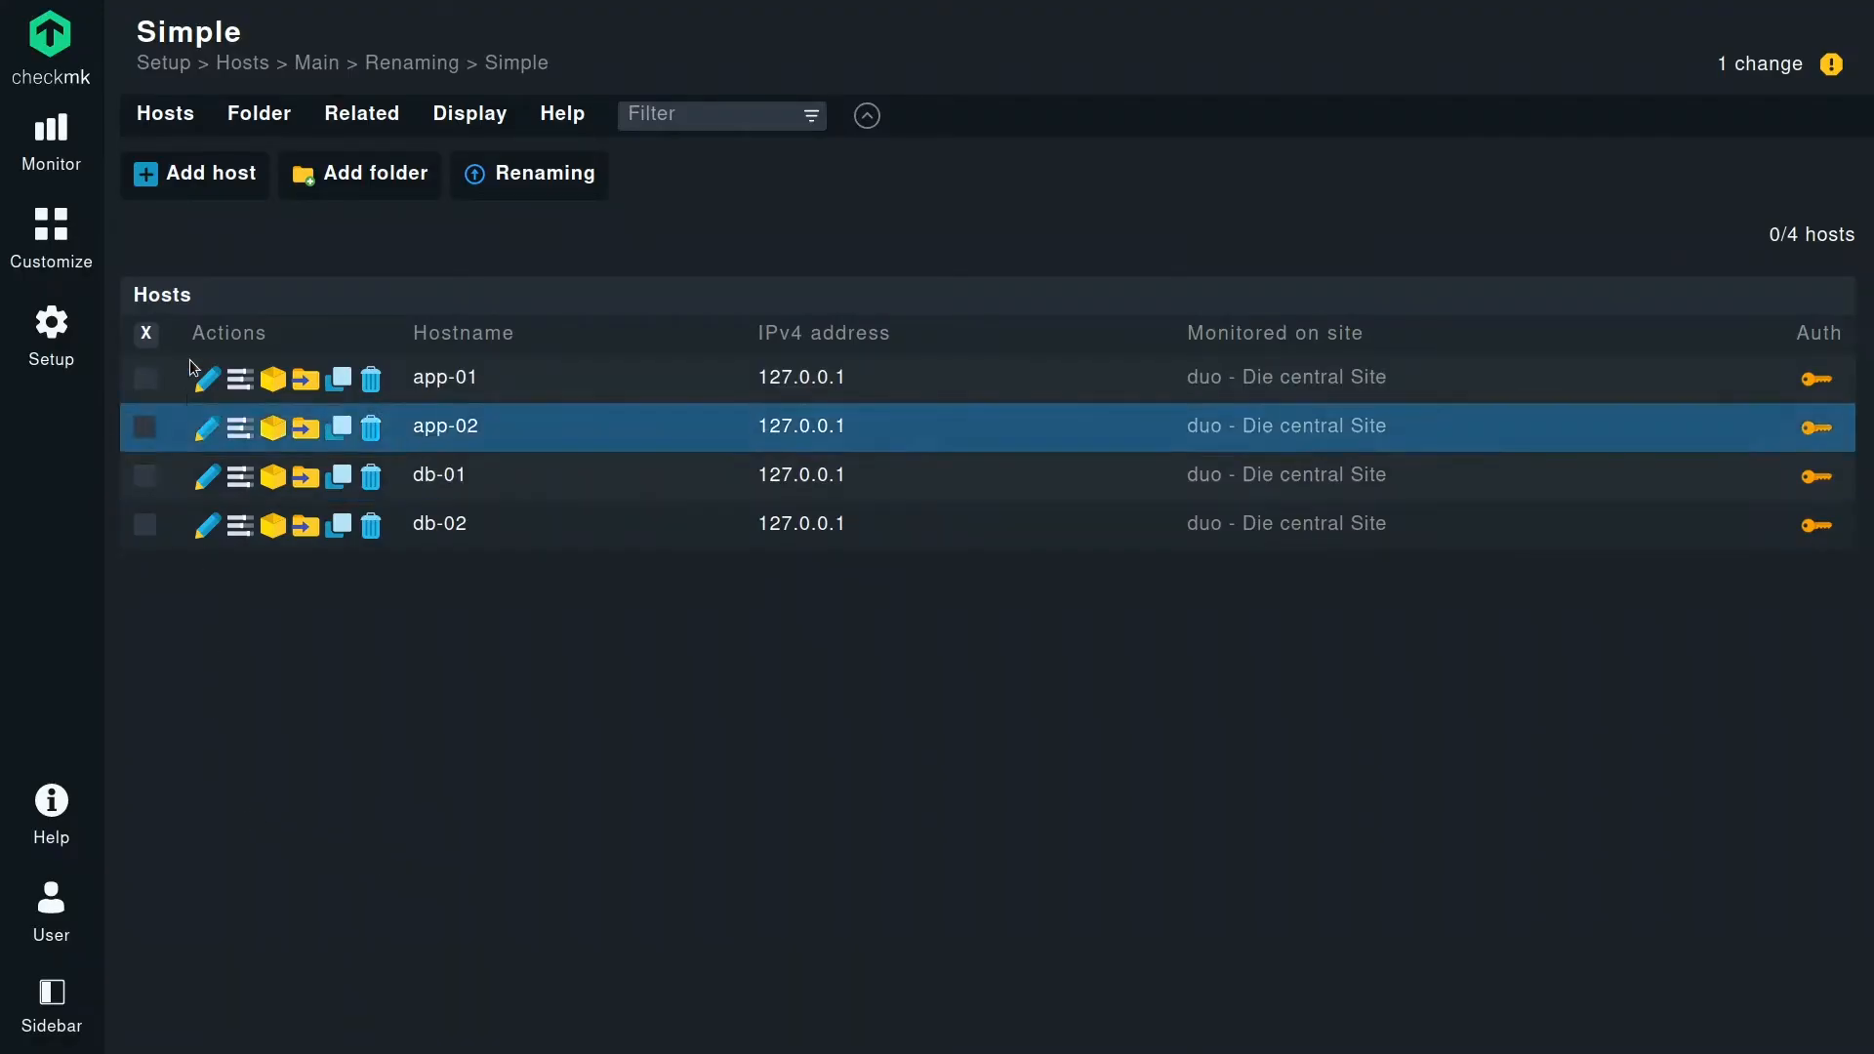
Show the Hosts menu actions for the Simple folder.
{"action": "left_click", "coordinate": [164, 113]}
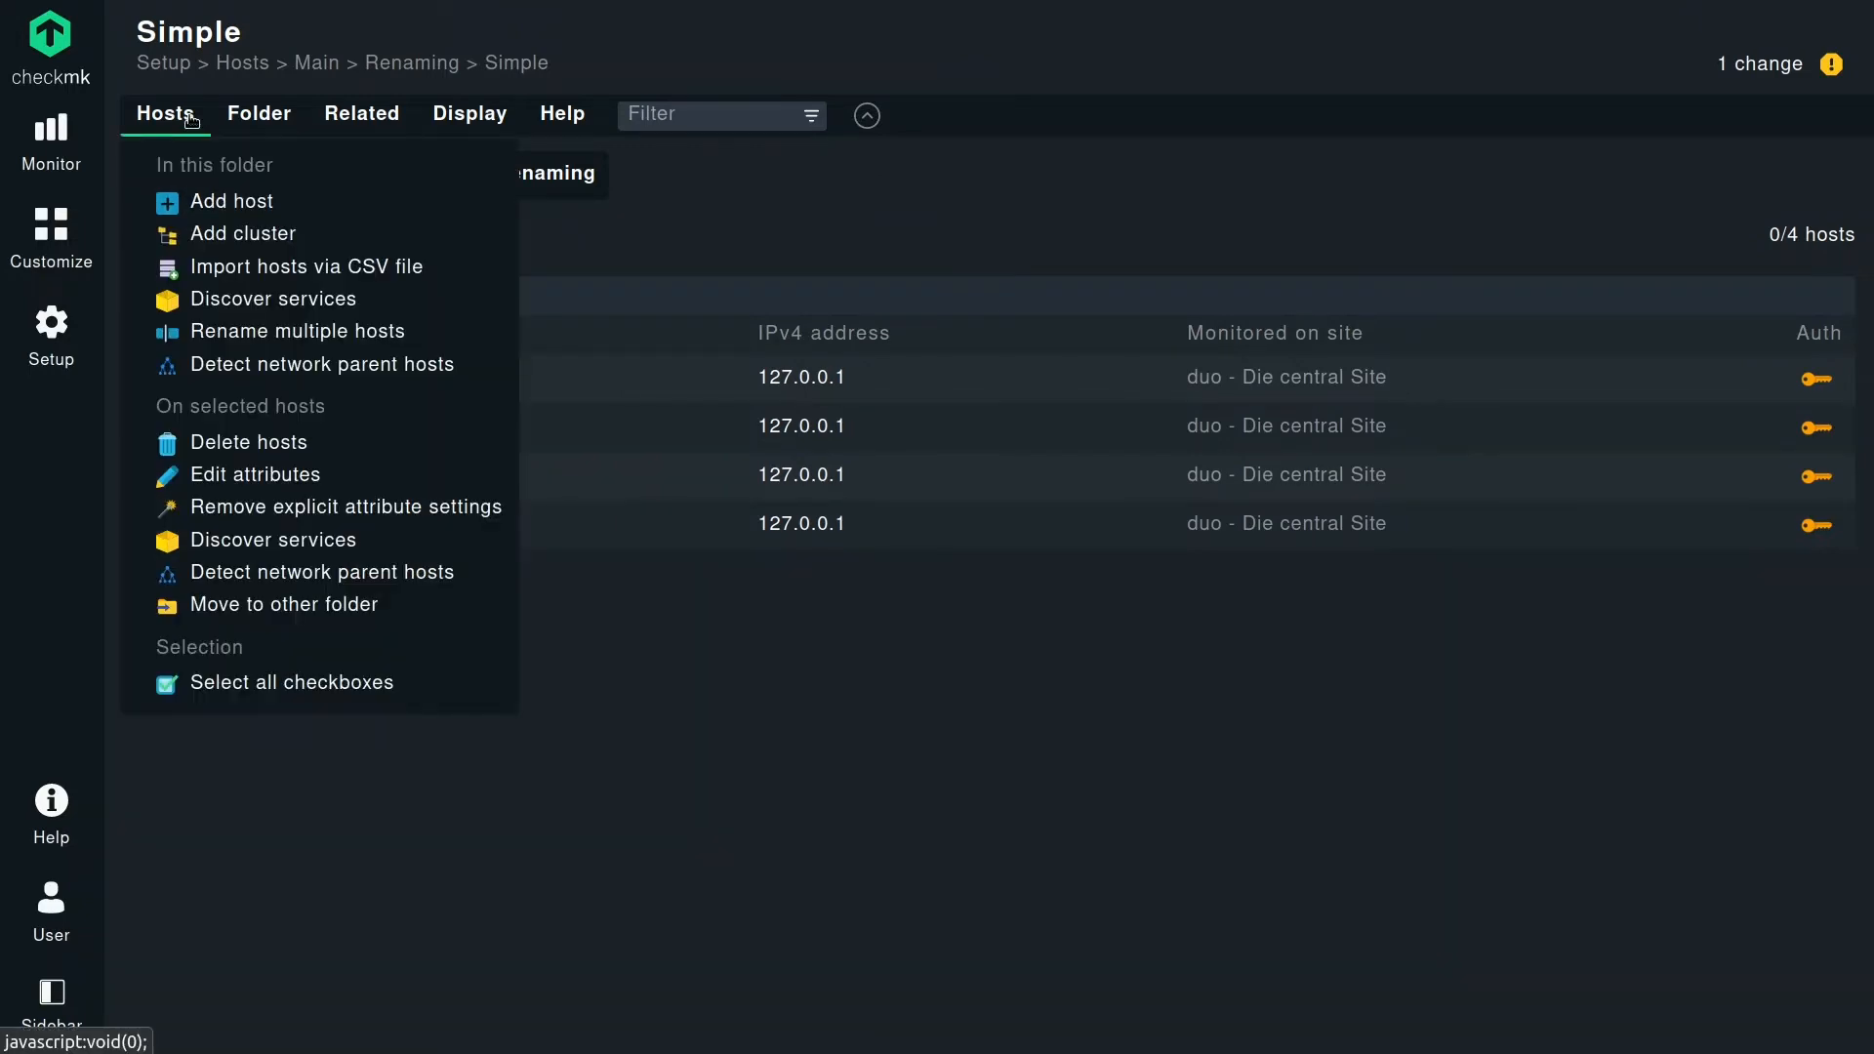
{"action": "mouse_move", "coordinate": [273, 299]}
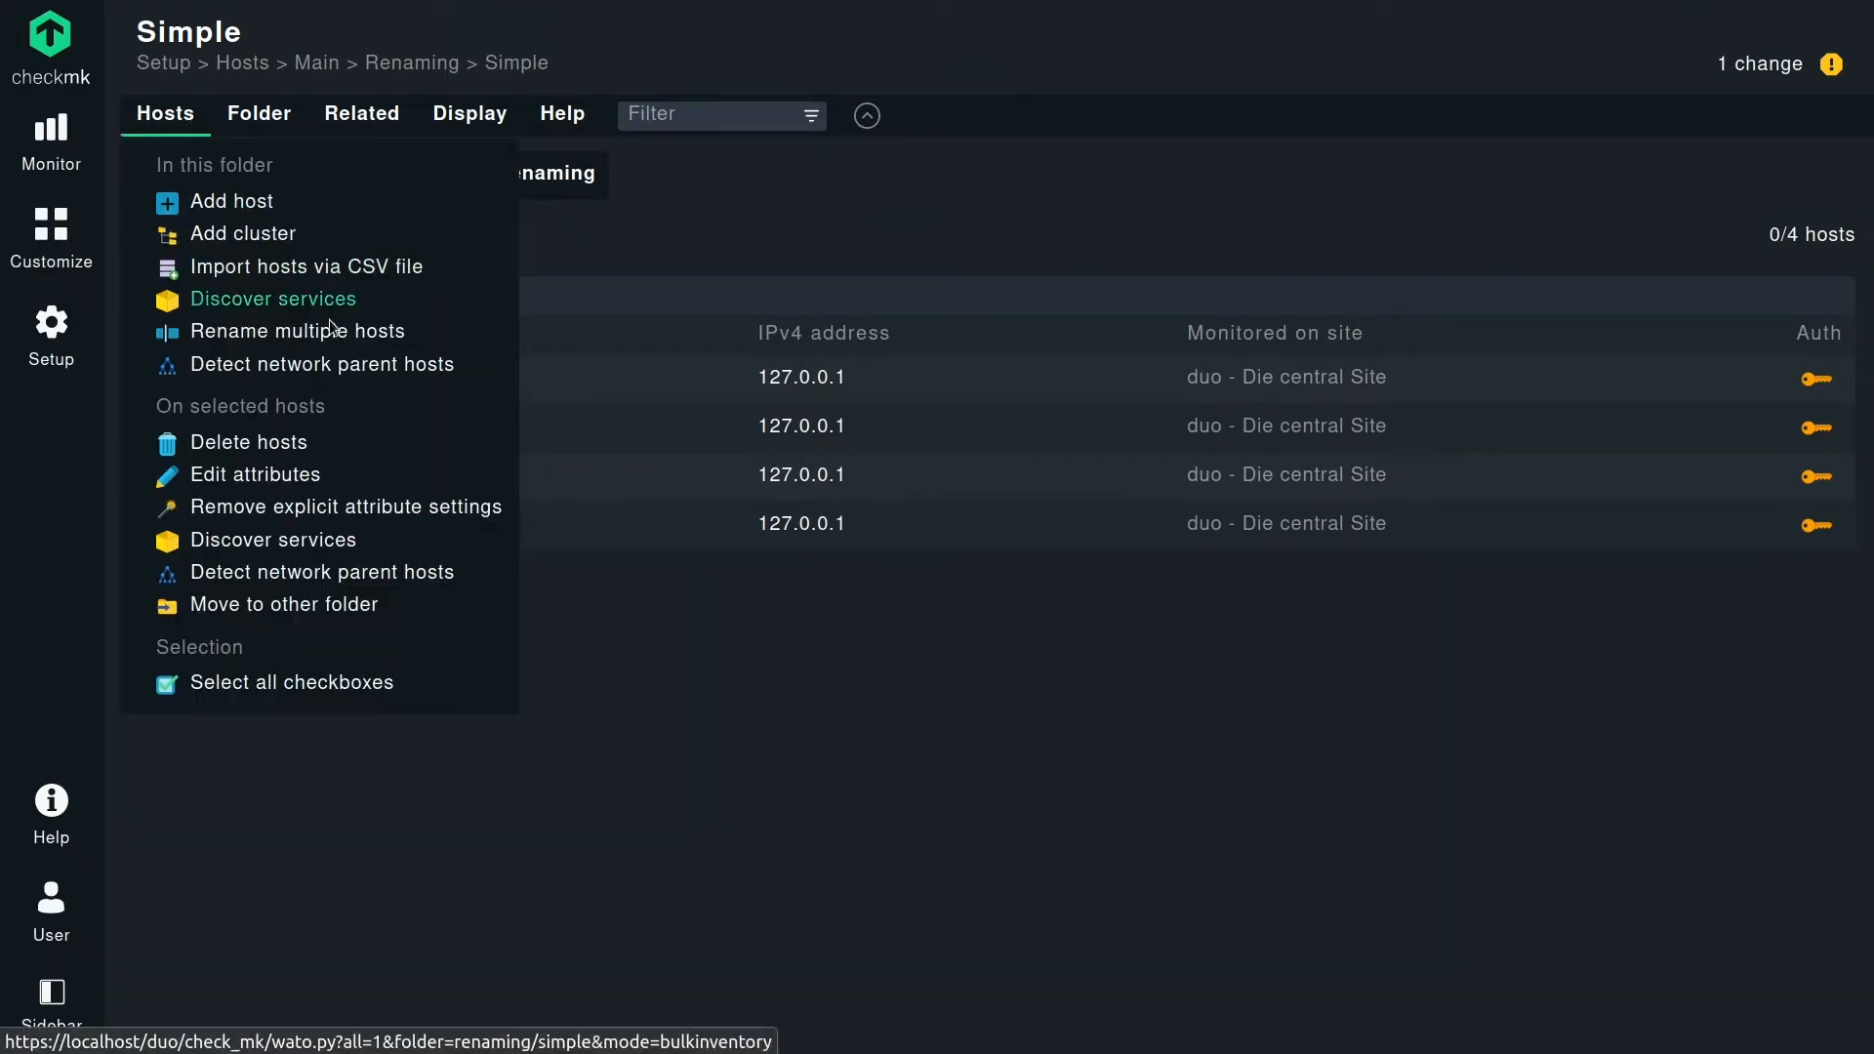
{"action": "mouse_move", "coordinate": [296, 331]}
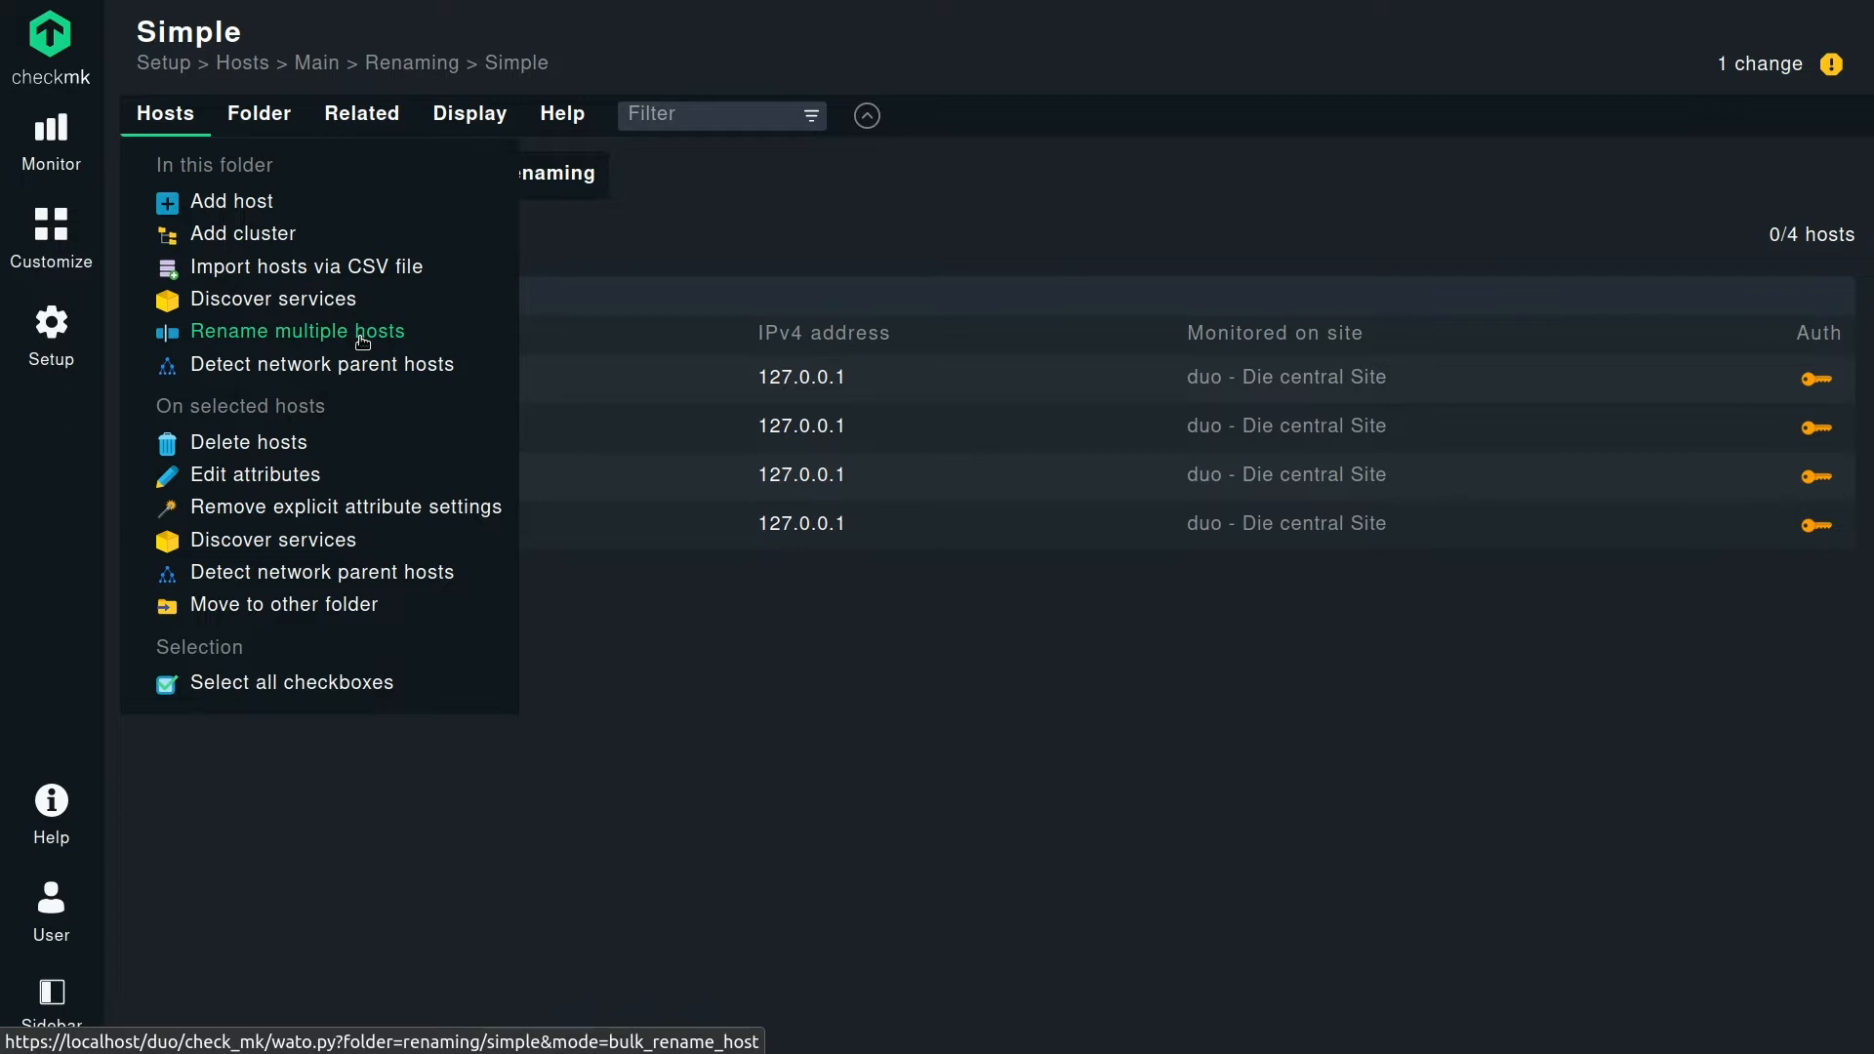
Start Rename multiple hosts and add a first renaming operation (default upper-case translation).
{"action": "left_click", "coordinate": [296, 332]}
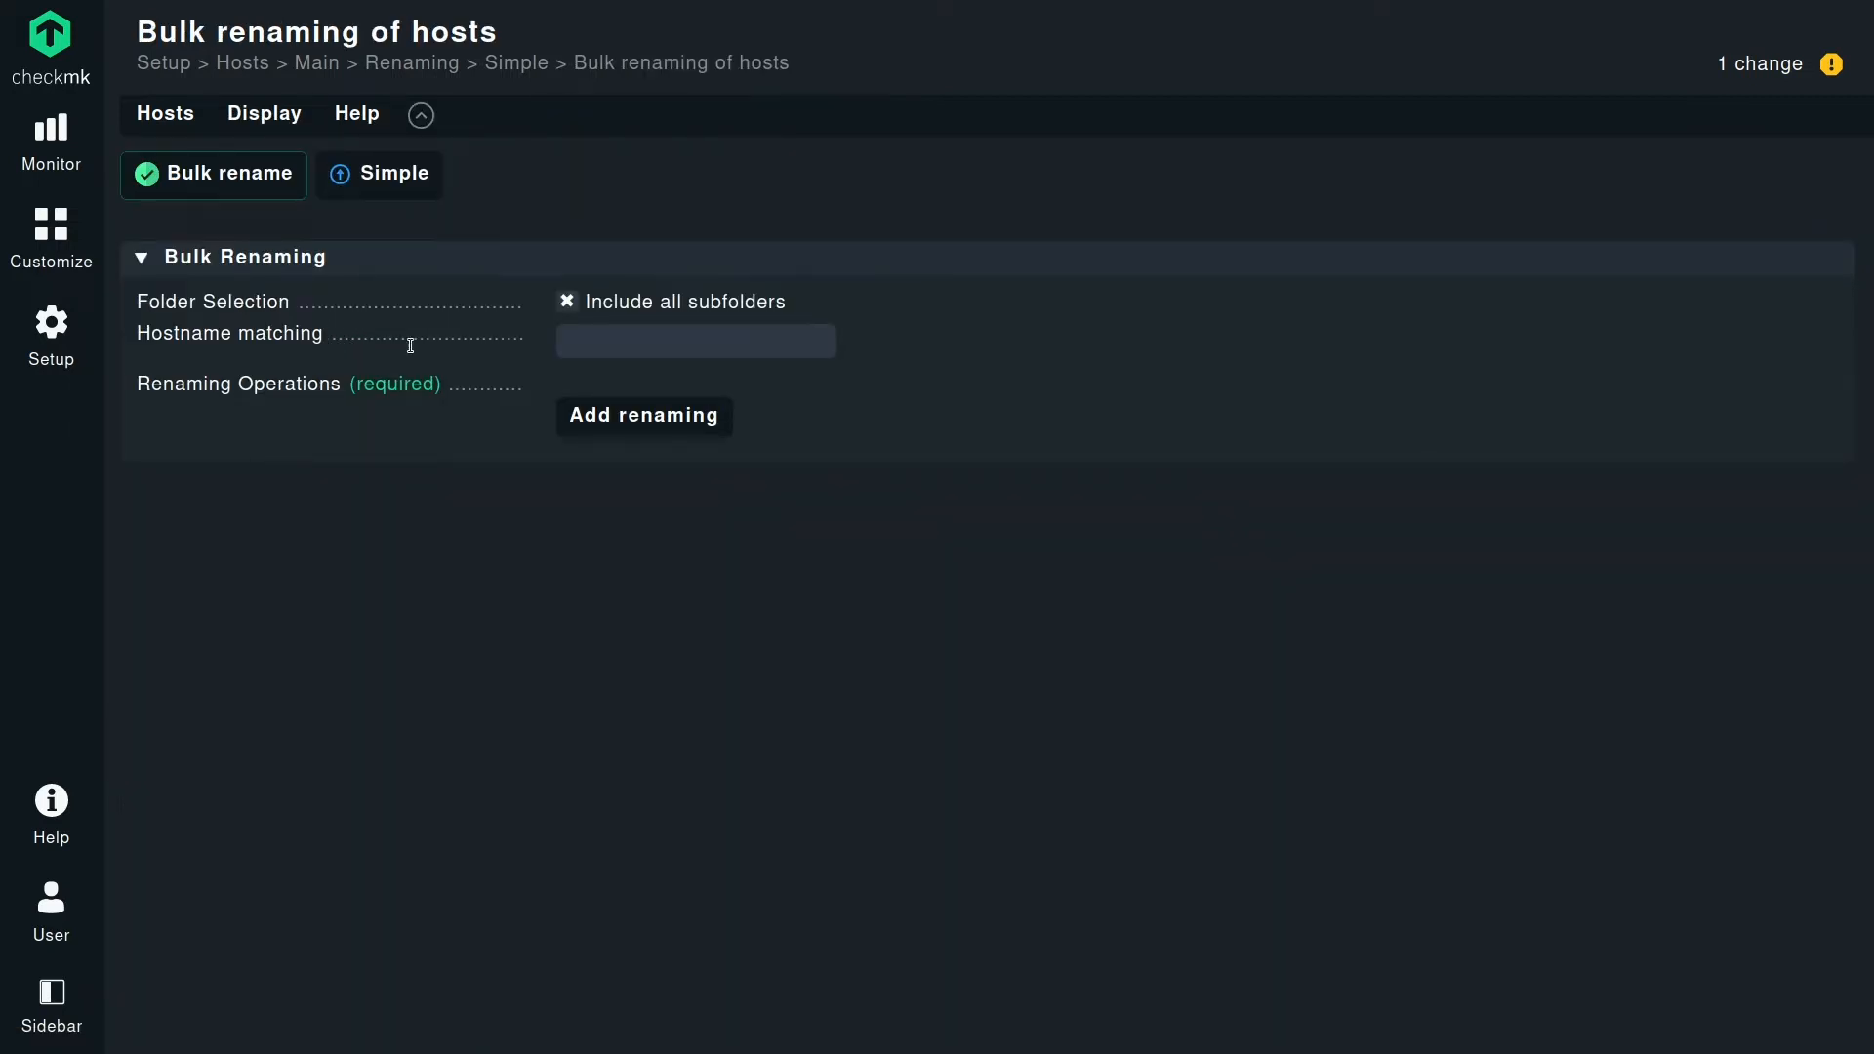
{"action": "mouse_move", "coordinate": [143, 336]}
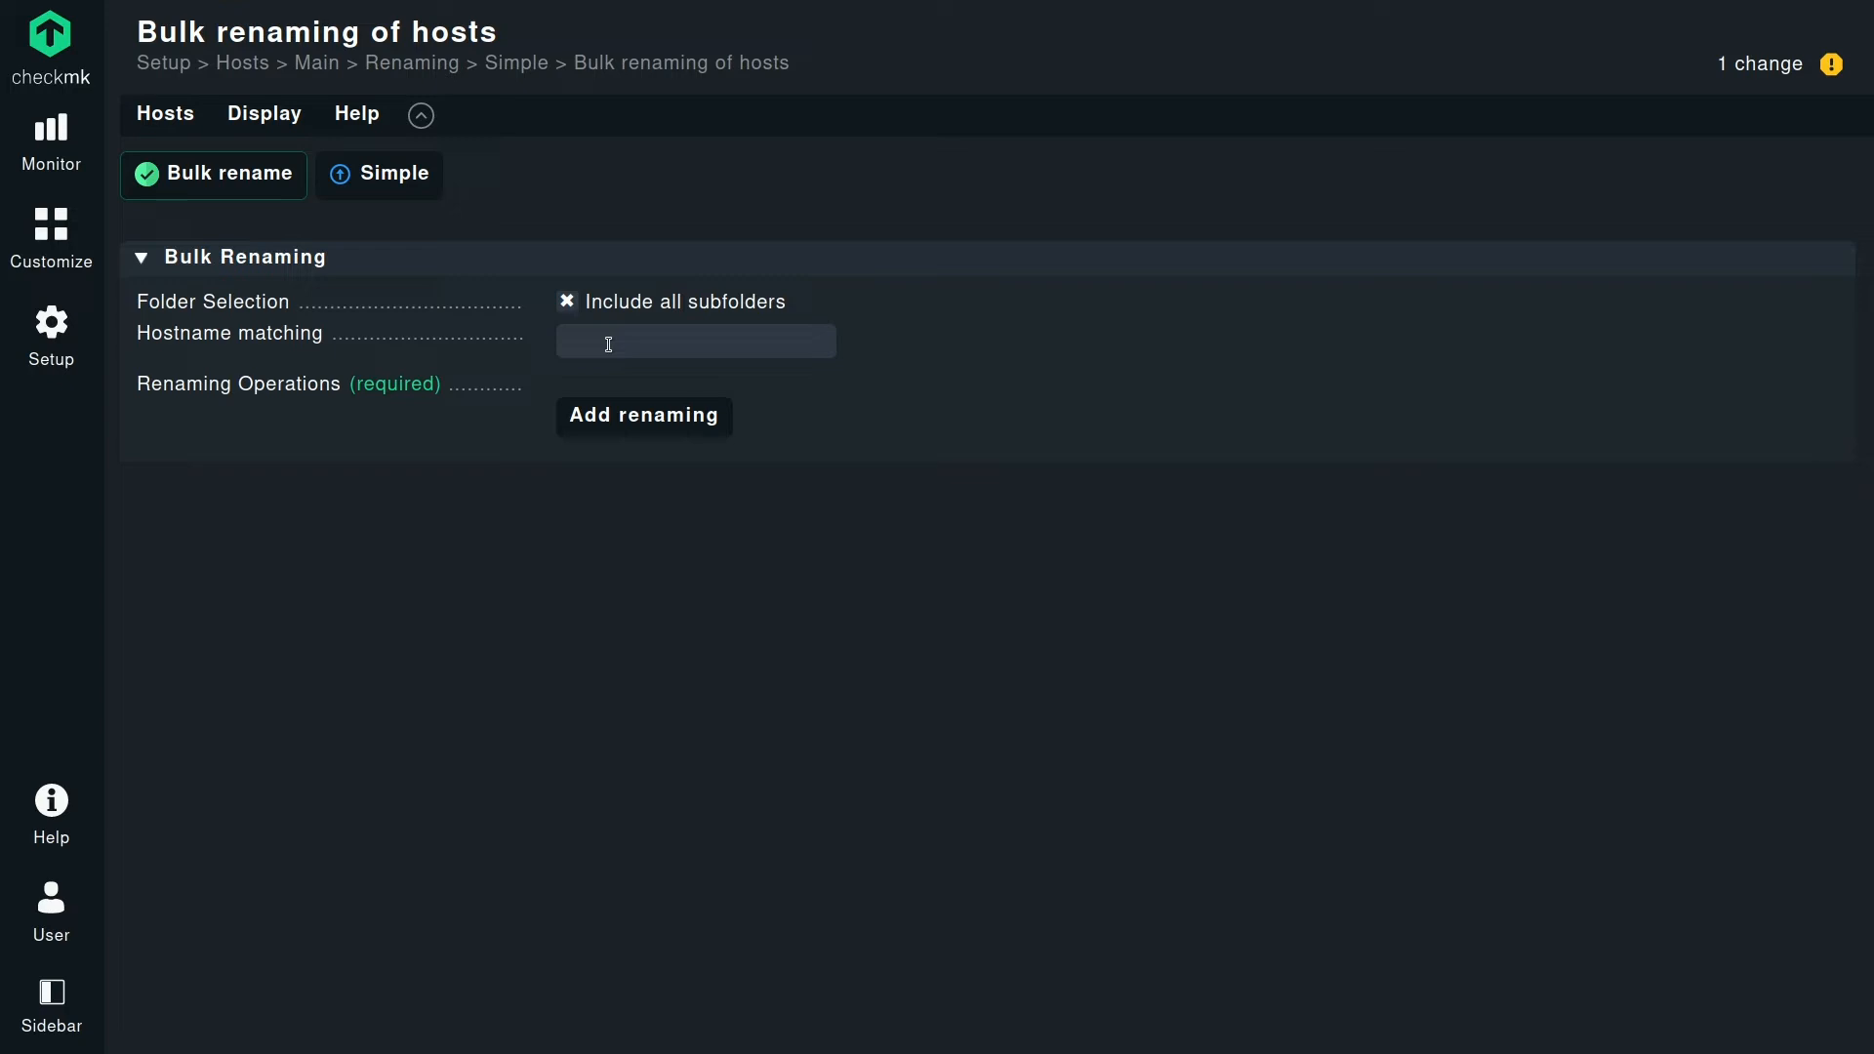
{"action": "left_click", "coordinate": [642, 414]}
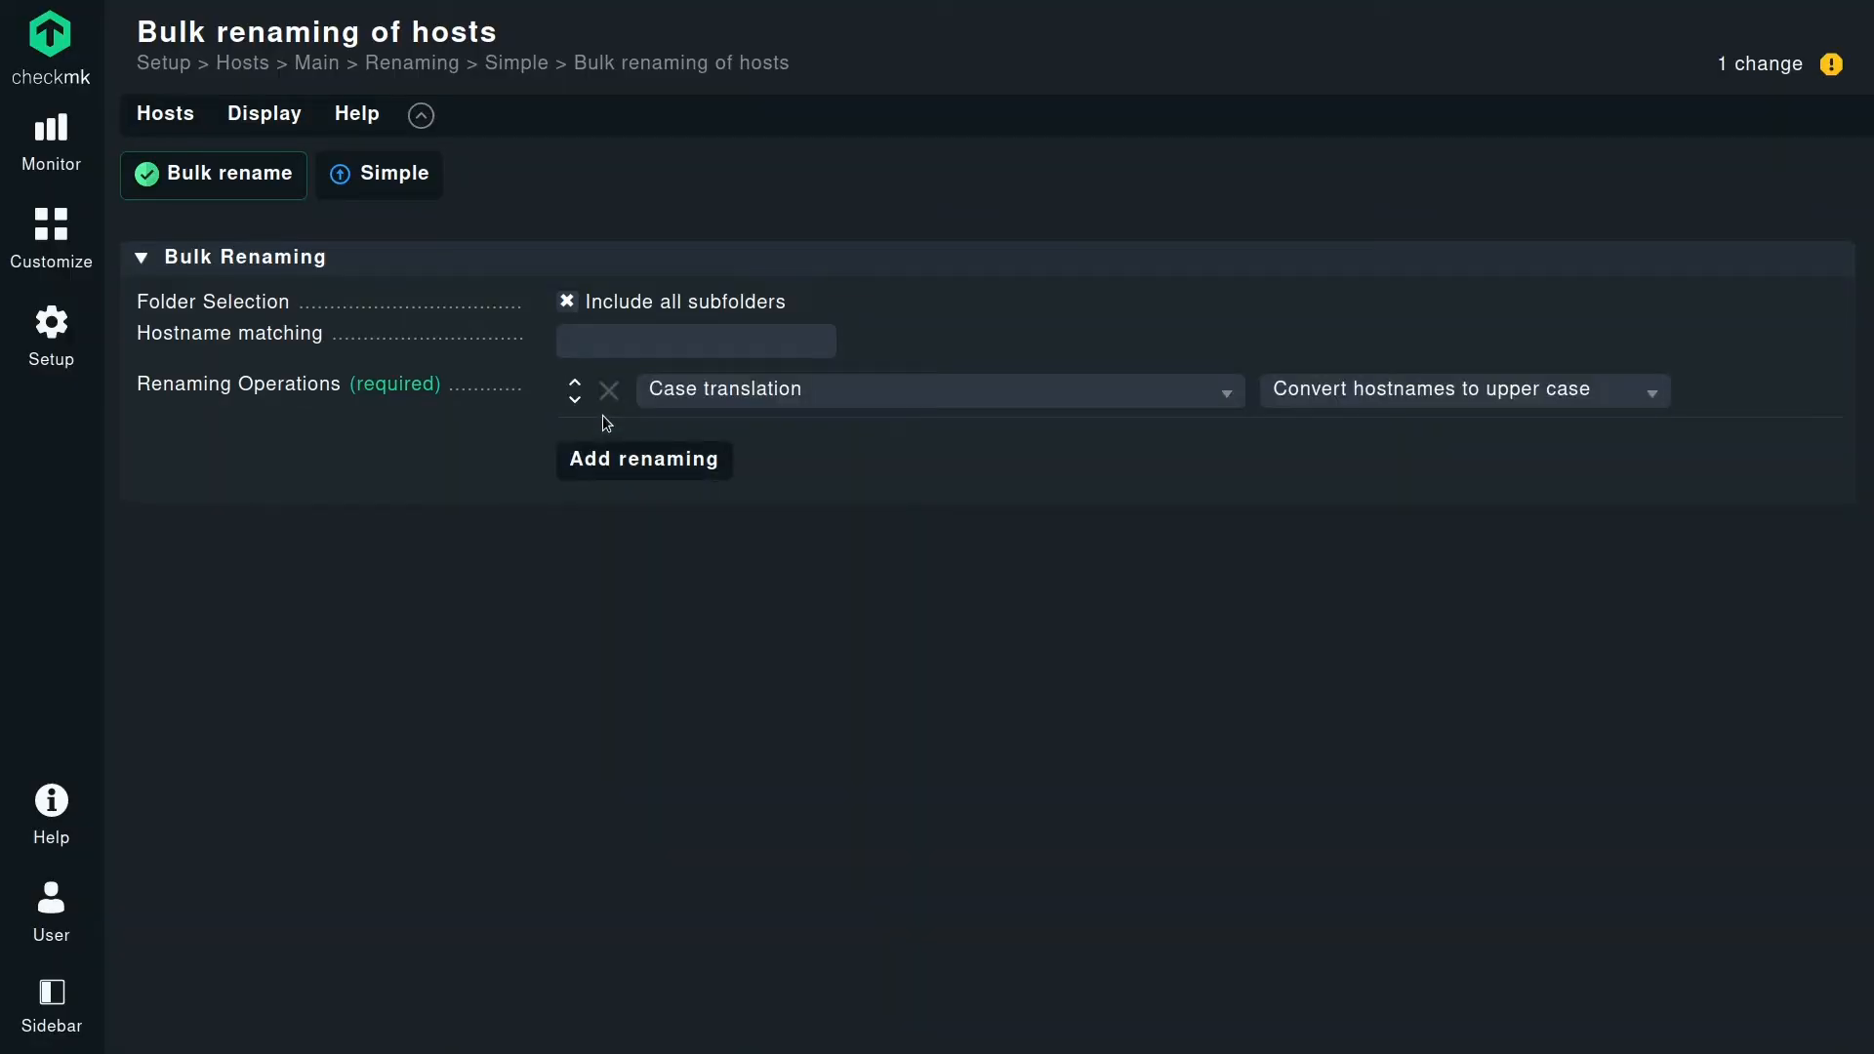
{"action": "mouse_move", "coordinate": [642, 458]}
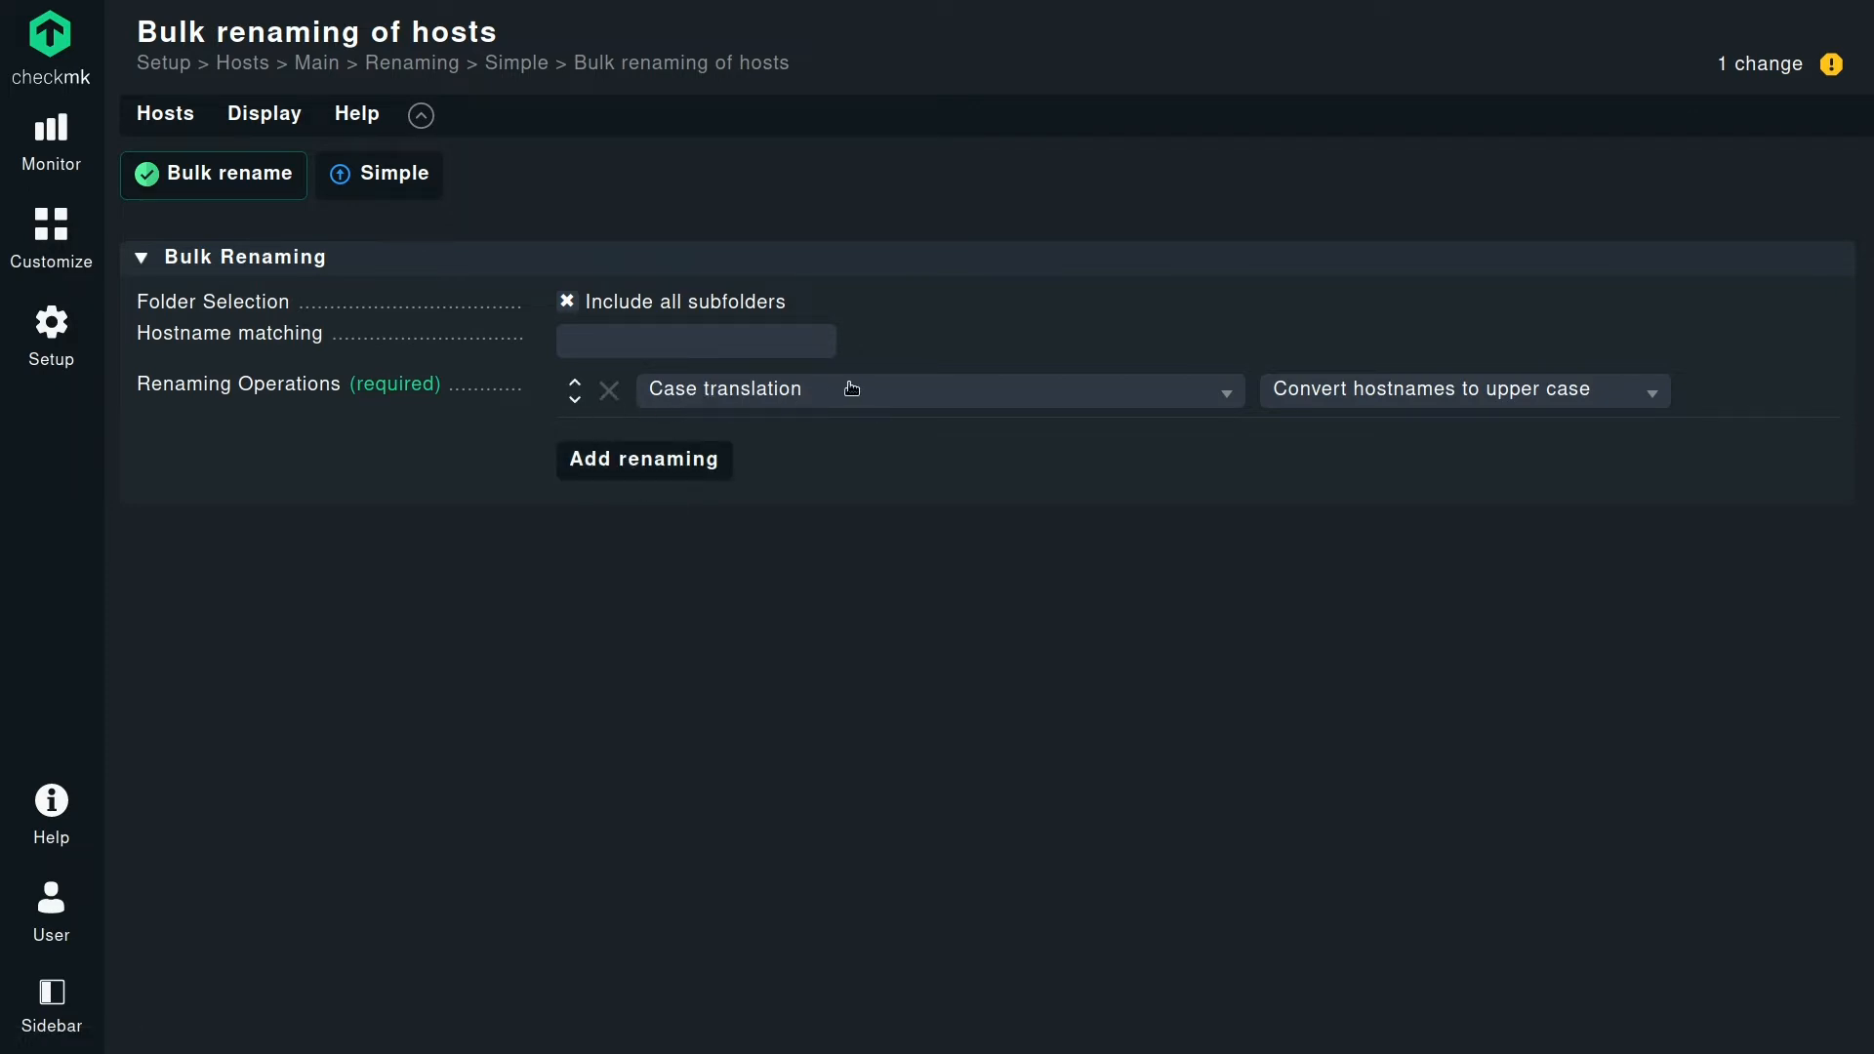
Switch the renaming operation type to Explicit renaming.
{"action": "left_click", "coordinate": [939, 388]}
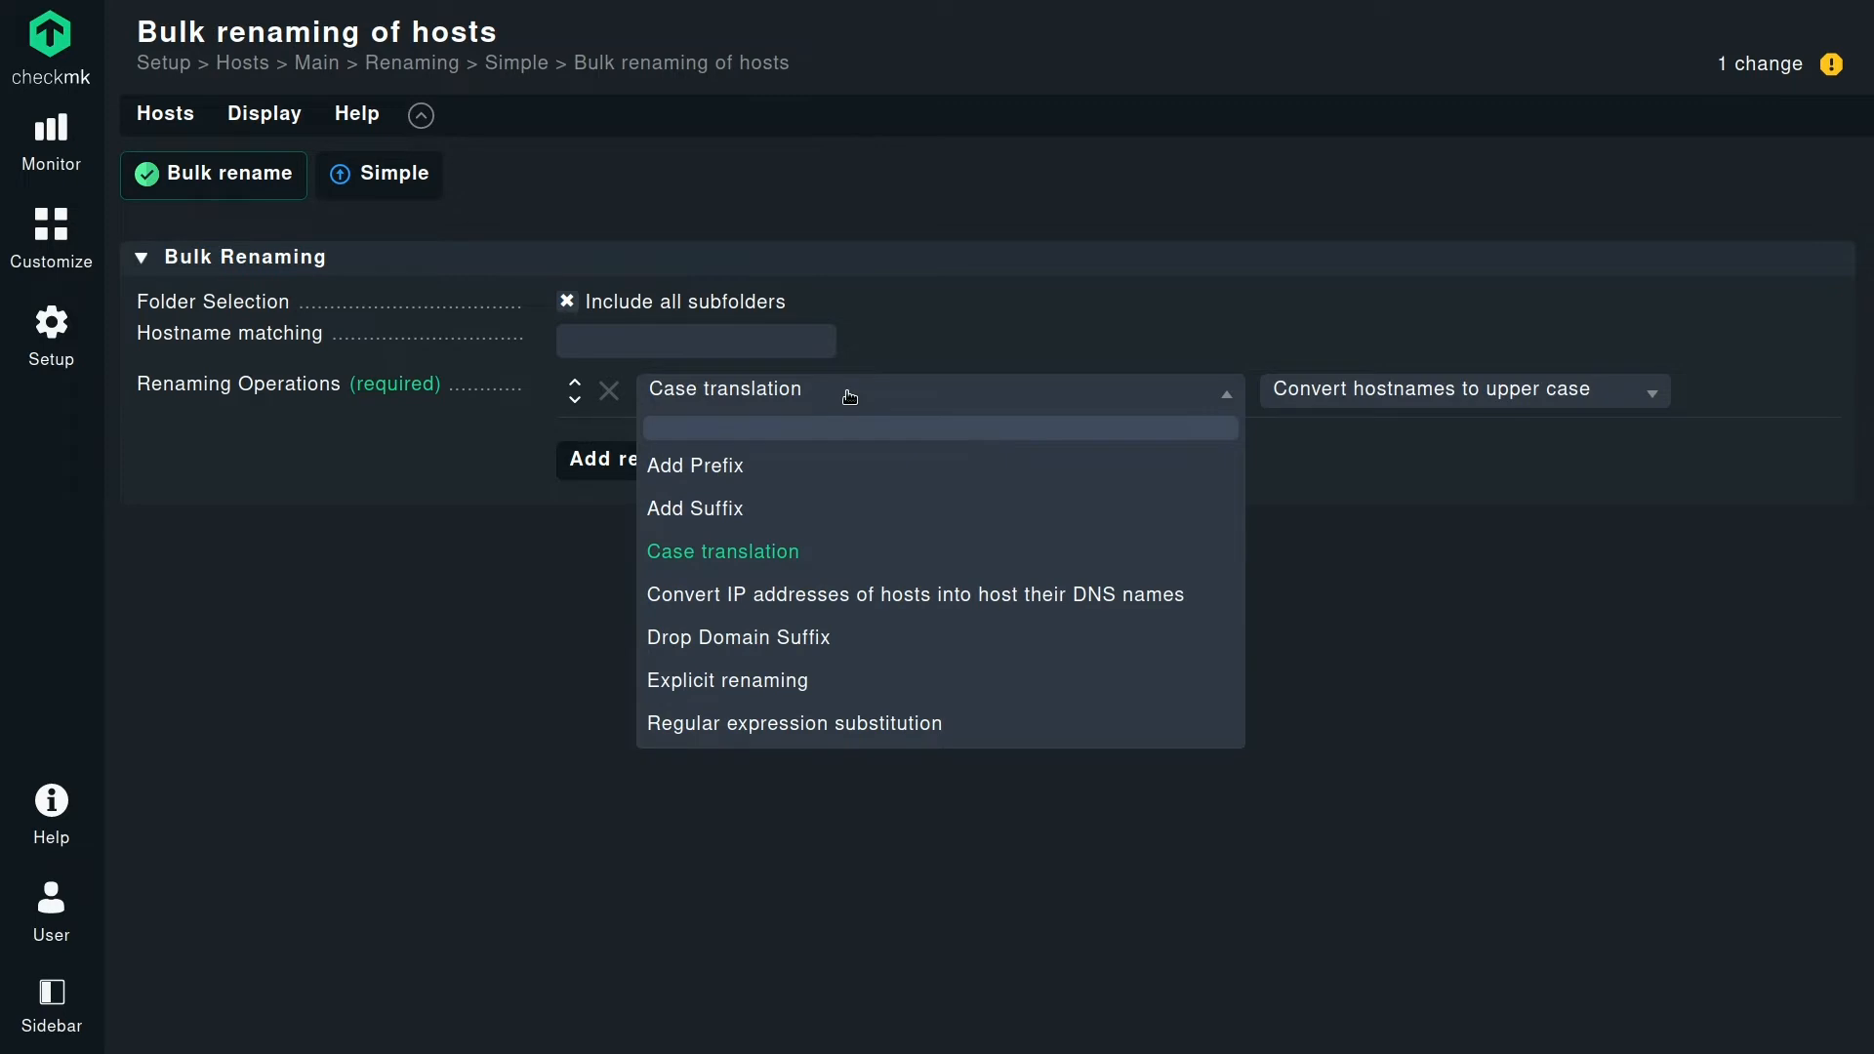
{"action": "mouse_move", "coordinate": [849, 394]}
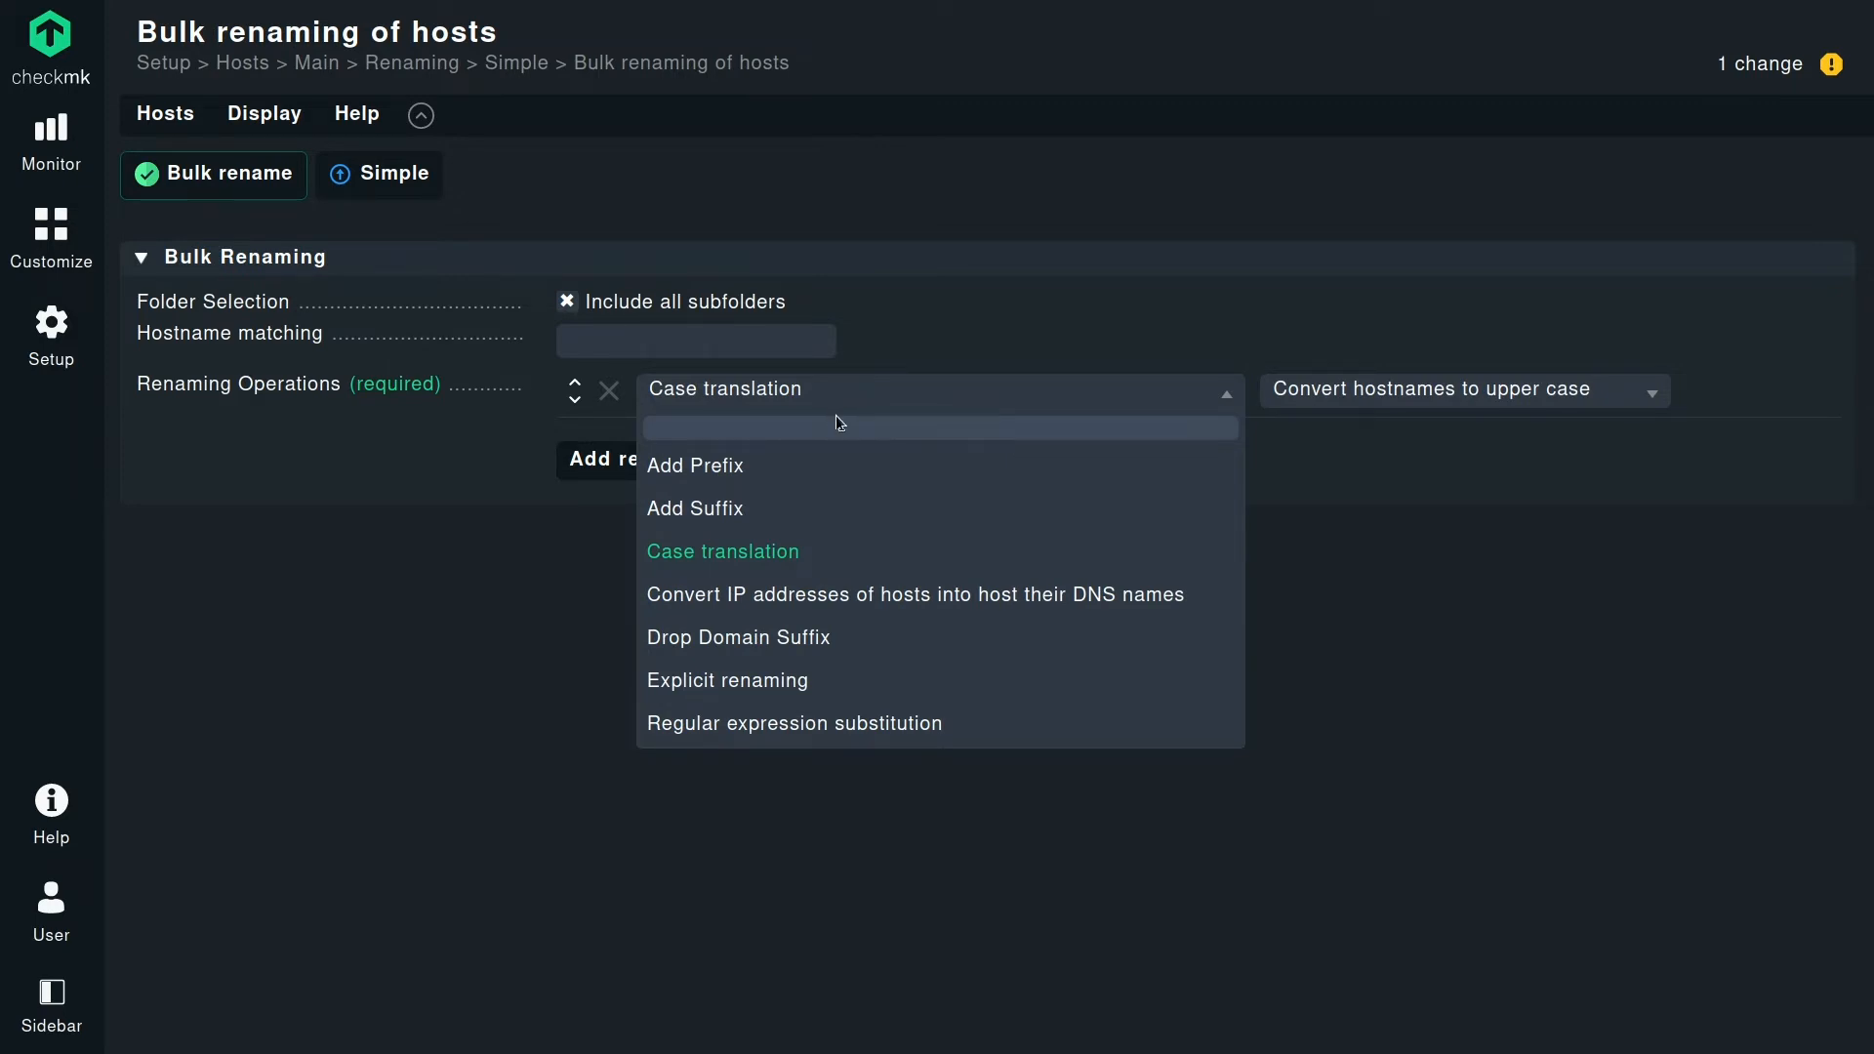
{"action": "left_click", "coordinate": [726, 679]}
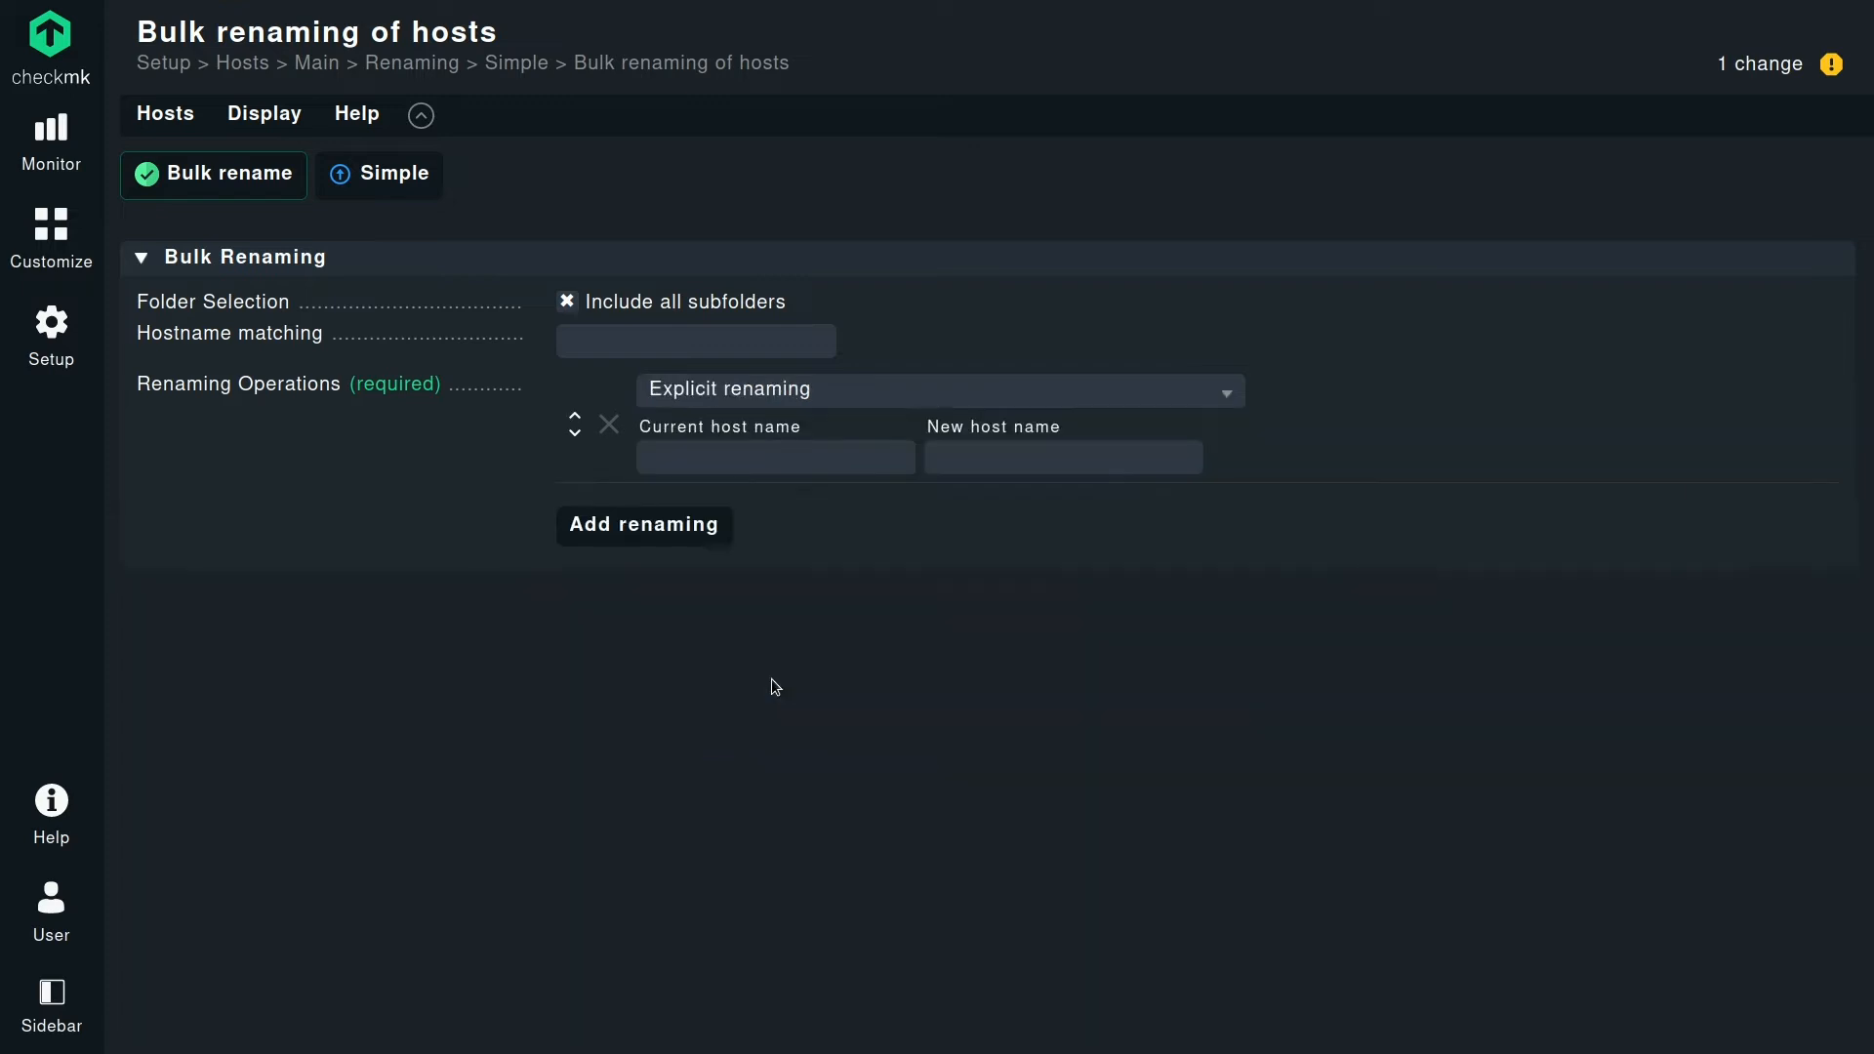
{"action": "mouse_move", "coordinate": [765, 685]}
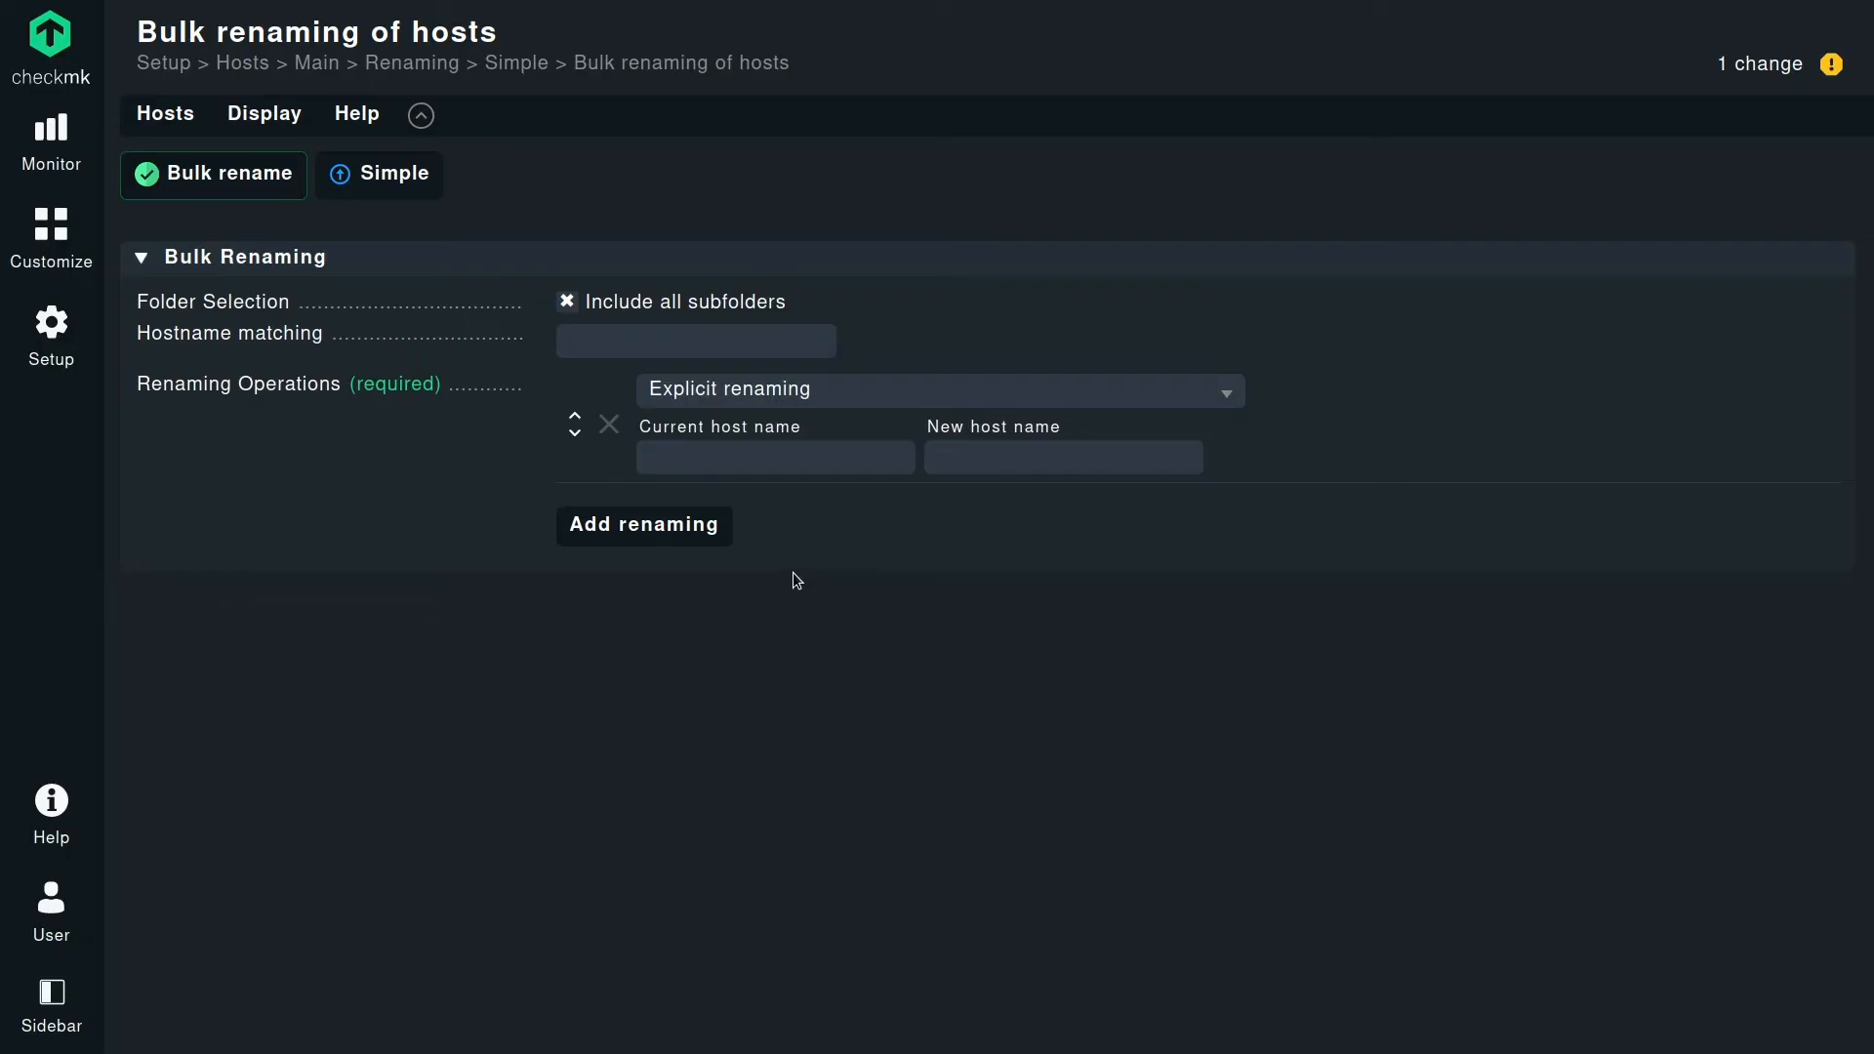
Map current host name app-01 to new name linux-app-01.
{"action": "left_click", "coordinate": [775, 457]}
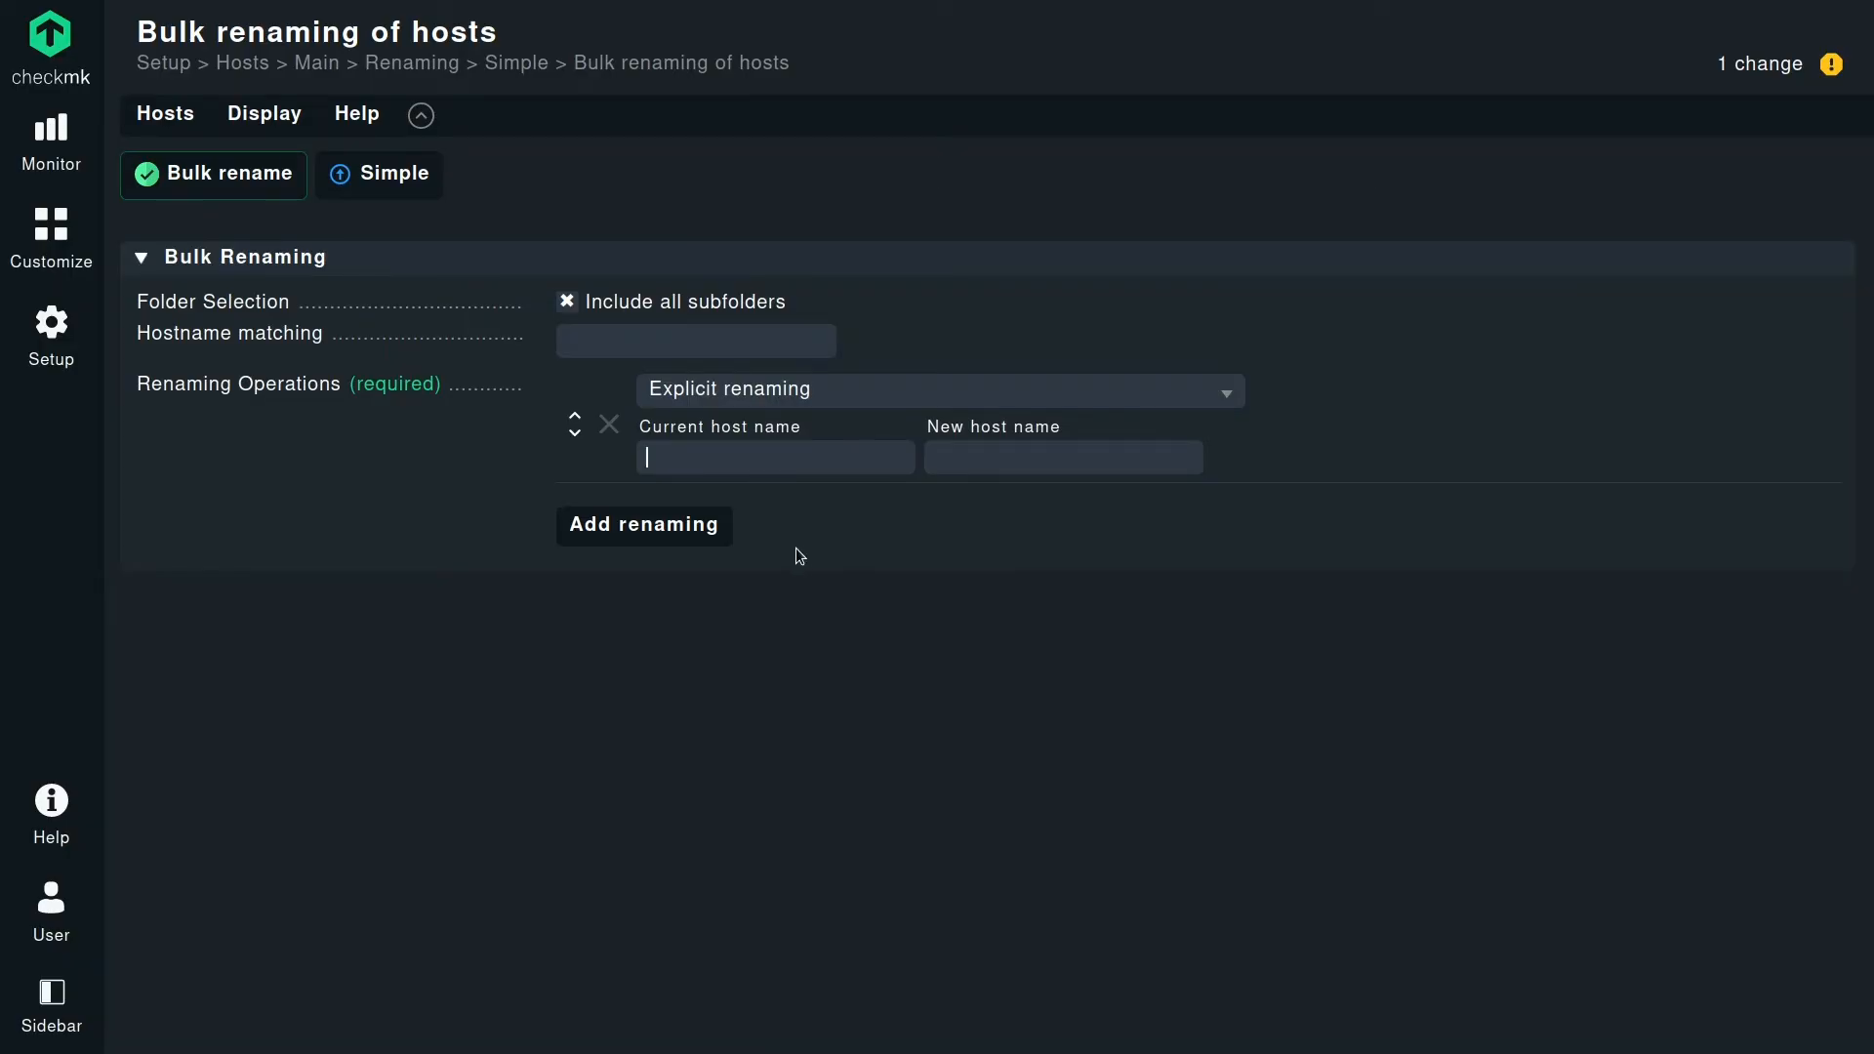
{"action": "type", "text": "app"}
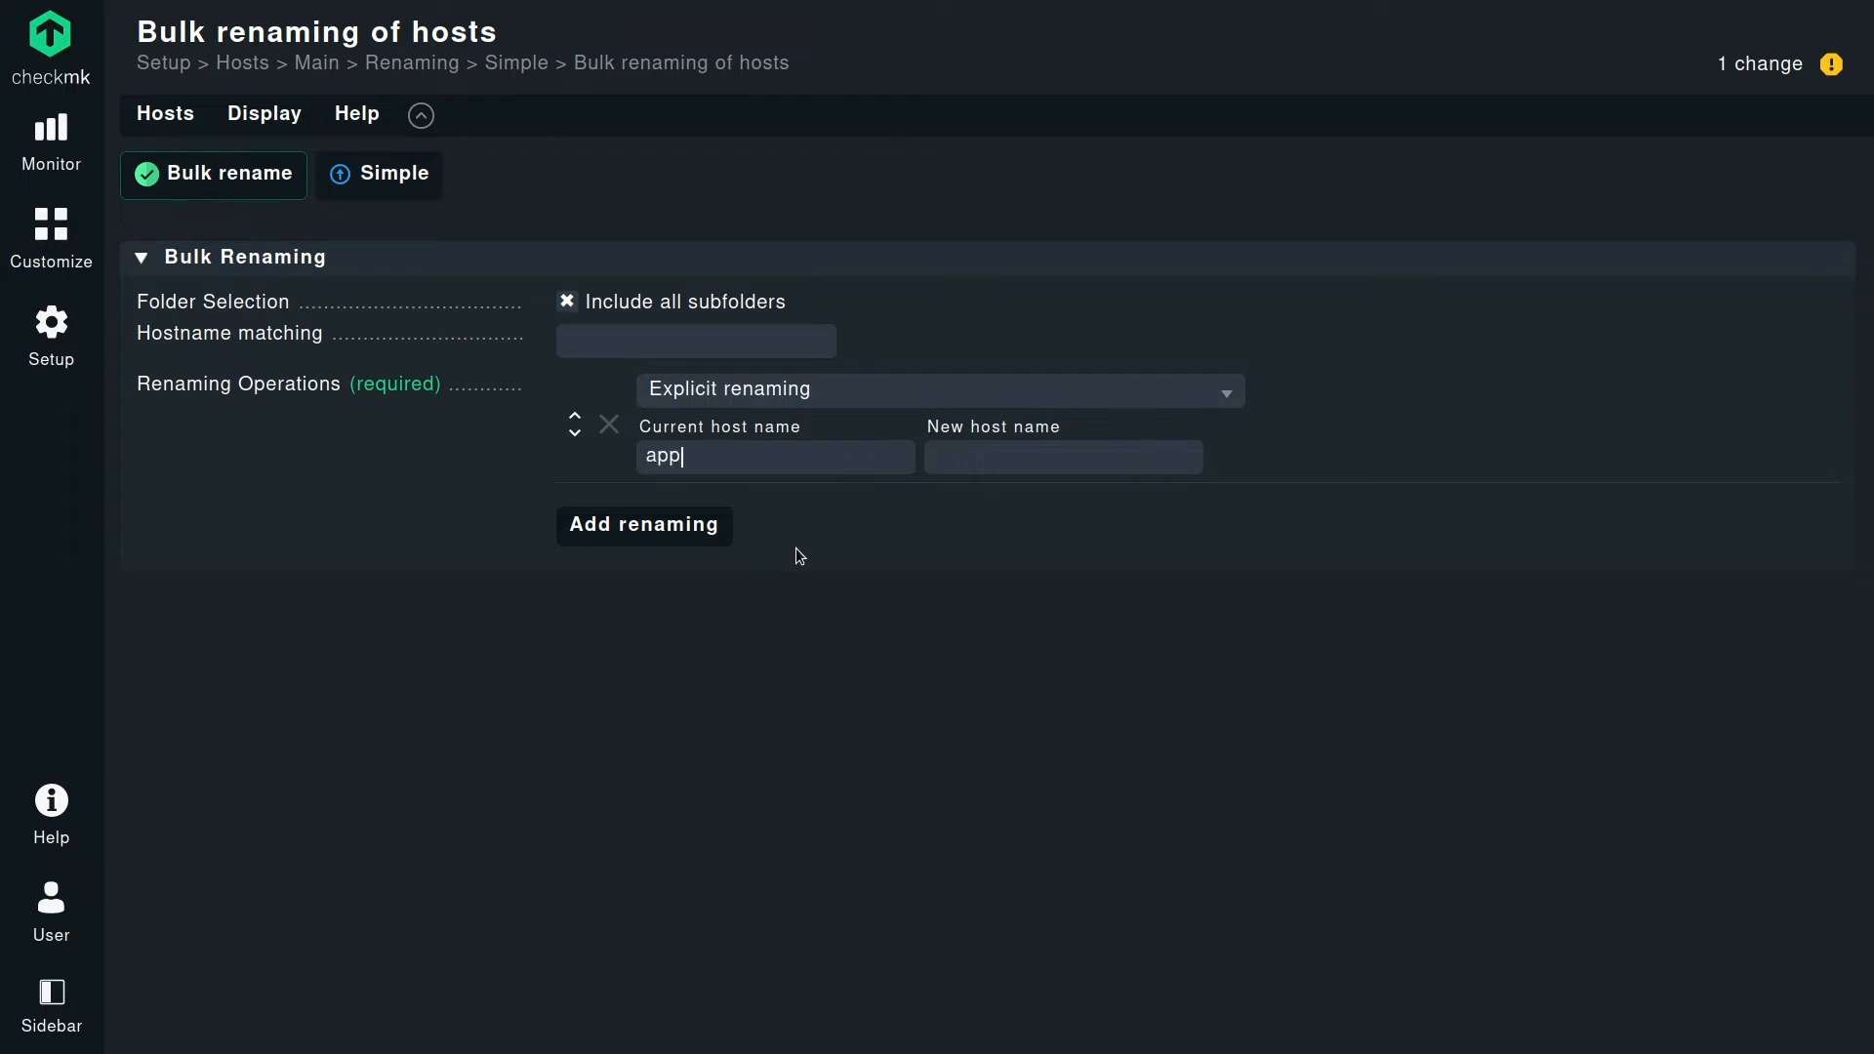
{"action": "type", "text": "-01"}
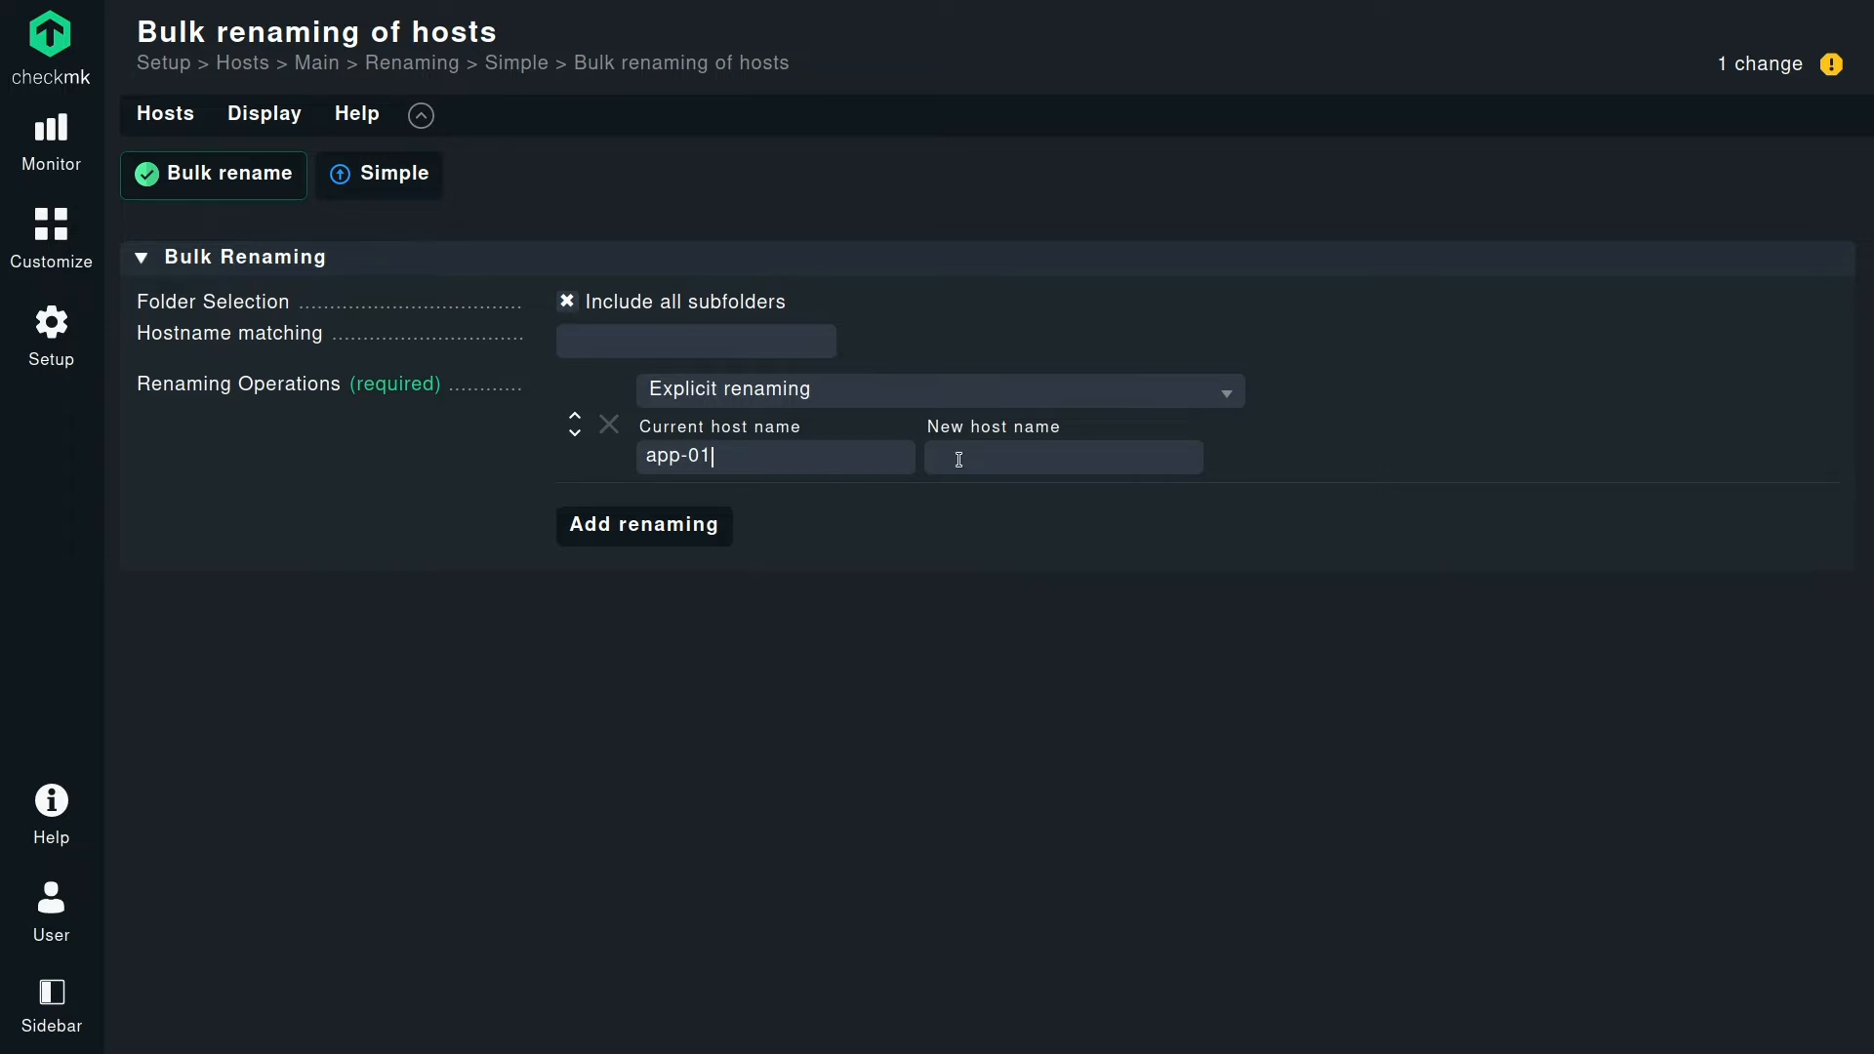
{"action": "left_click", "coordinate": [1062, 455]}
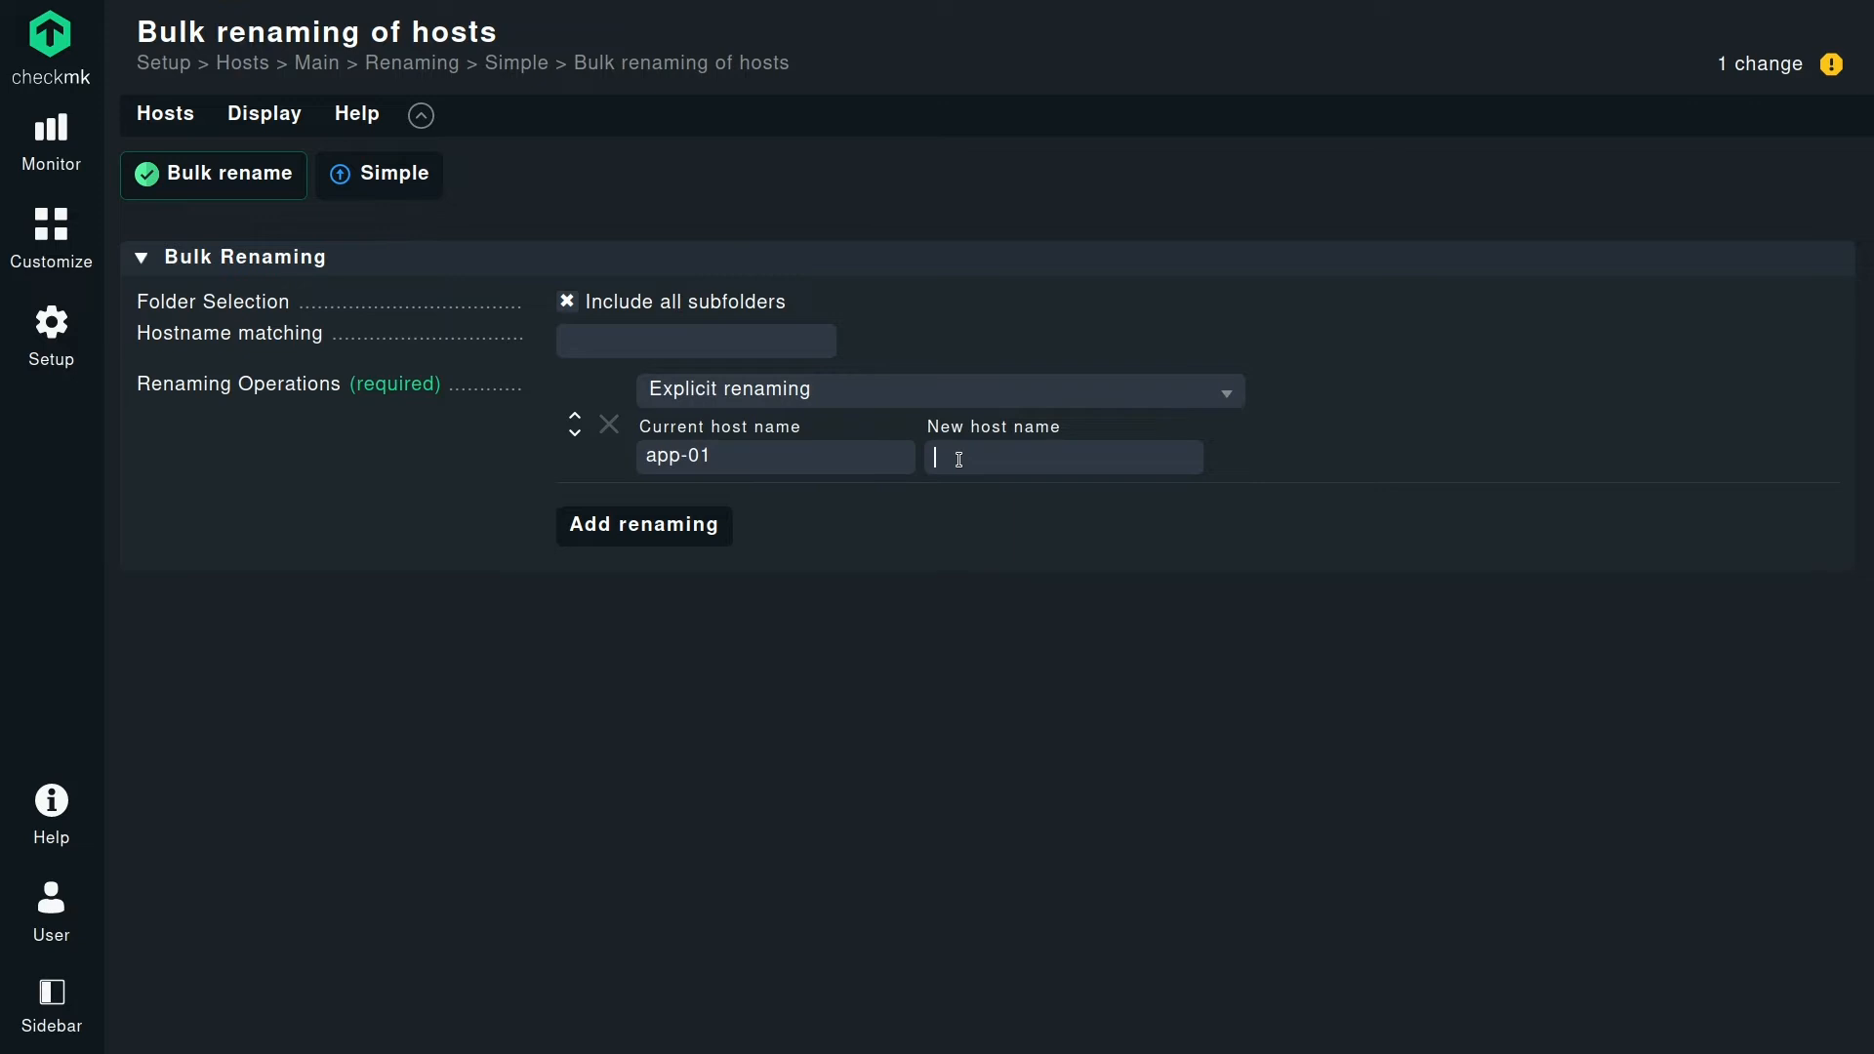
{"action": "type", "text": "li"}
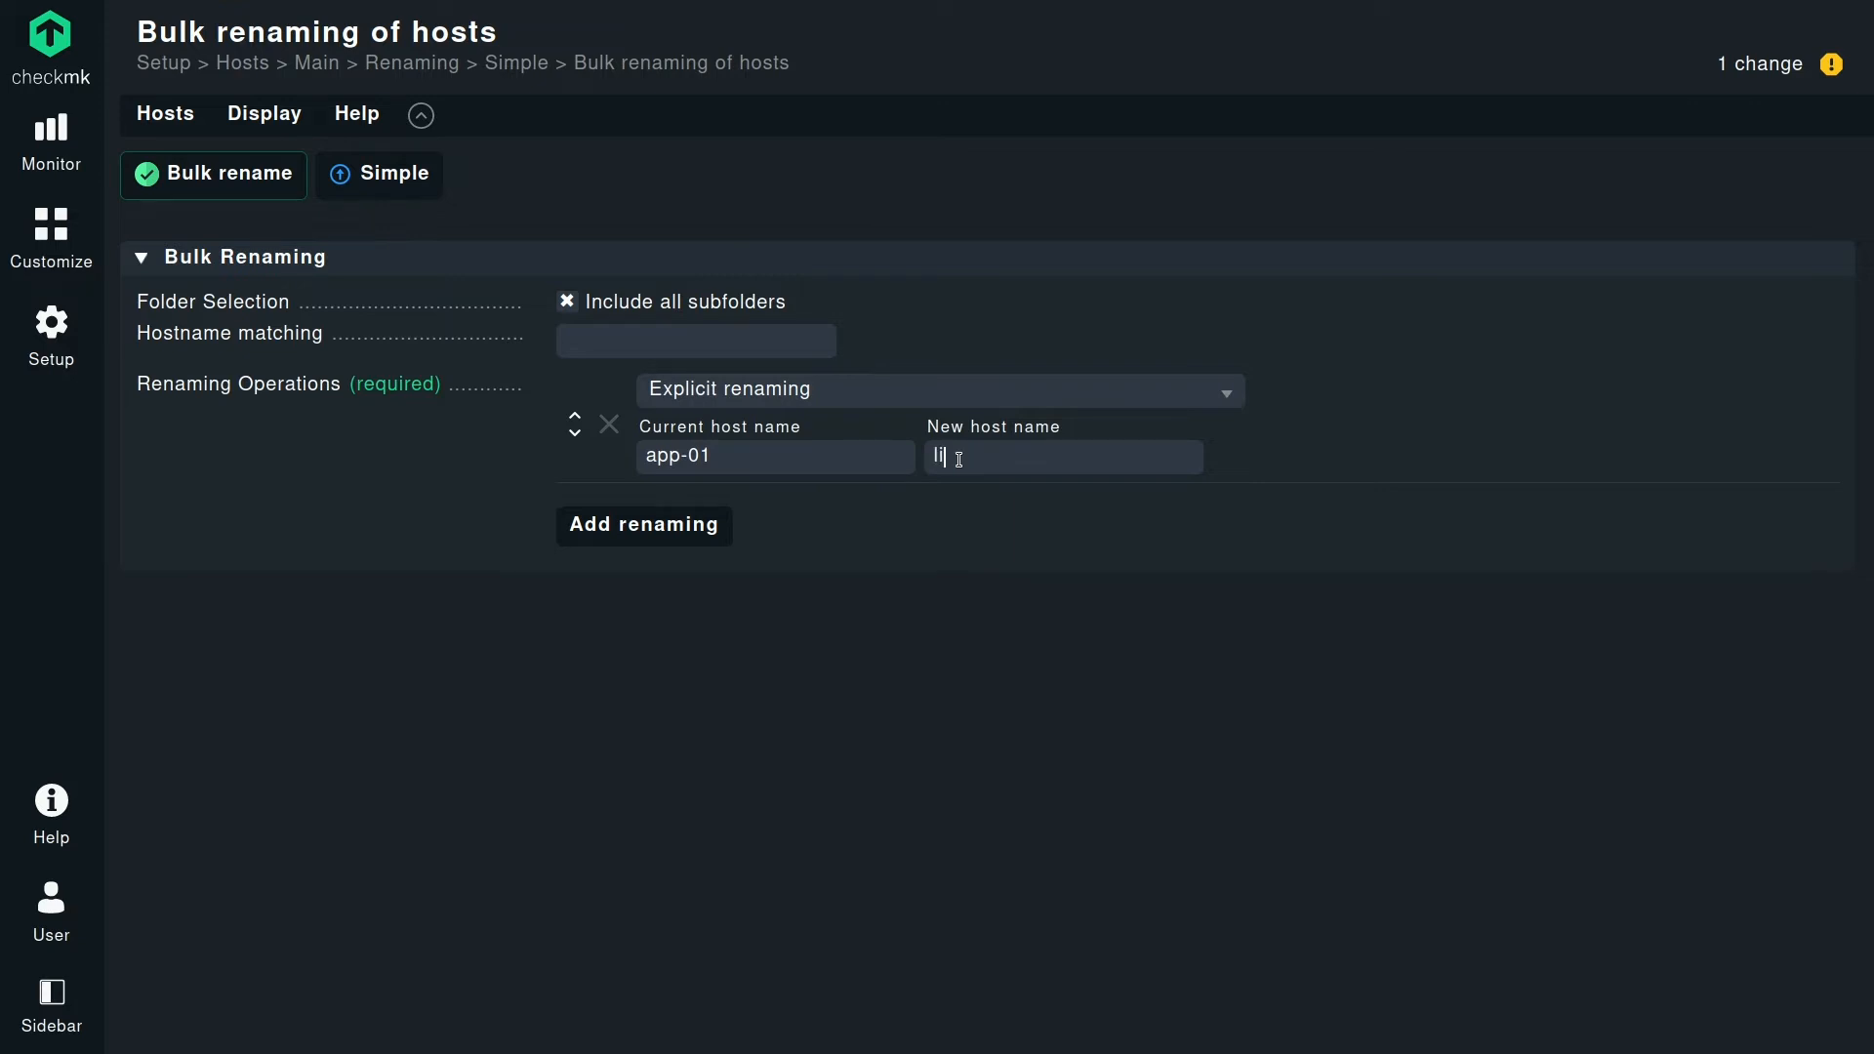
{"action": "type", "text": "linux-"}
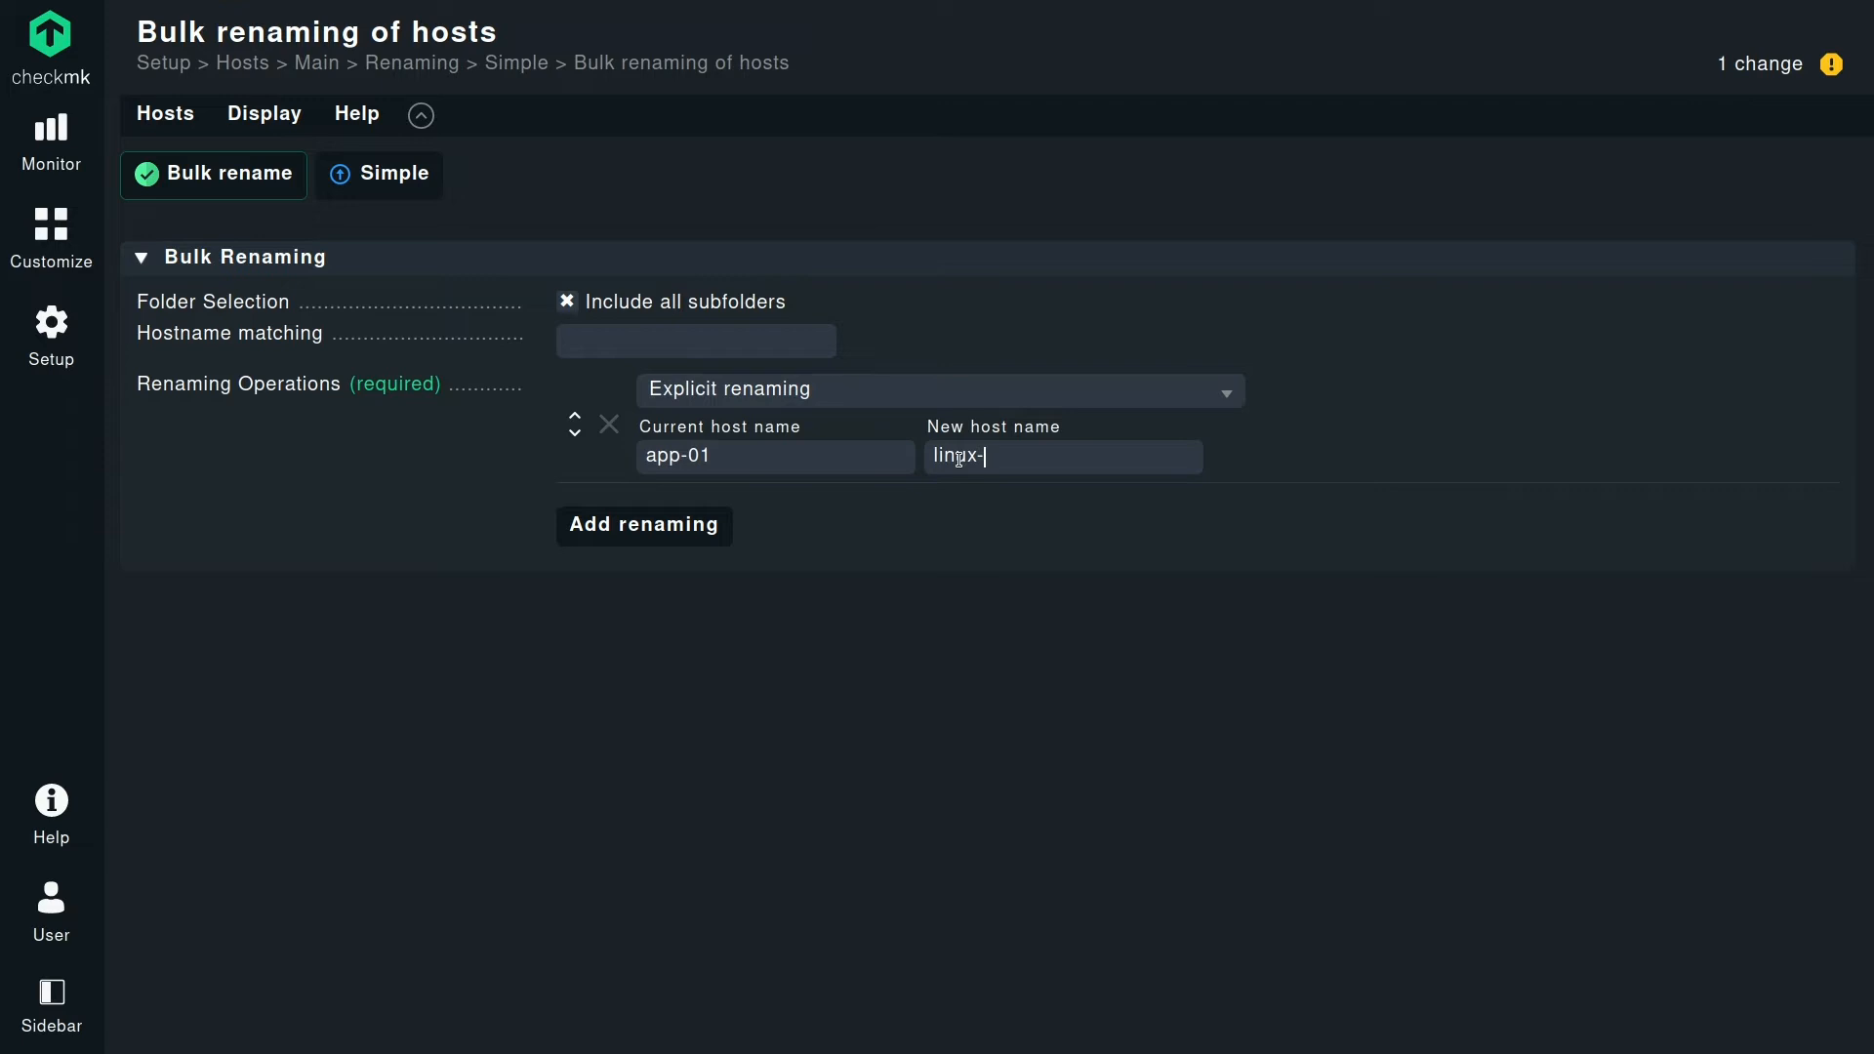
{"action": "type", "text": "app-01"}
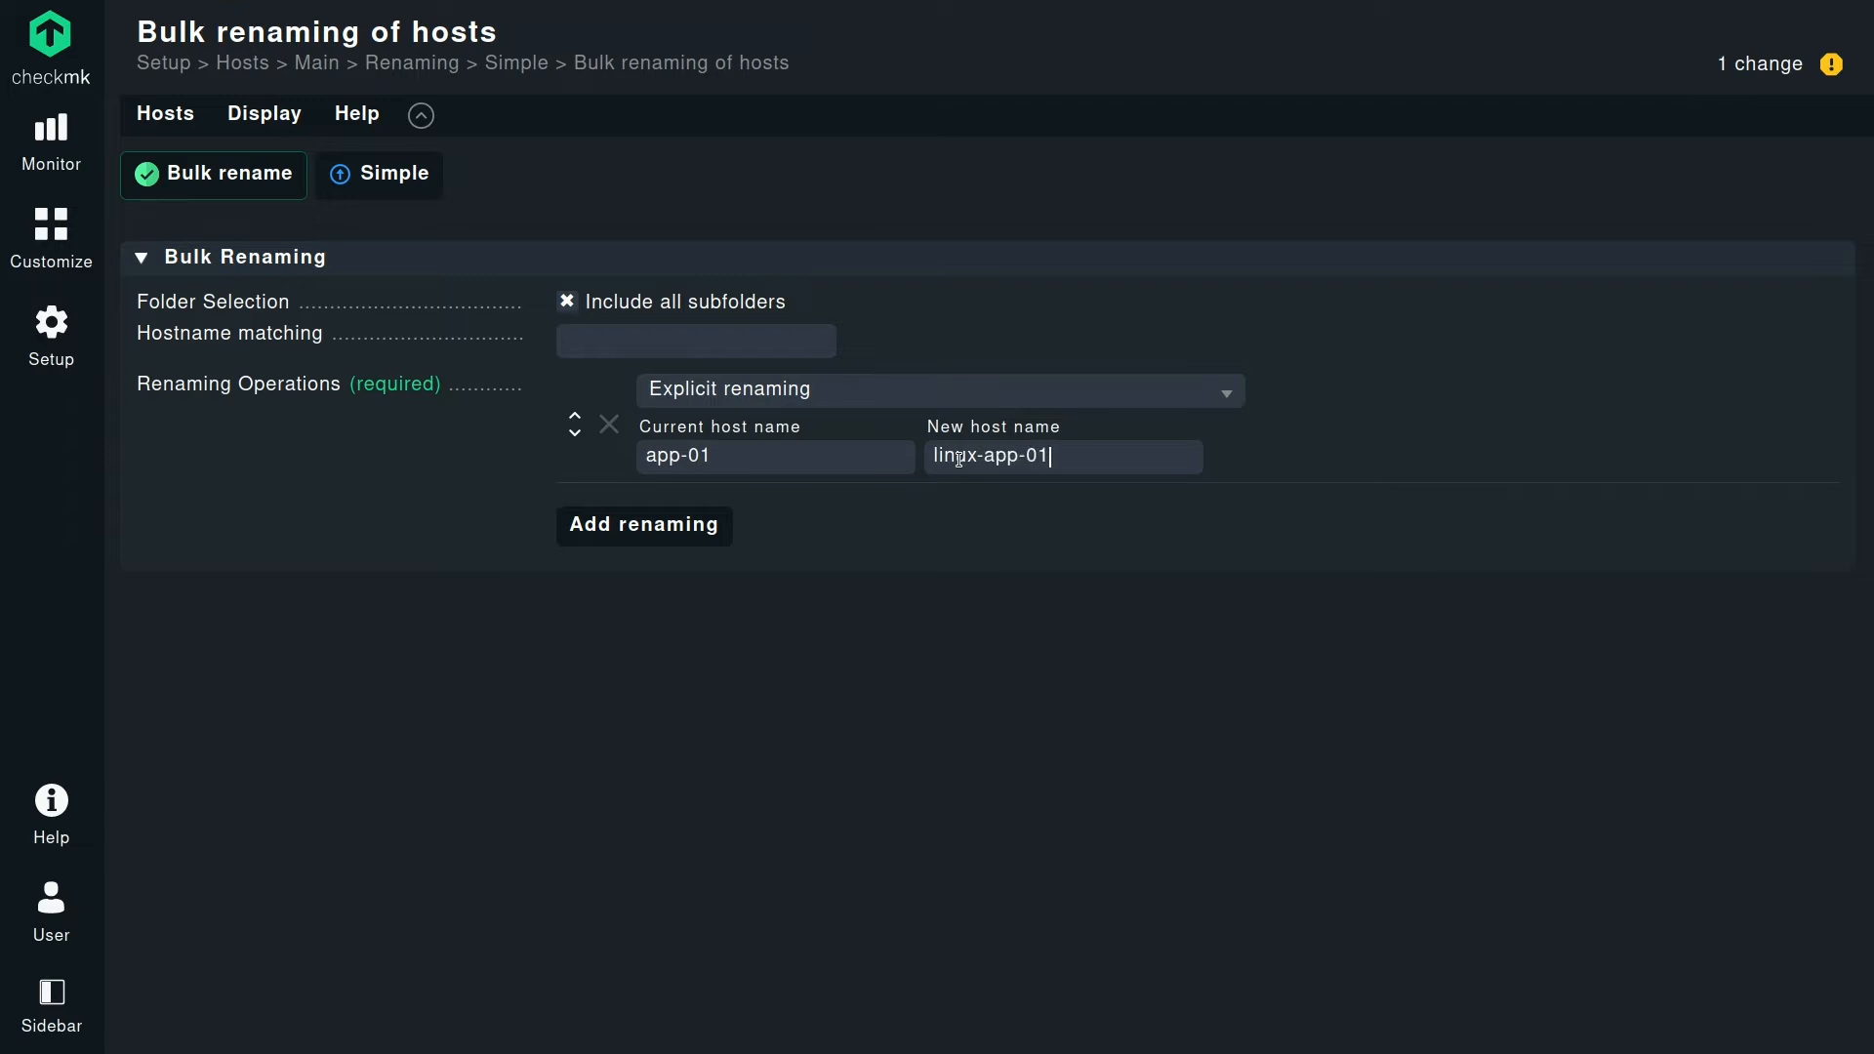
{"action": "mouse_move", "coordinate": [861, 572]}
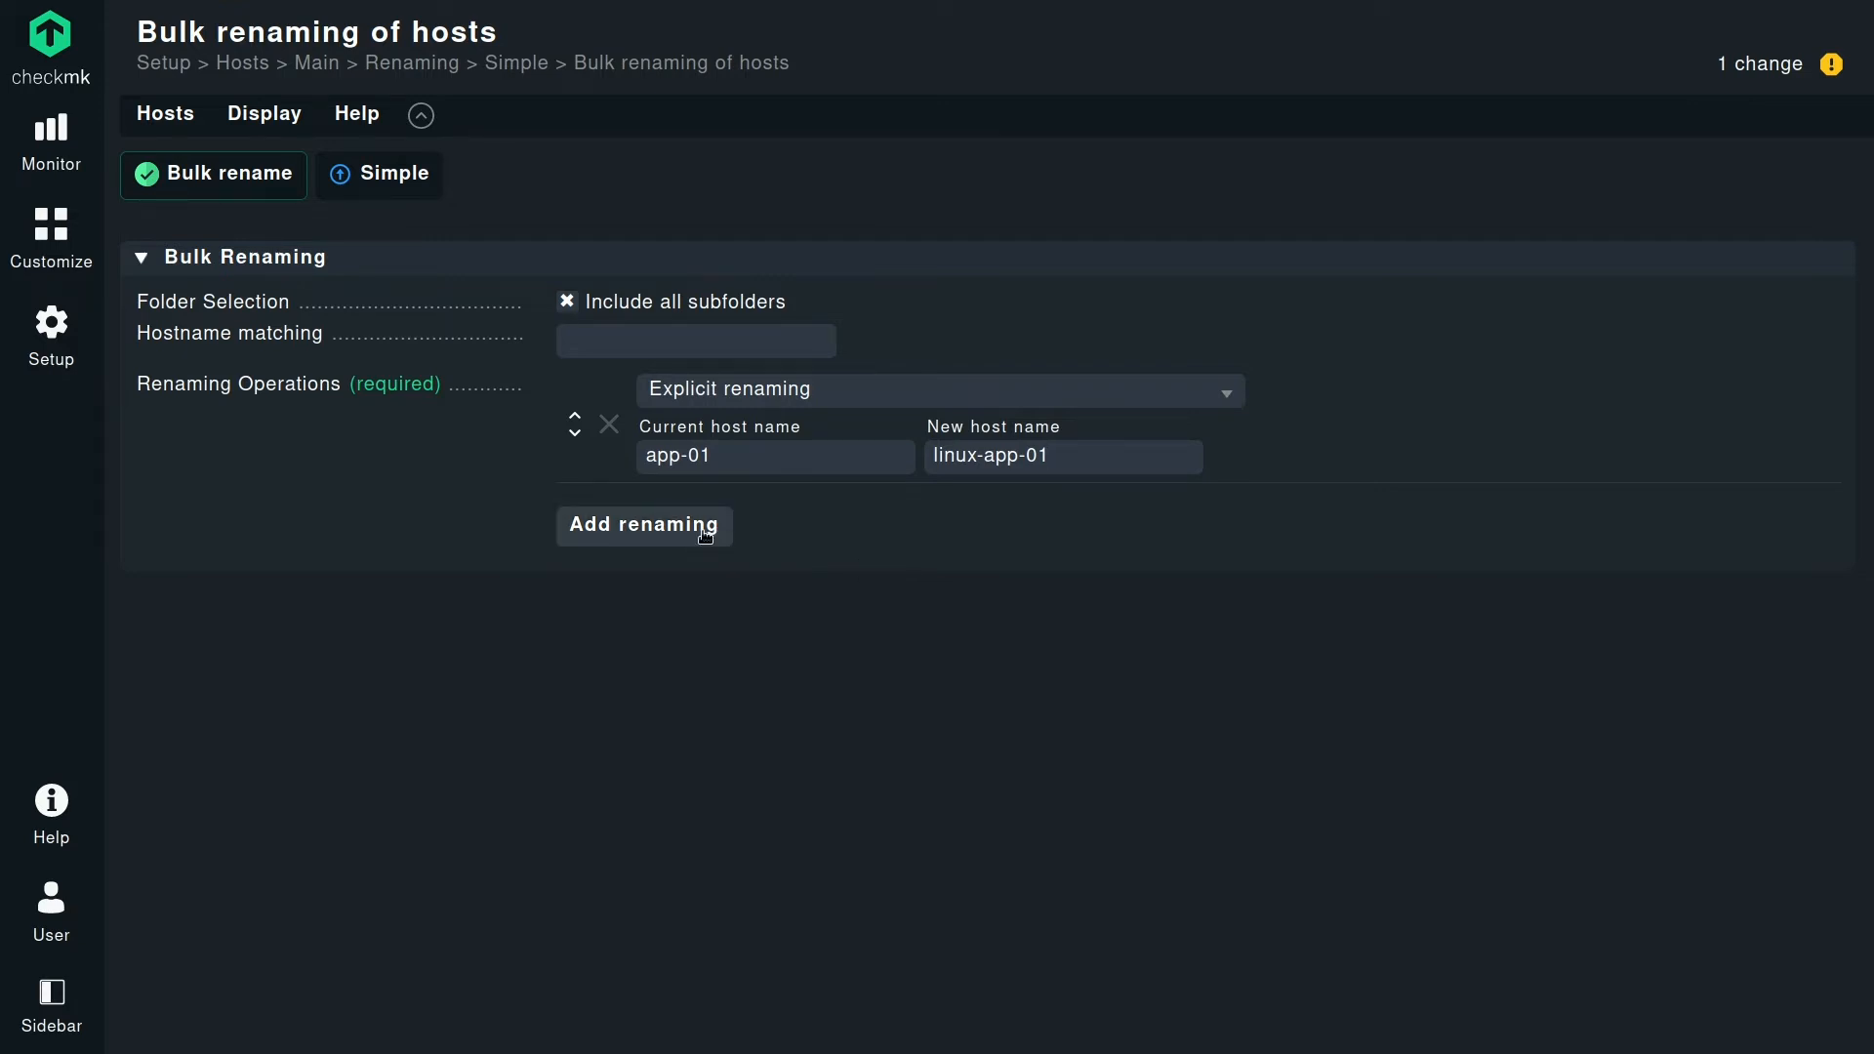
Add explicit renamings app-02 to windows-app-02 and db-01 to windows-db-01.
{"action": "left_click", "coordinate": [642, 525]}
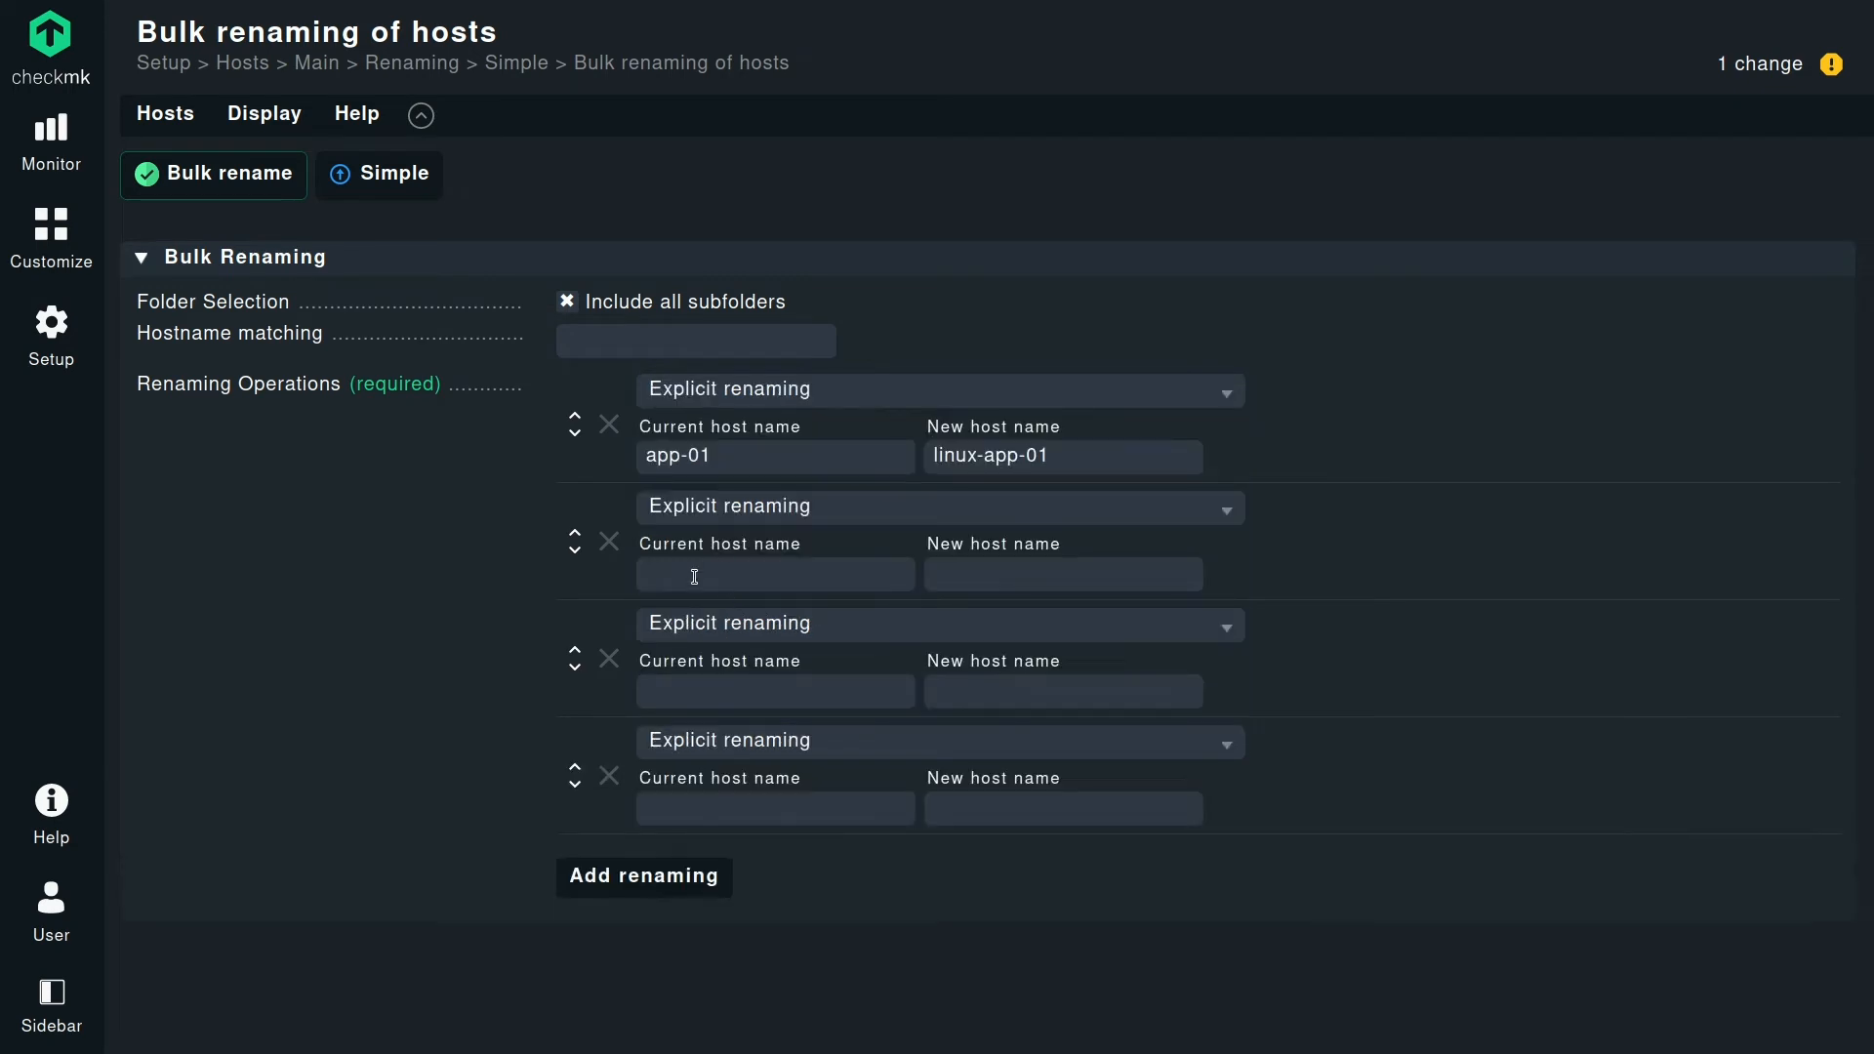
{"action": "type", "text": "app-02"}
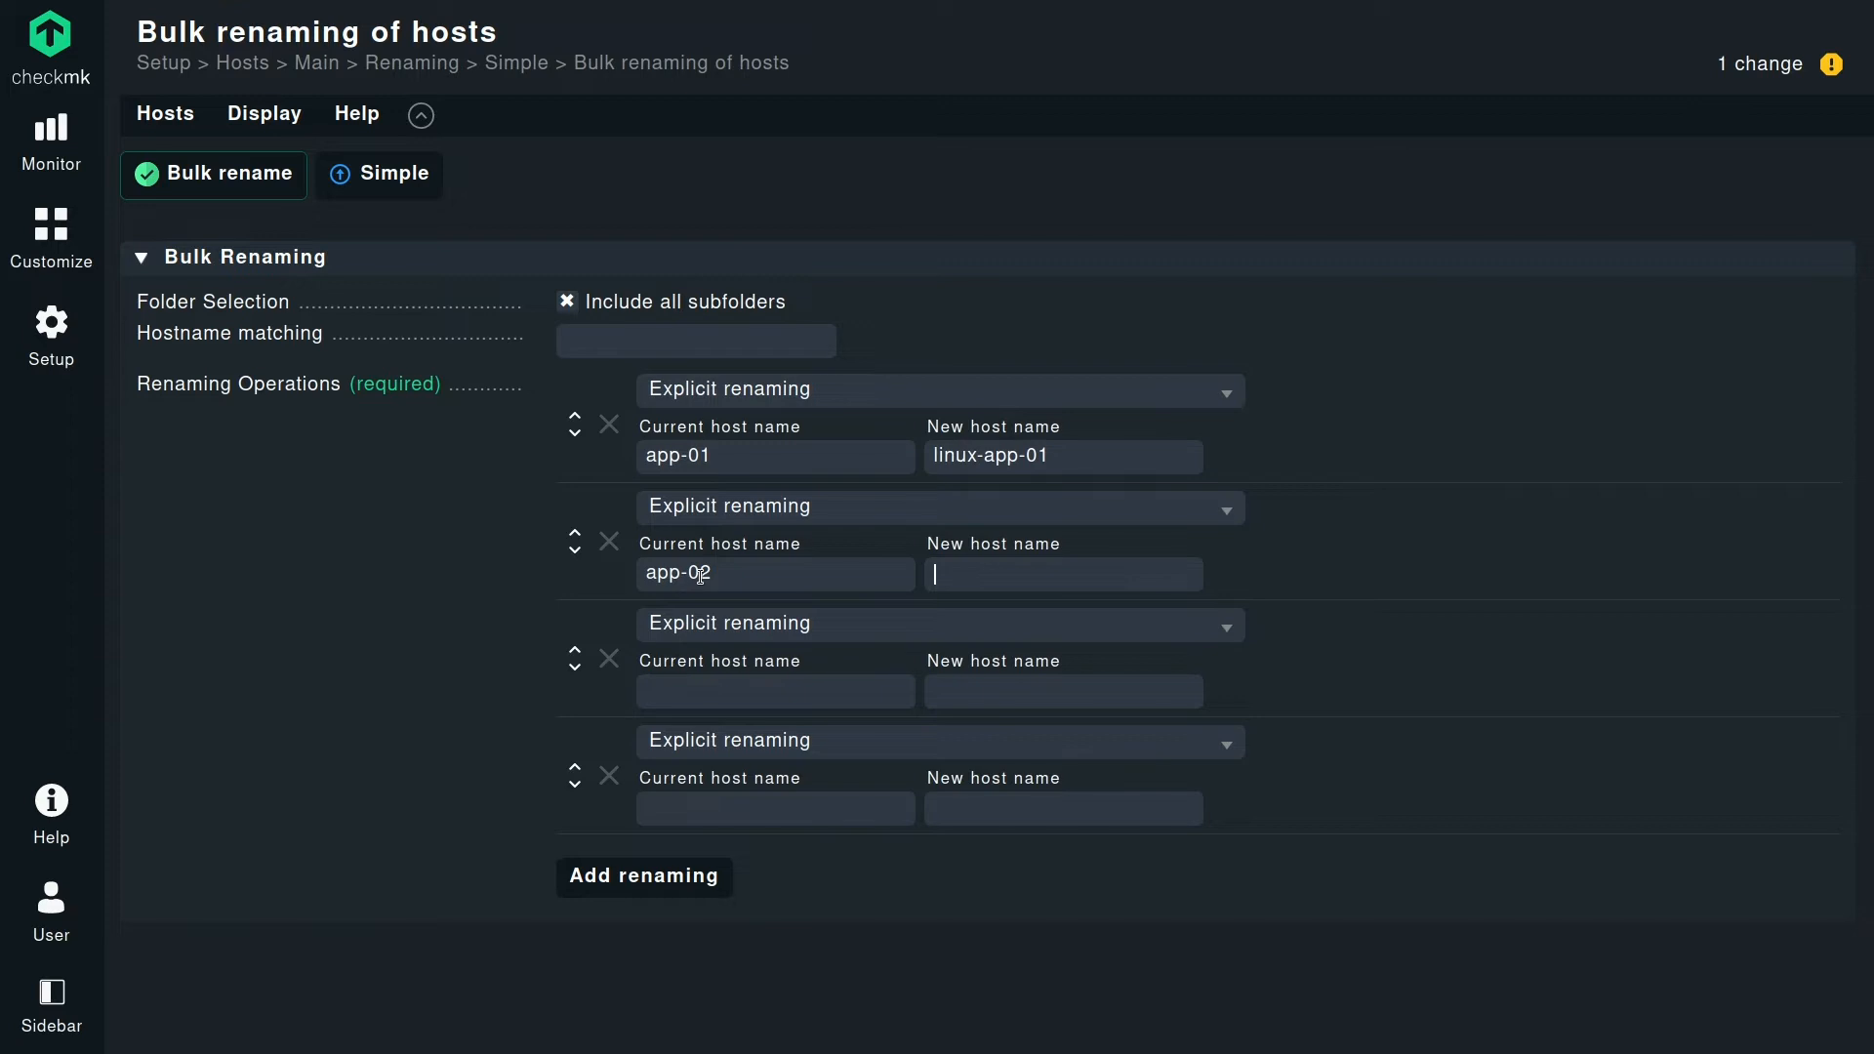
{"action": "type", "text": "windows-"}
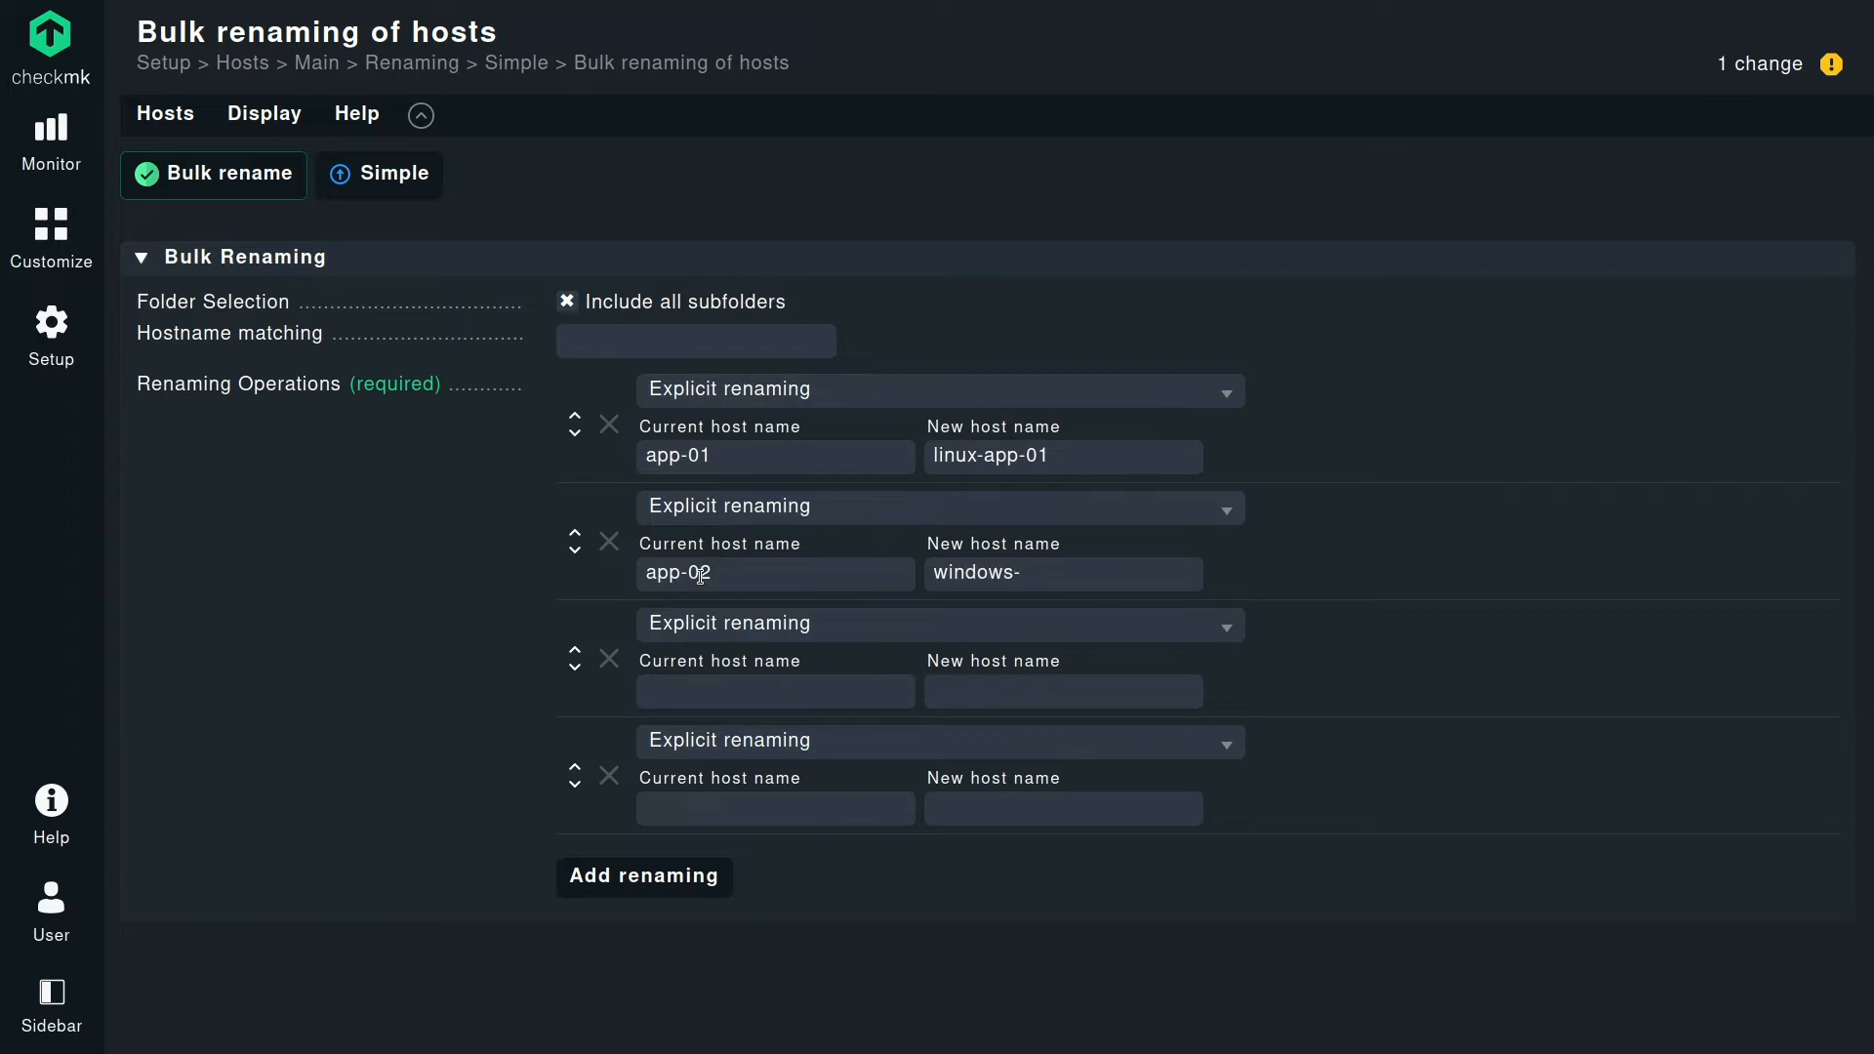
{"action": "type", "text": "app-02"}
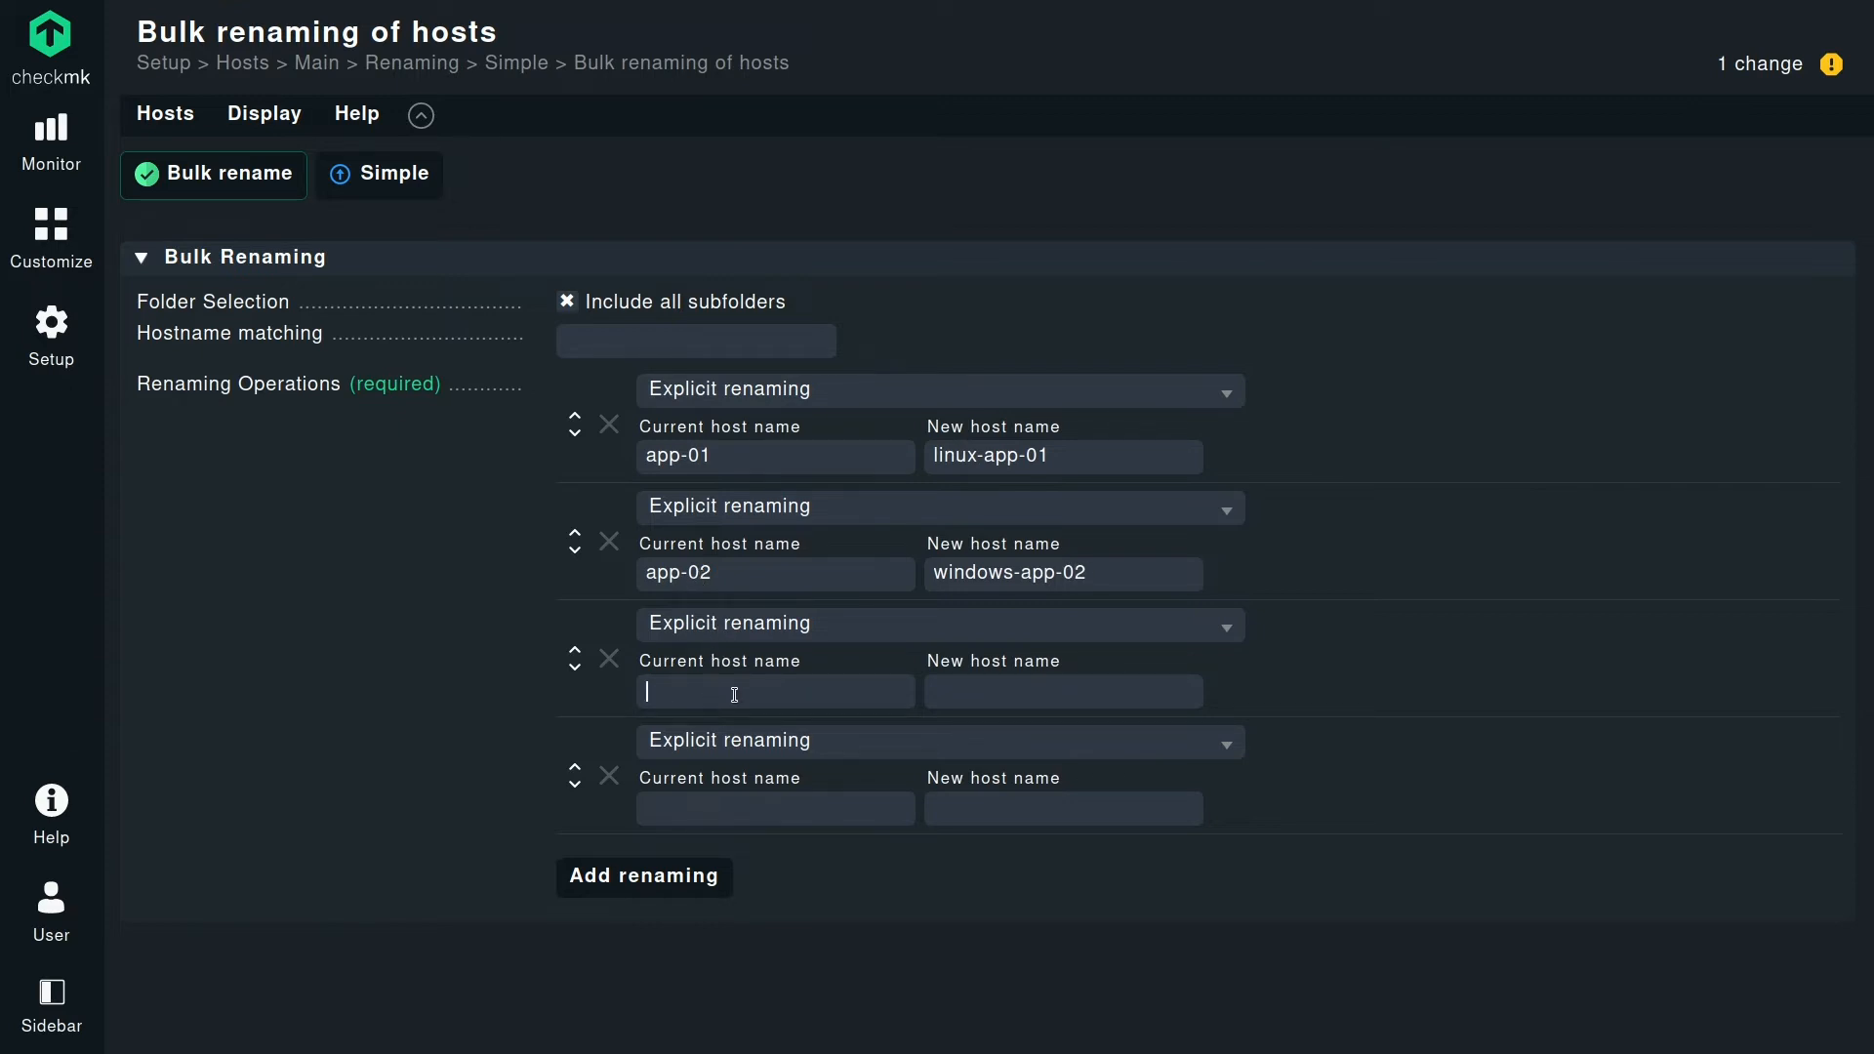
{"action": "type", "text": "db-01"}
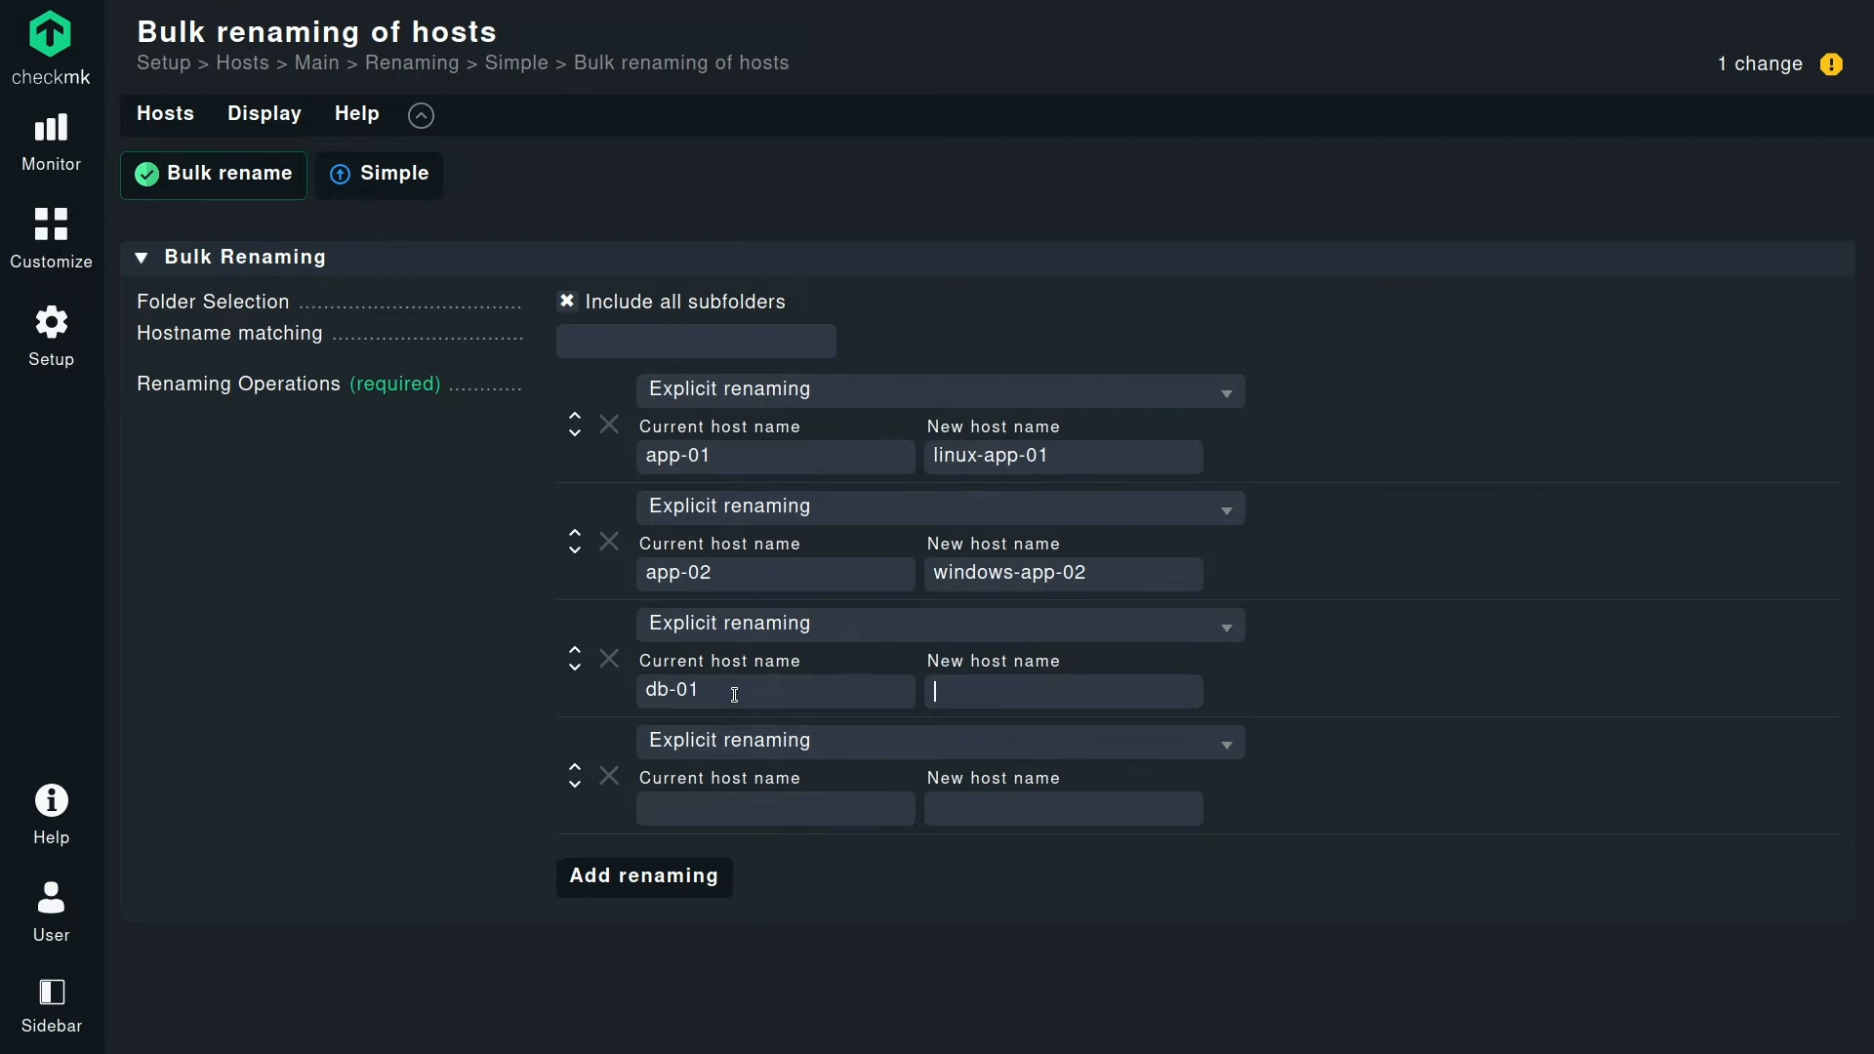
{"action": "type", "text": "windows-"}
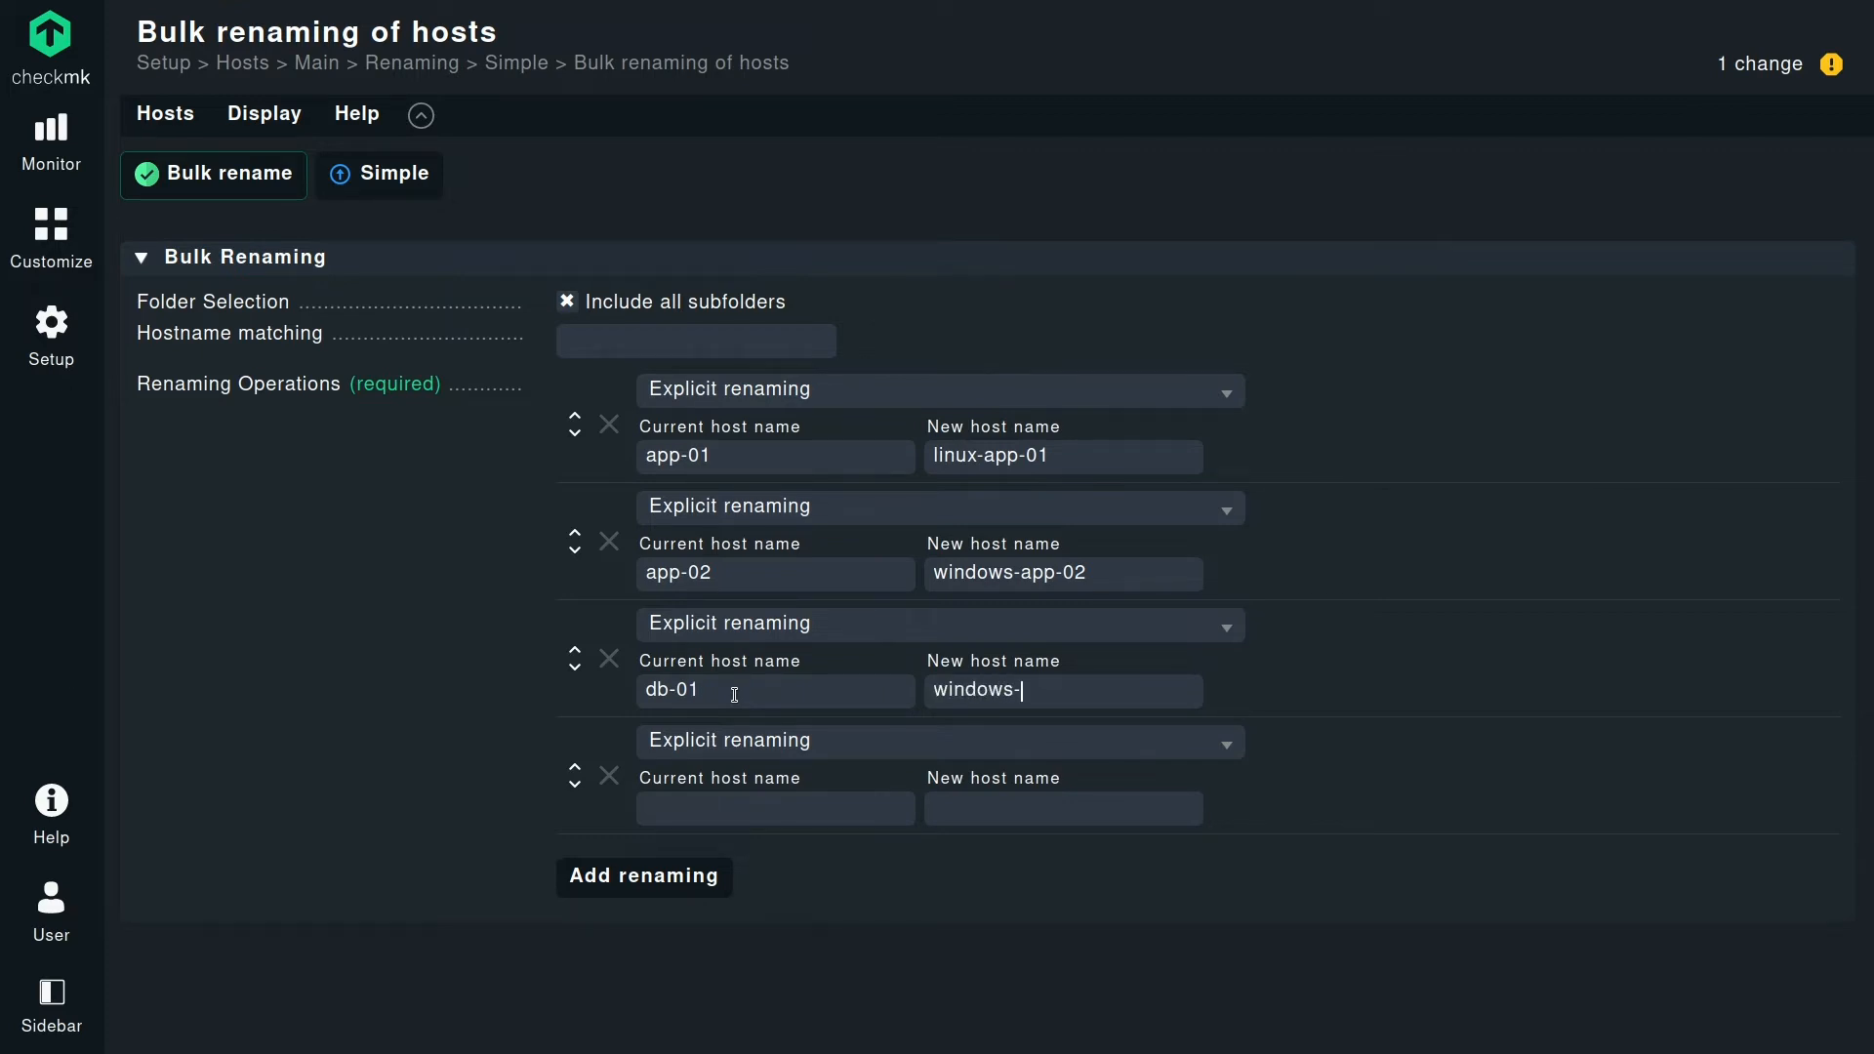
{"action": "type", "text": "db"}
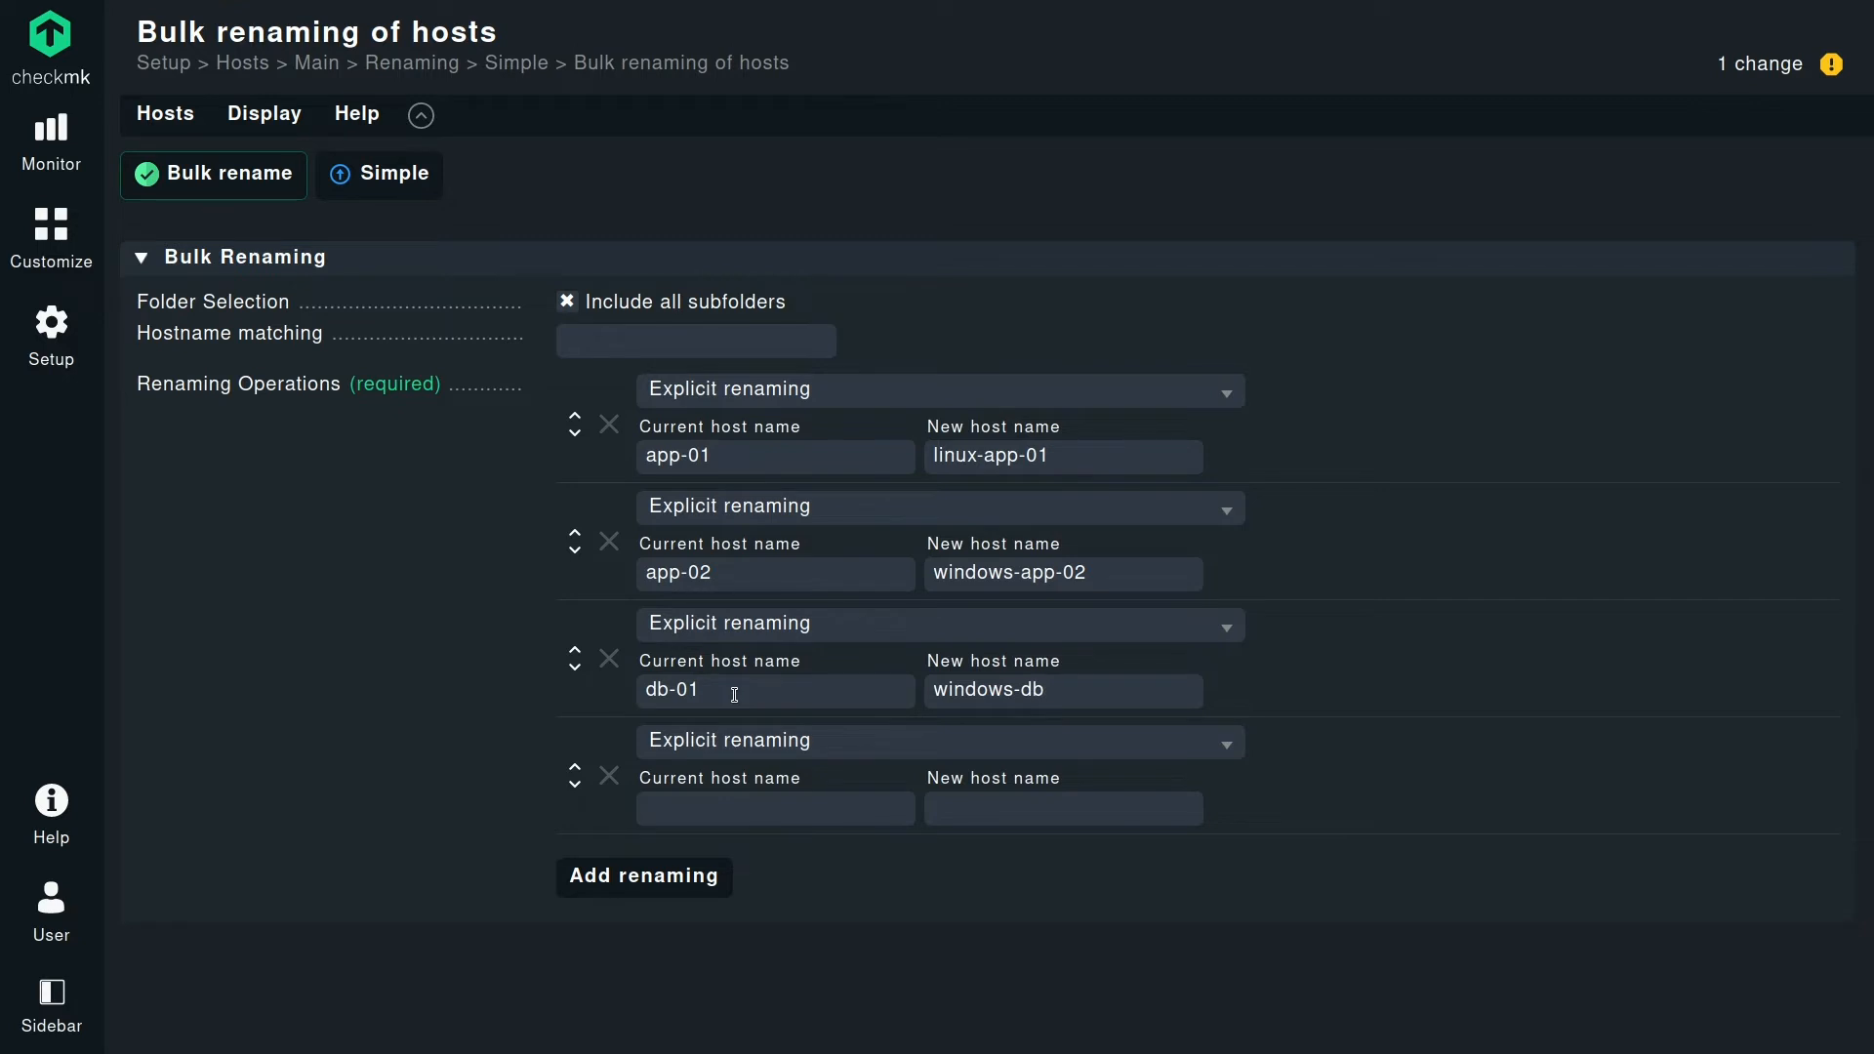
{"action": "type", "text": "-01"}
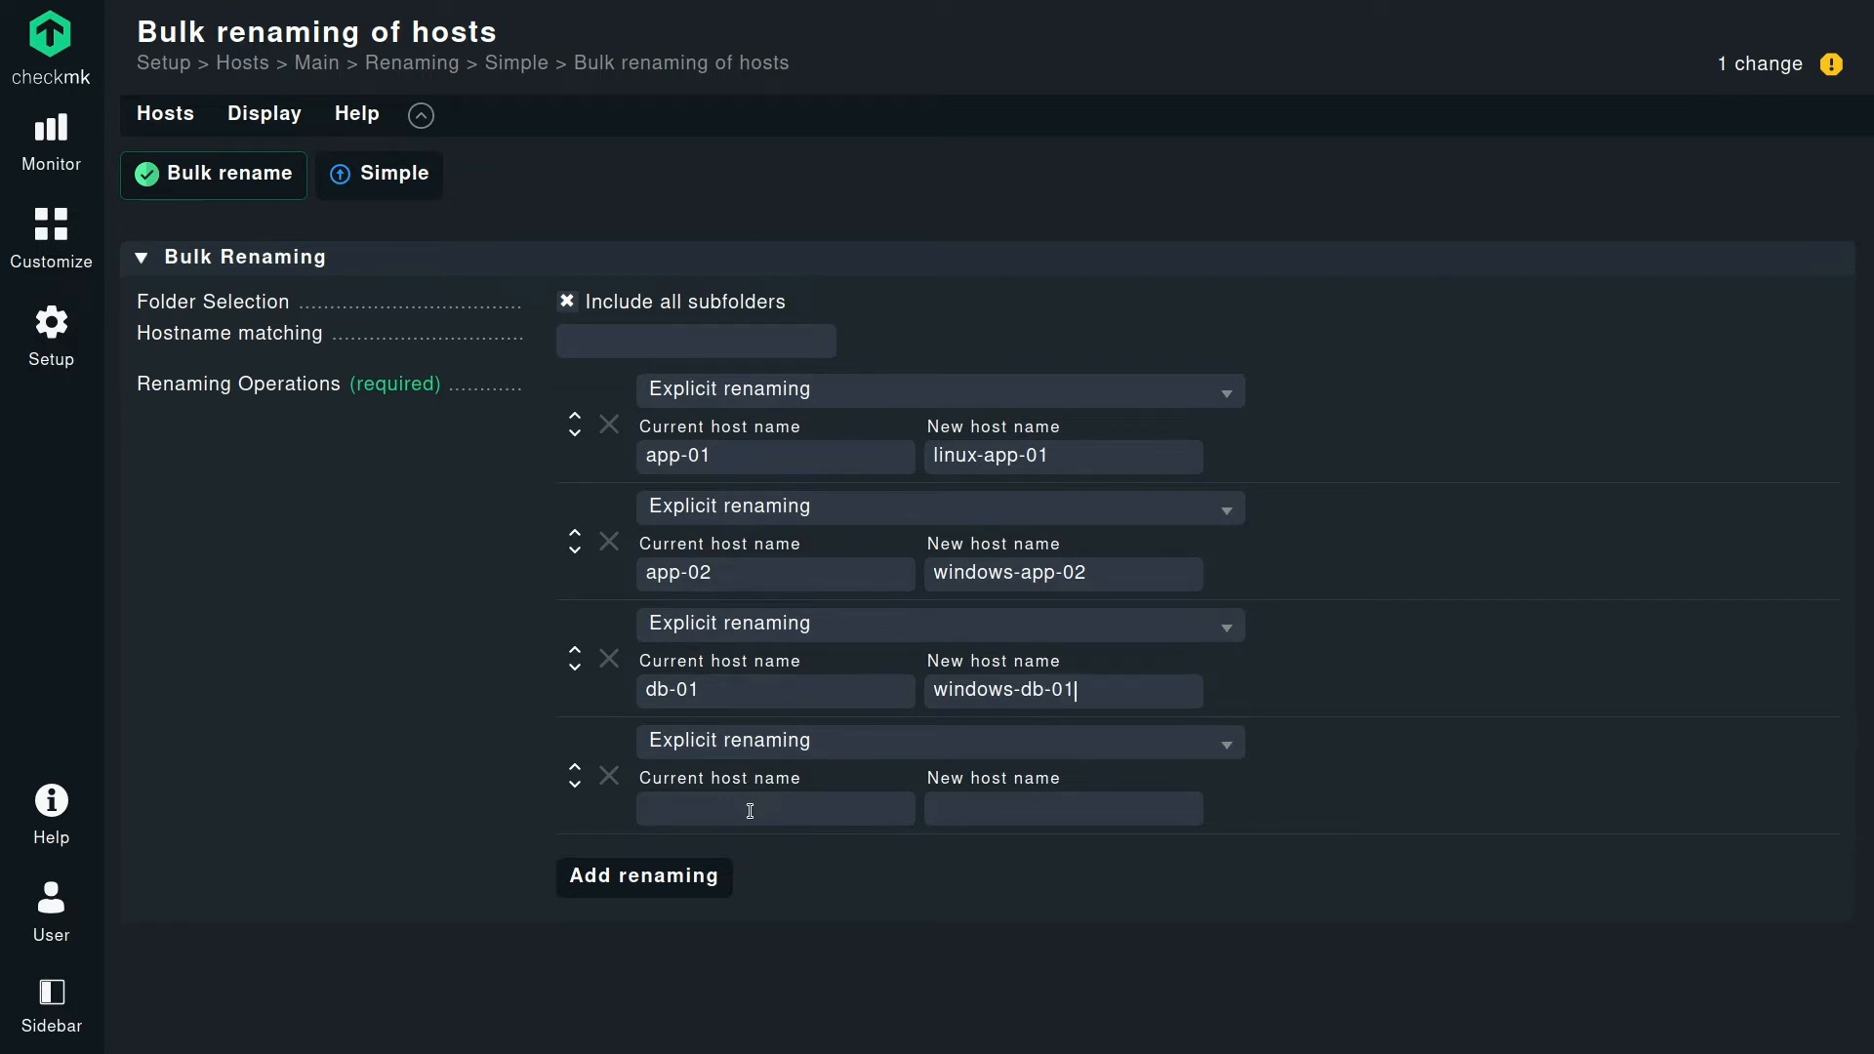
Add explicit renaming db-02 to linux-db-02, correcting a mistyped windows prefix.
{"action": "type", "text": "db-02"}
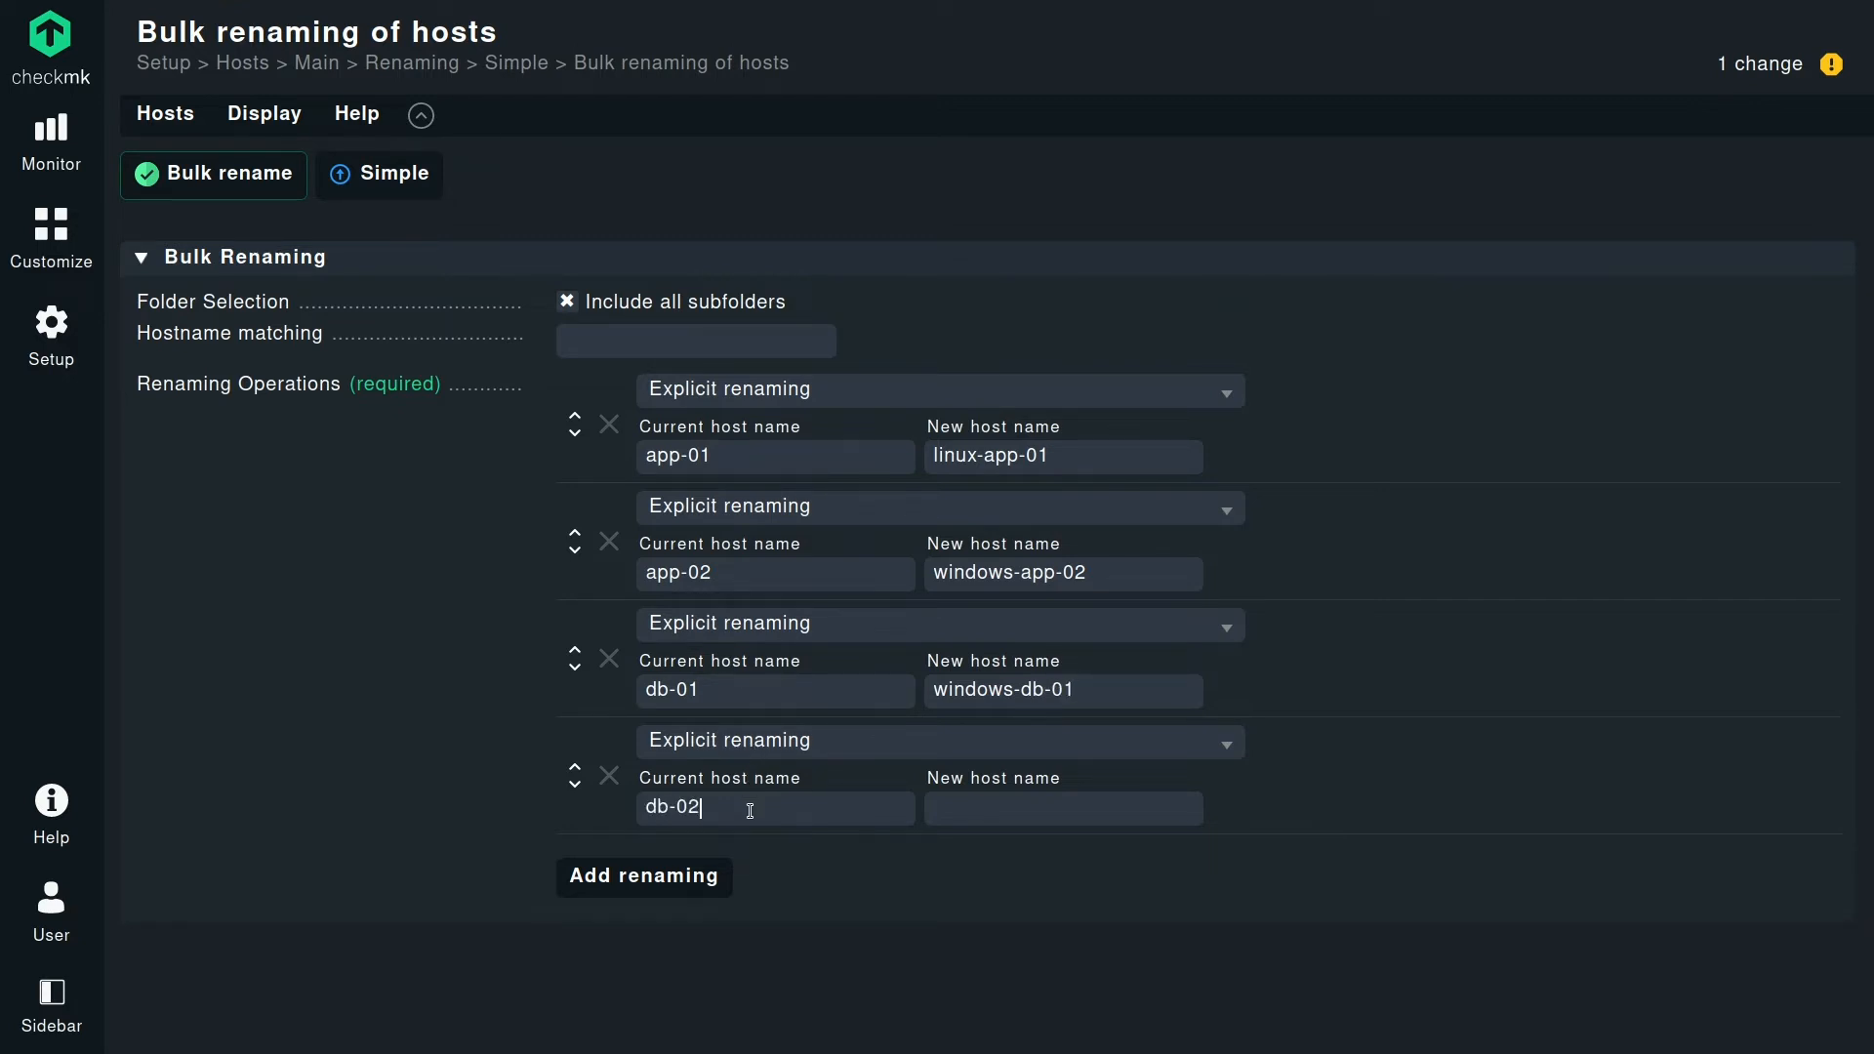
{"action": "type", "text": "windows"}
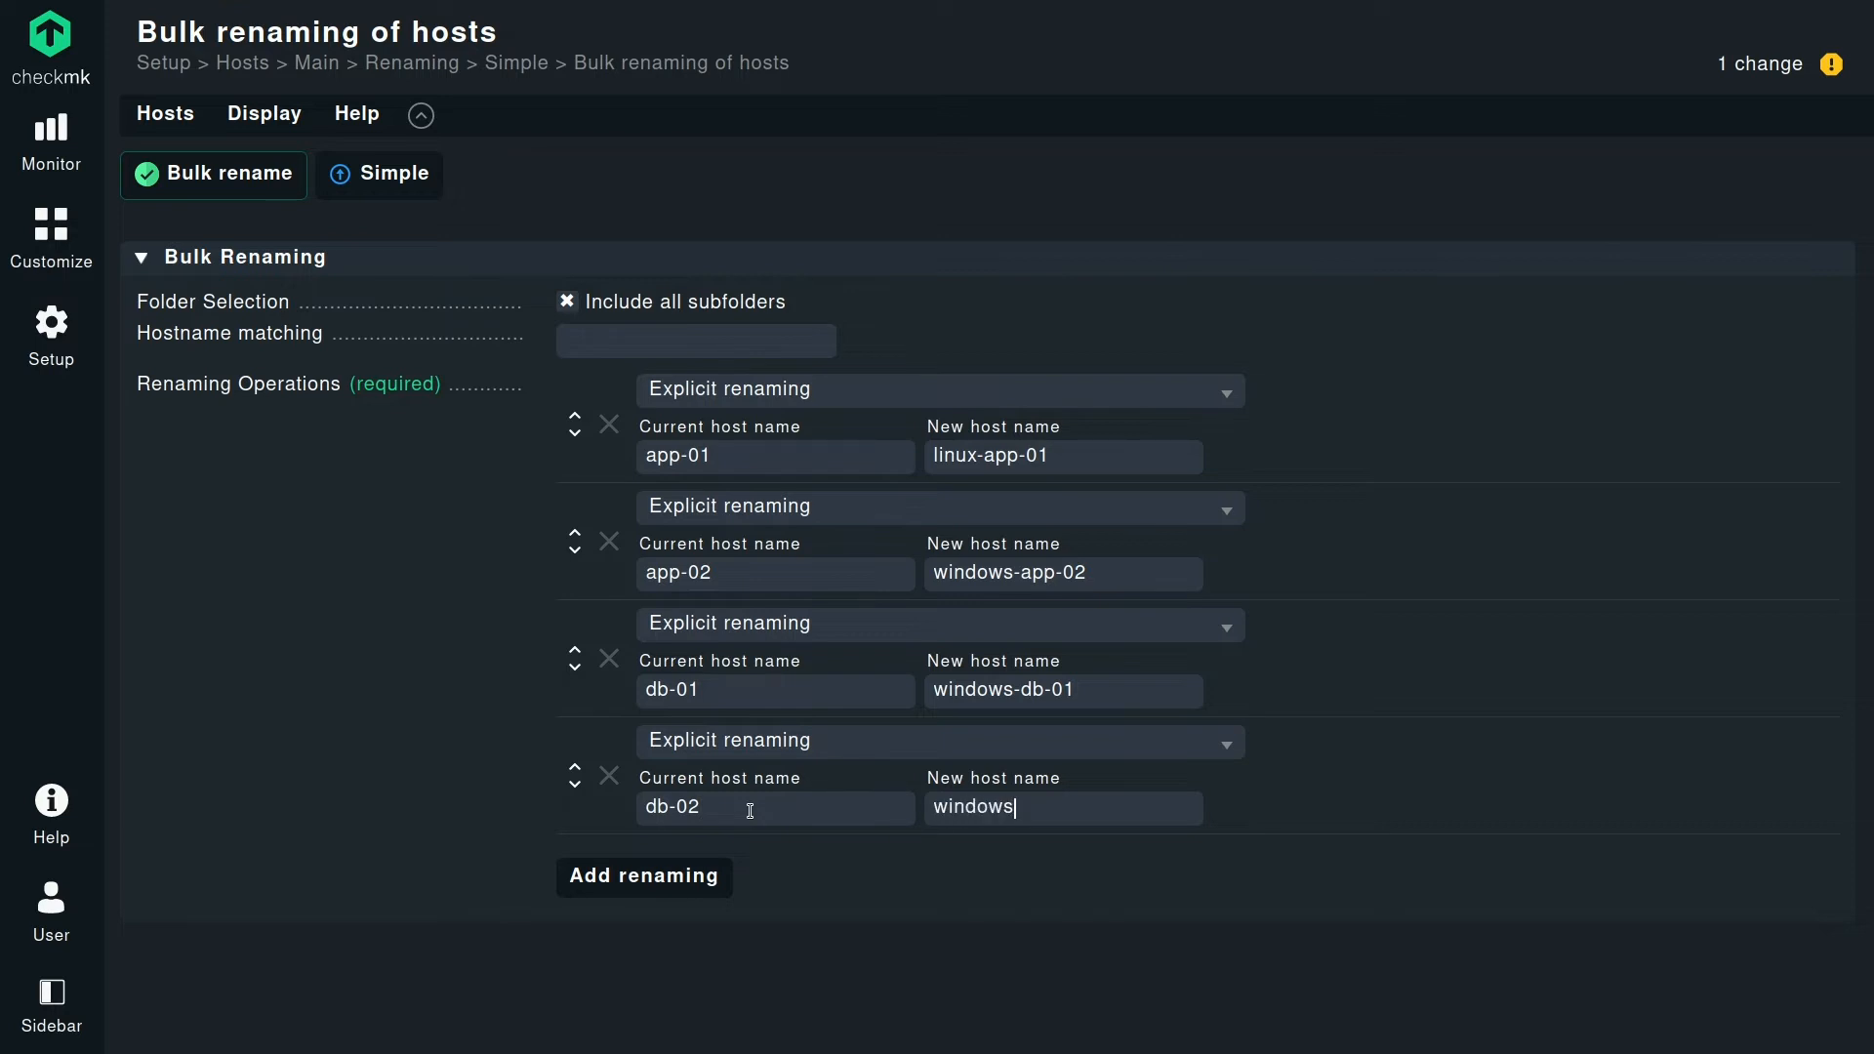
{"action": "key", "text": "ctrl+a"}
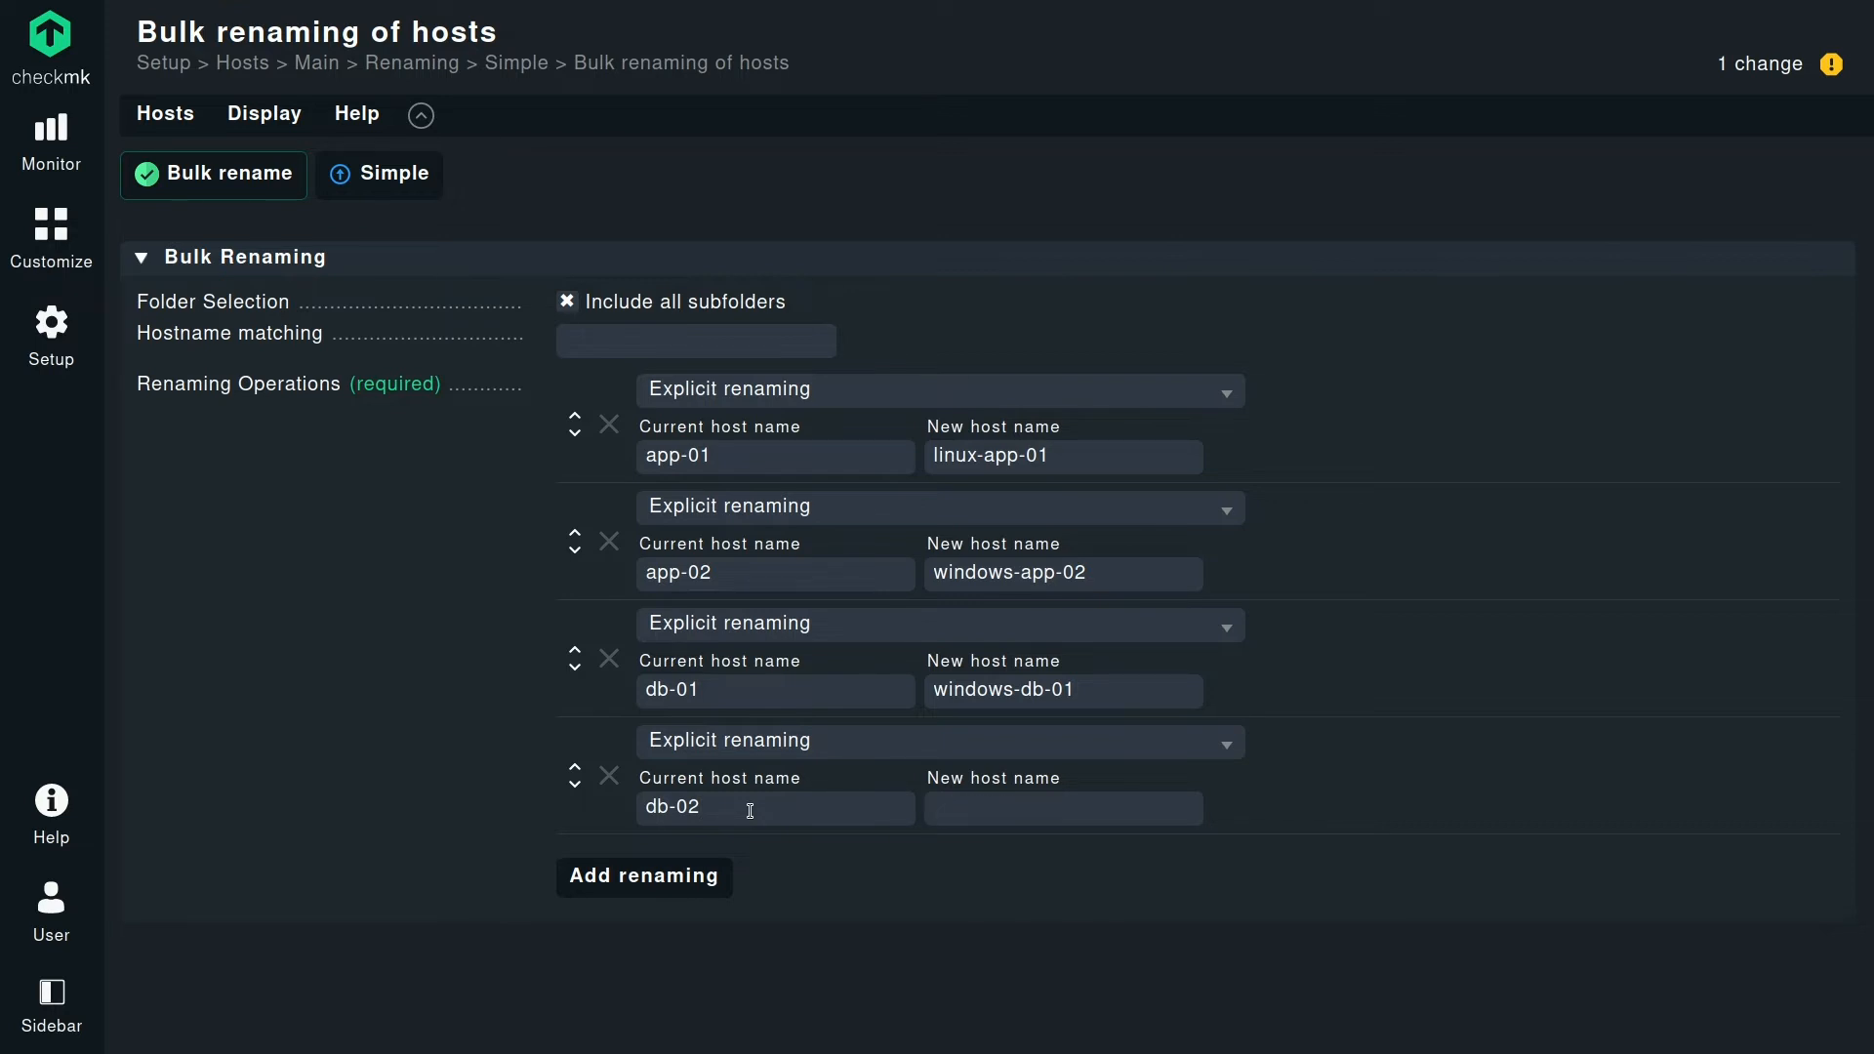
{"action": "type", "text": "linux-"}
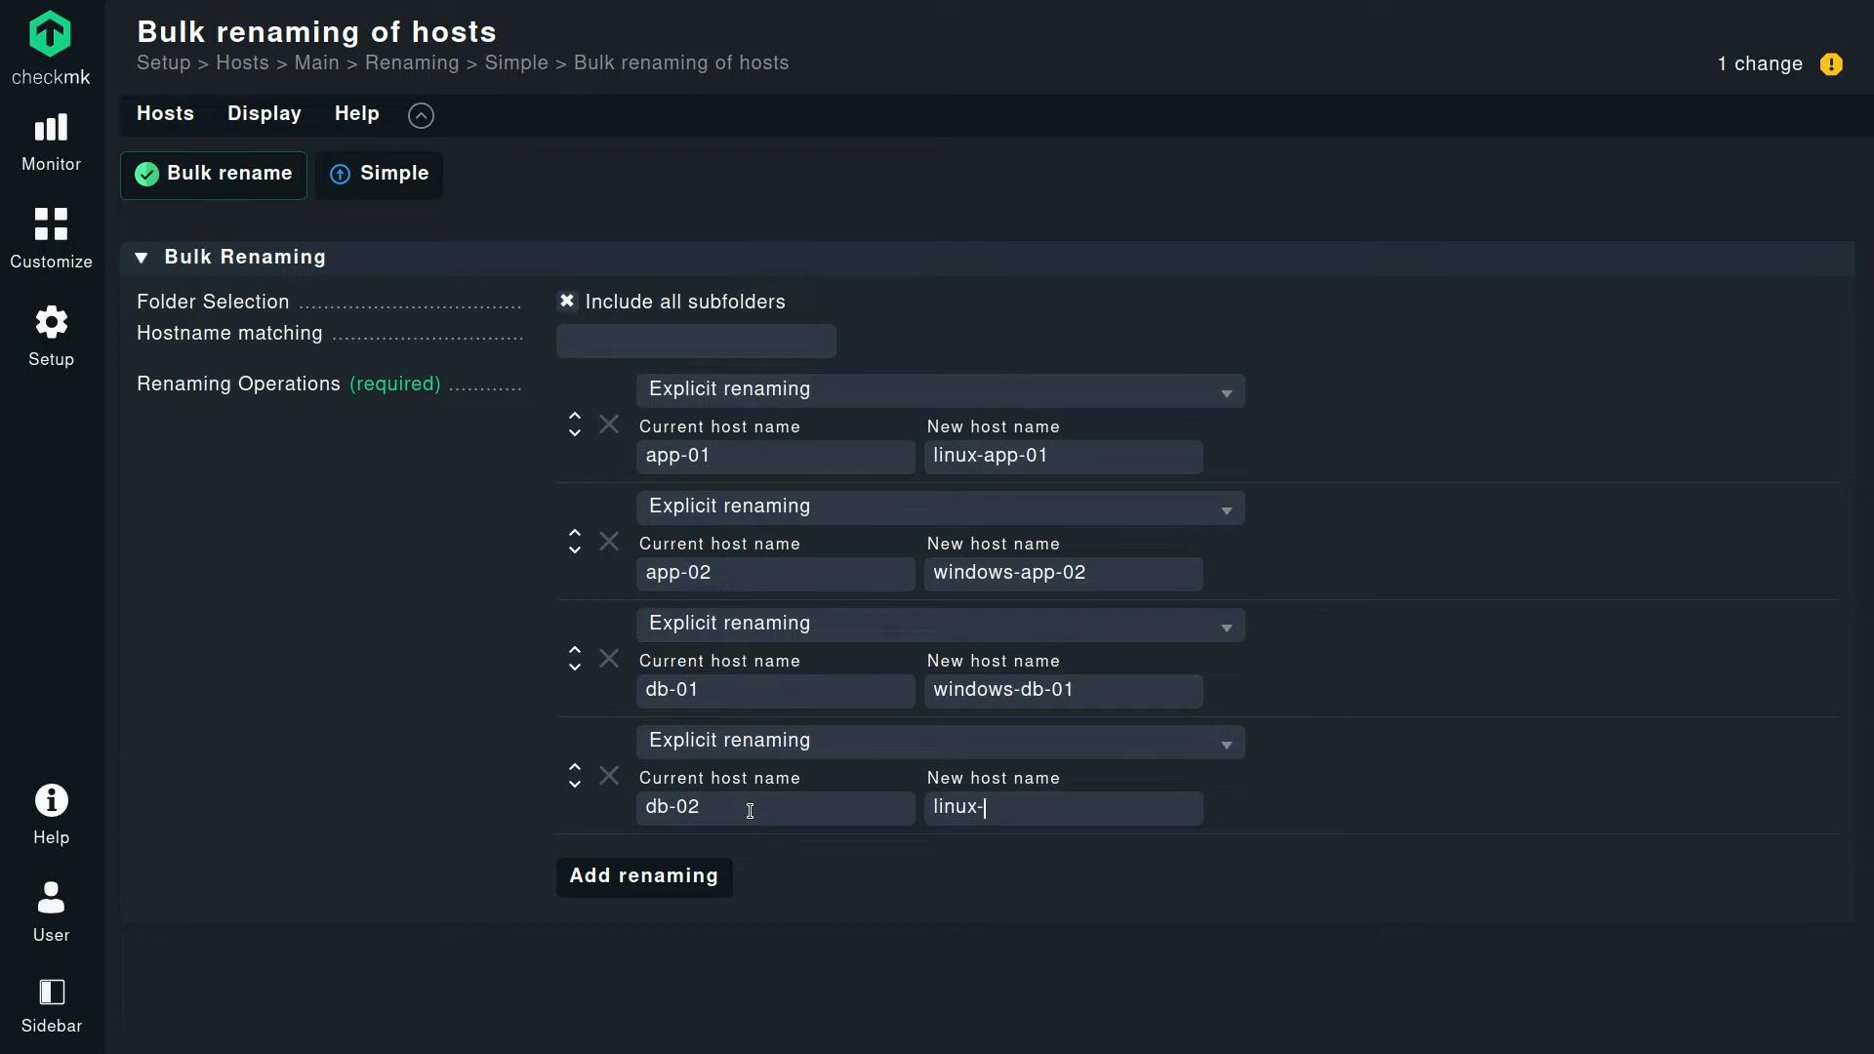
{"action": "type", "text": "db-"}
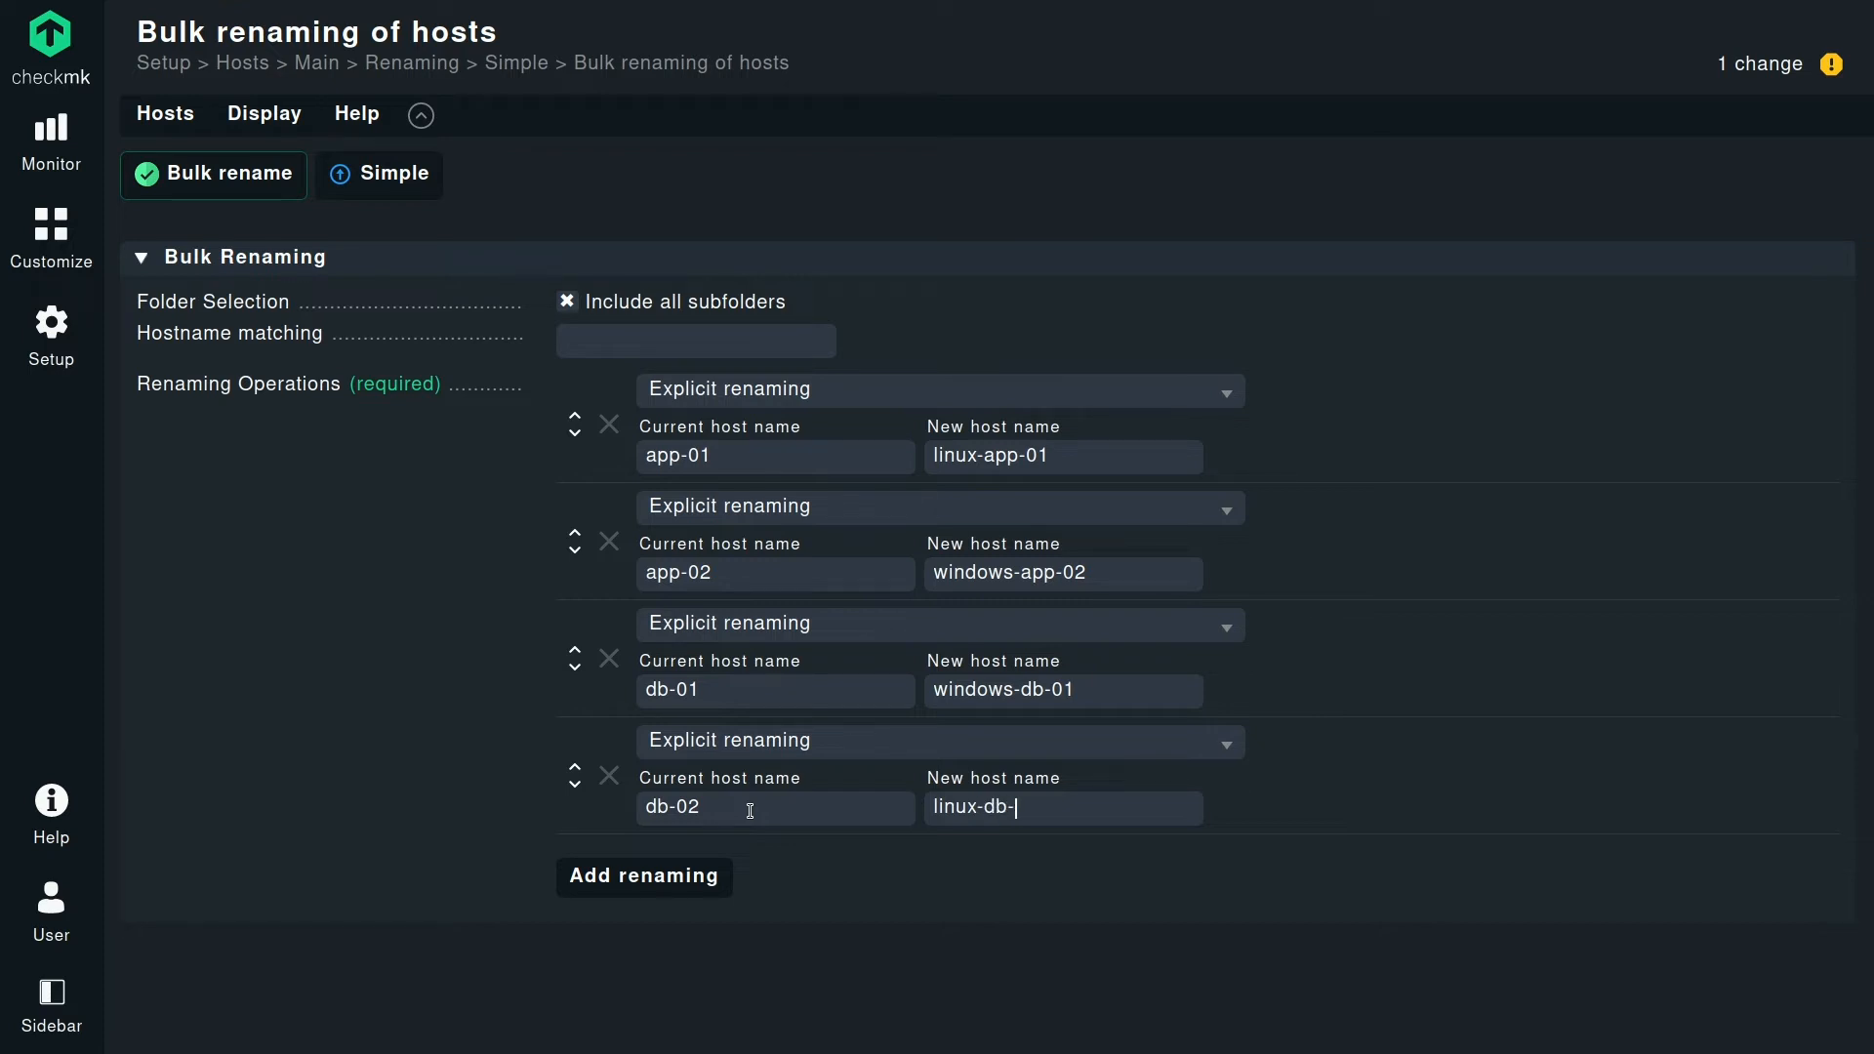
{"action": "type", "text": "02"}
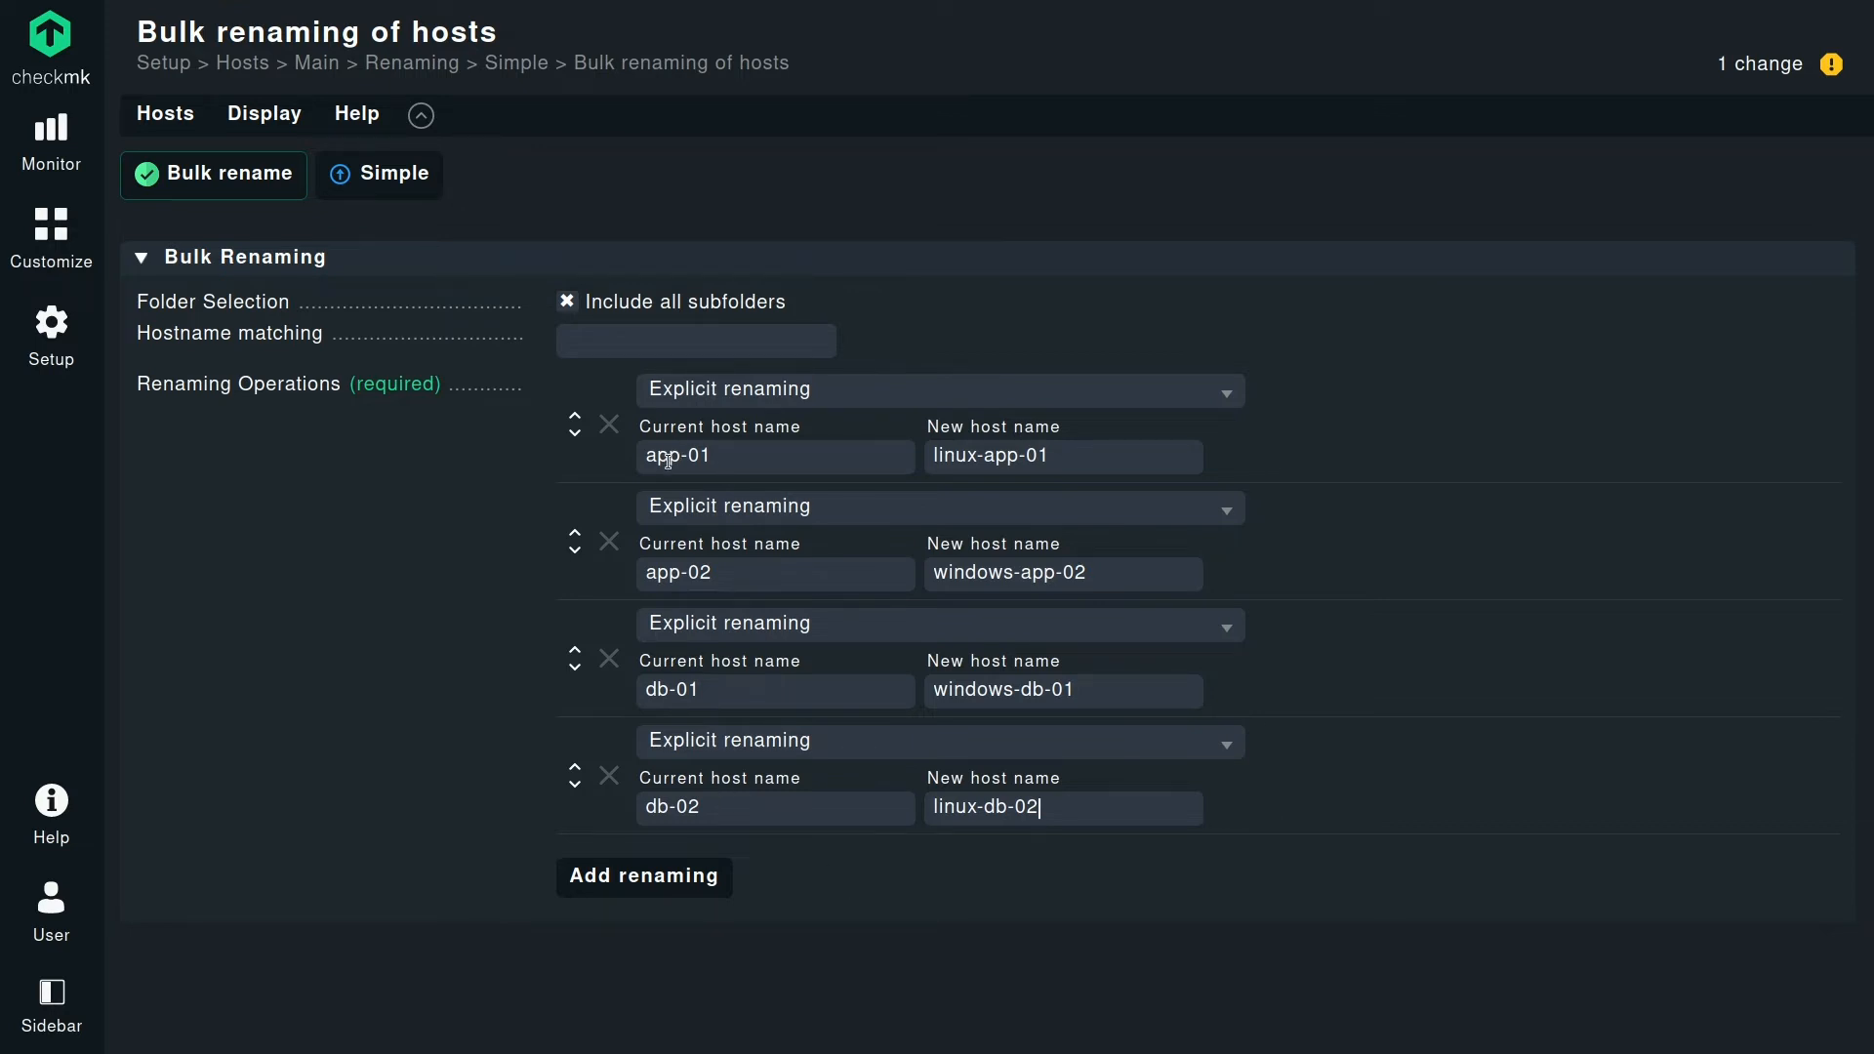
{"action": "mouse_move", "coordinate": [847, 904]}
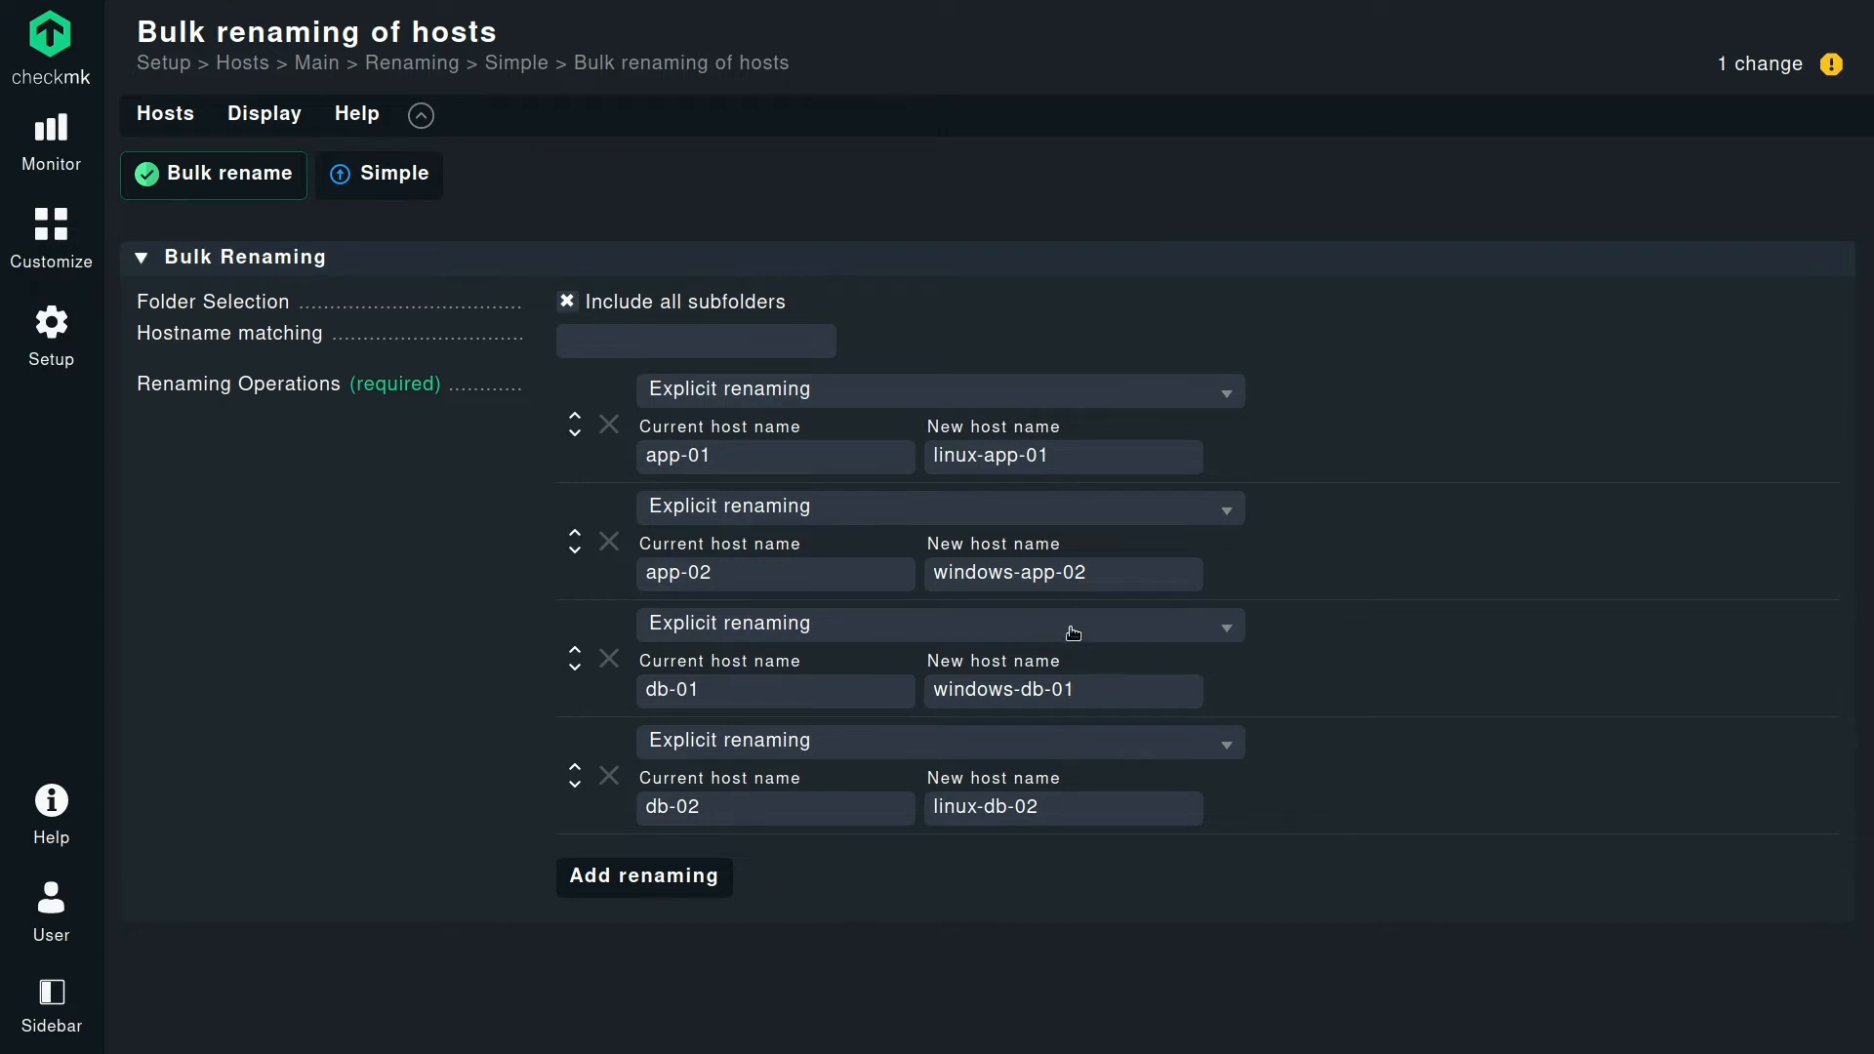
{"action": "mouse_move", "coordinate": [1040, 943]}
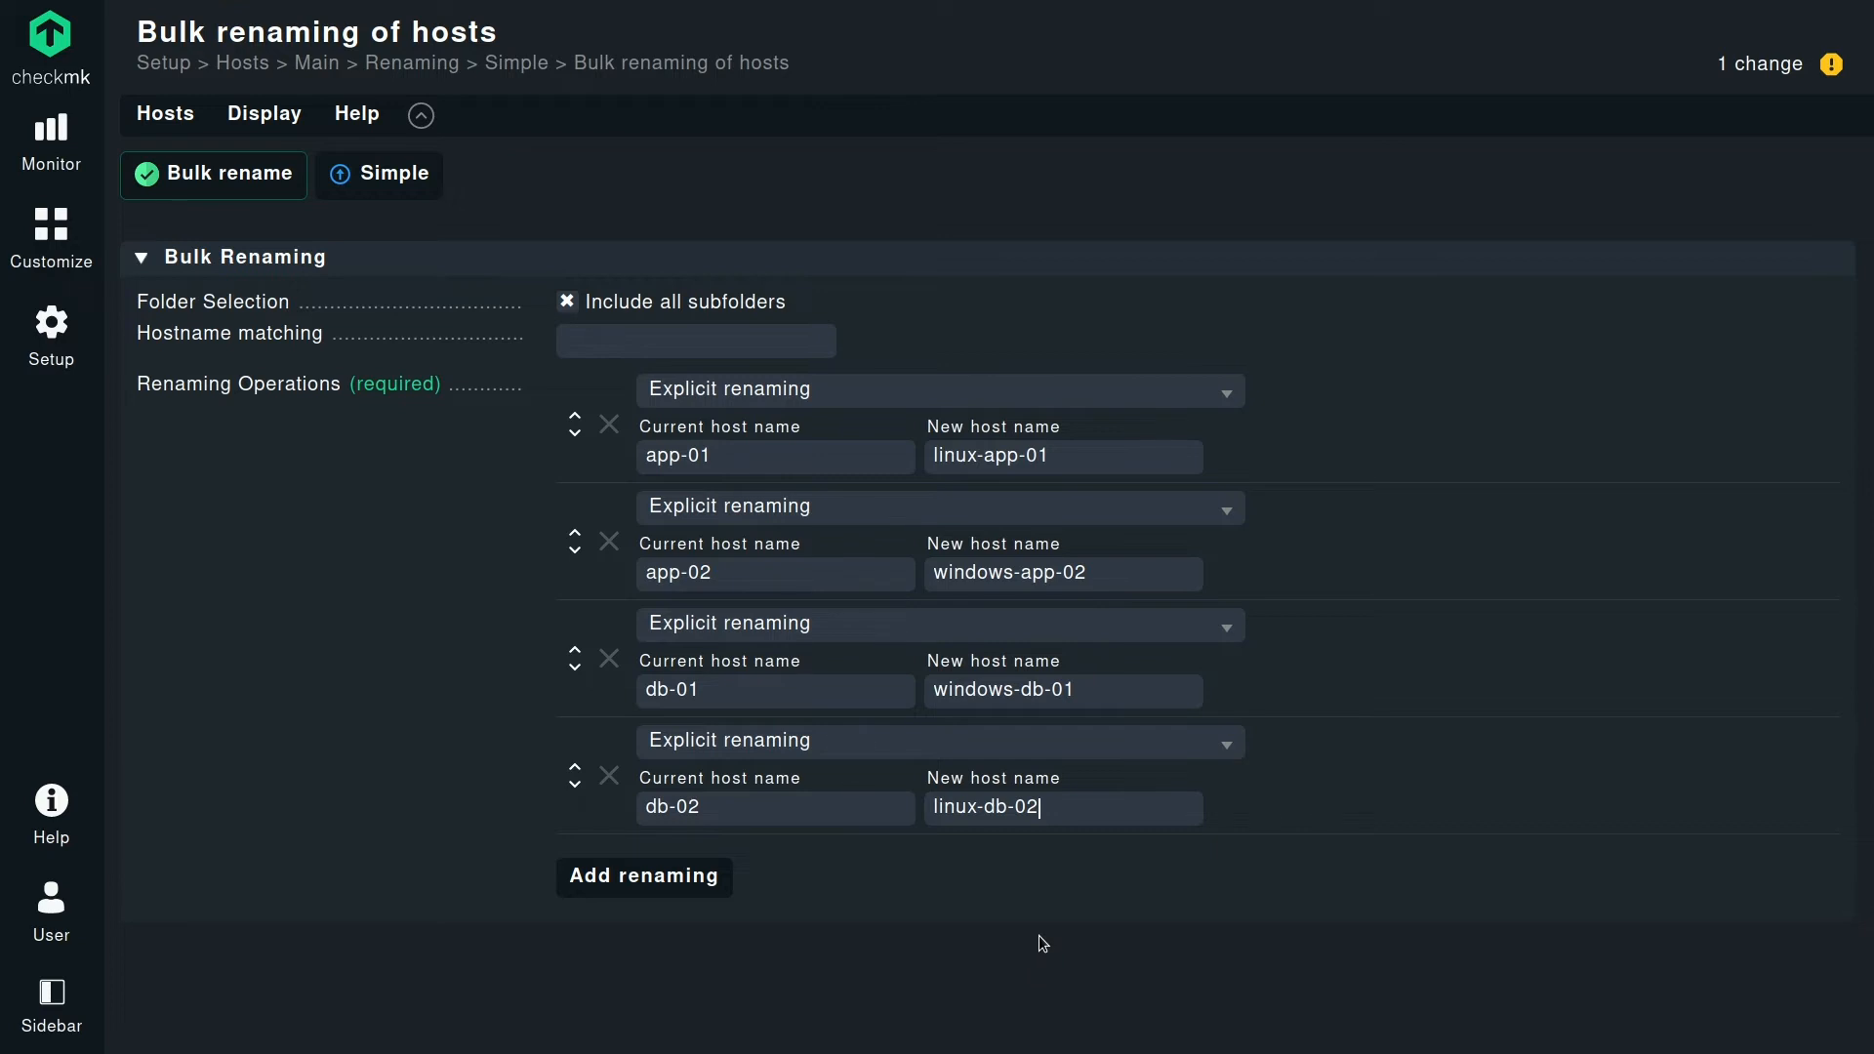
{"action": "mouse_move", "coordinate": [258, 661]}
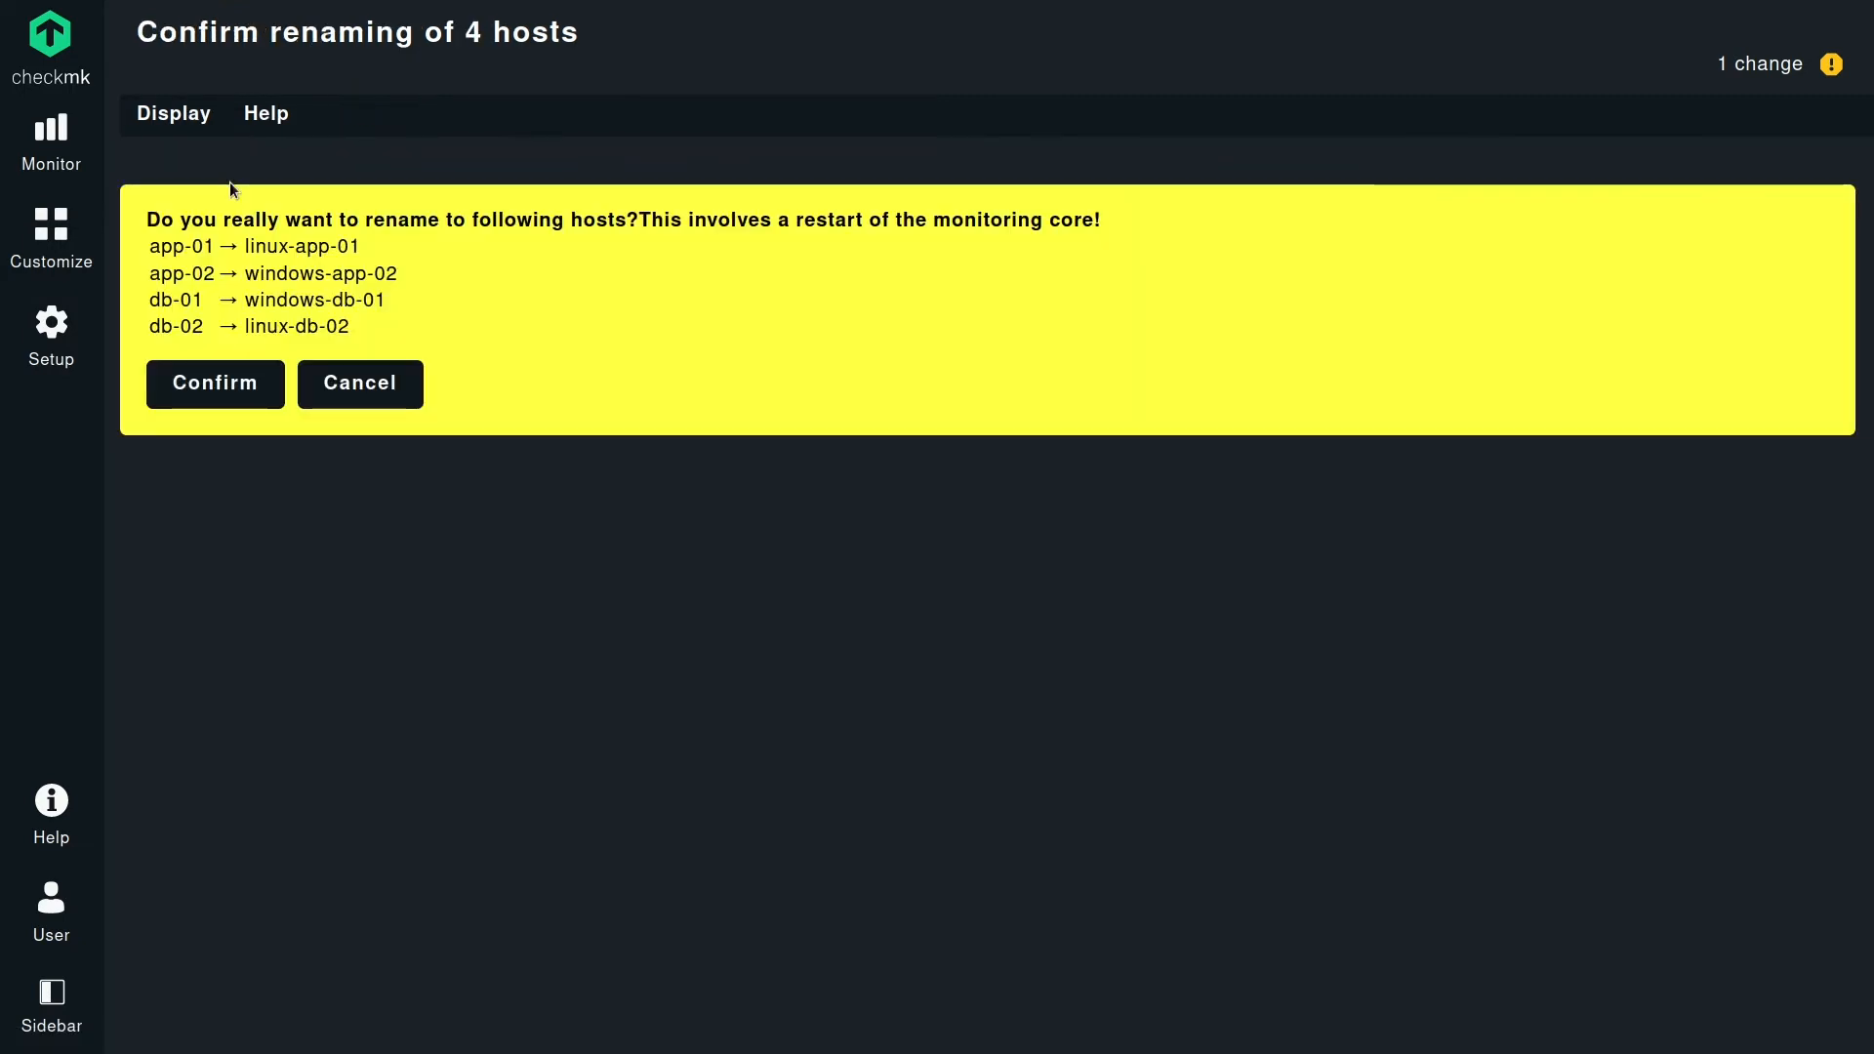
{"action": "mouse_move", "coordinate": [293, 230]}
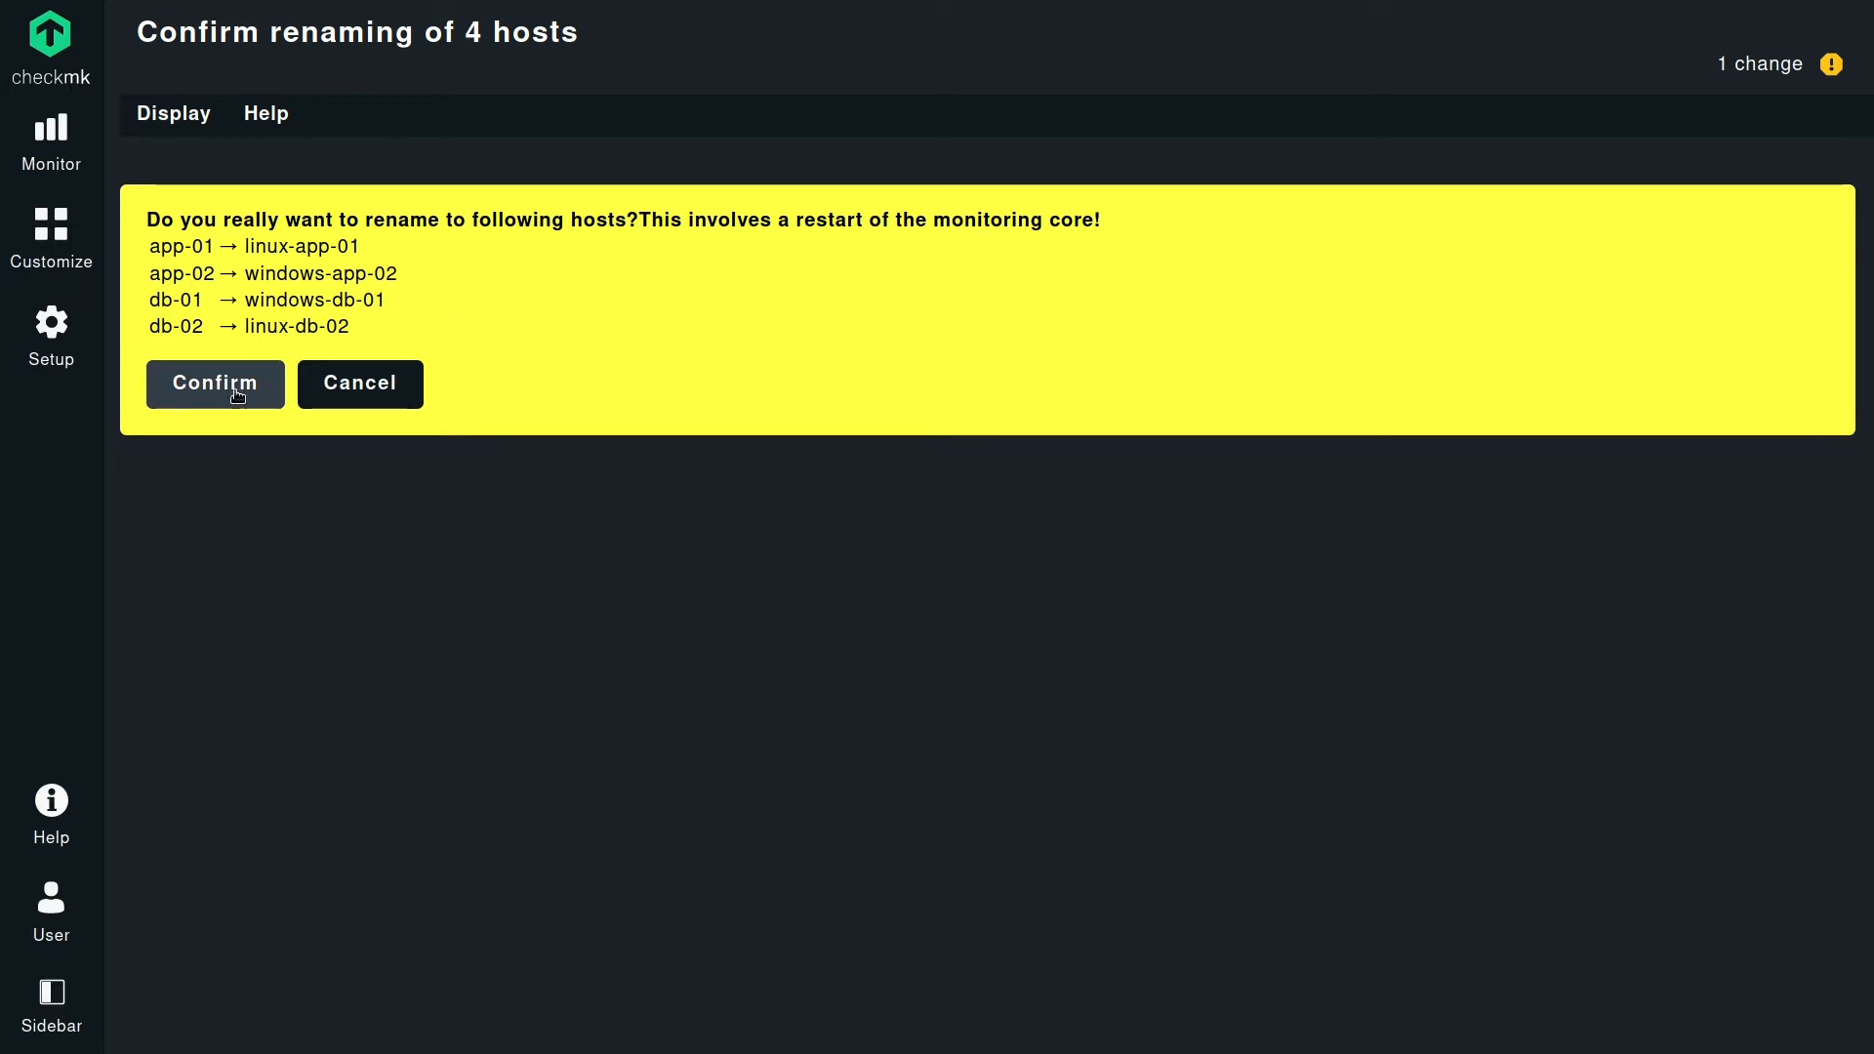
Confirm the renaming of the four hosts app-01, app-02, db-01 and db-02.
{"action": "left_click", "coordinate": [215, 384]}
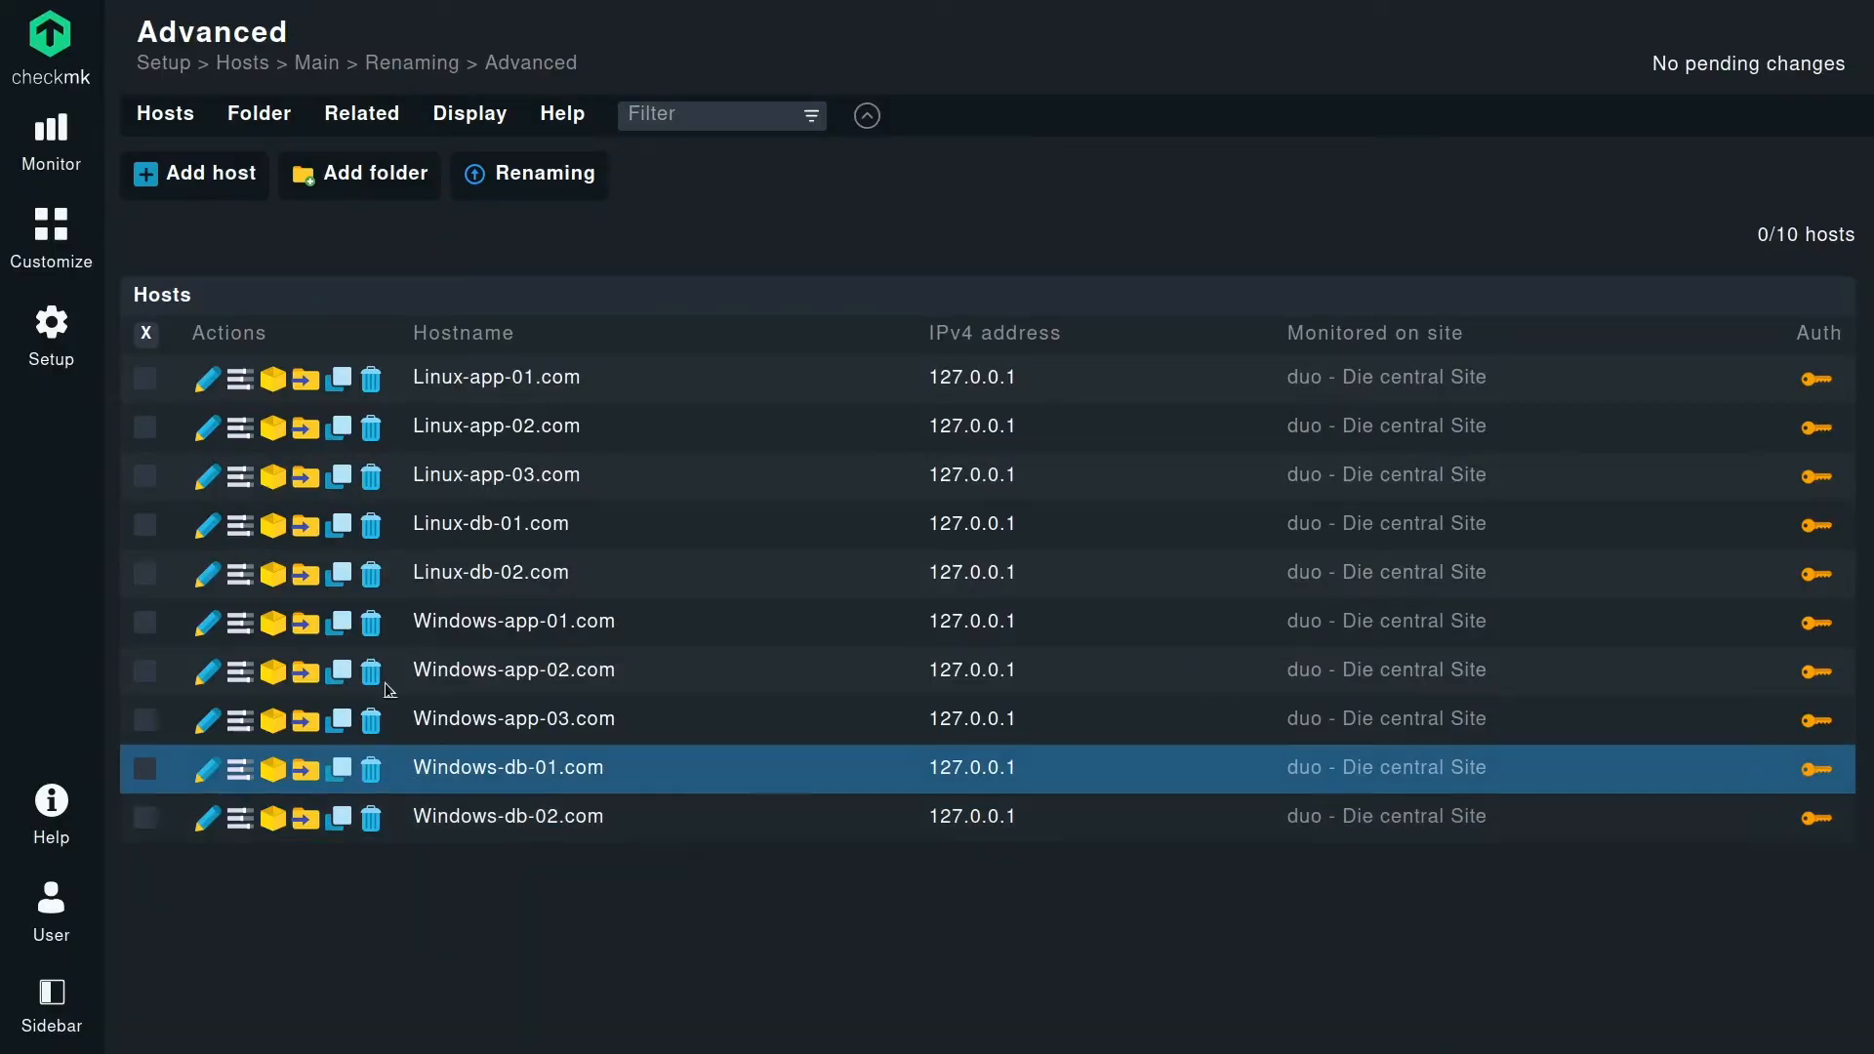
Start renaming multiple hosts in the folder with a case translation to lower case.
{"action": "left_click", "coordinate": [164, 113]}
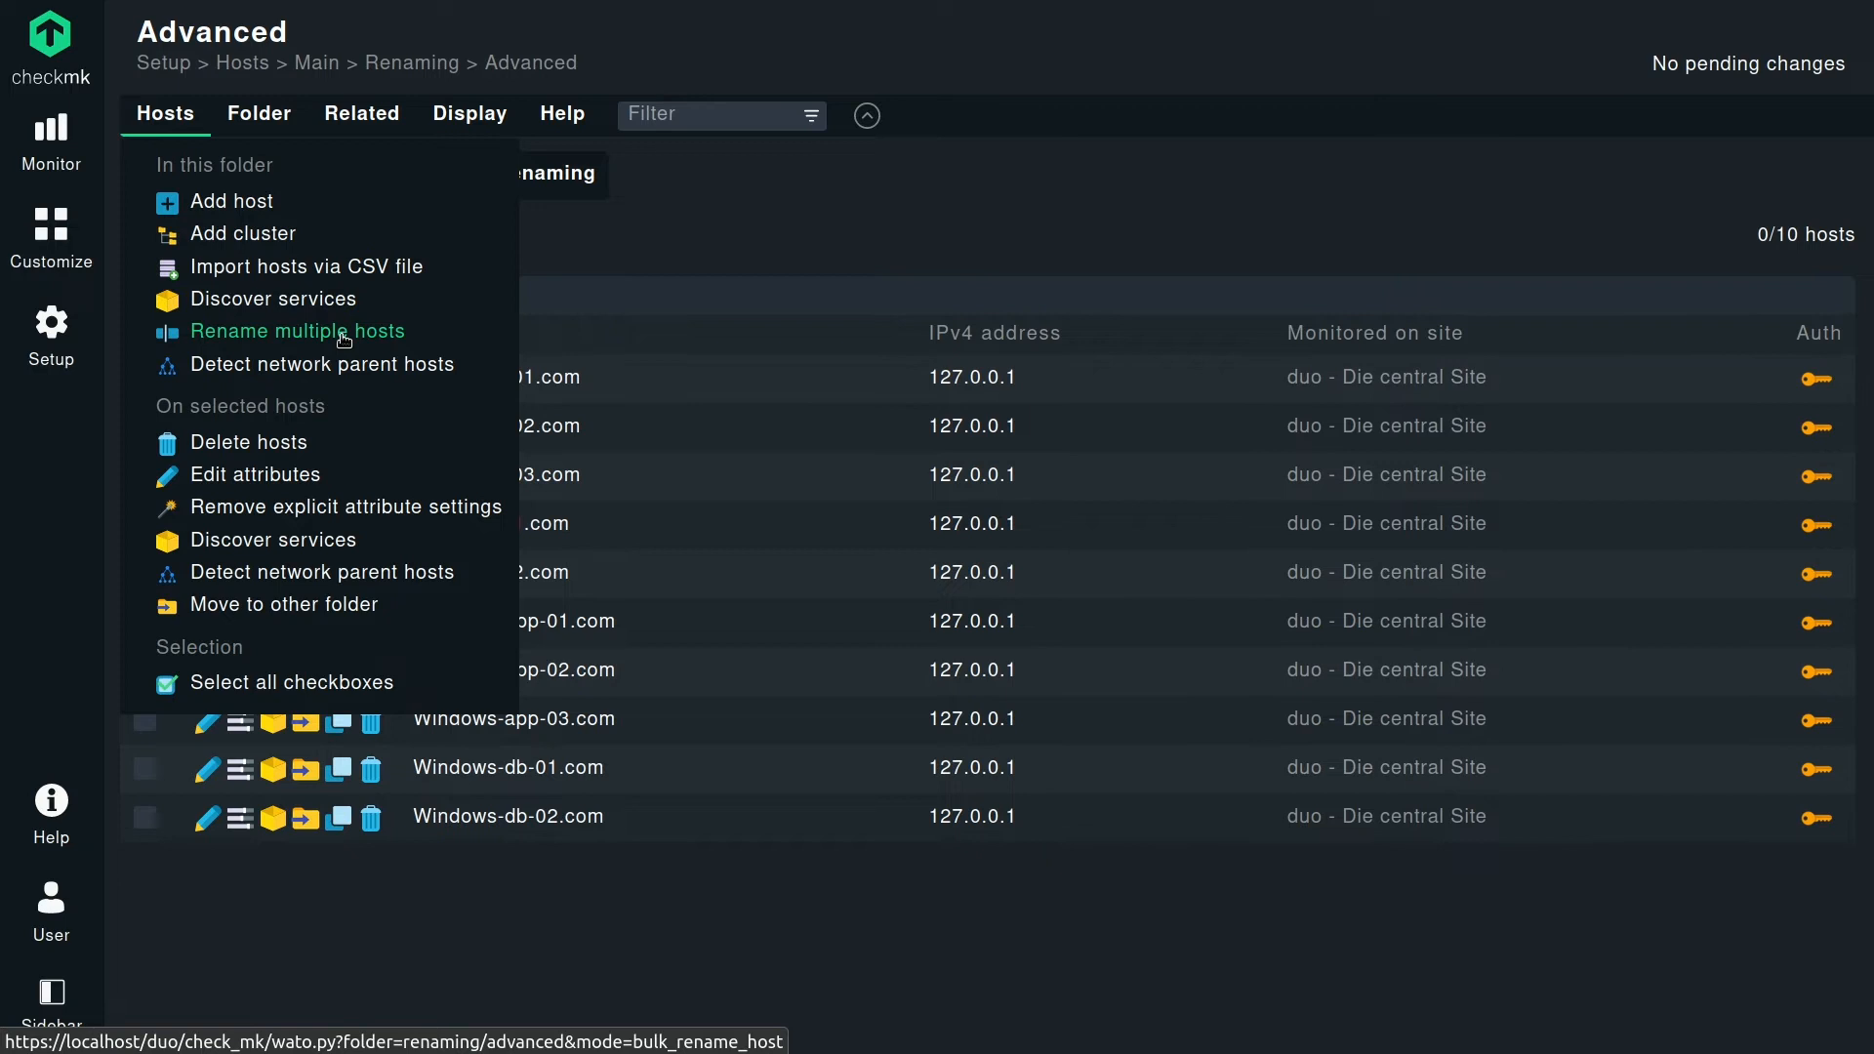
{"action": "left_click", "coordinate": [295, 332]}
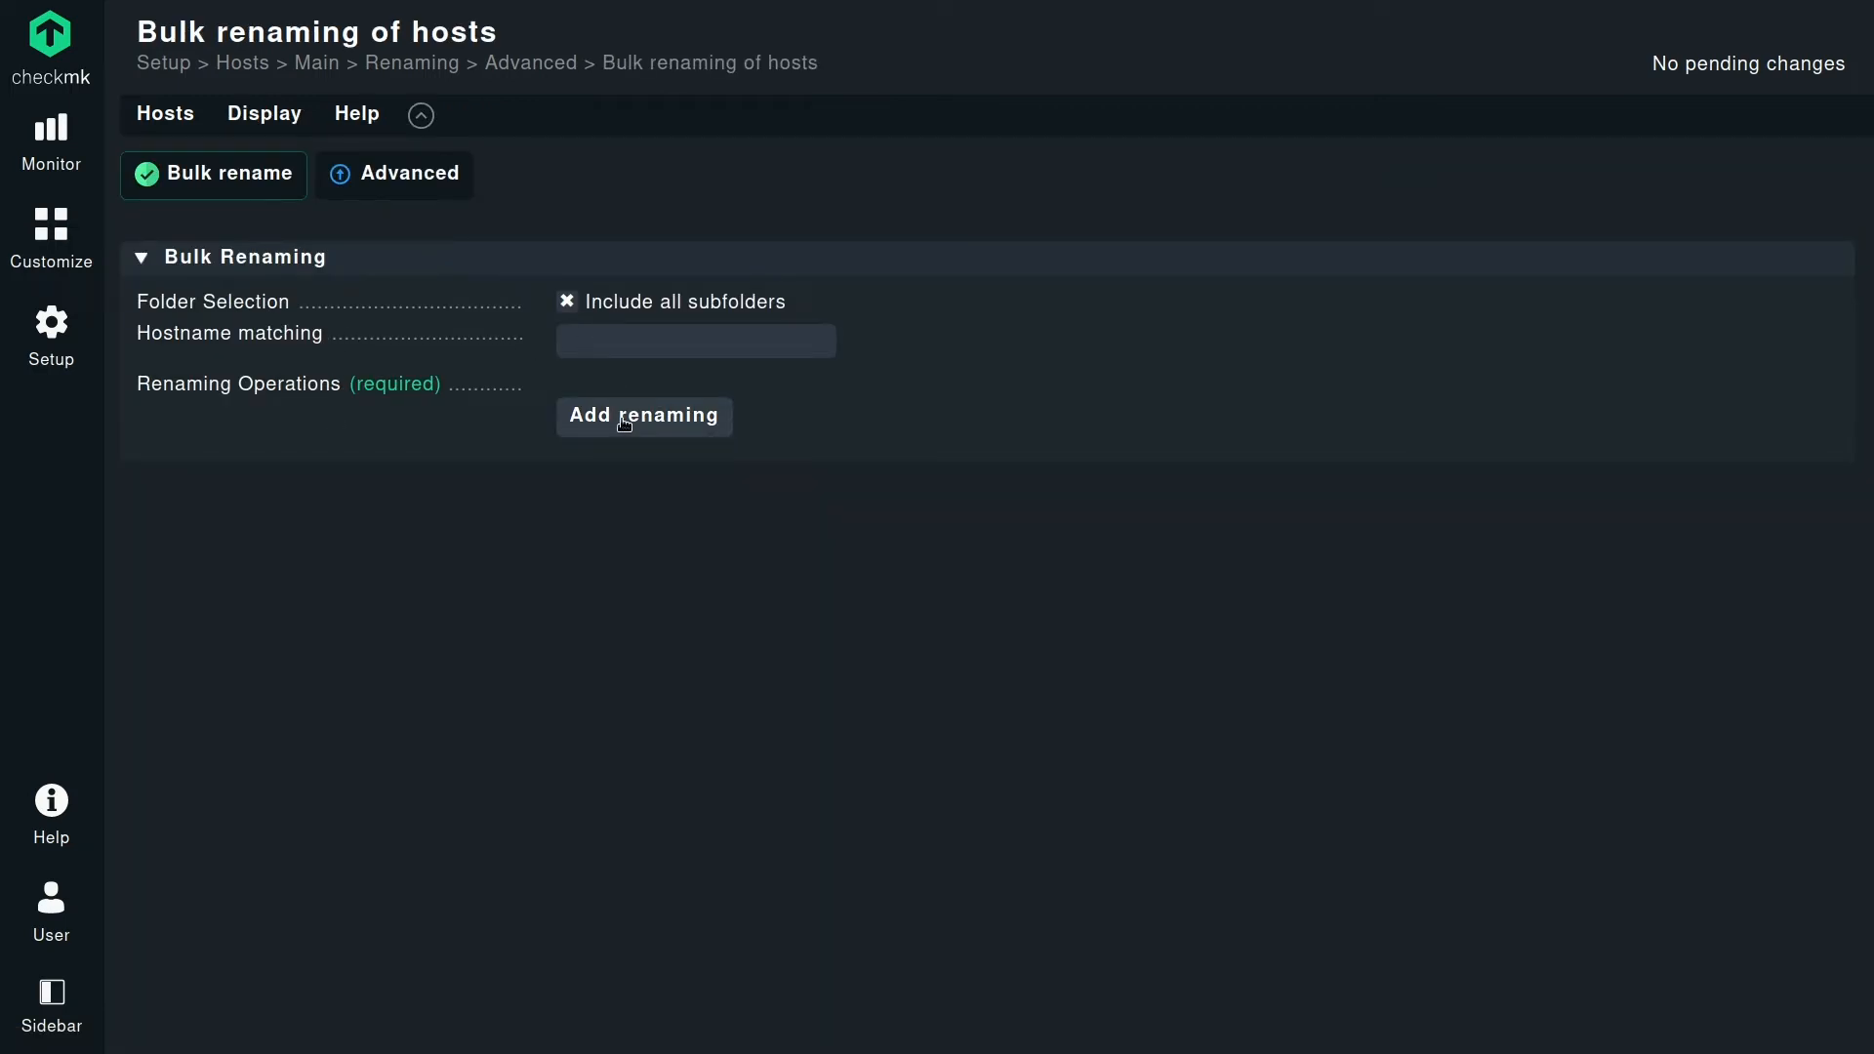
{"action": "left_click", "coordinate": [642, 416]}
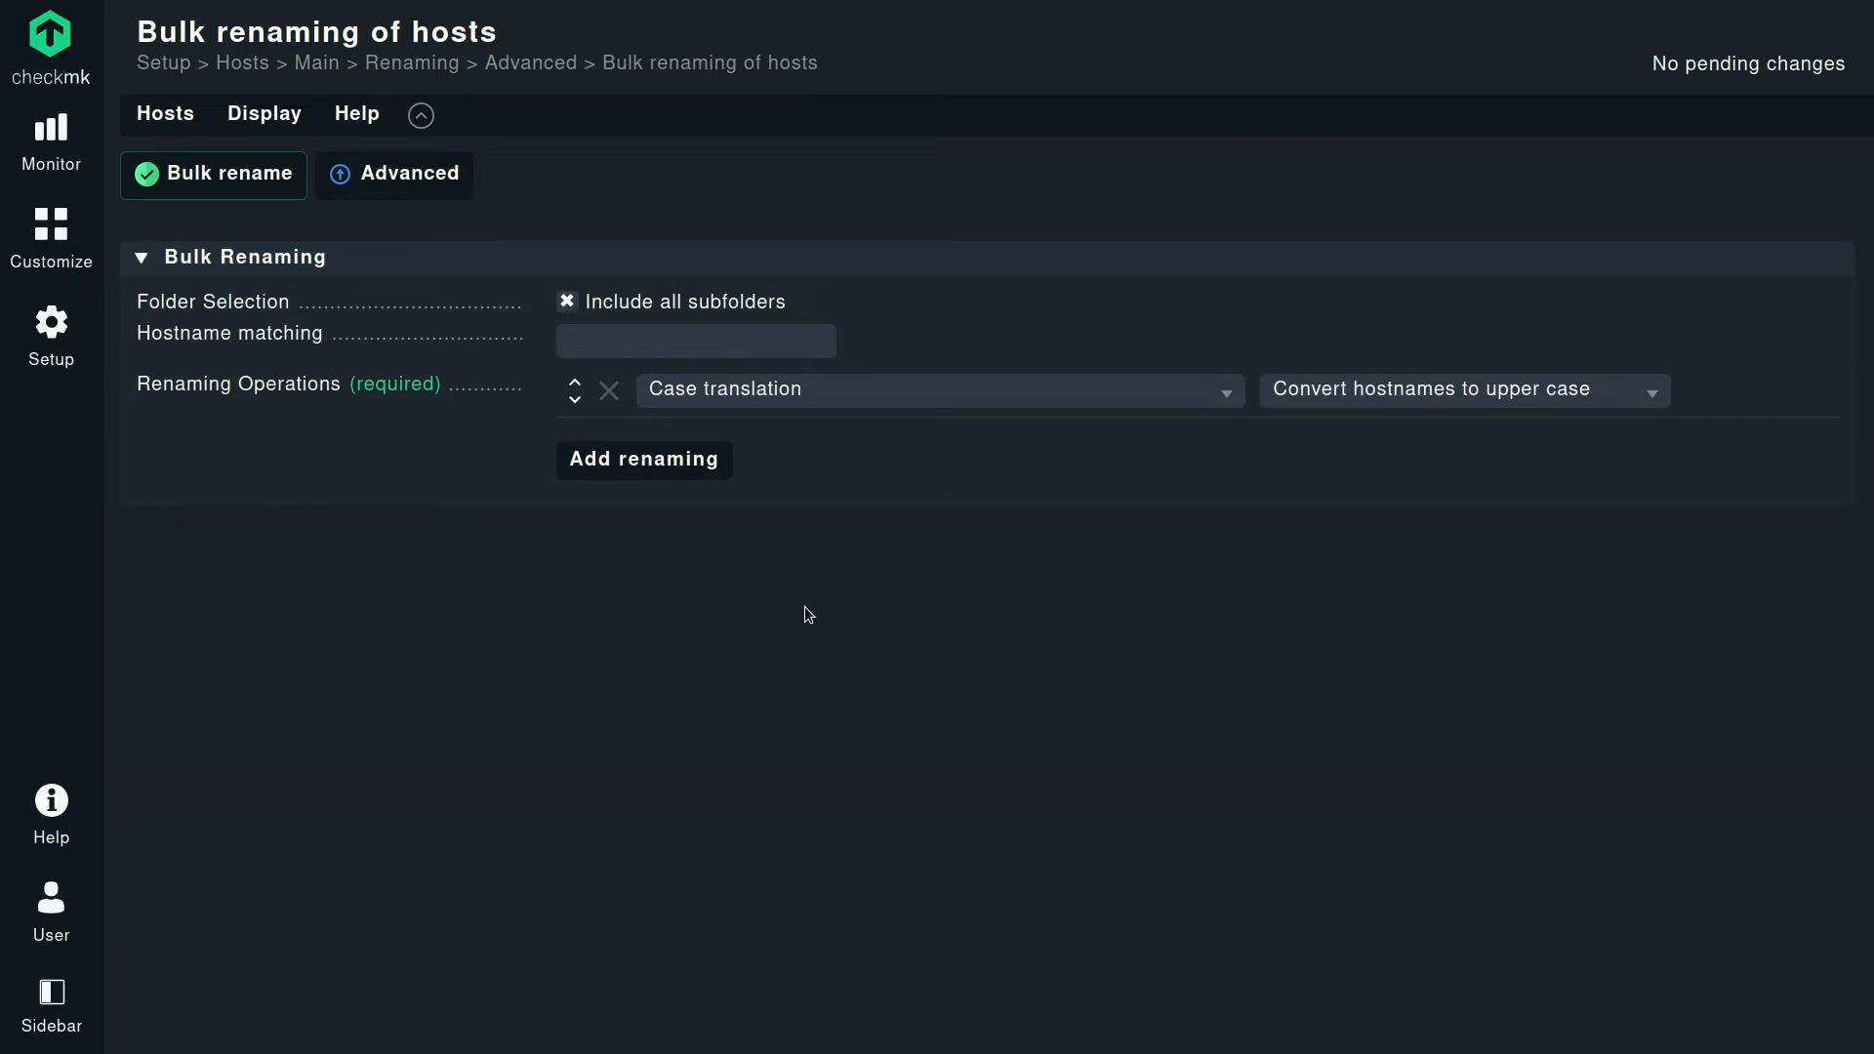
{"action": "mouse_move", "coordinate": [1093, 427]}
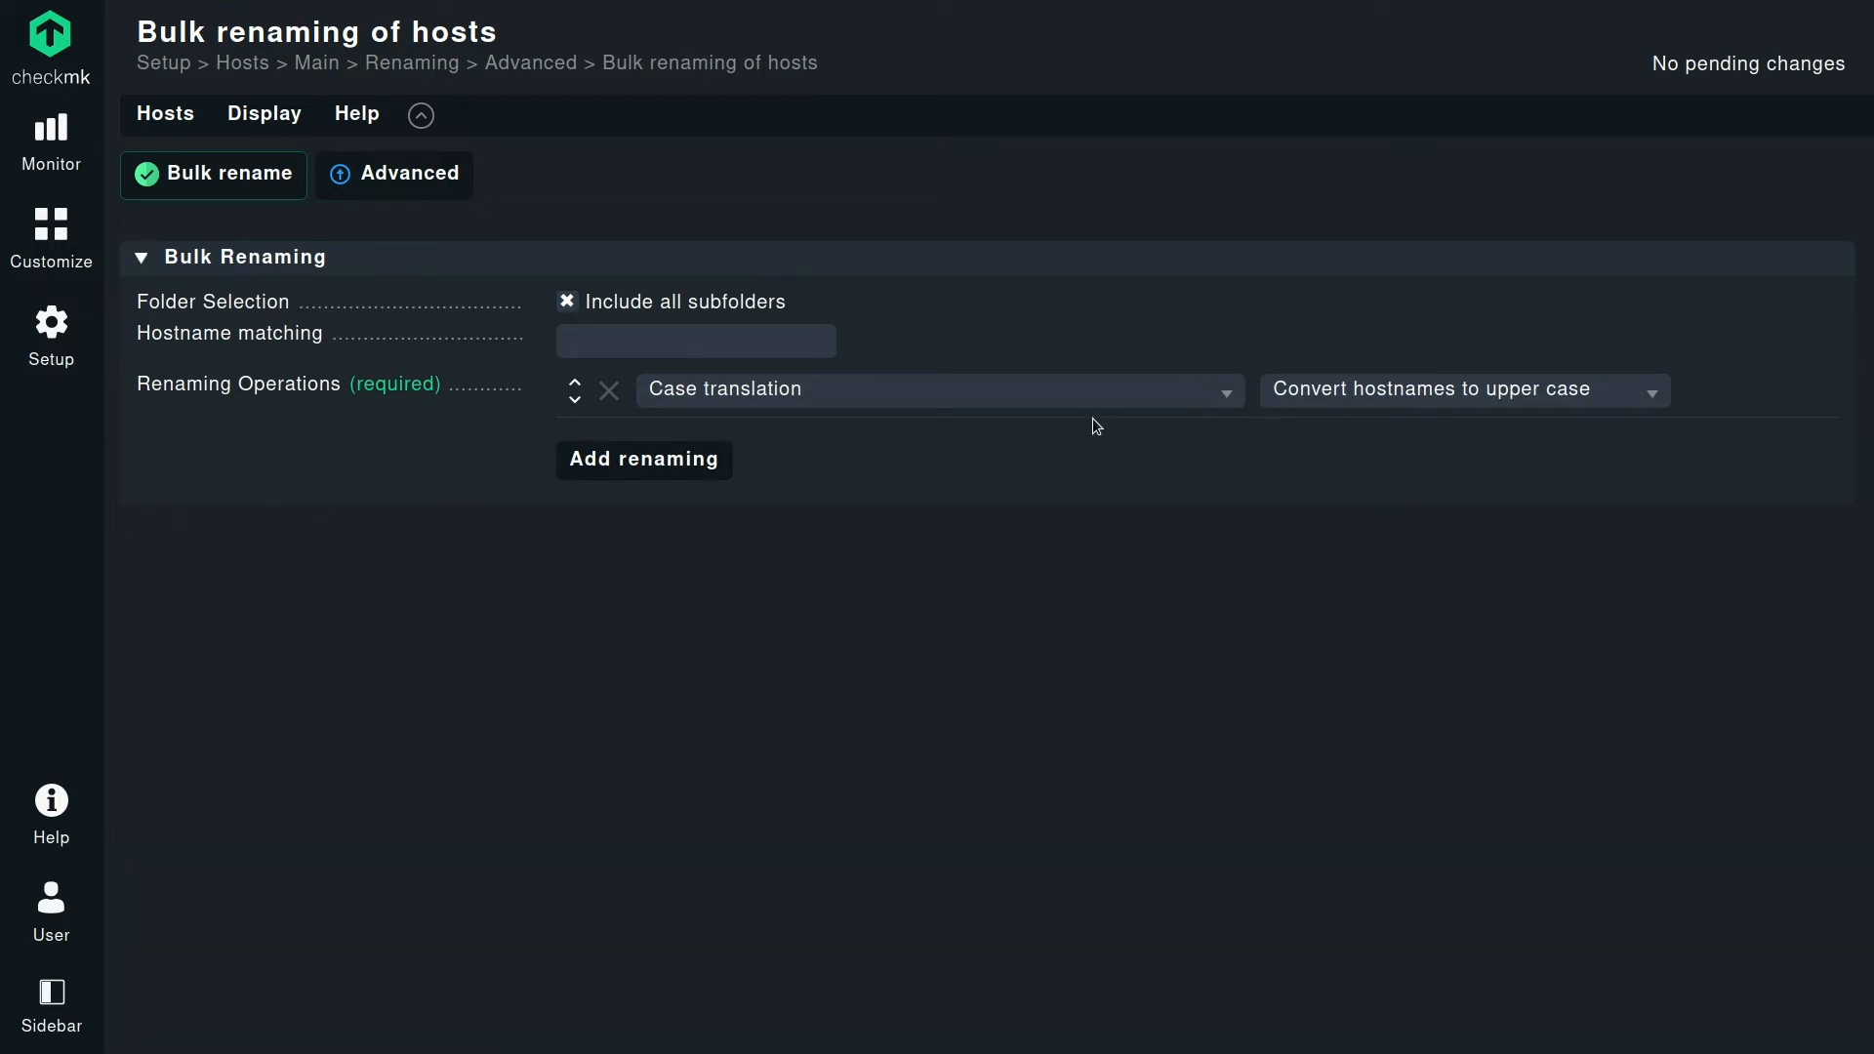
{"action": "left_click", "coordinate": [1460, 390]}
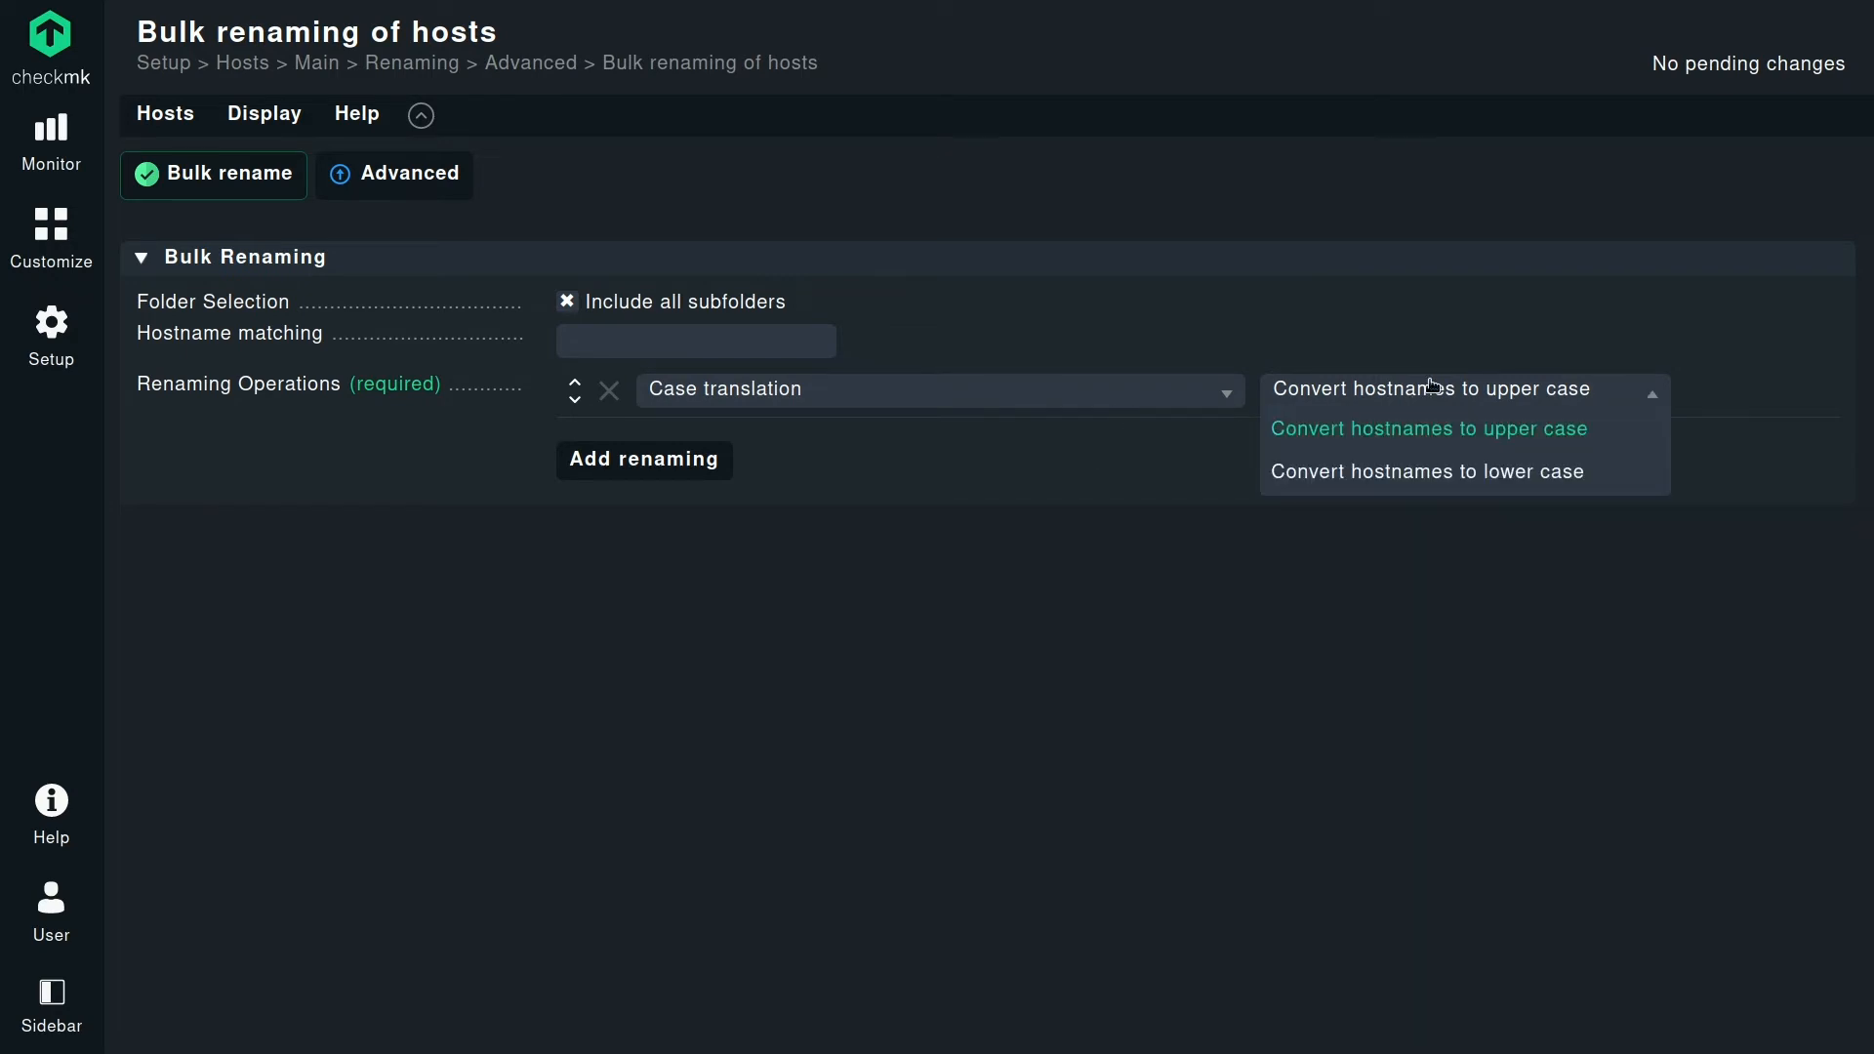
{"action": "left_click", "coordinate": [1425, 471]}
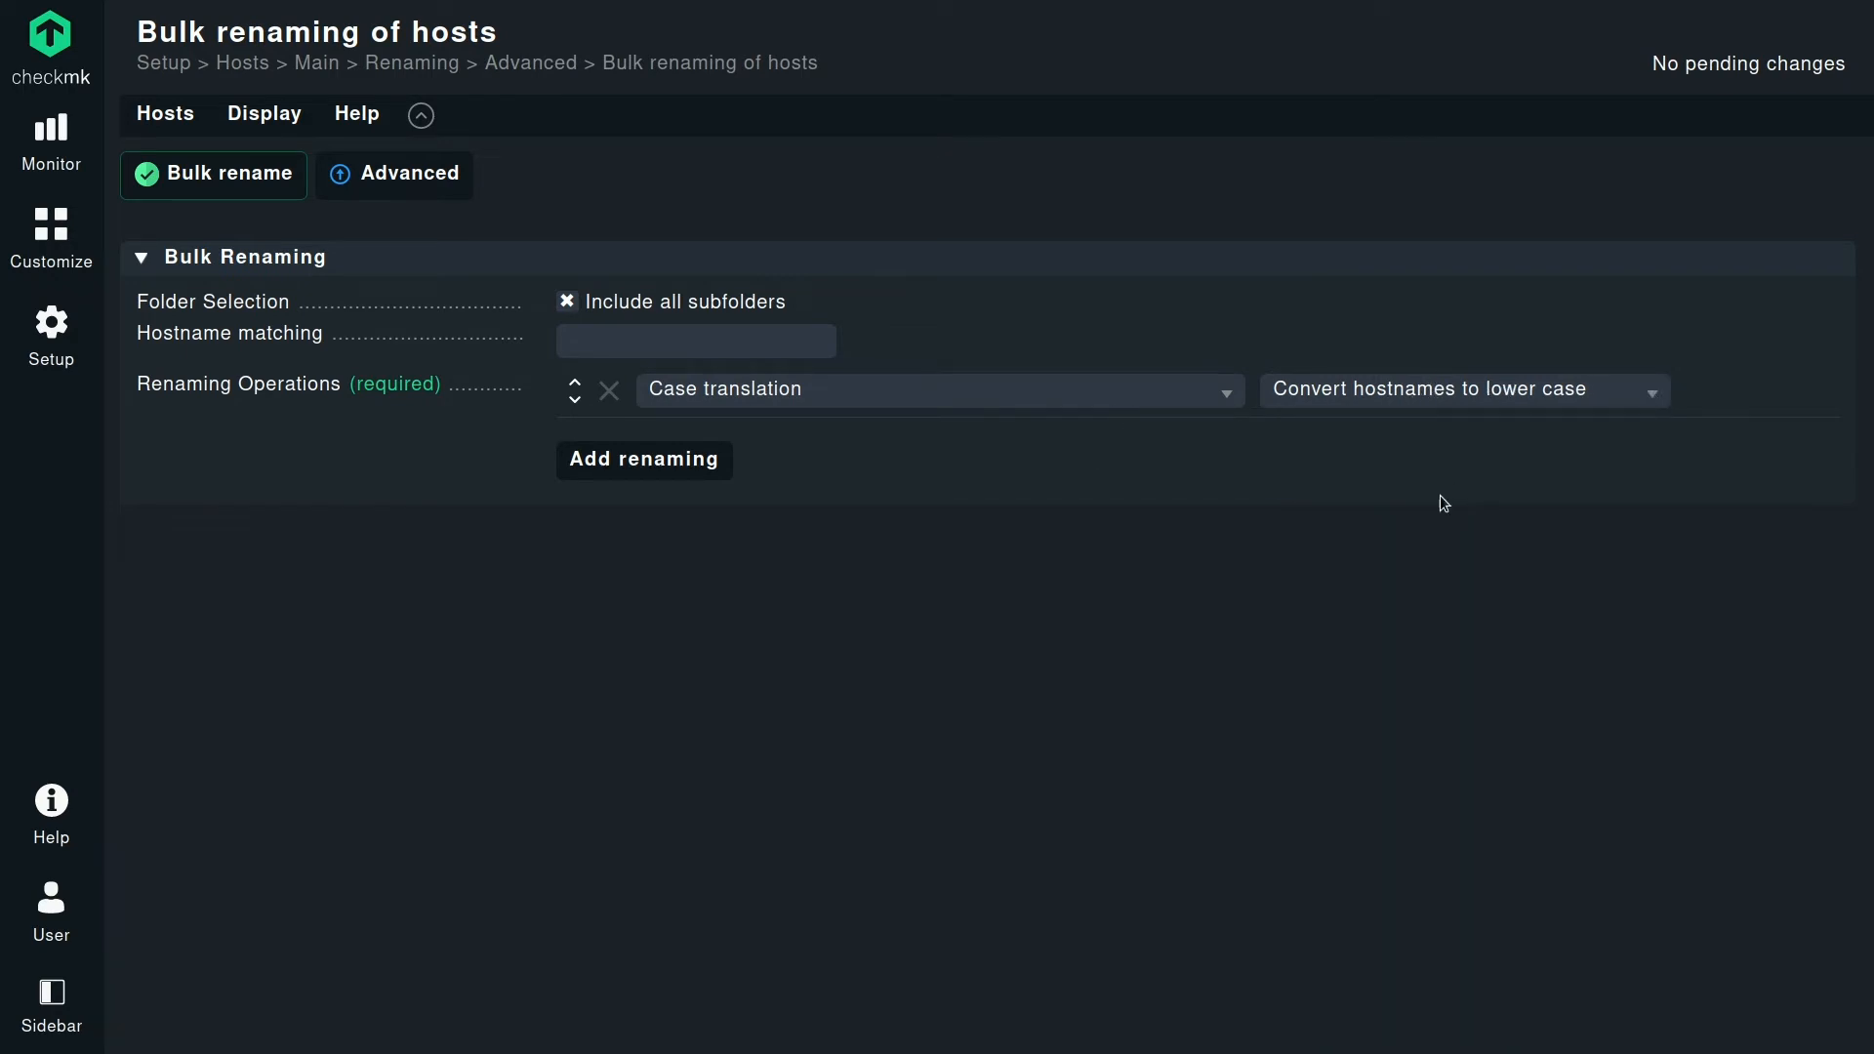
Add a second renaming operation that drops the domain suffix.
{"action": "left_click", "coordinate": [643, 458]}
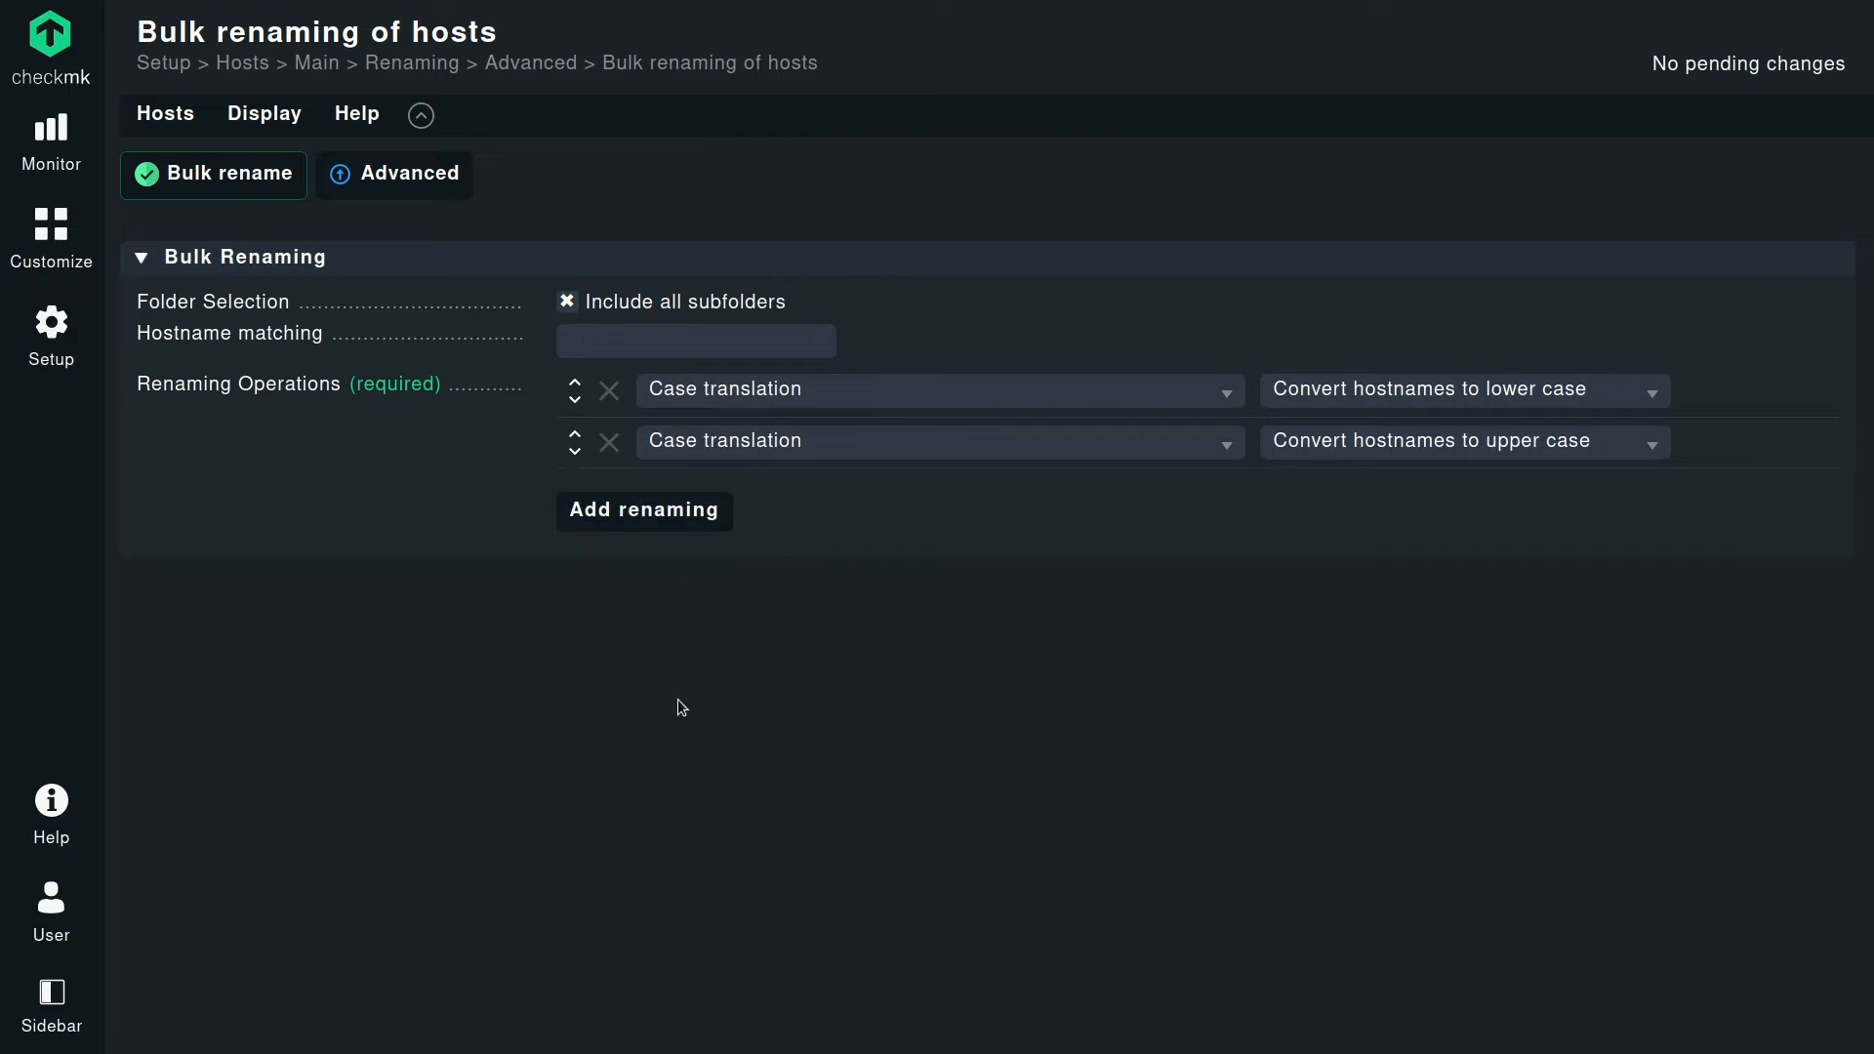
{"action": "left_click", "coordinate": [939, 439]}
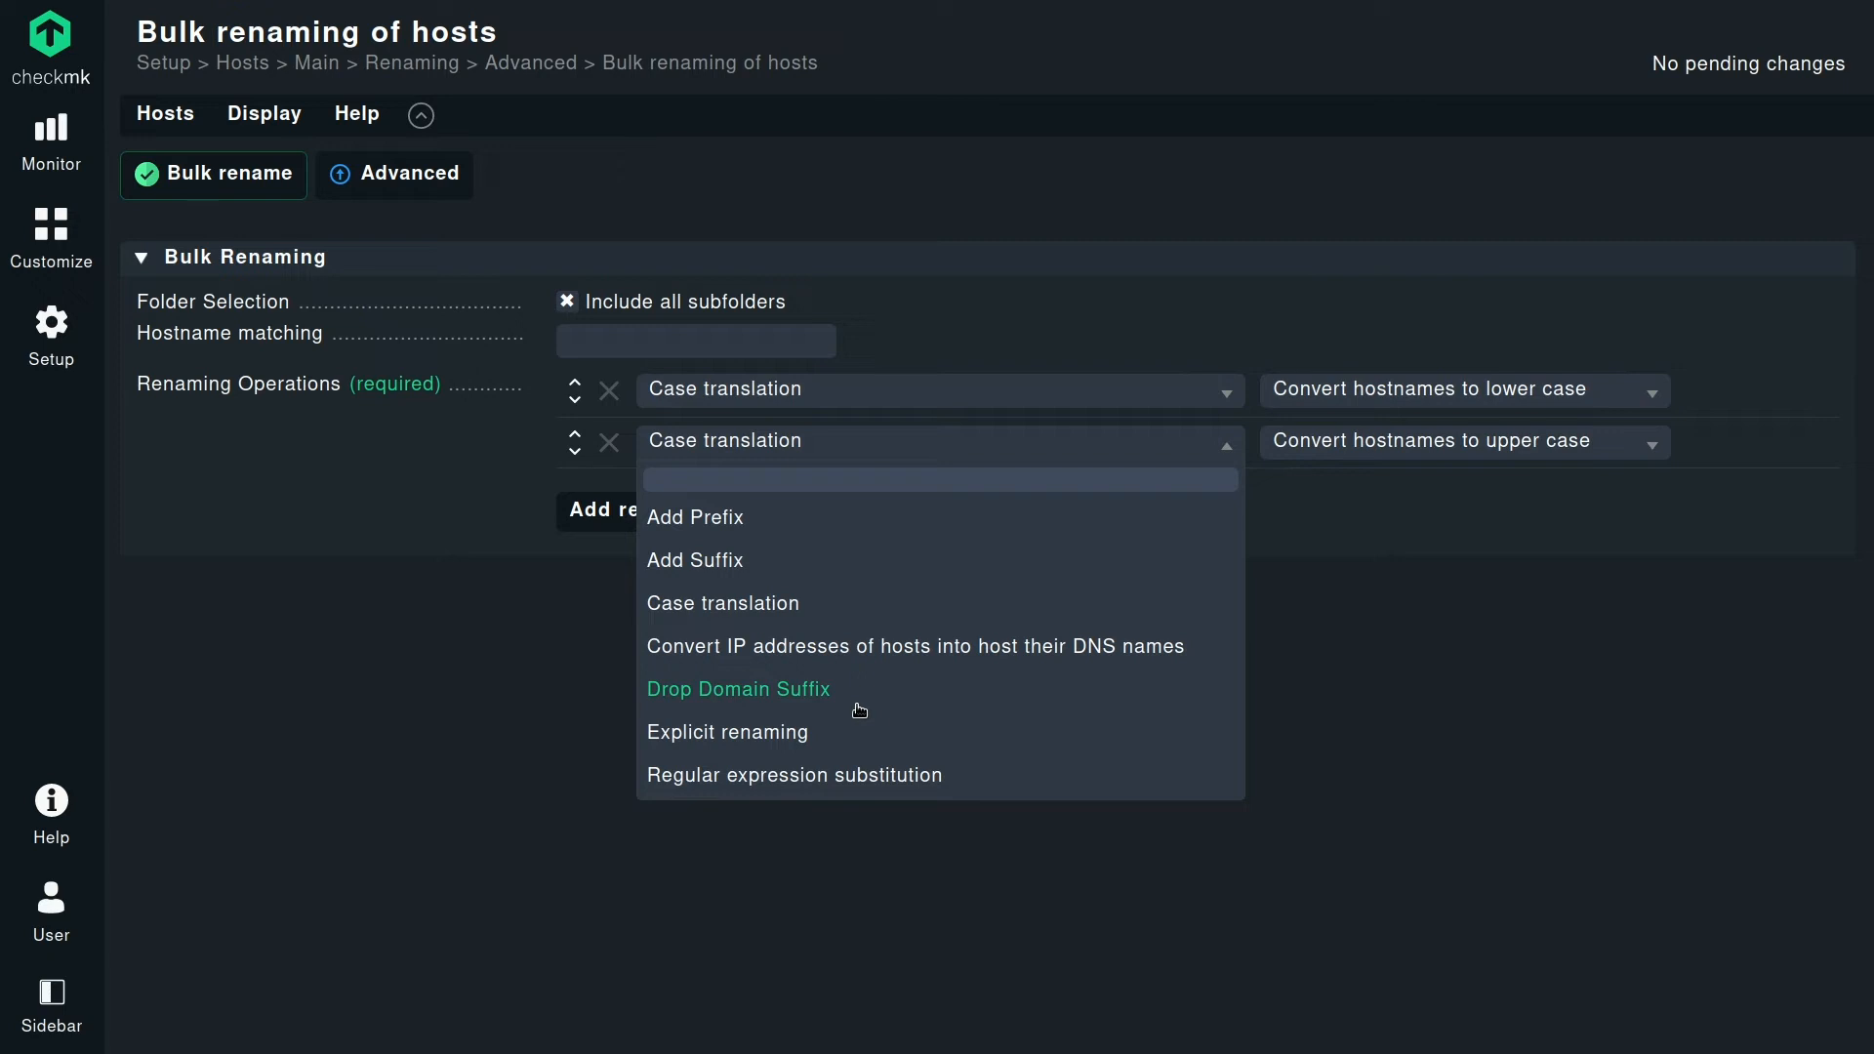
{"action": "left_click", "coordinate": [738, 689]}
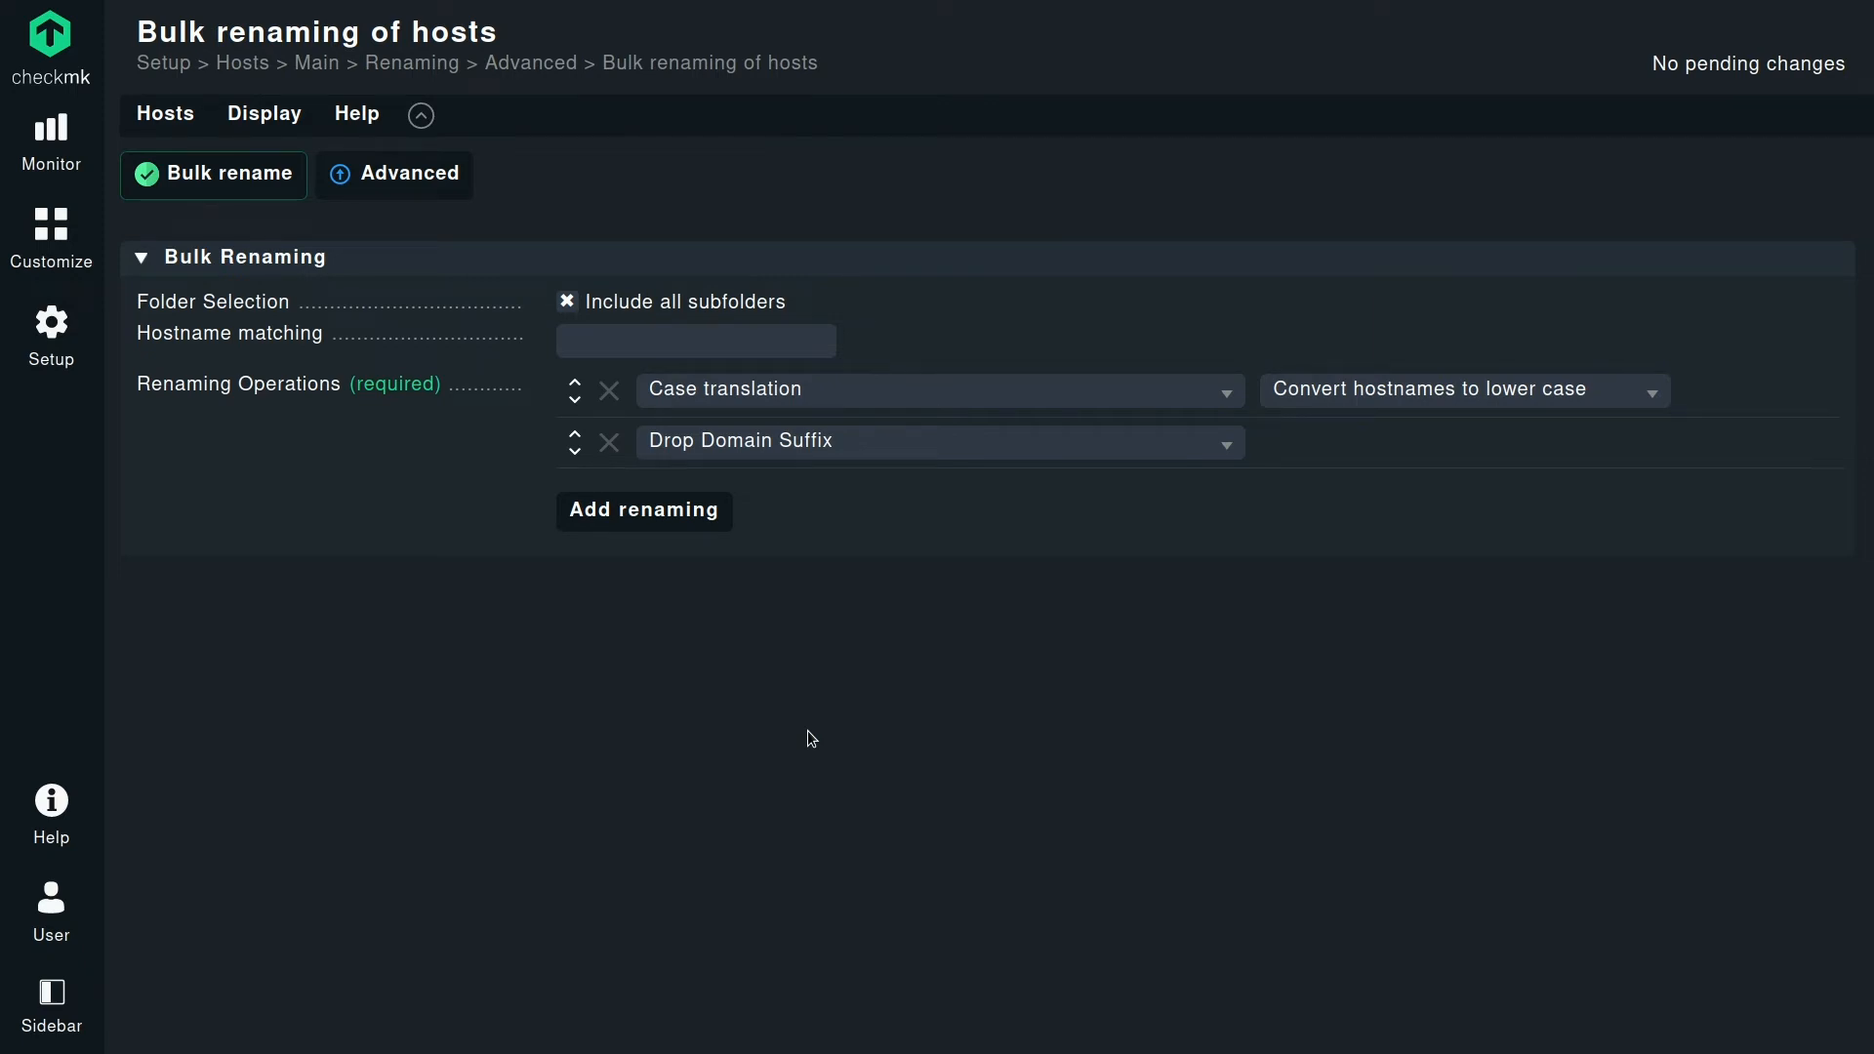
{"action": "mouse_move", "coordinate": [611, 486]}
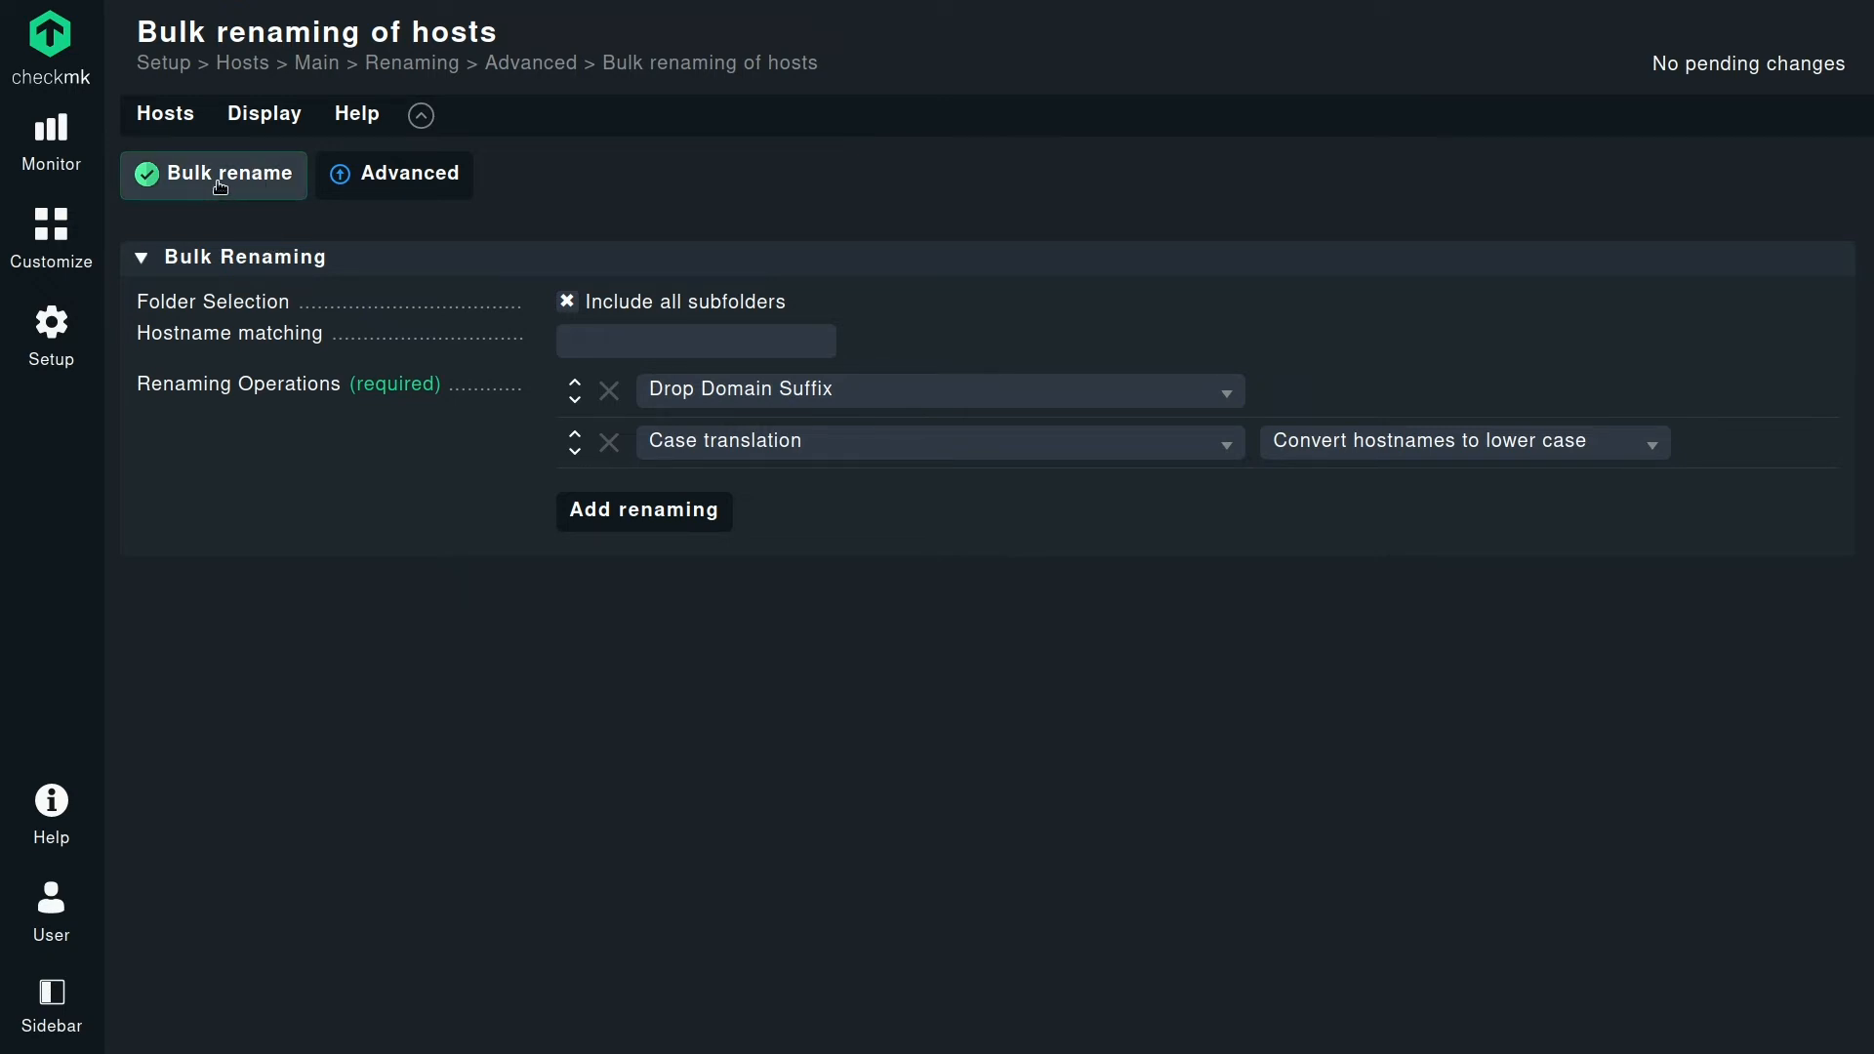
Preview the bulk rename of the ten hosts and confirm it.
{"action": "left_click", "coordinate": [213, 174]}
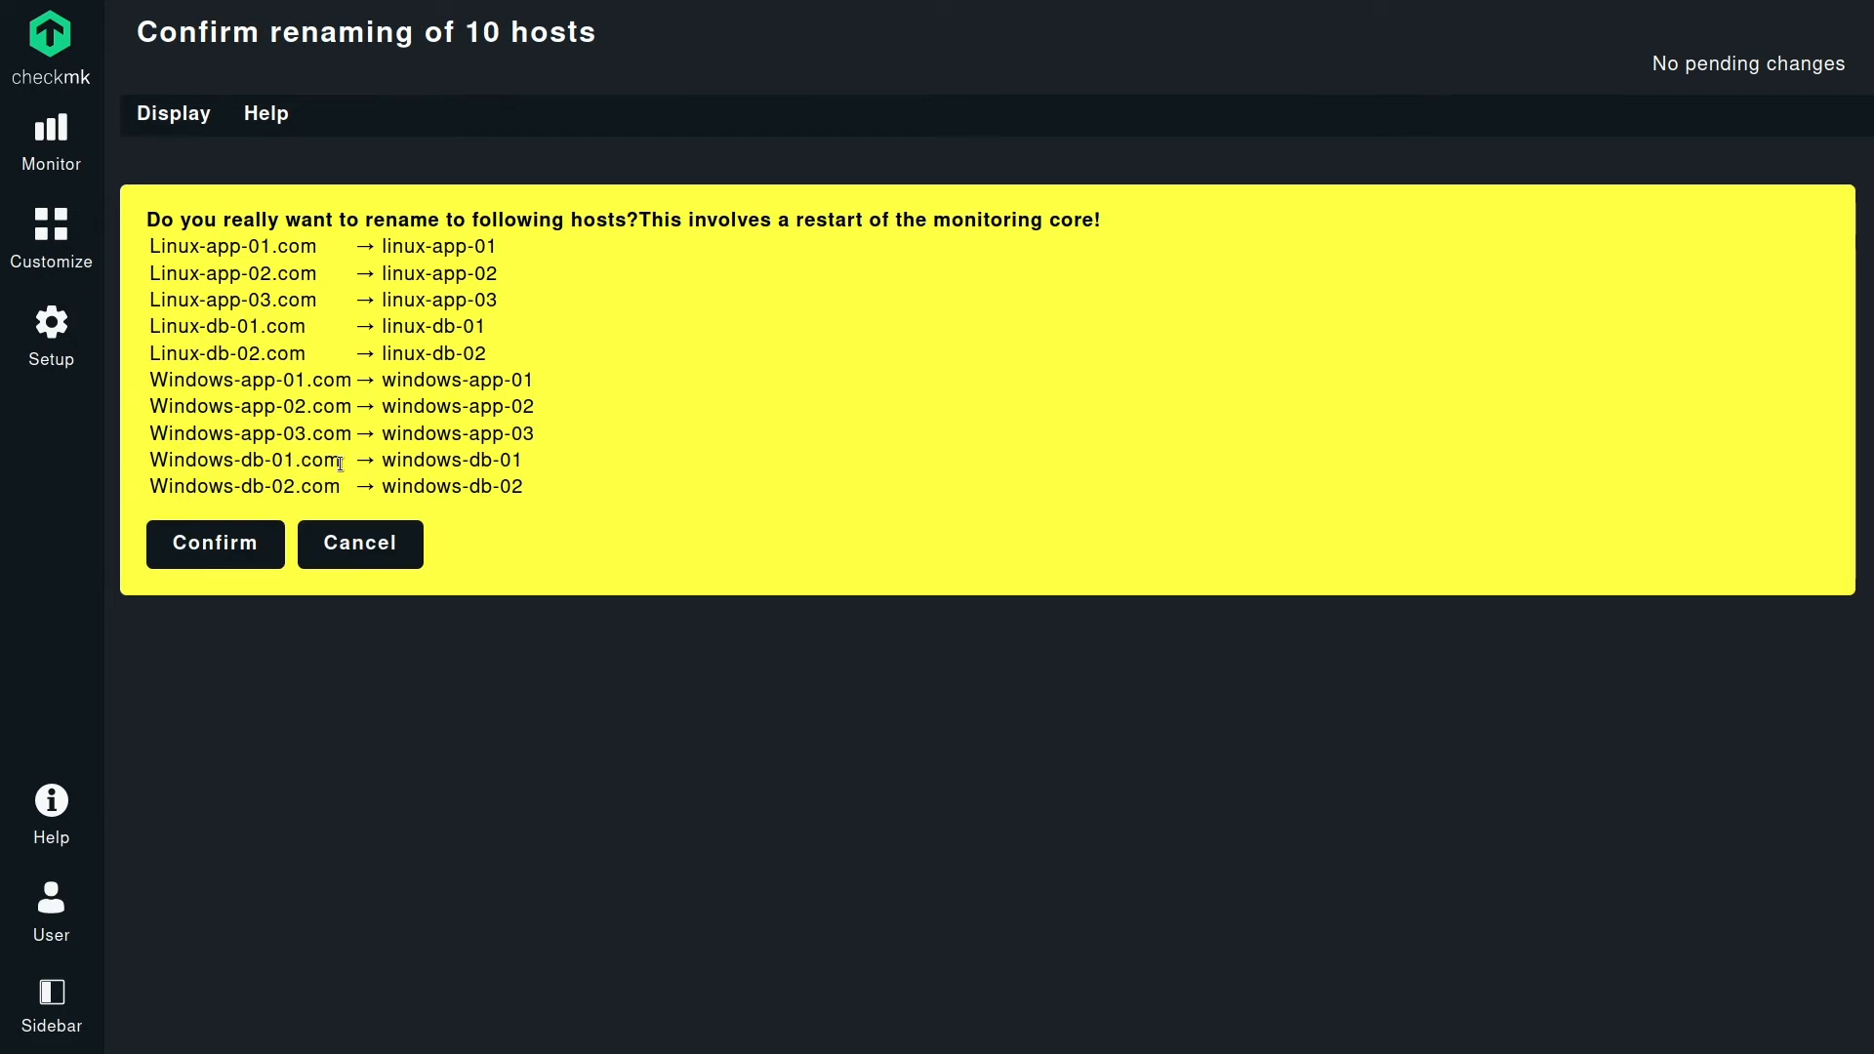
{"action": "mouse_move", "coordinate": [572, 268]}
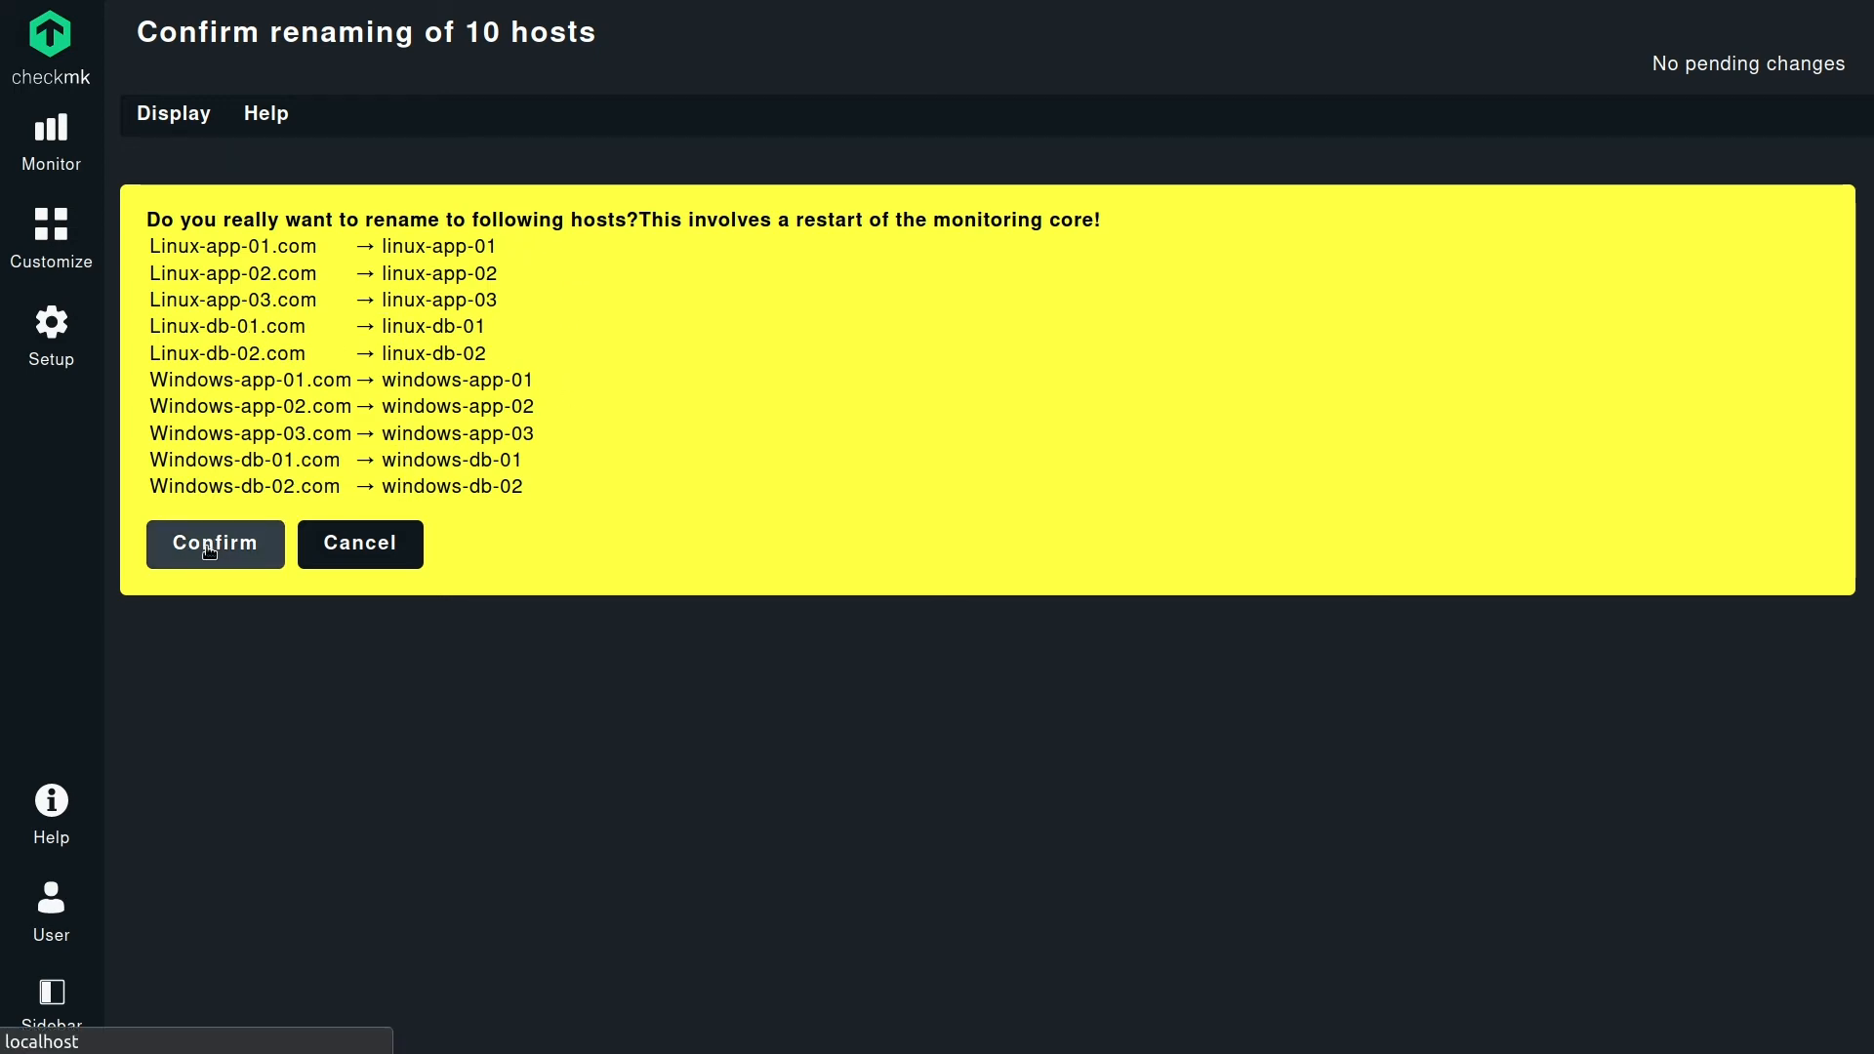
{"action": "left_click", "coordinate": [214, 543]}
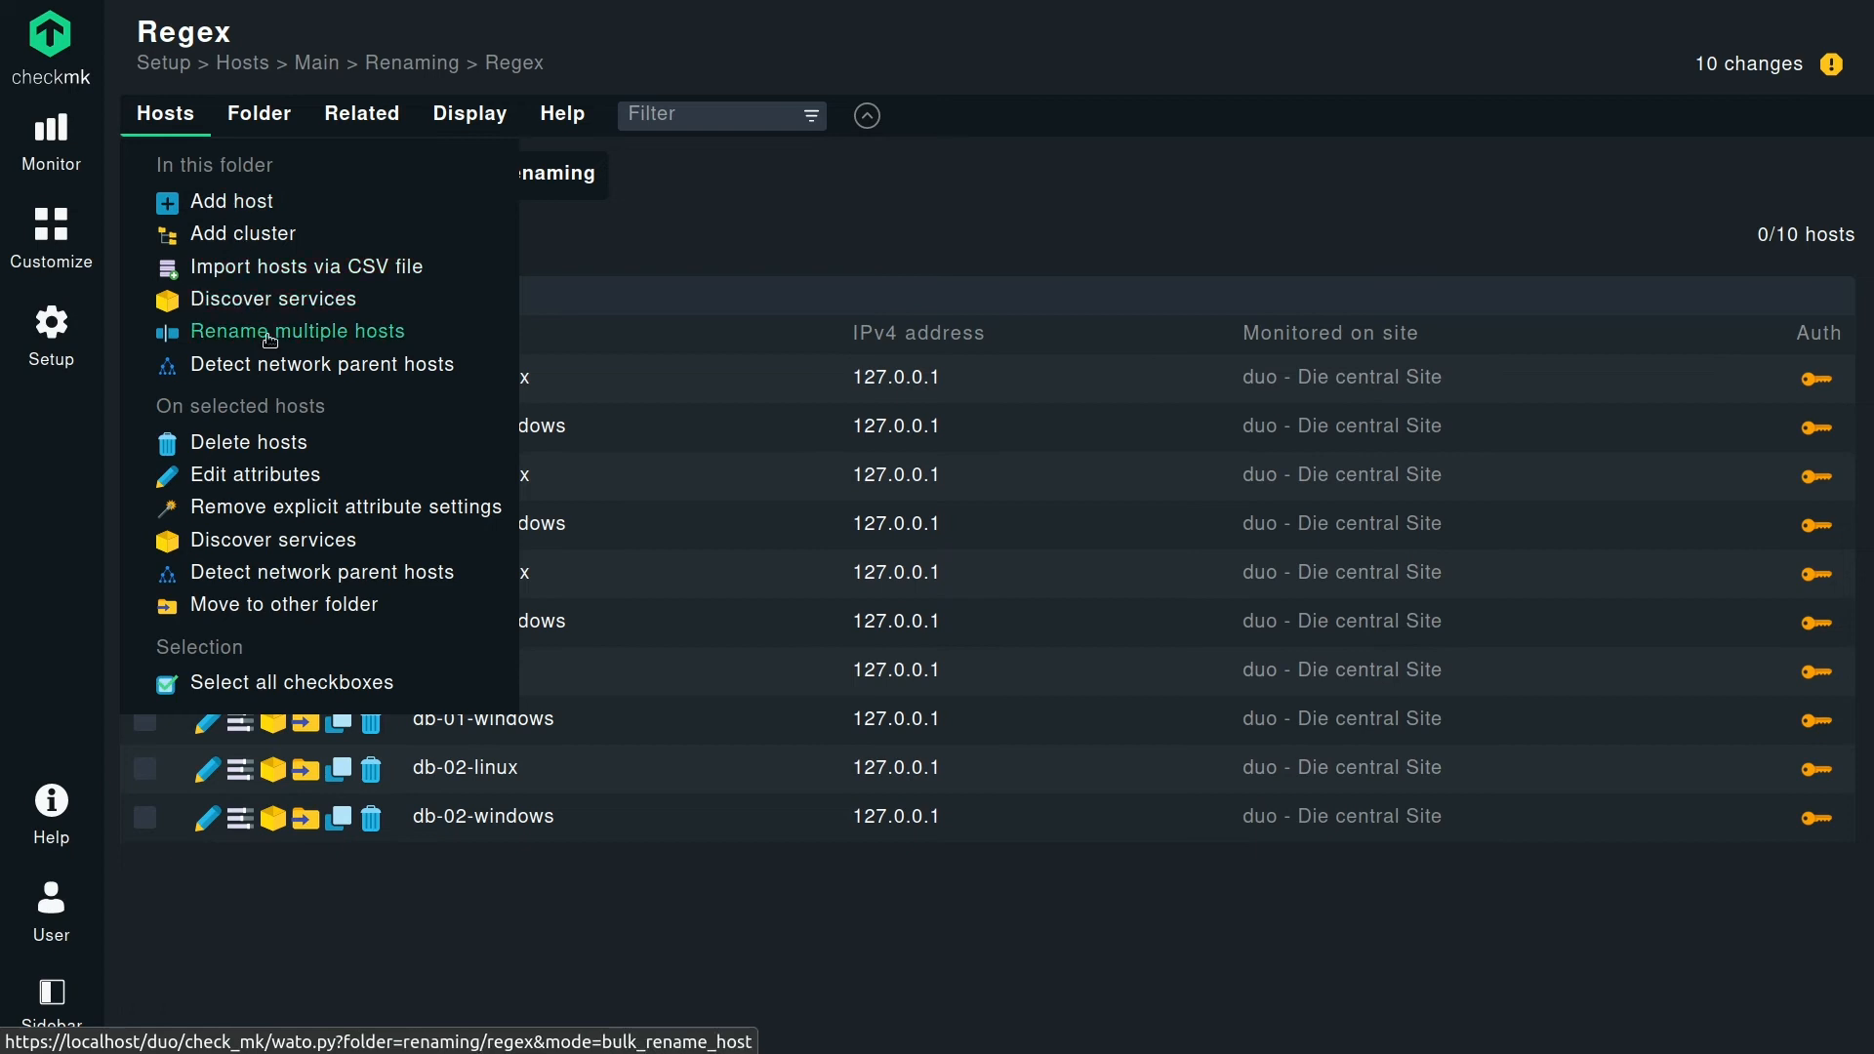
Start a bulk rename of the Regex folder's hosts with a regular expression substitution operation.
{"action": "left_click", "coordinate": [297, 331]}
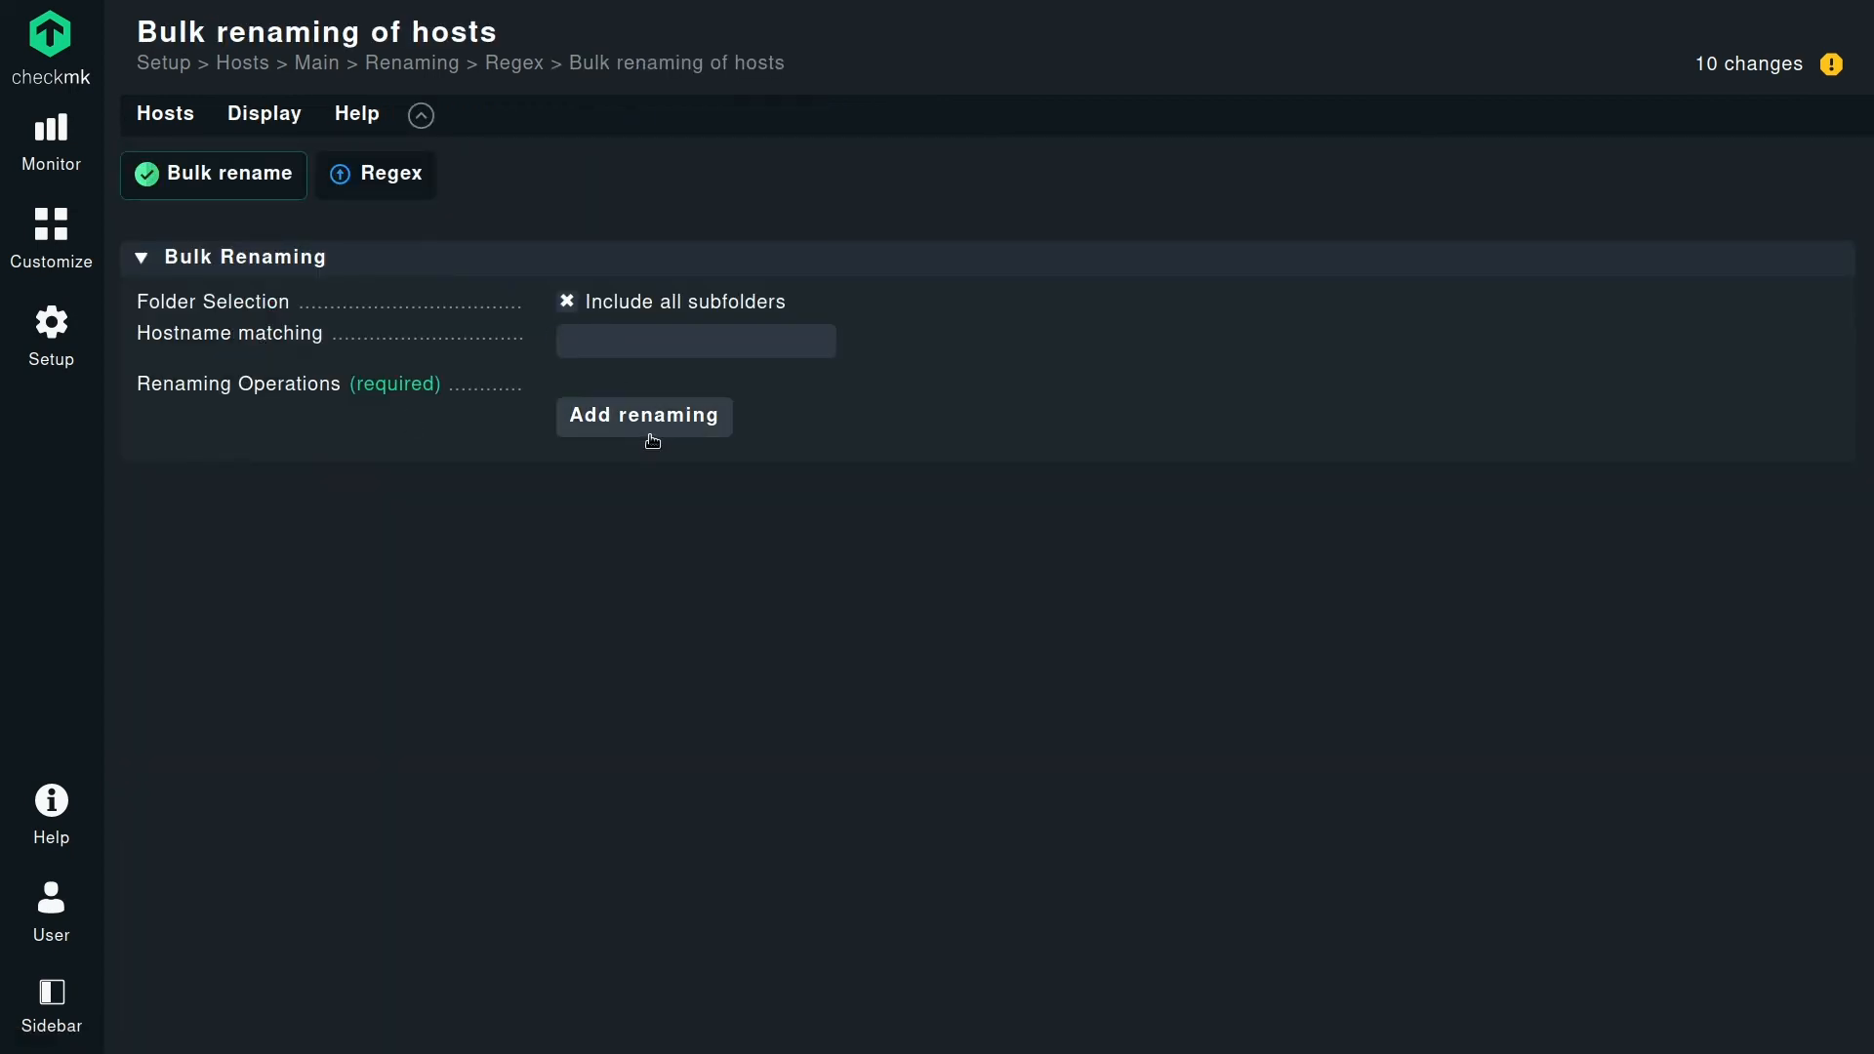
{"action": "left_click", "coordinate": [642, 416]}
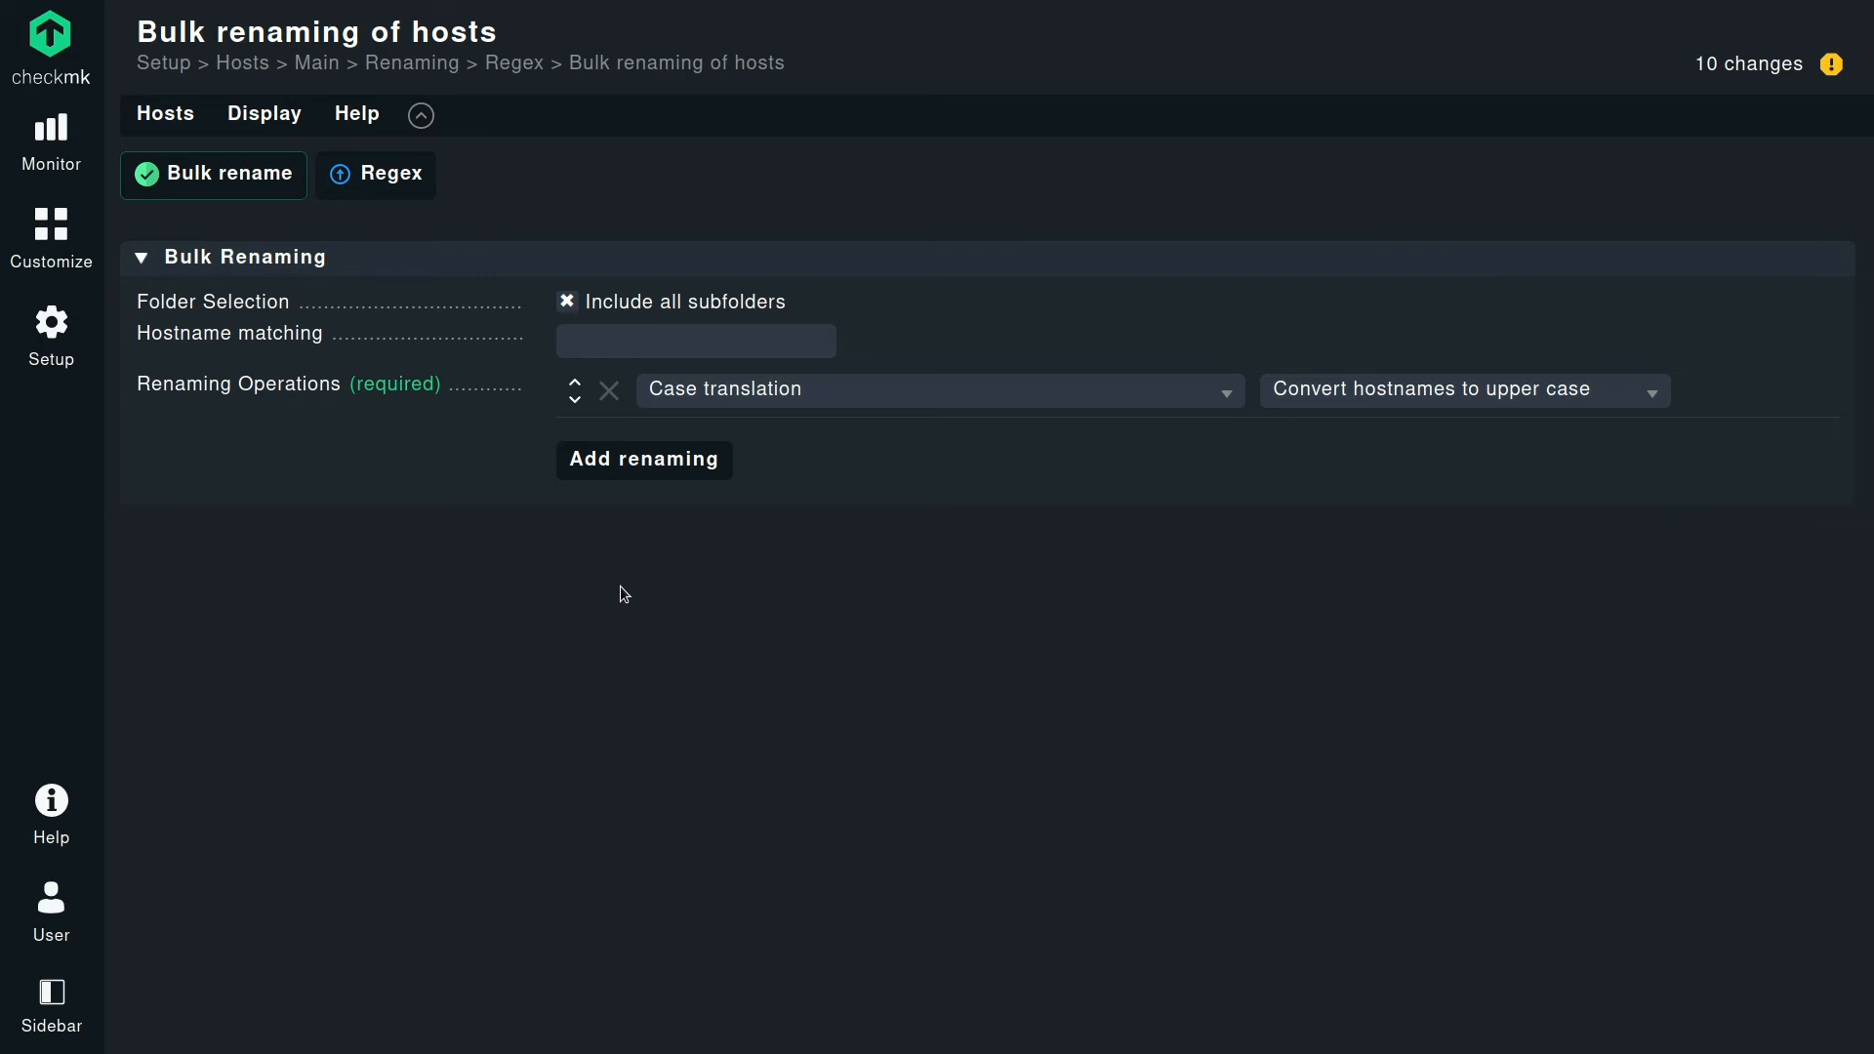
{"action": "left_click", "coordinate": [939, 391]}
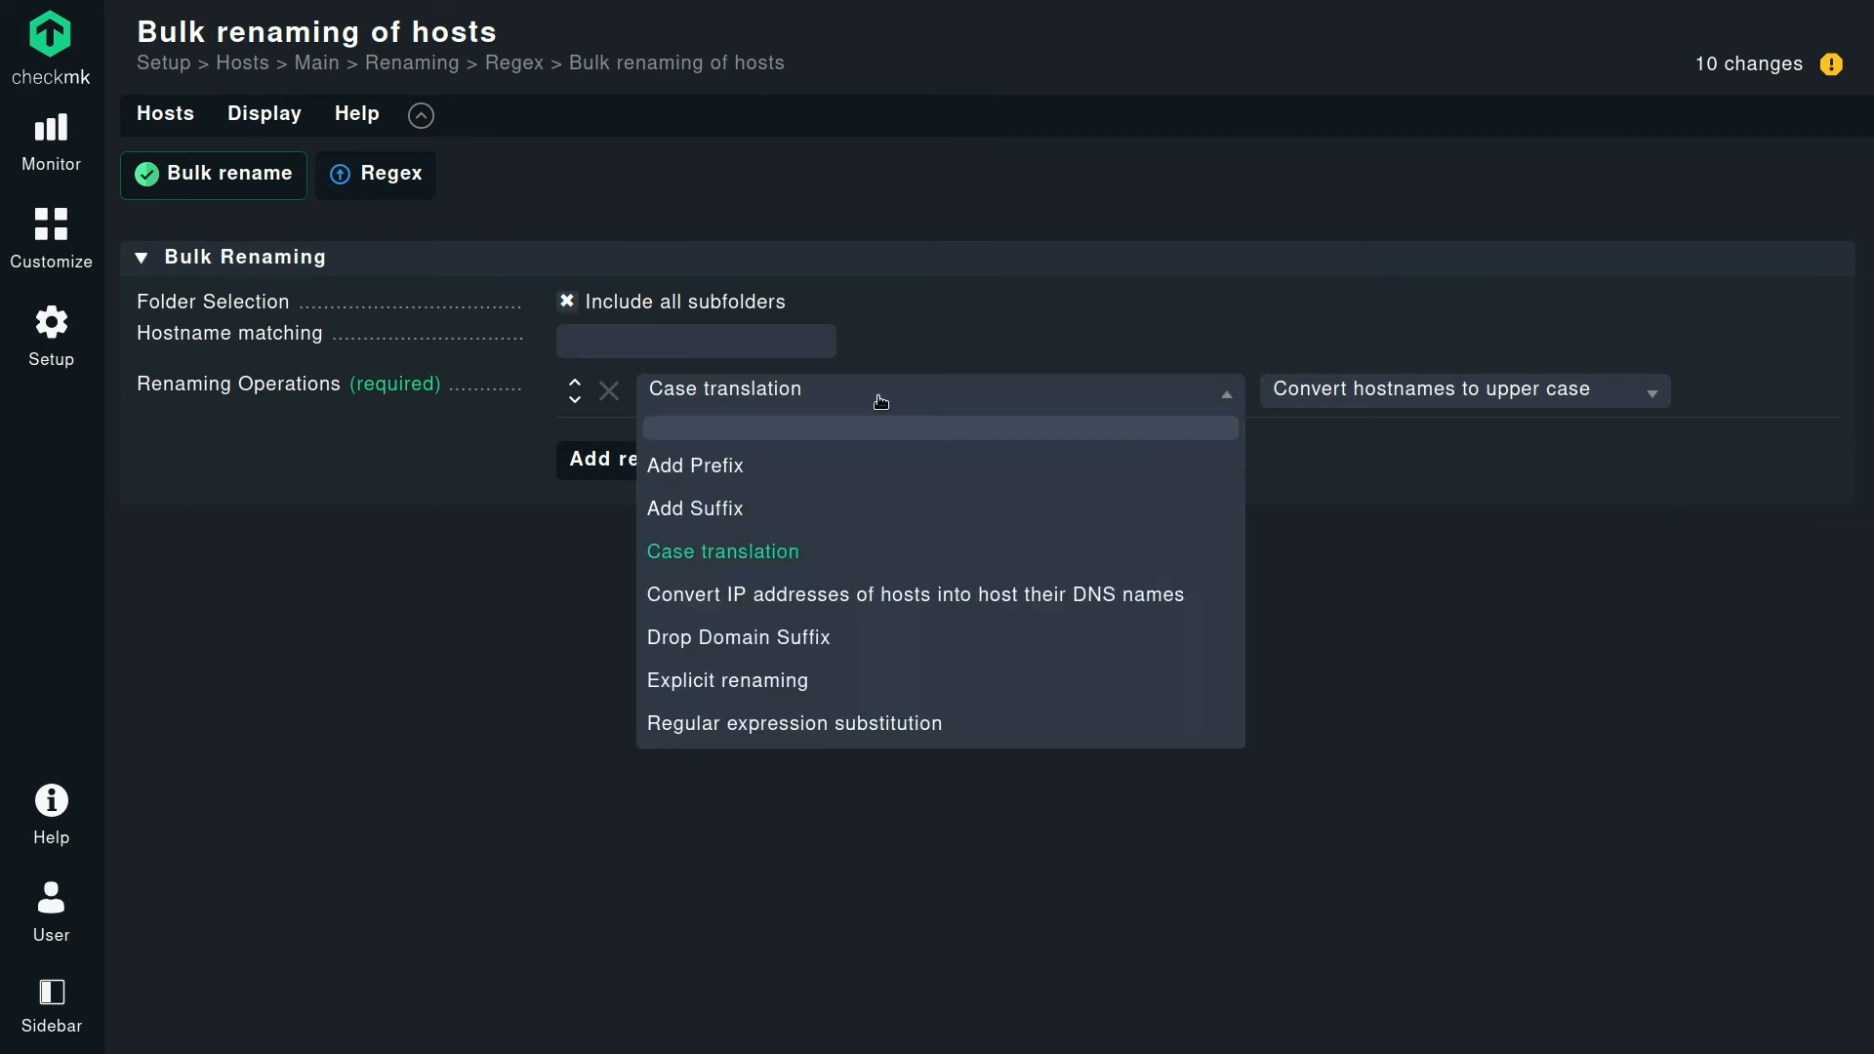
{"action": "mouse_move", "coordinate": [904, 578]}
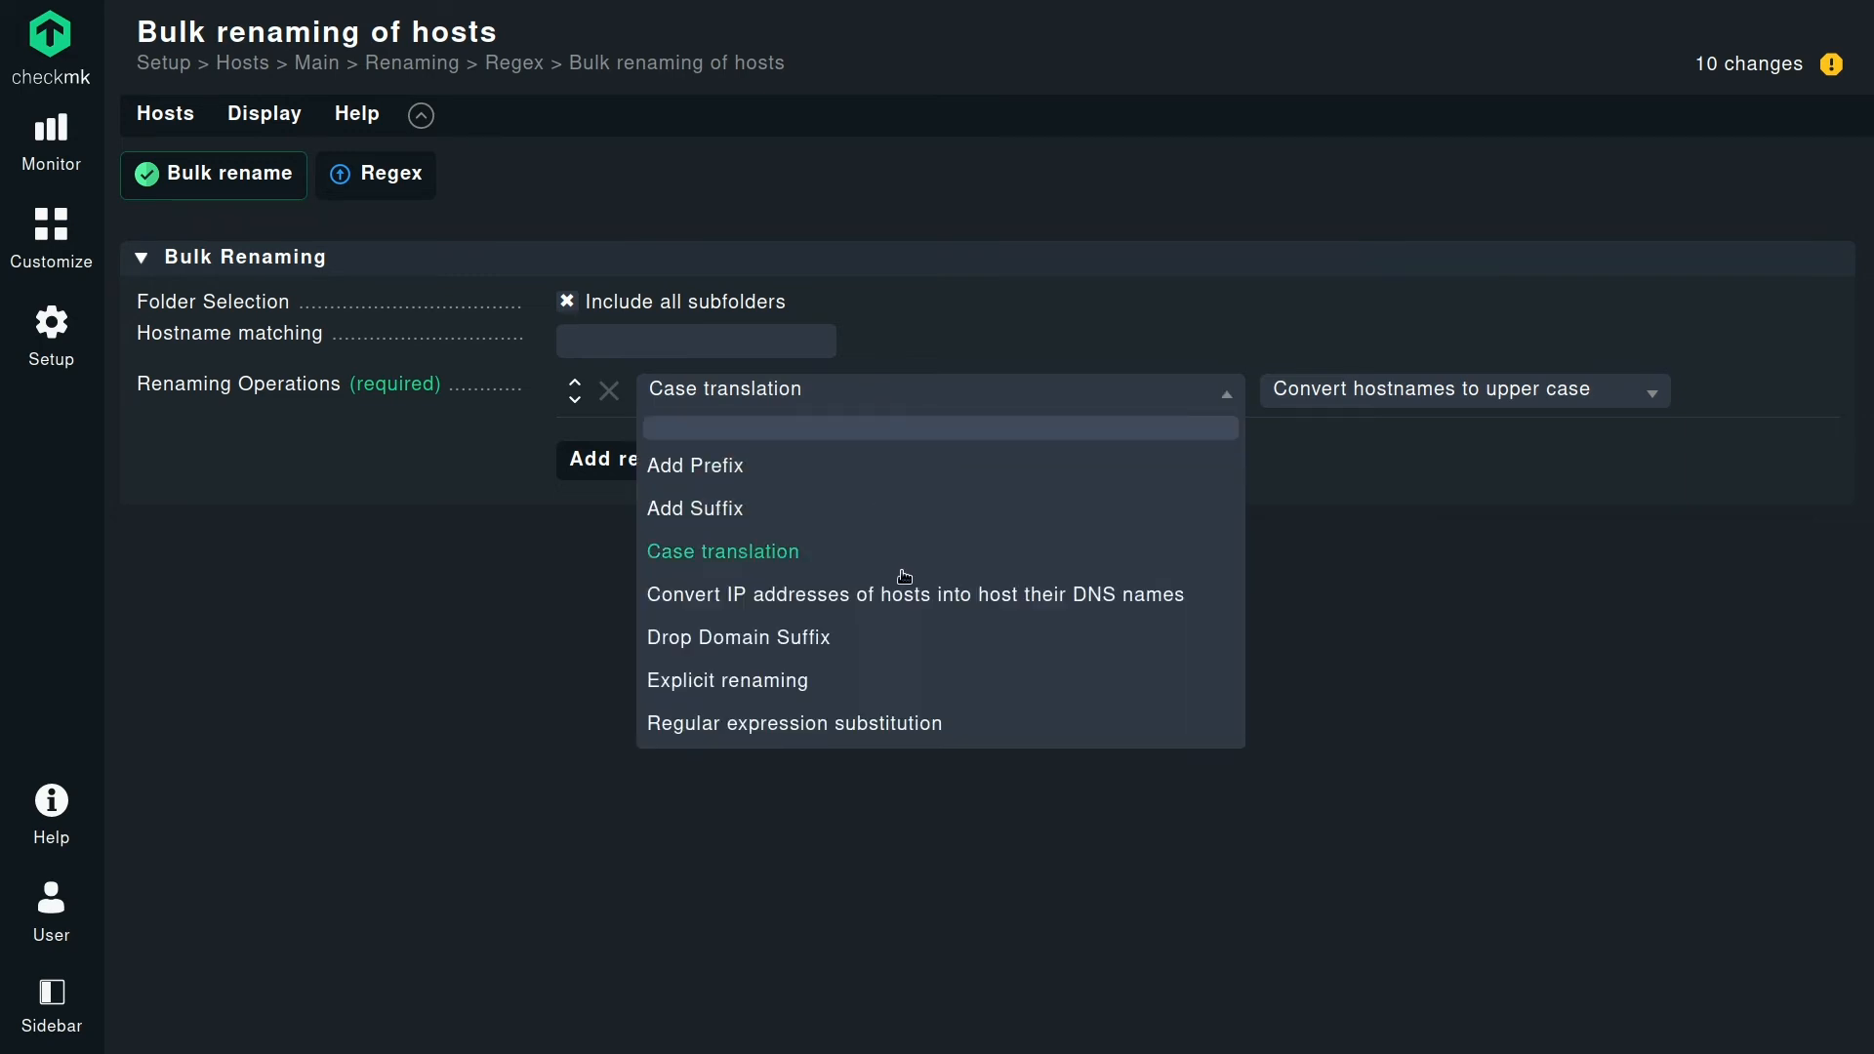
{"action": "mouse_move", "coordinate": [902, 603]}
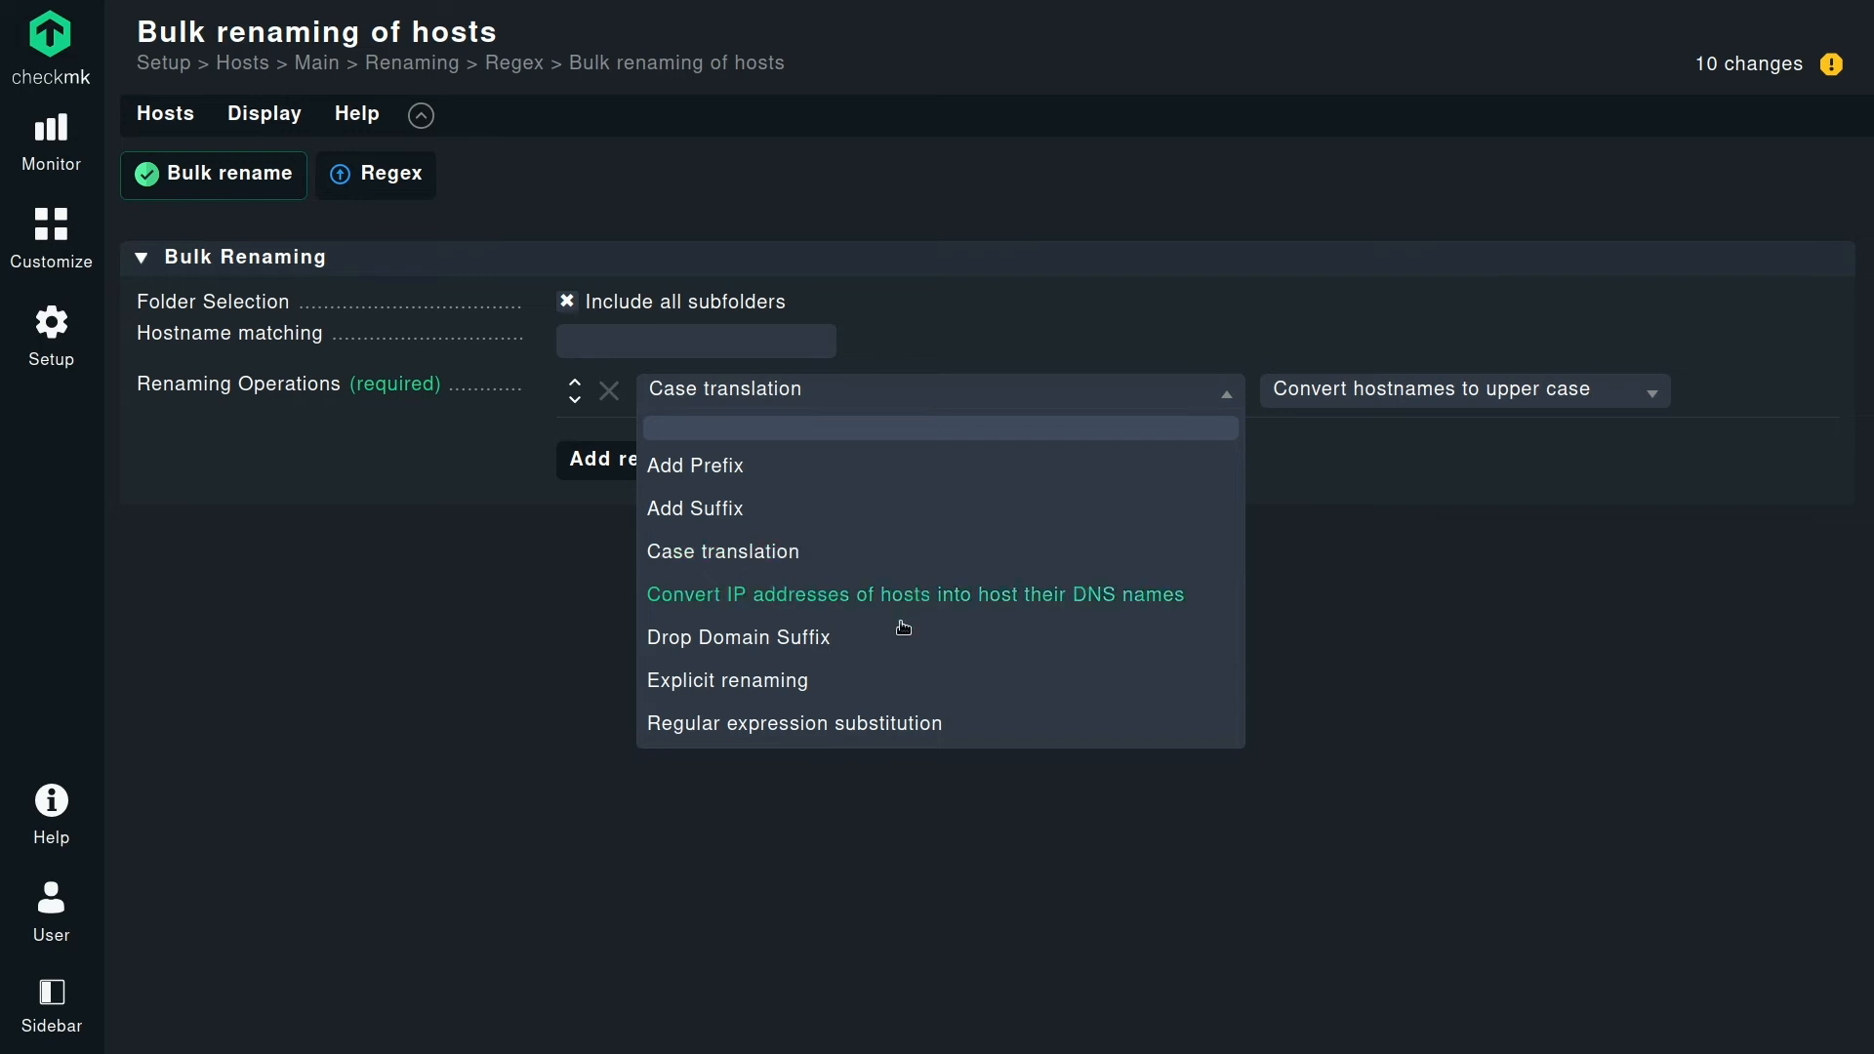
{"action": "left_click", "coordinate": [793, 722]}
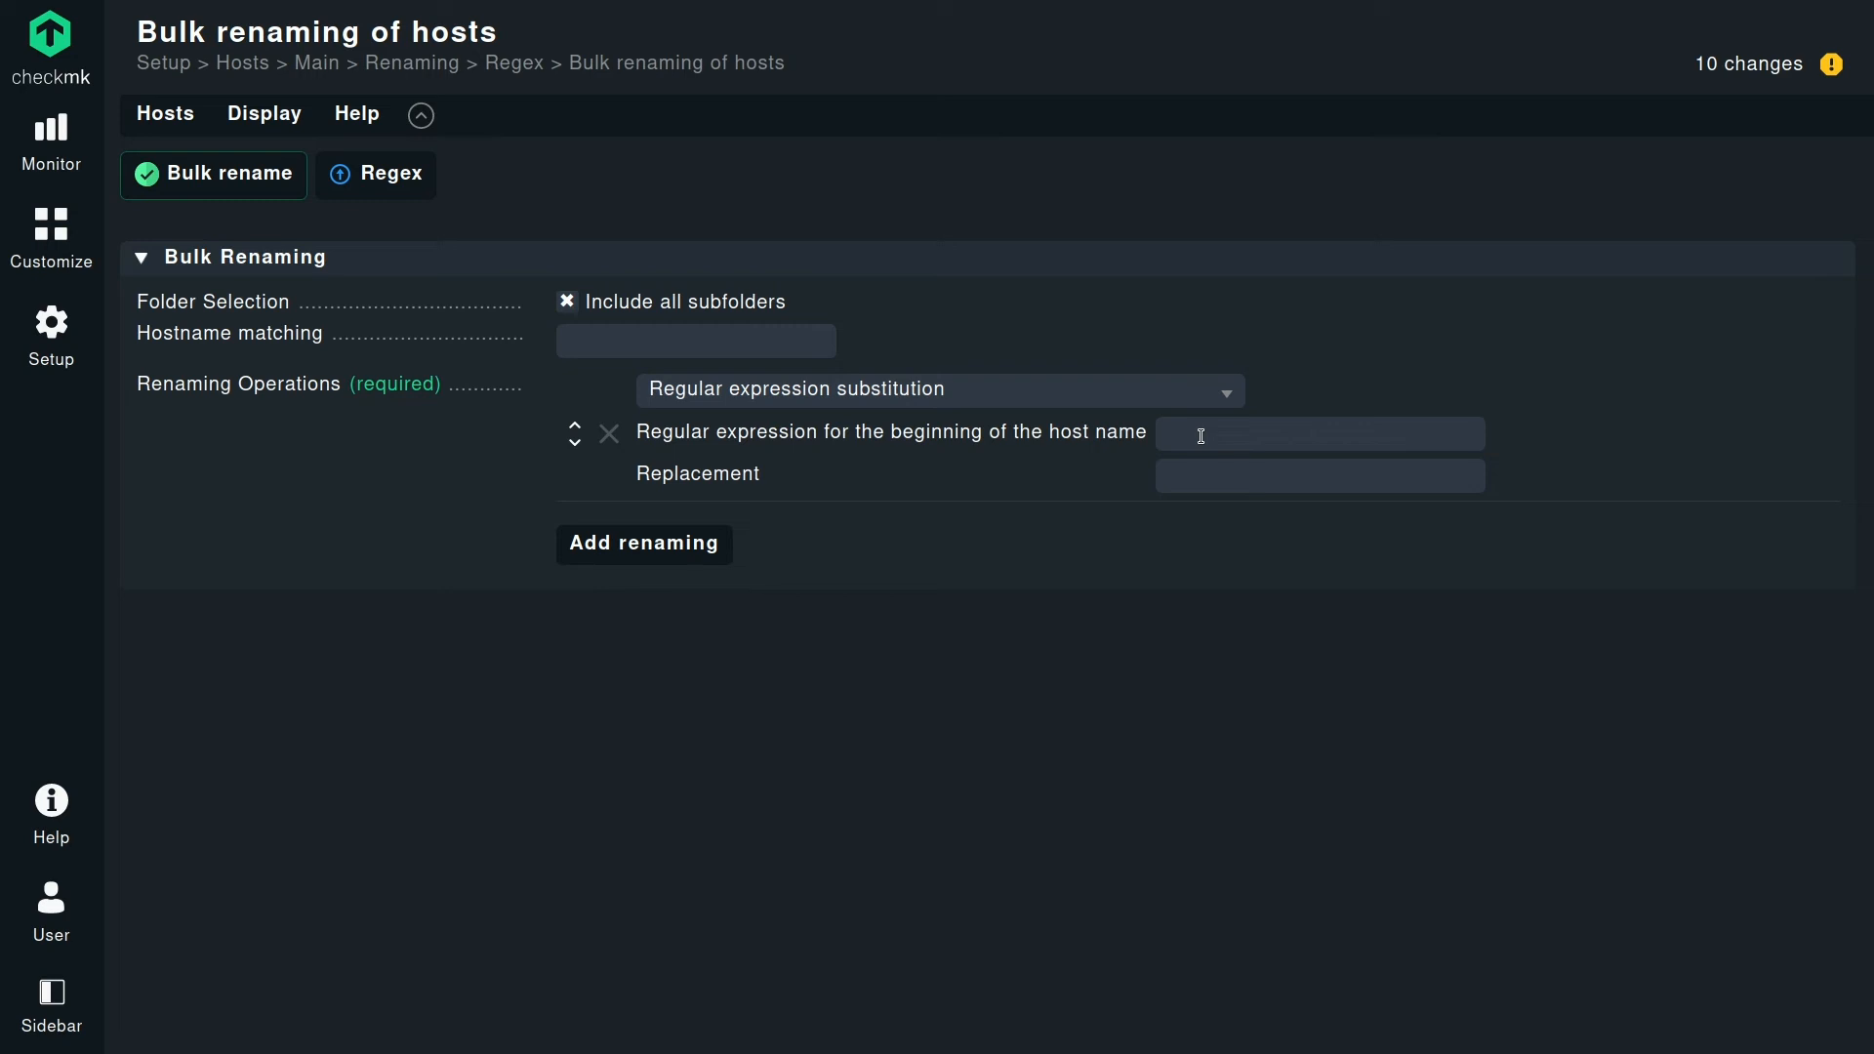
Enter (.*)-(.*)-(.*) as the regular expression for the beginning of the host name.
{"action": "left_click", "coordinate": [1319, 434]}
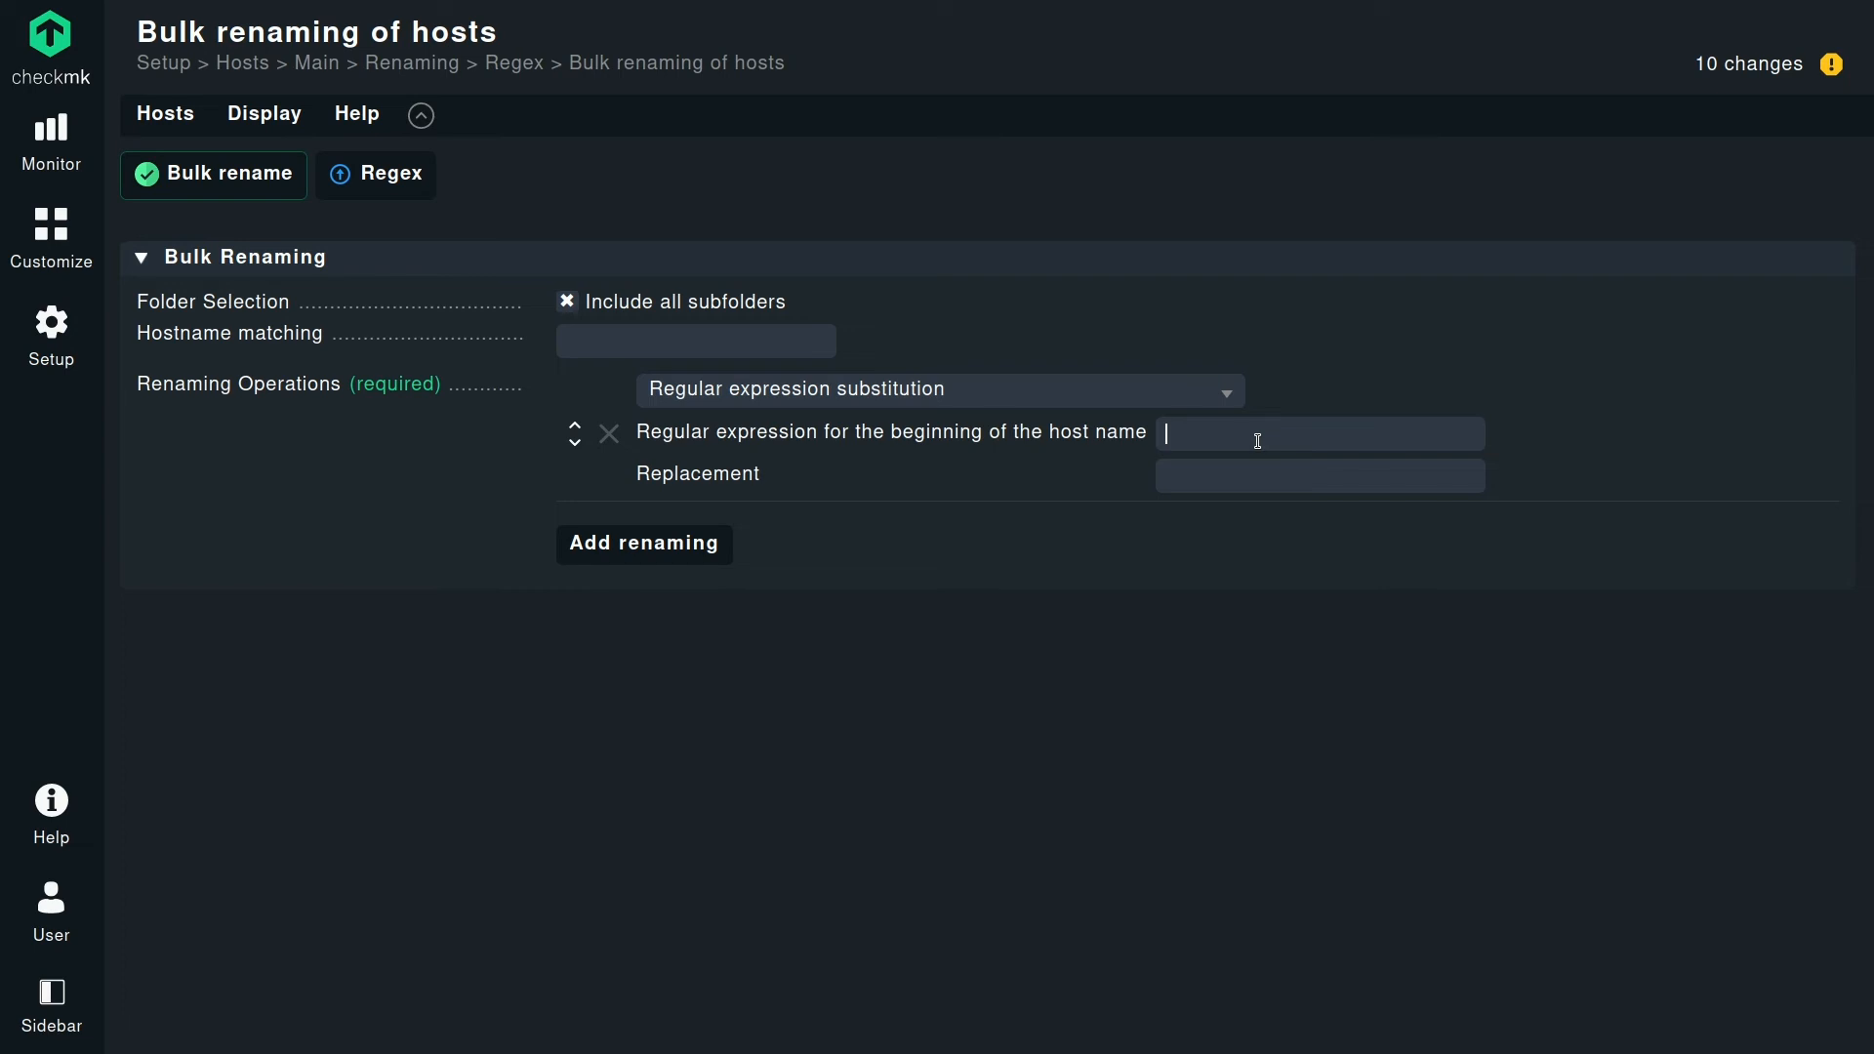
{"action": "type", "text": "."}
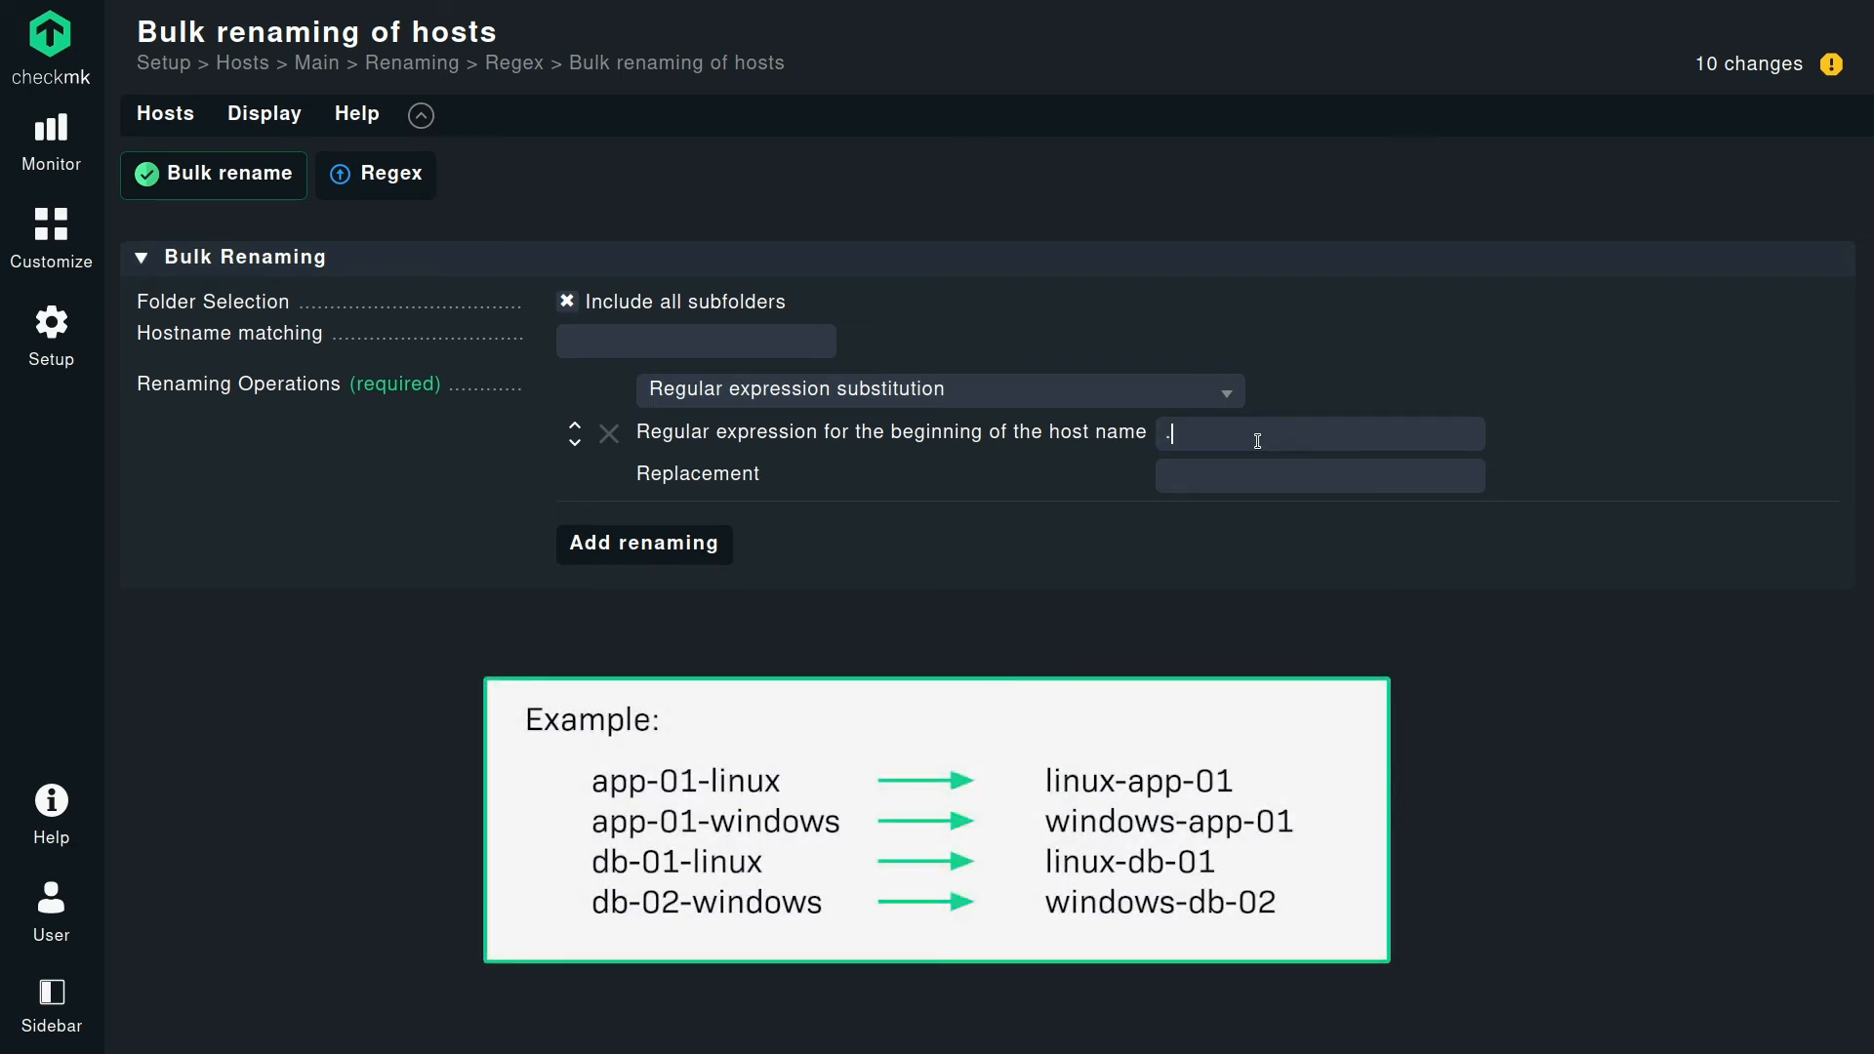
{"action": "type", "text": "*"}
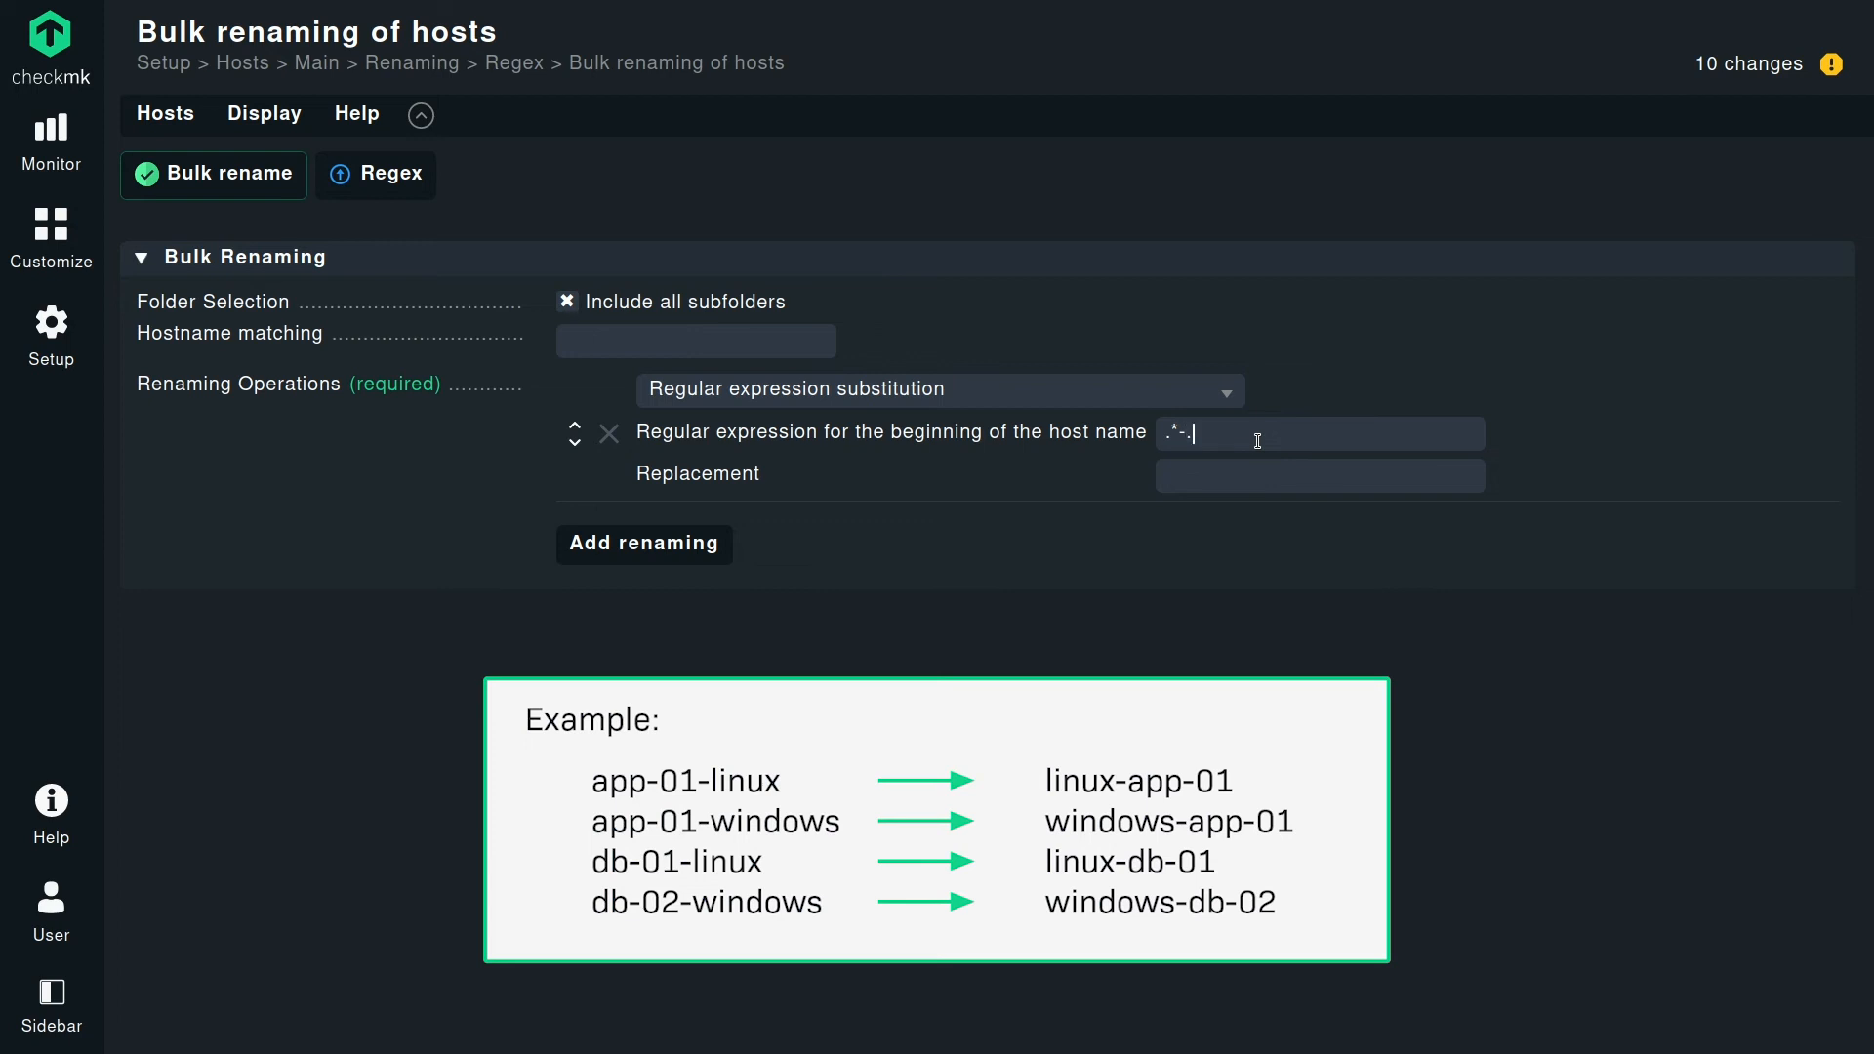
{"action": "type", "text": ".*)-"}
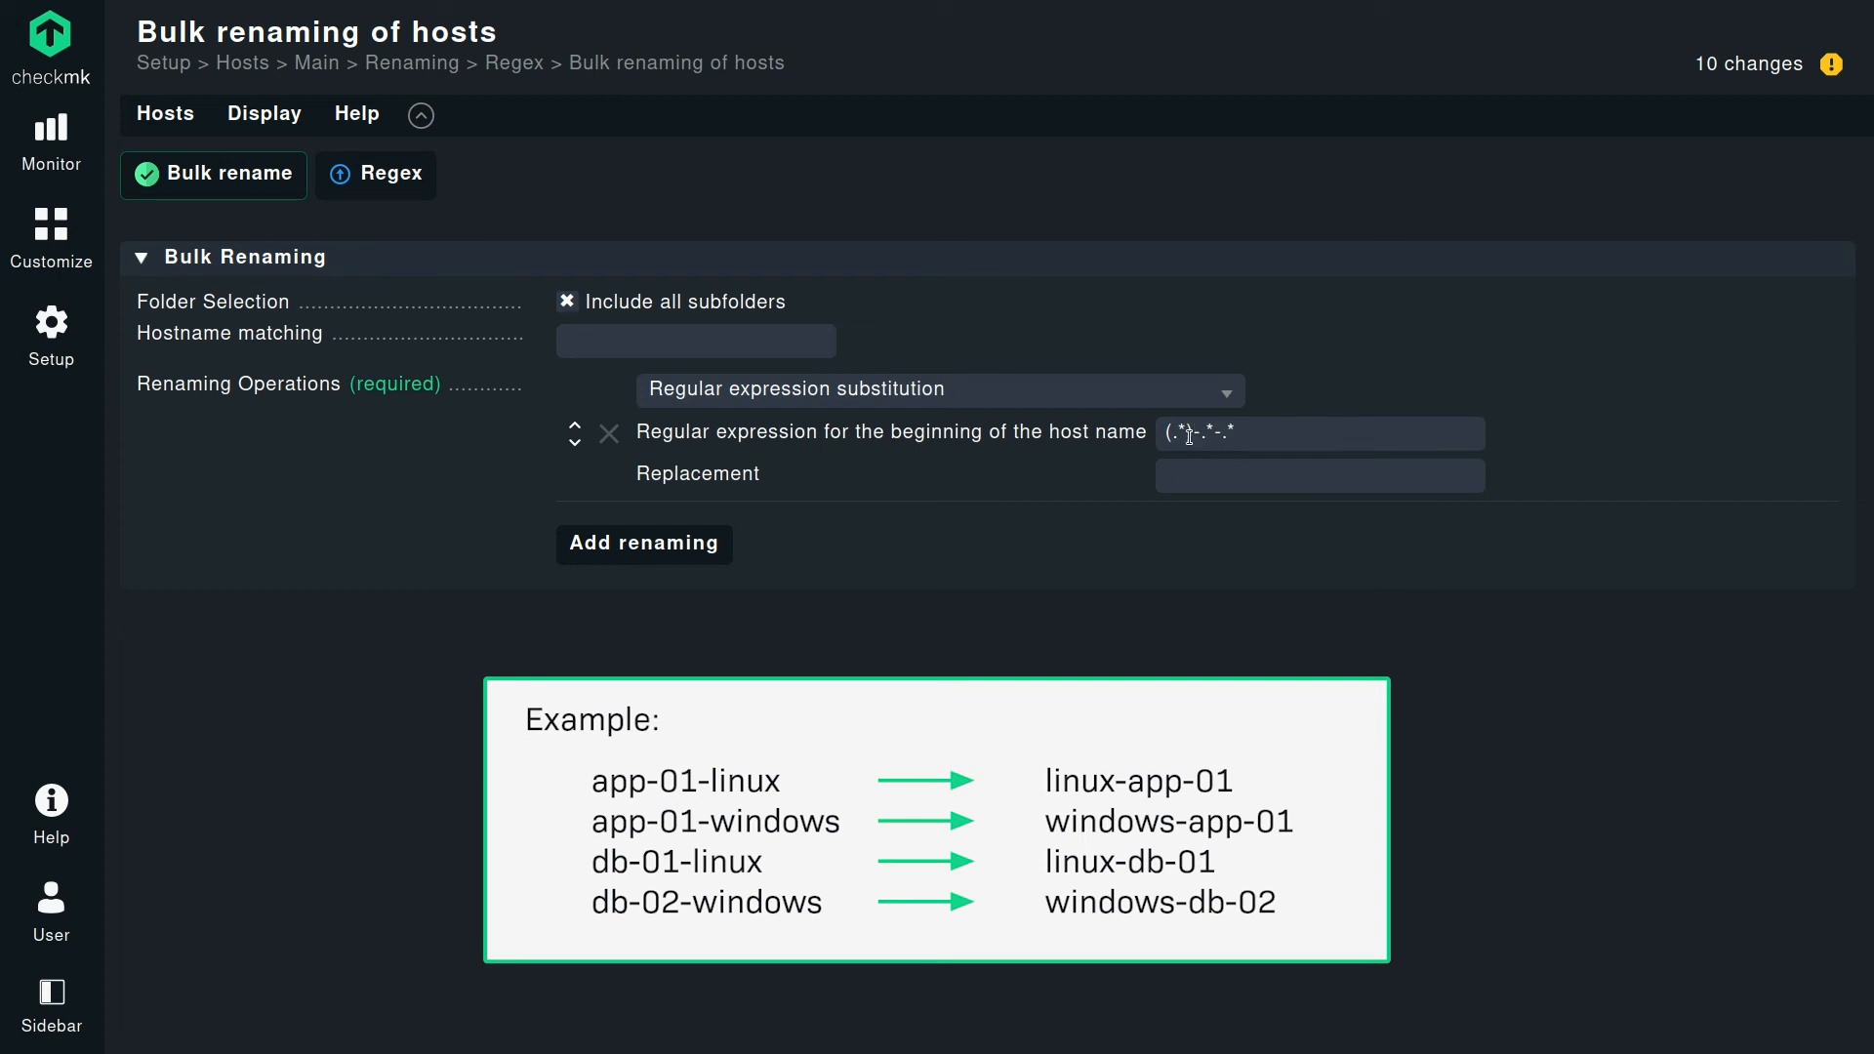
{"action": "double_click", "coordinate": [1175, 433]}
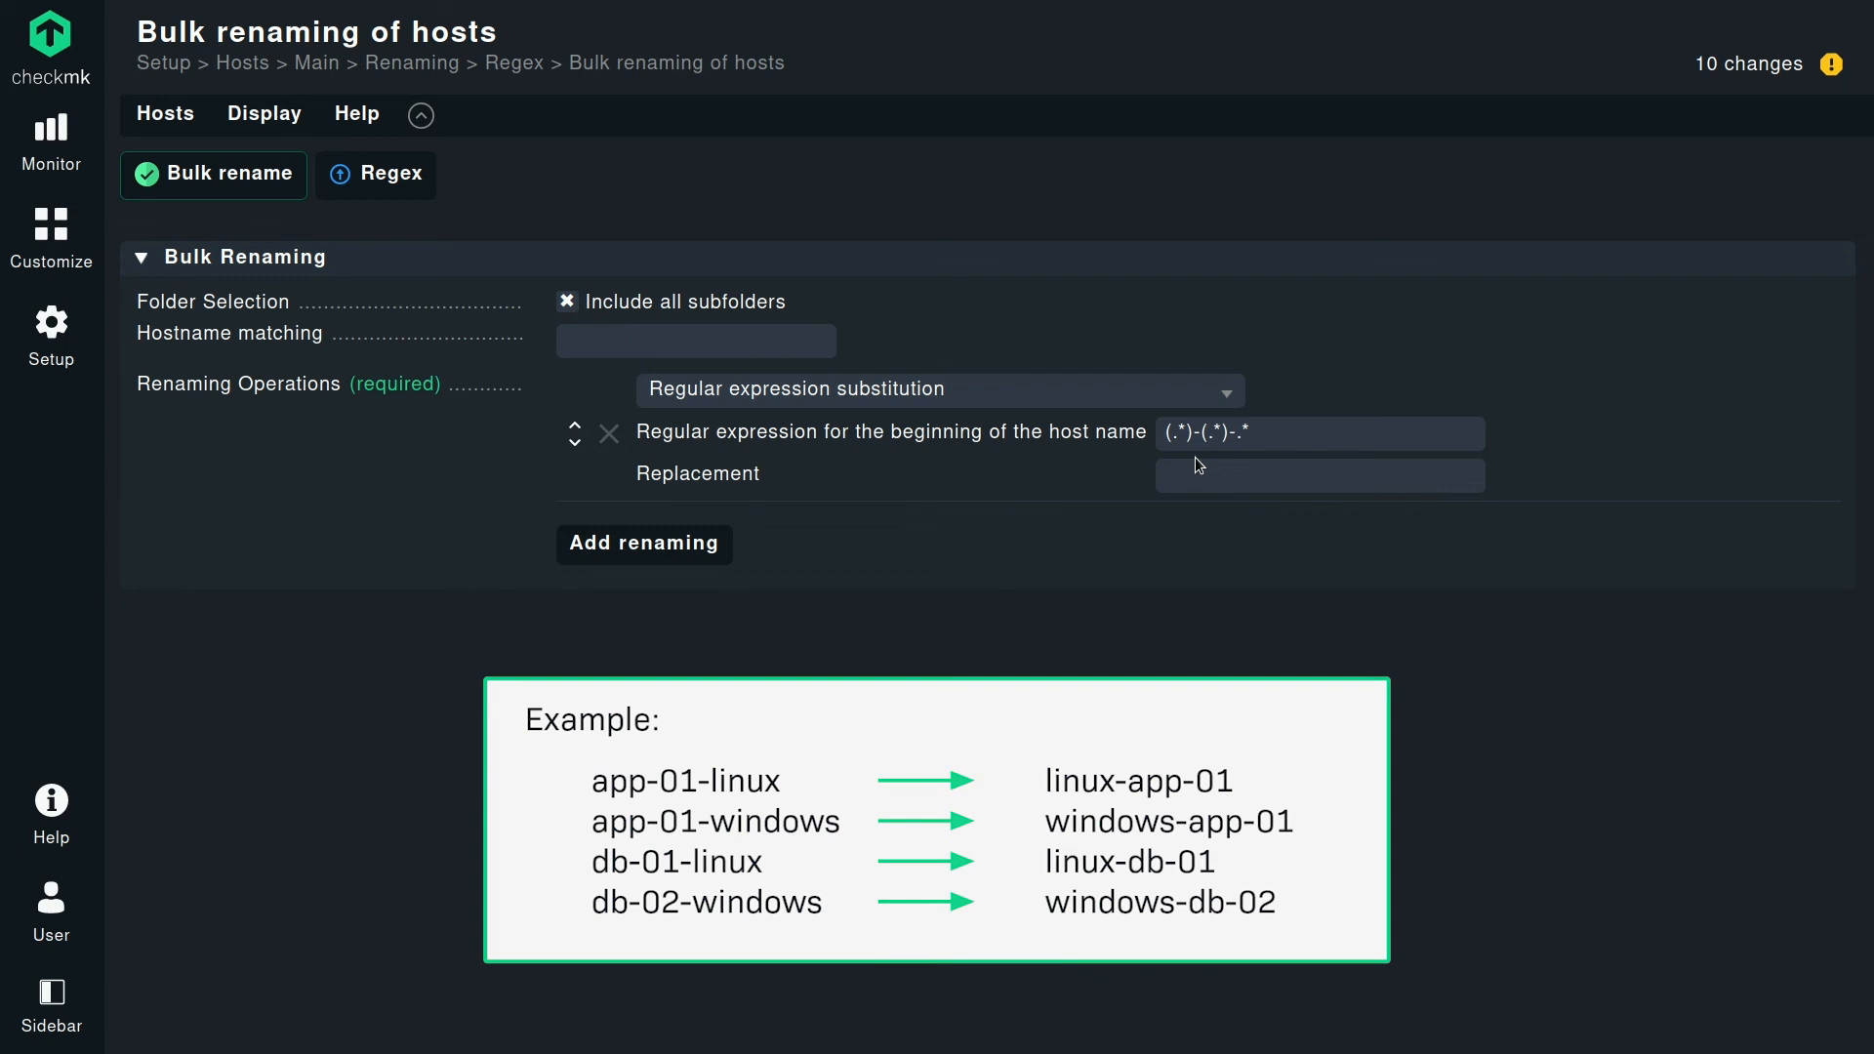
{"action": "type", "text": "(.*)-(.*)-(.*"}
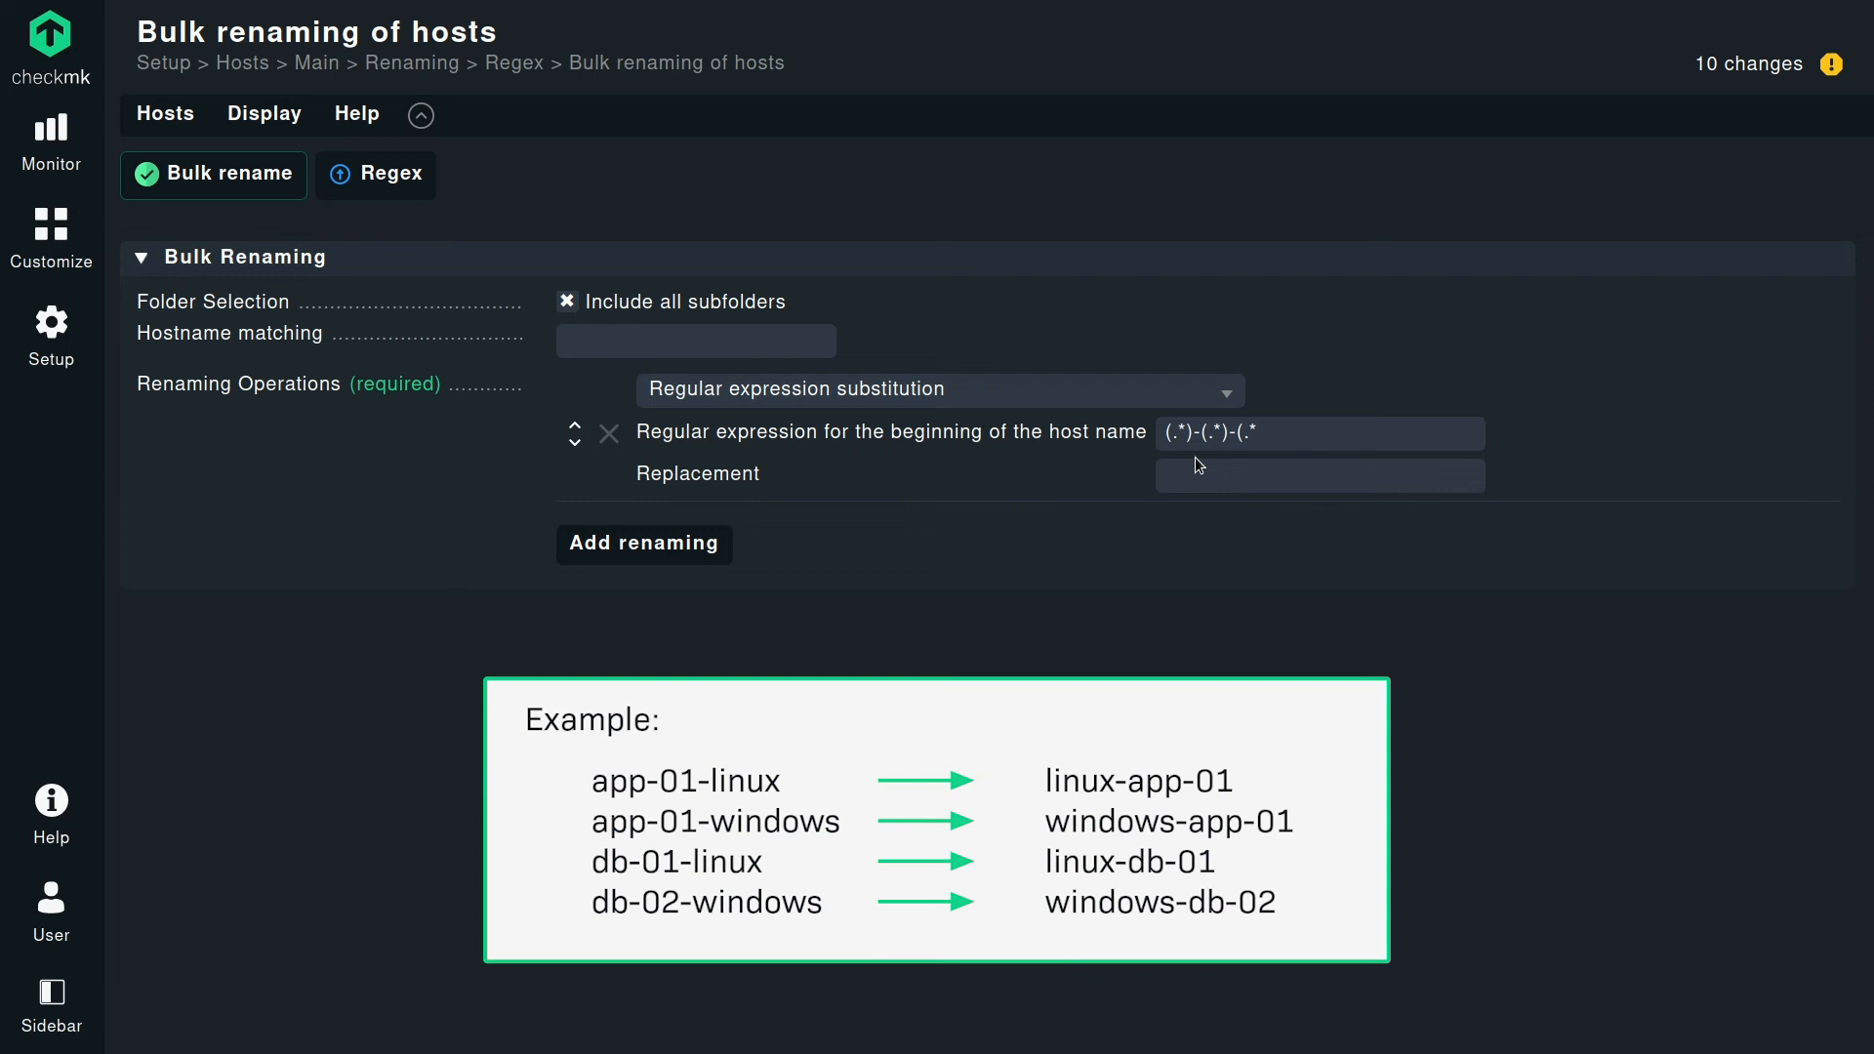
{"action": "type", "text": ")"}
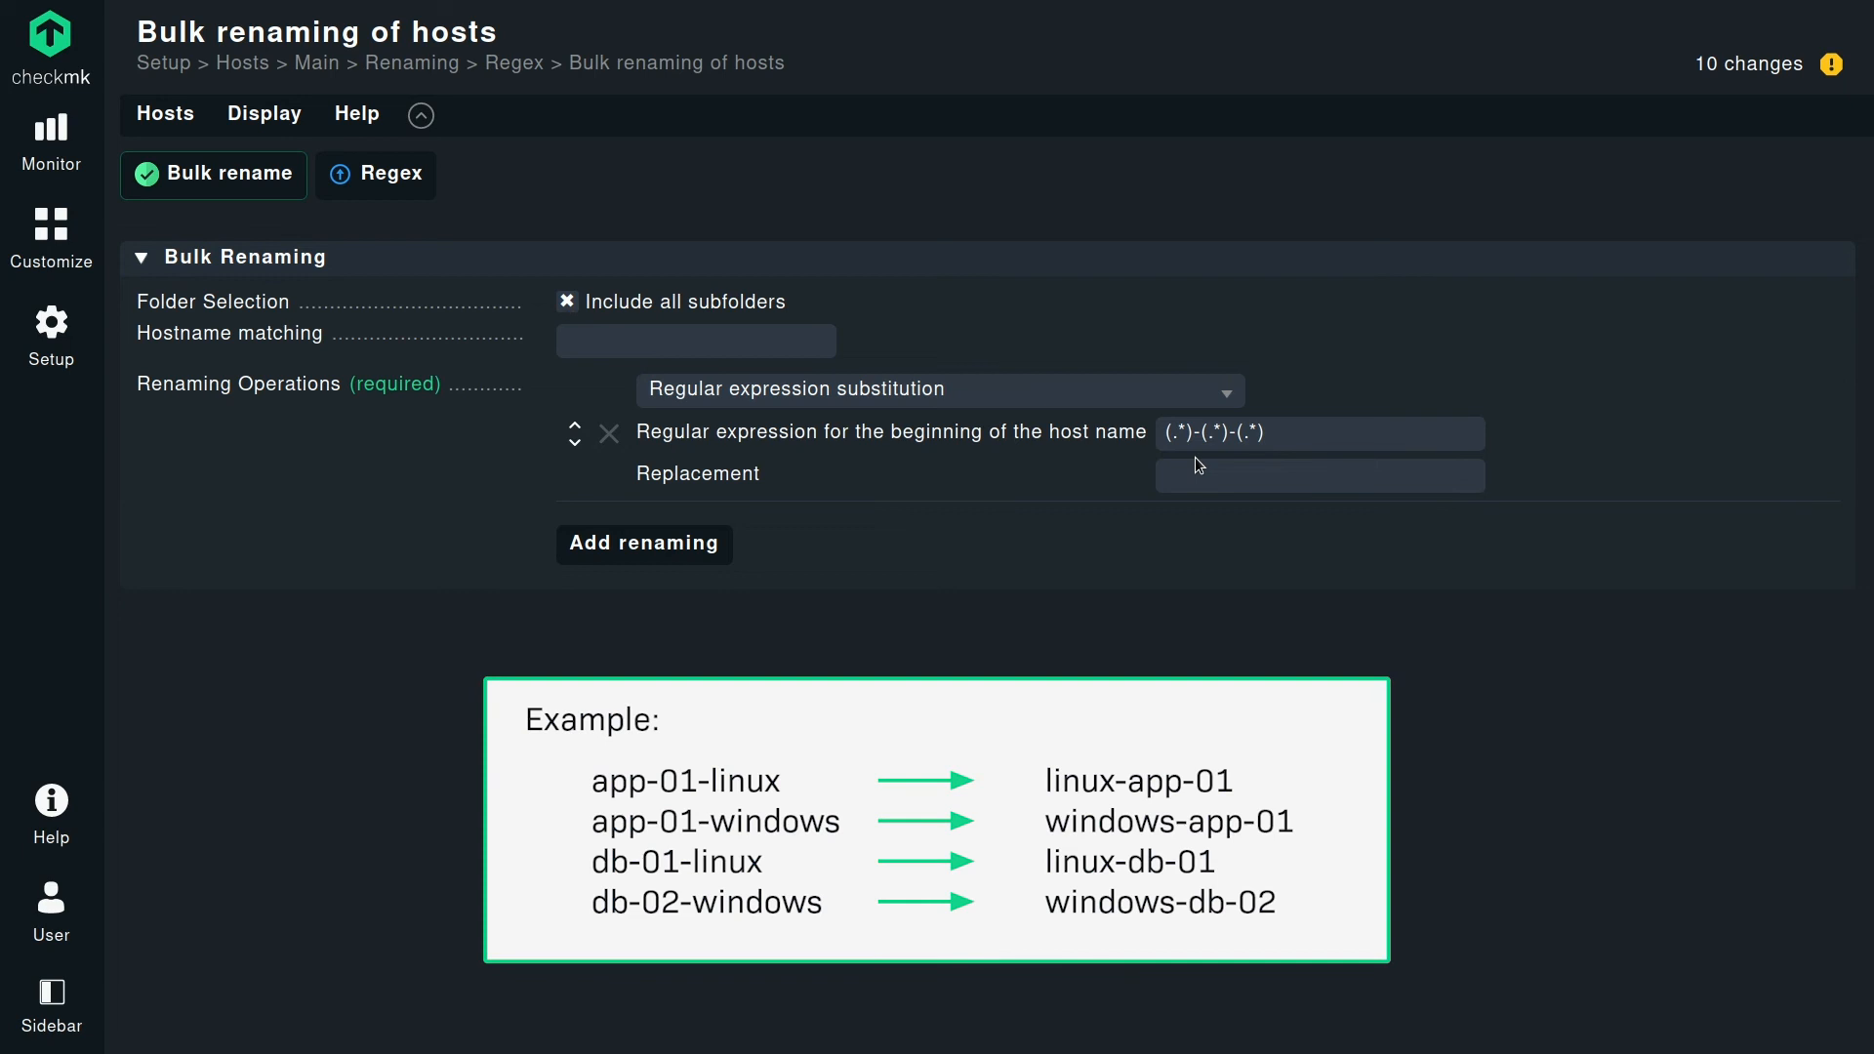
{"action": "left_click", "coordinate": [1313, 434]}
{"action": "type", "text": "\\"}
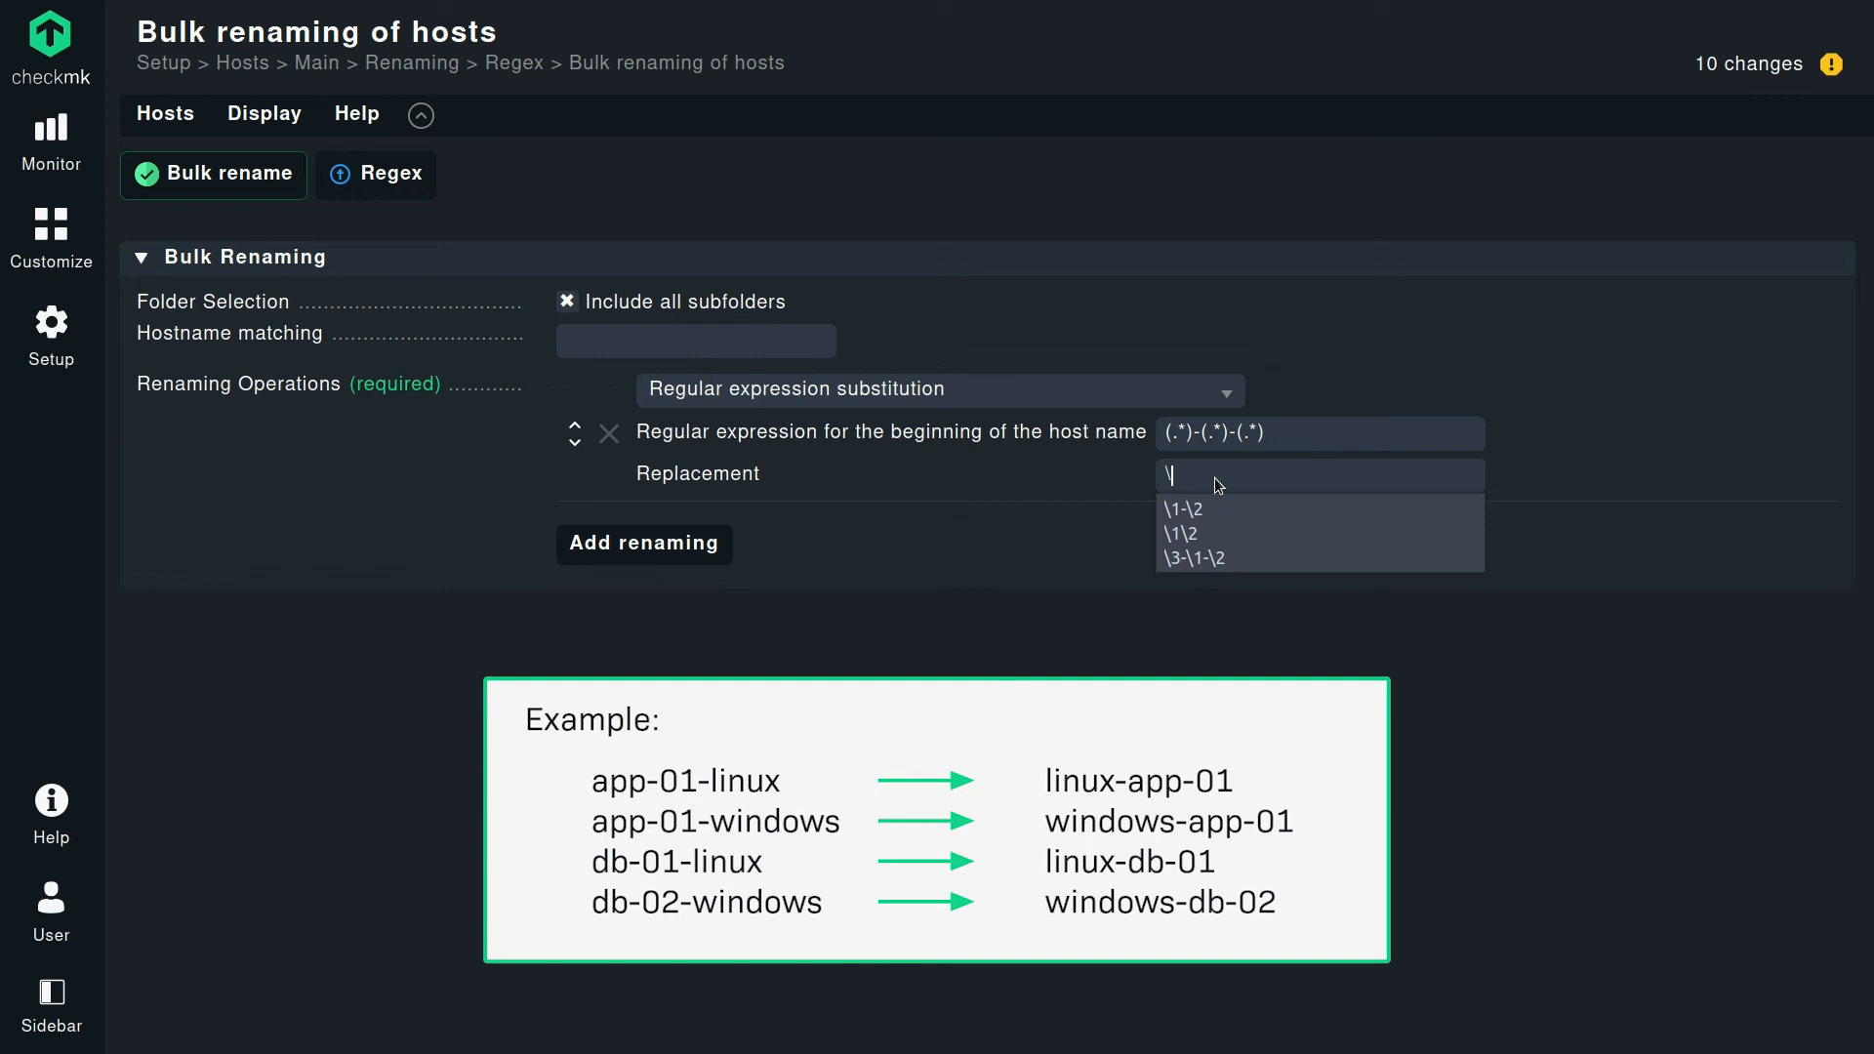
Set the replacement to \3-\1-\2 so the last captured part moves to the front.
{"action": "type", "text": "3"}
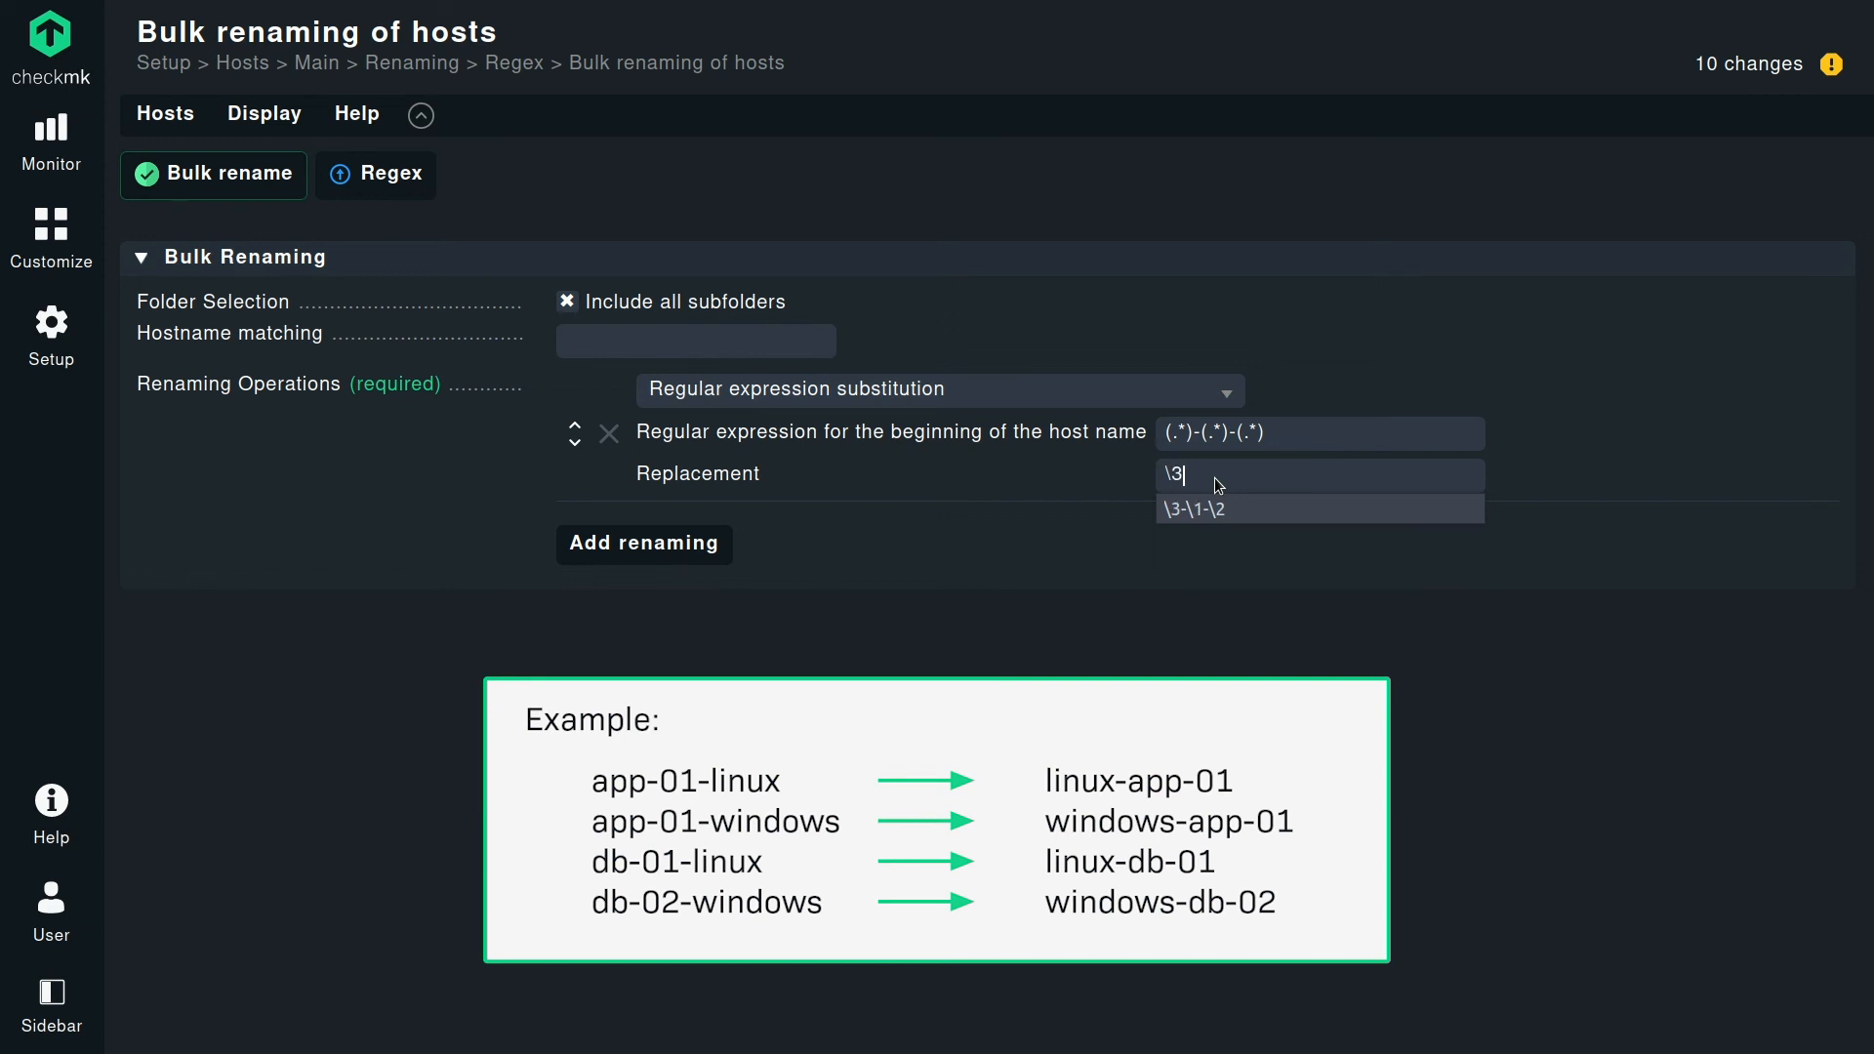
{"action": "type", "text": "-"}
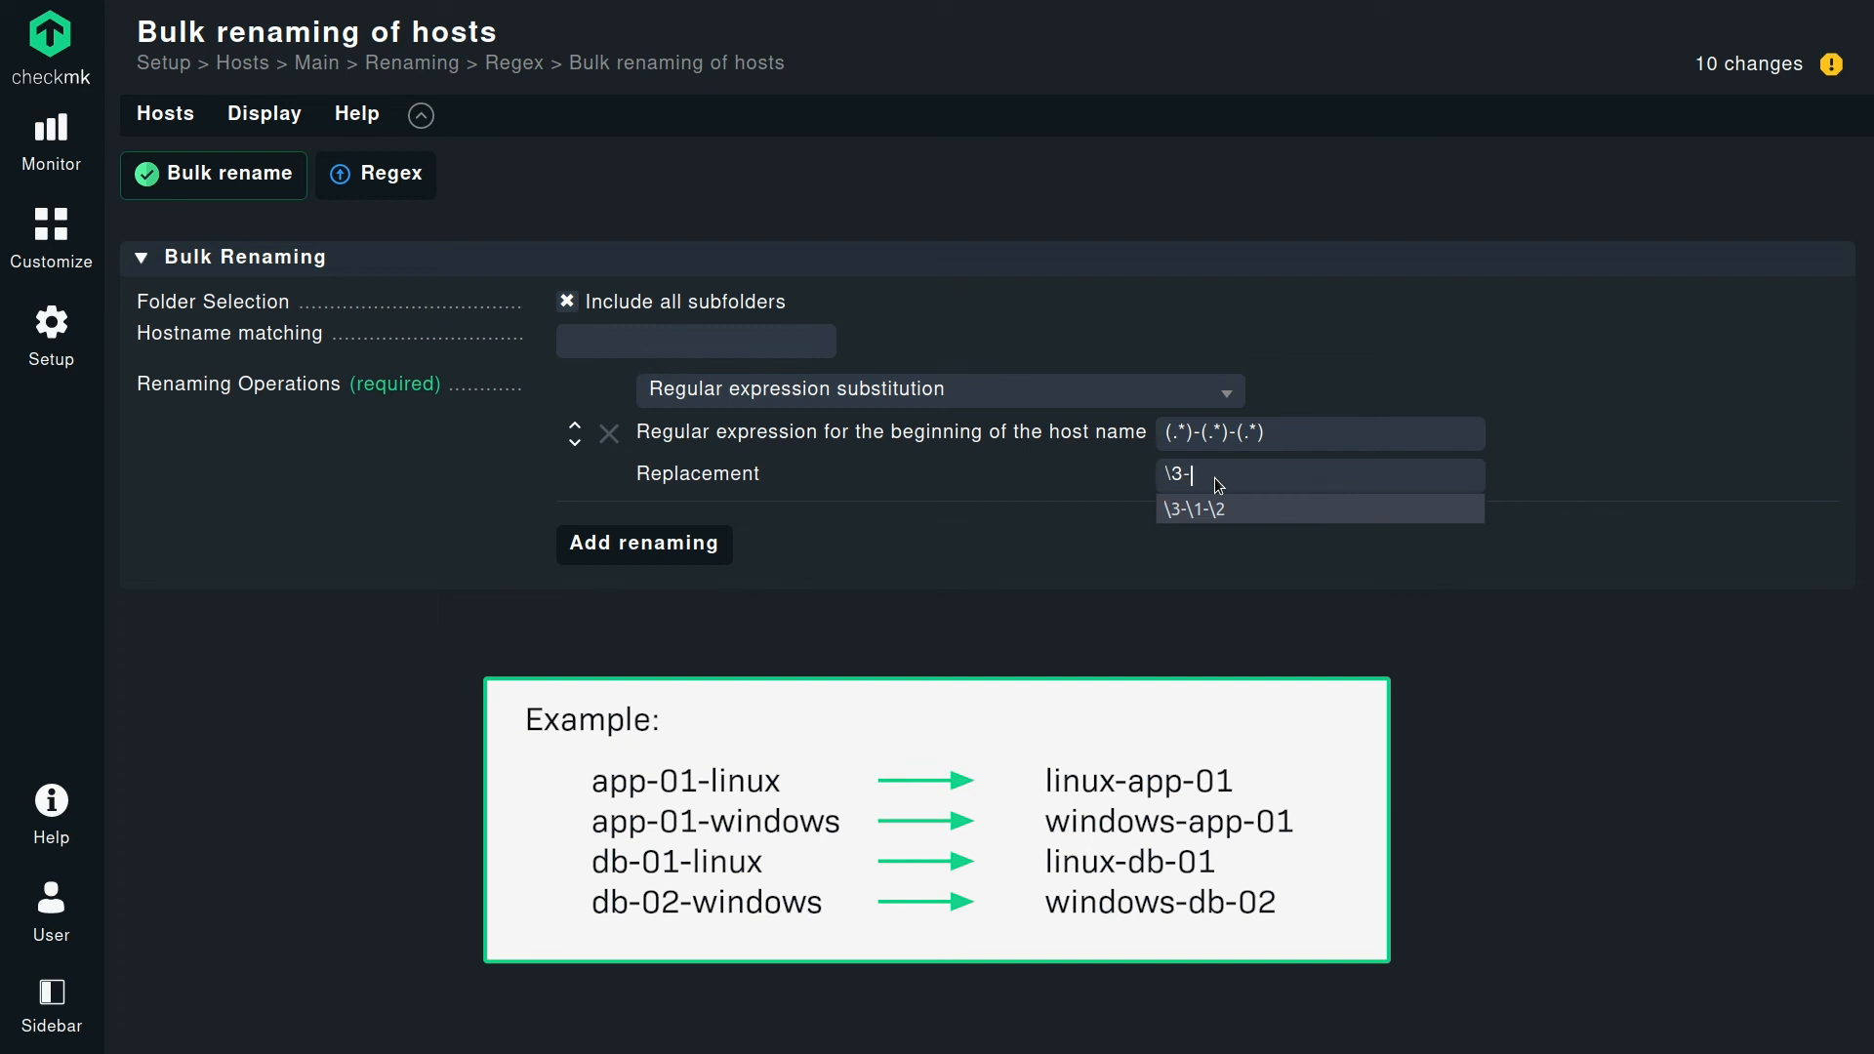
{"action": "key", "text": "Backspace"}
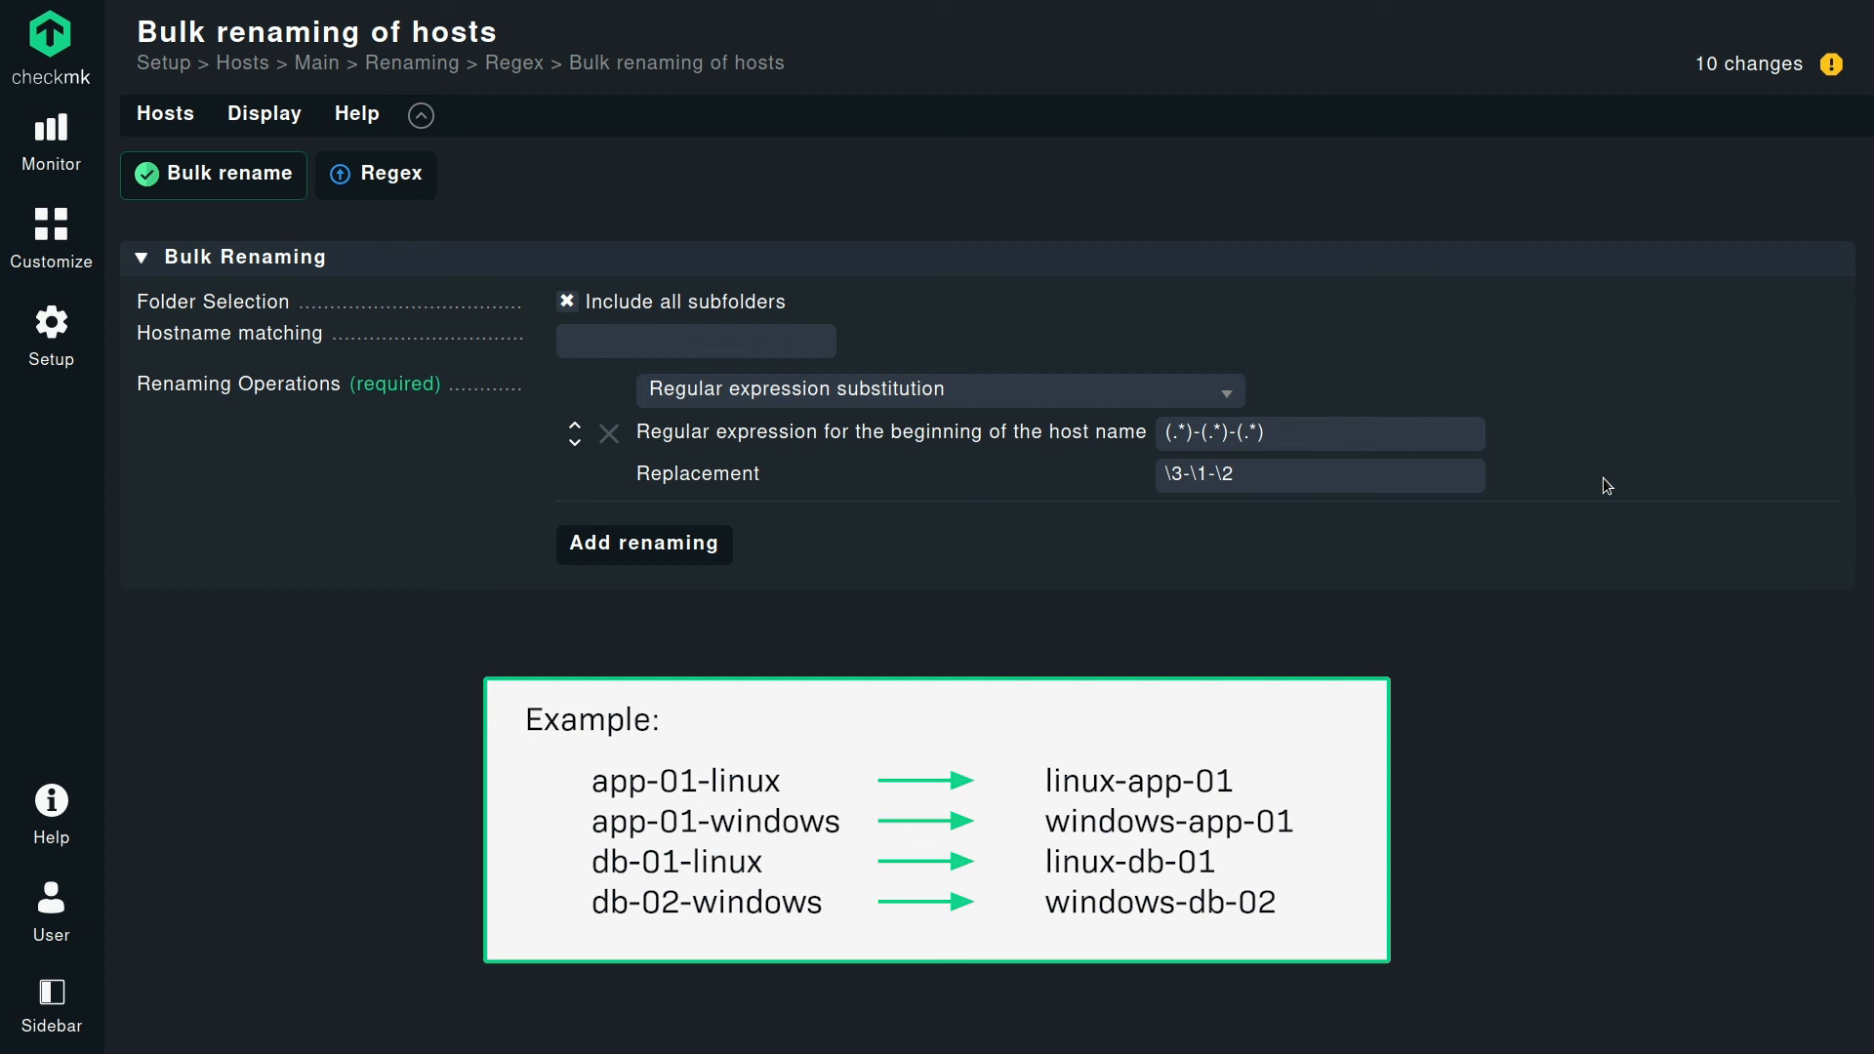
{"action": "mouse_move", "coordinate": [535, 656]}
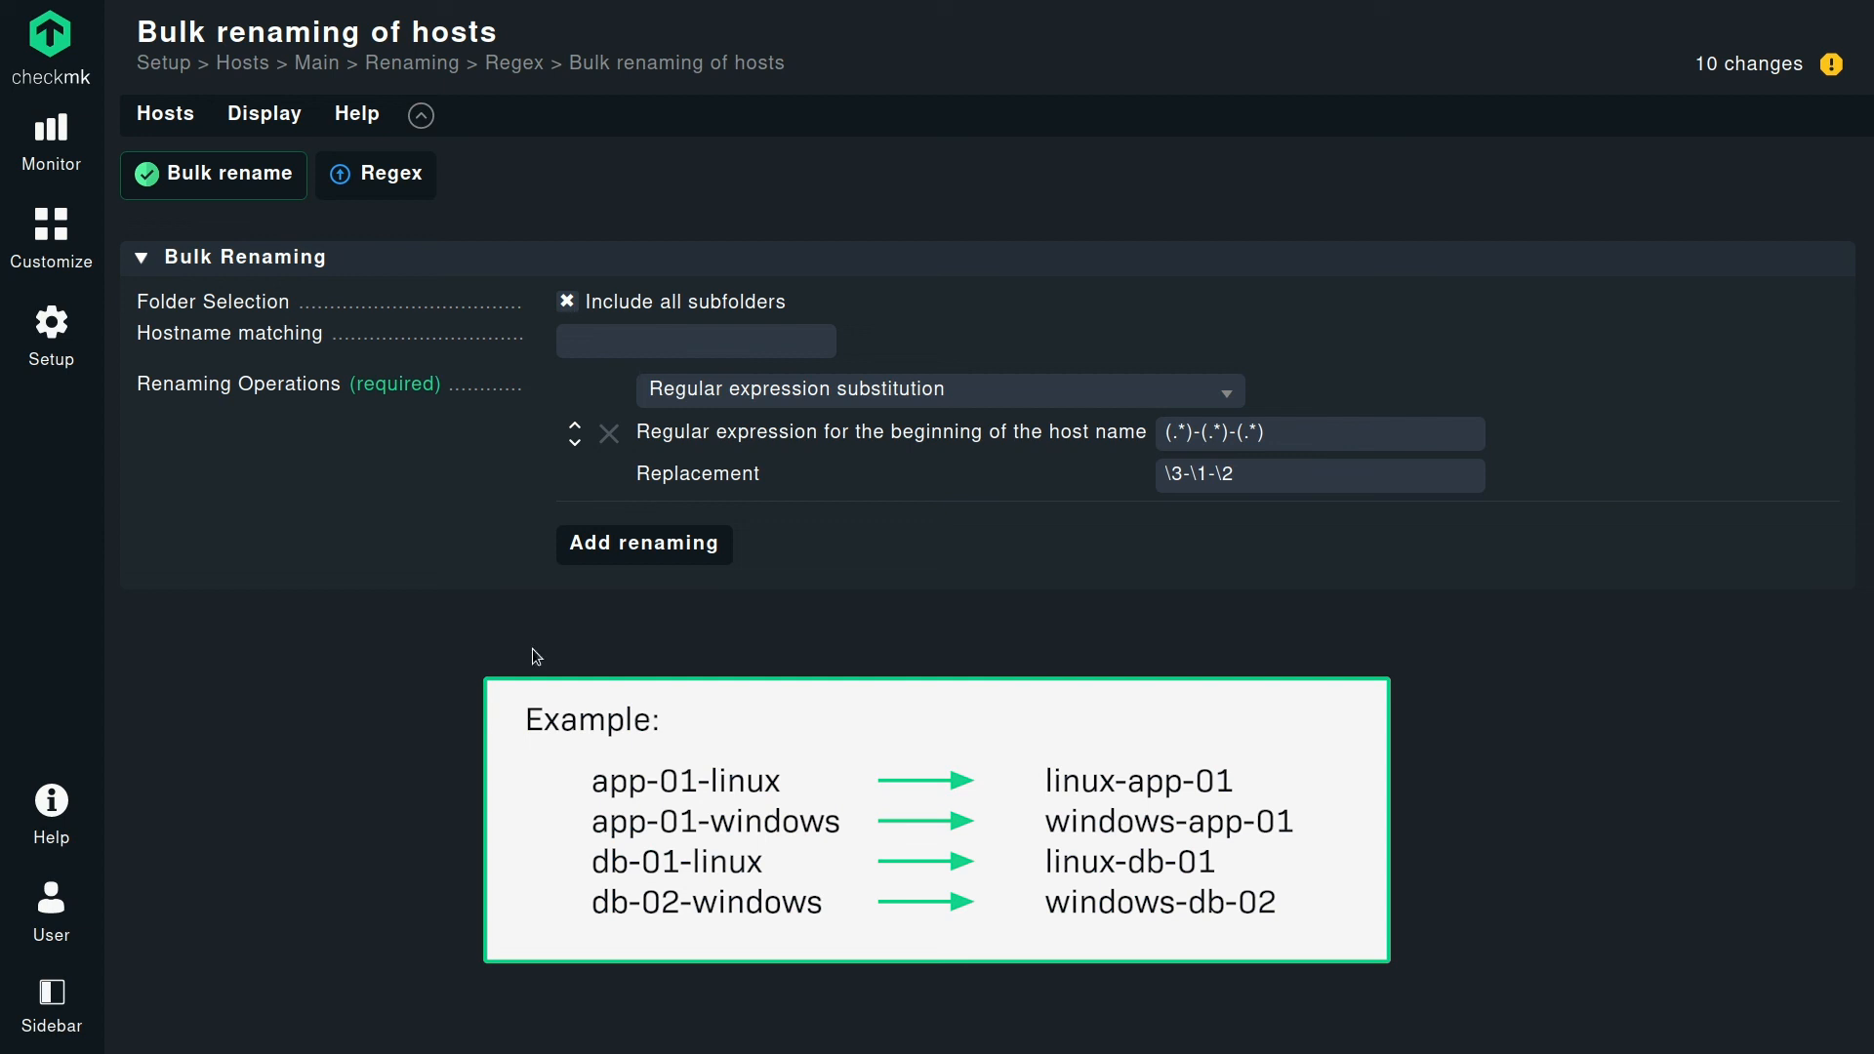
Preview the regex rename of the ten hosts and confirm to start the background job.
{"action": "left_click", "coordinate": [213, 173]}
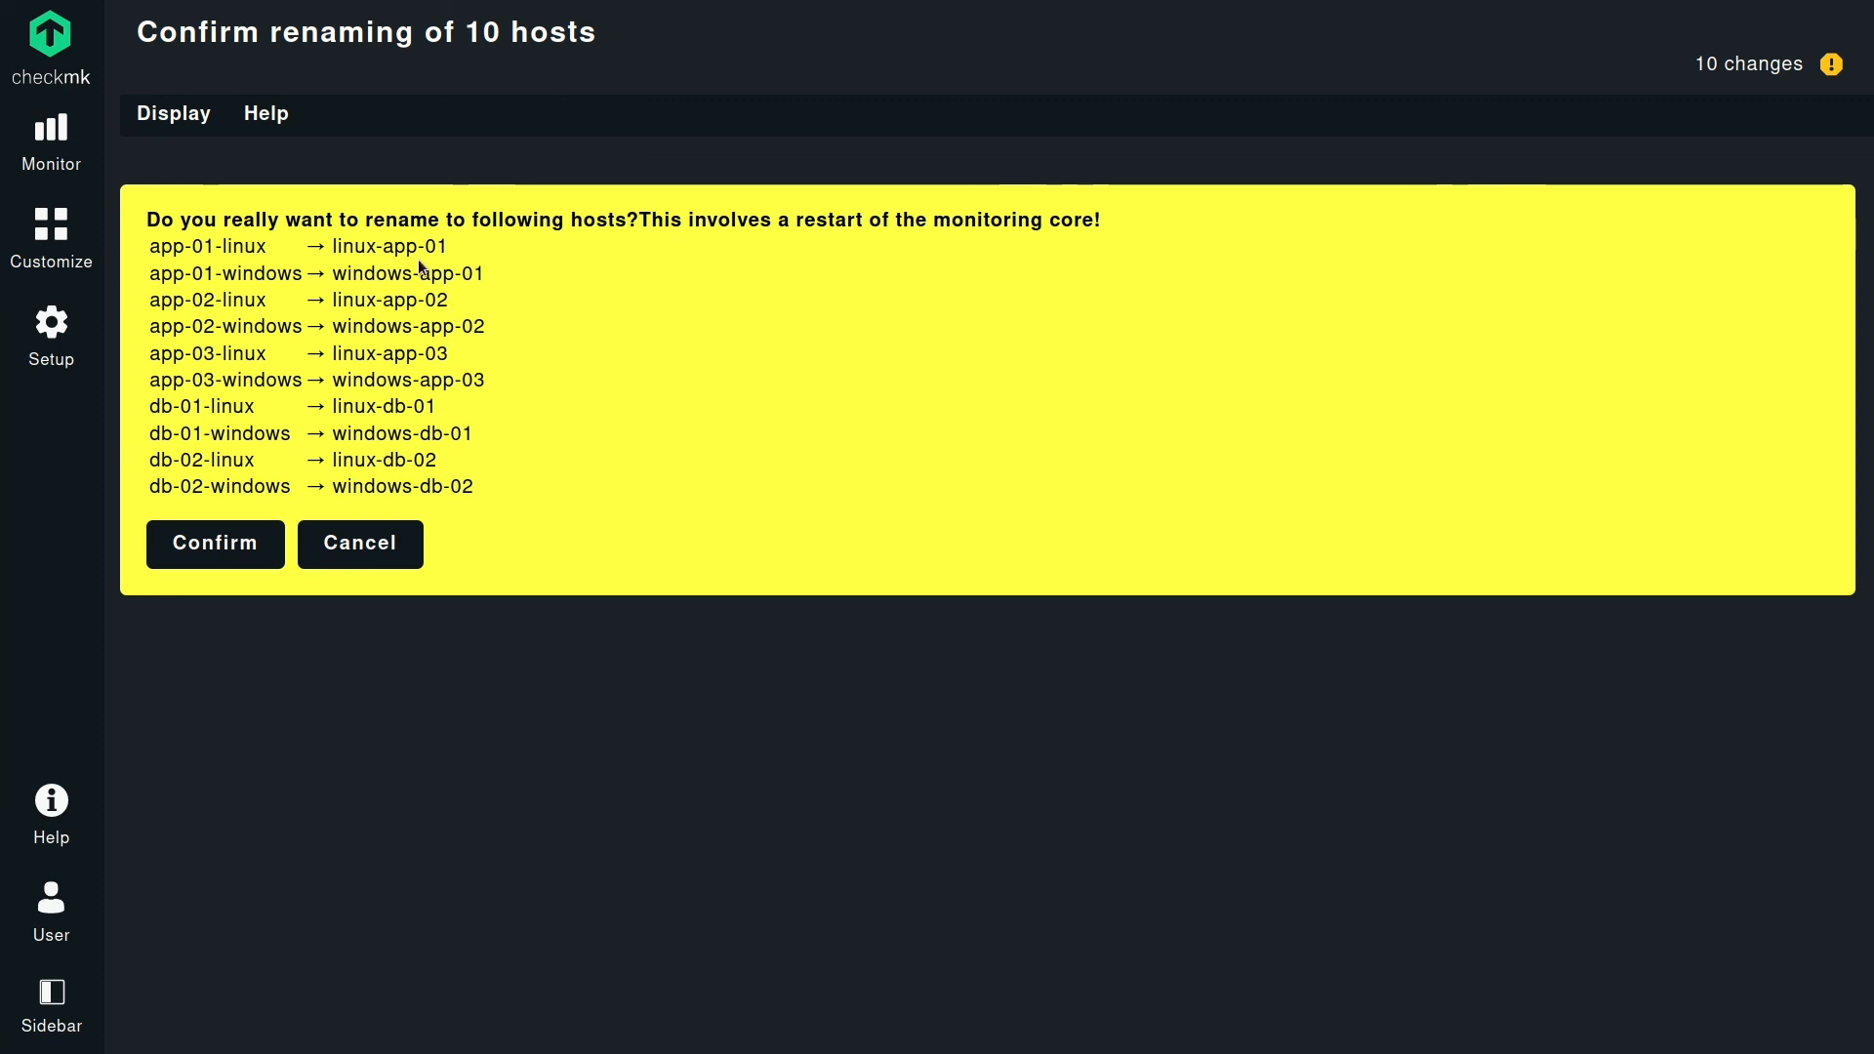
{"action": "mouse_move", "coordinate": [353, 704]}
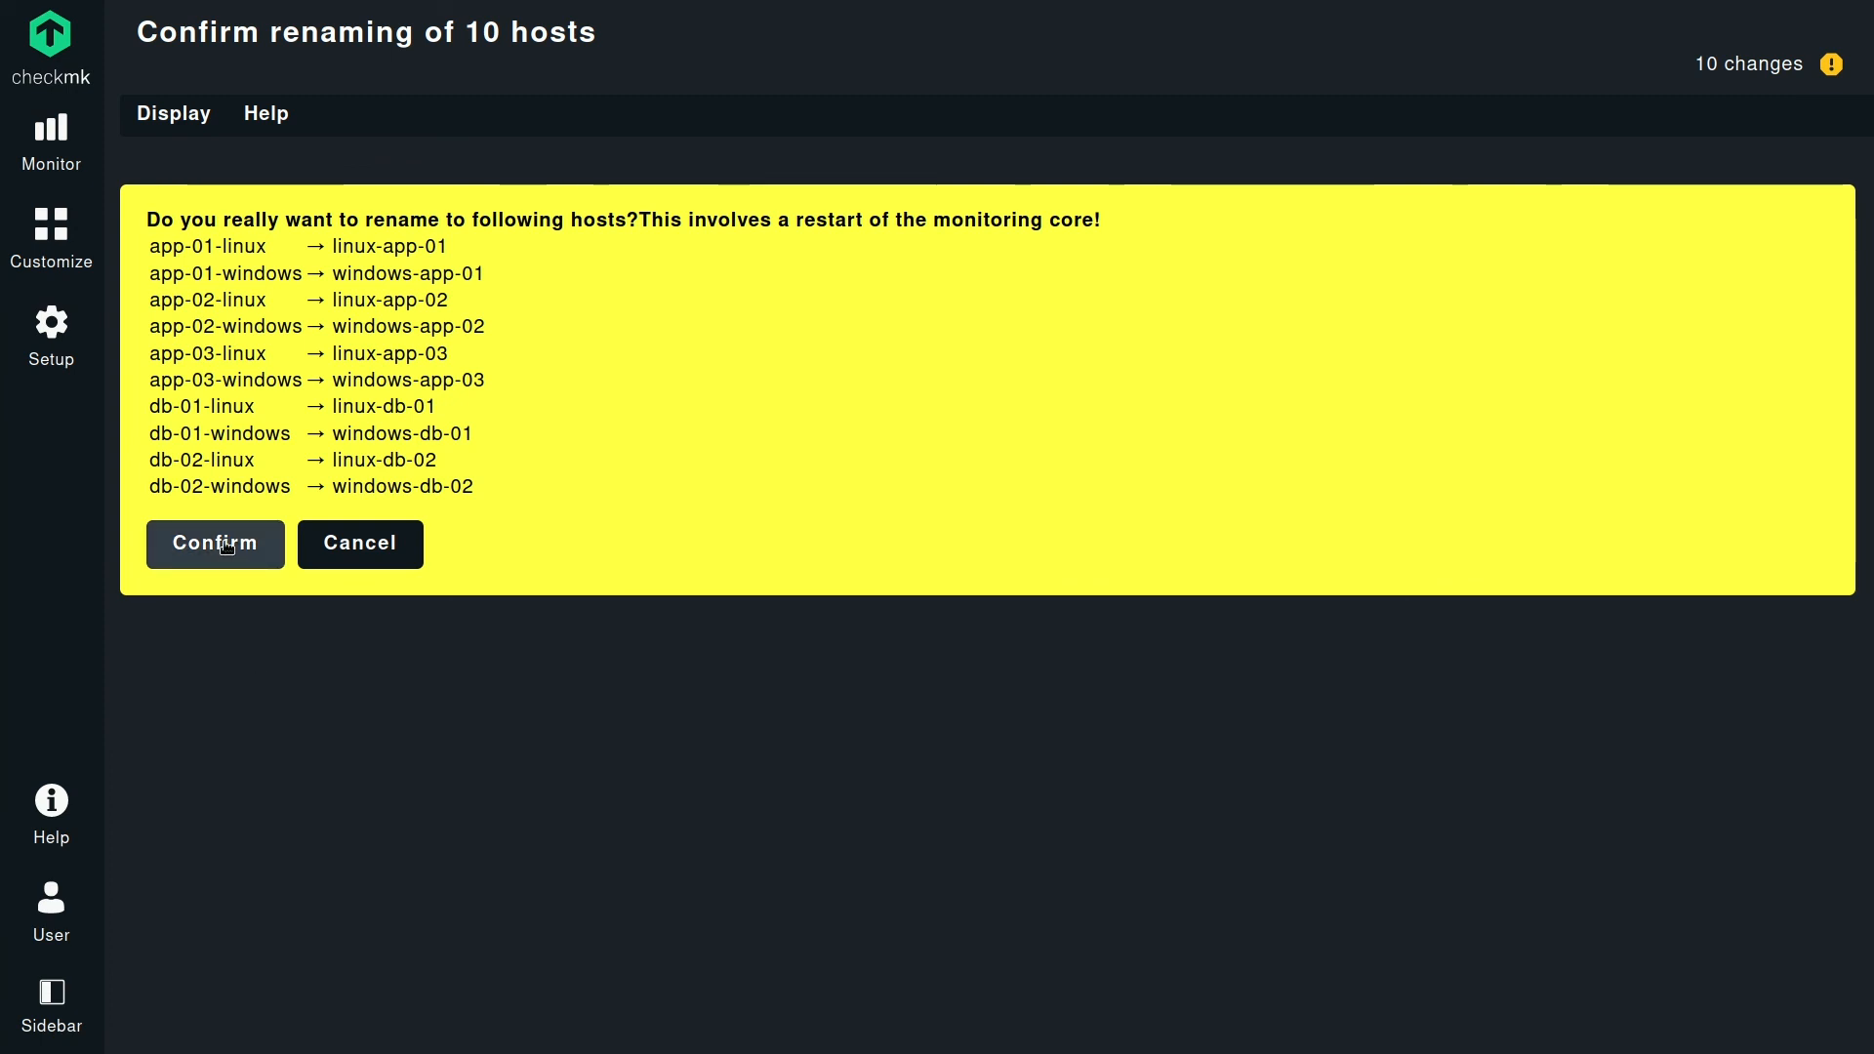
{"action": "left_click", "coordinate": [215, 545]}
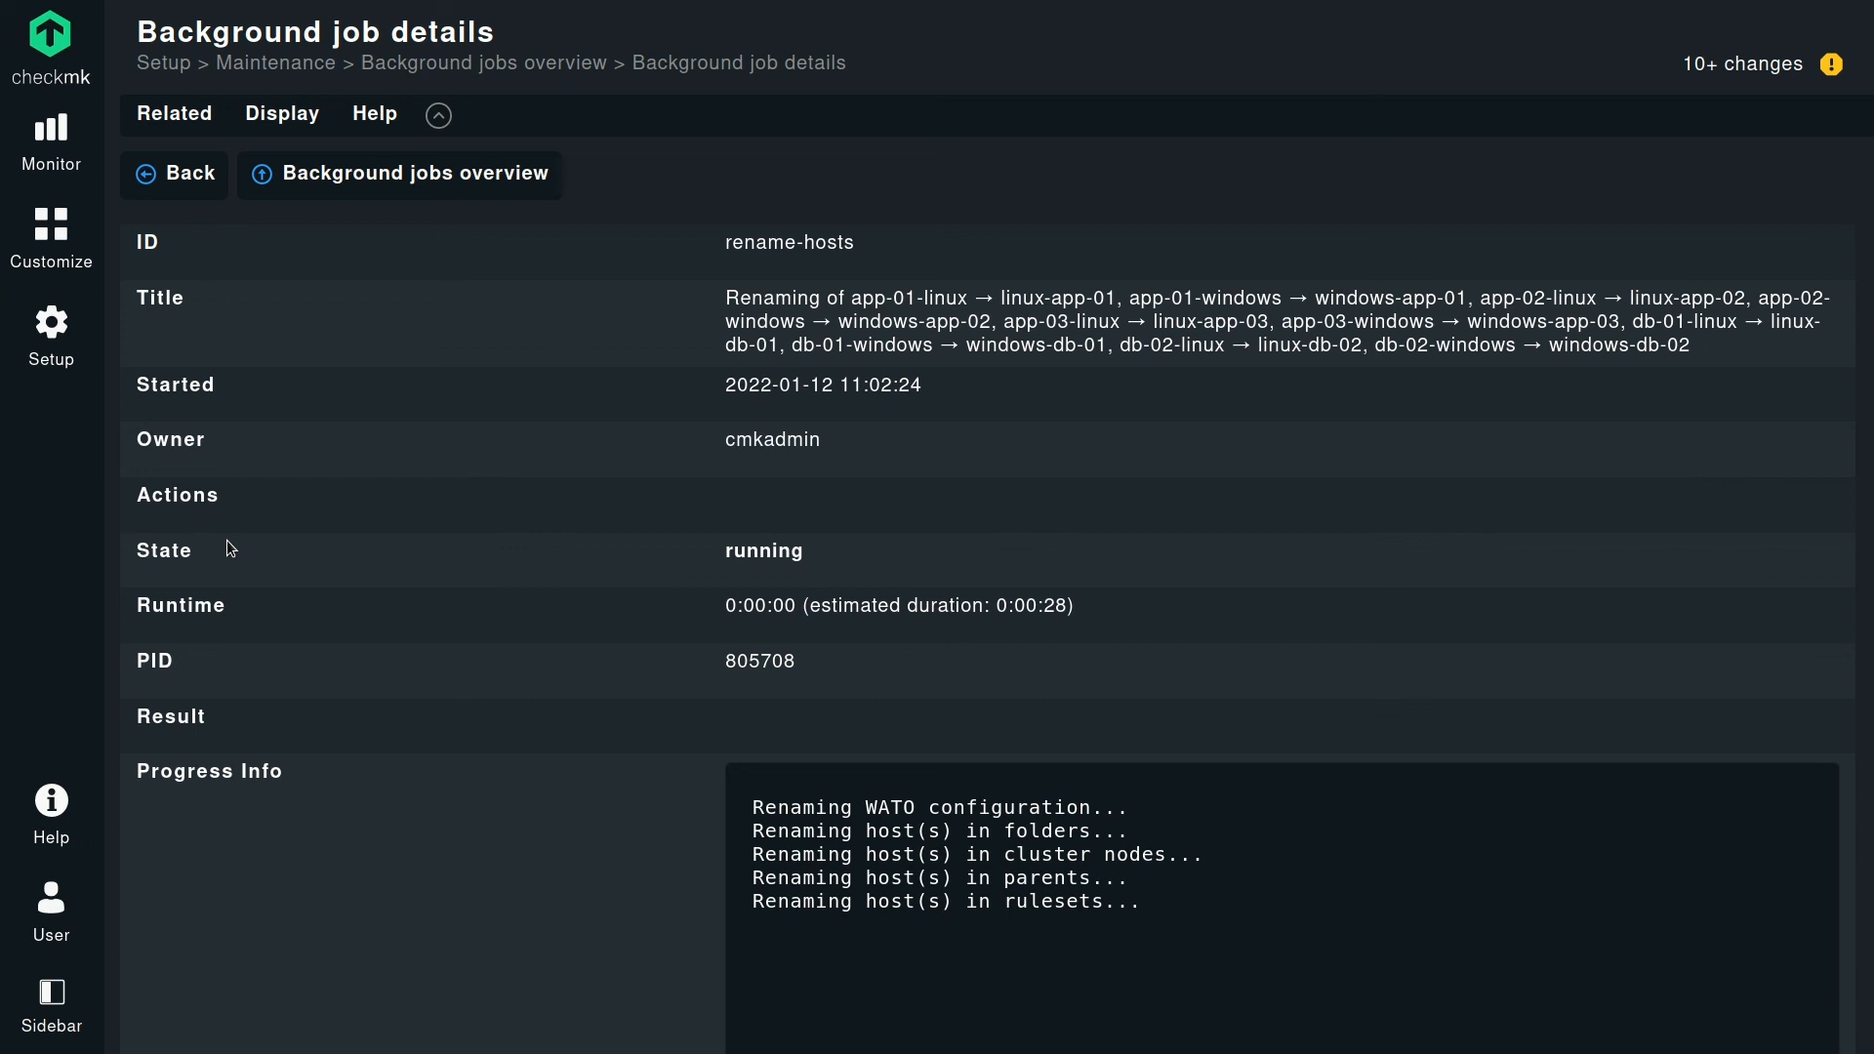